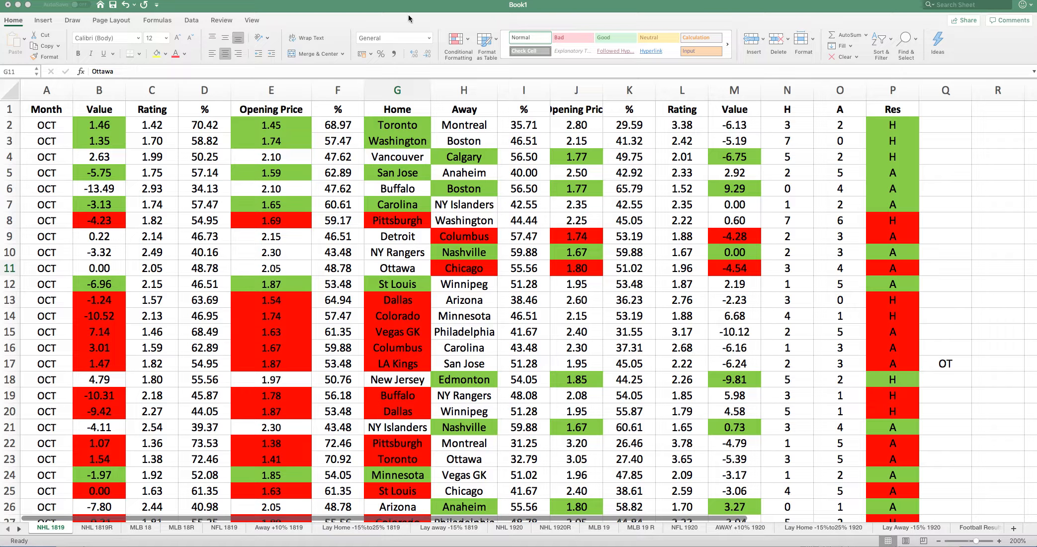
mouse_move(362, 161)
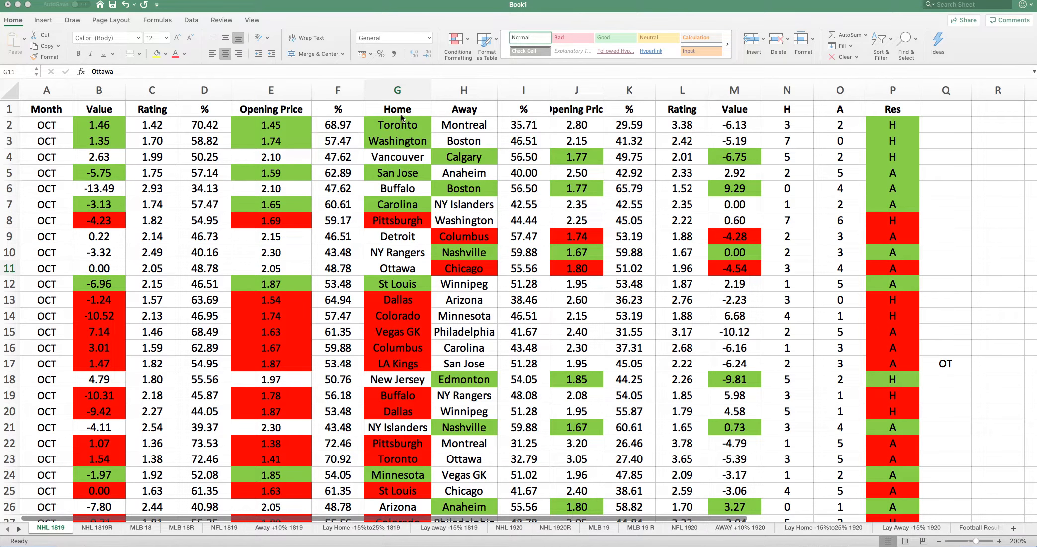
mouse_move(447, 116)
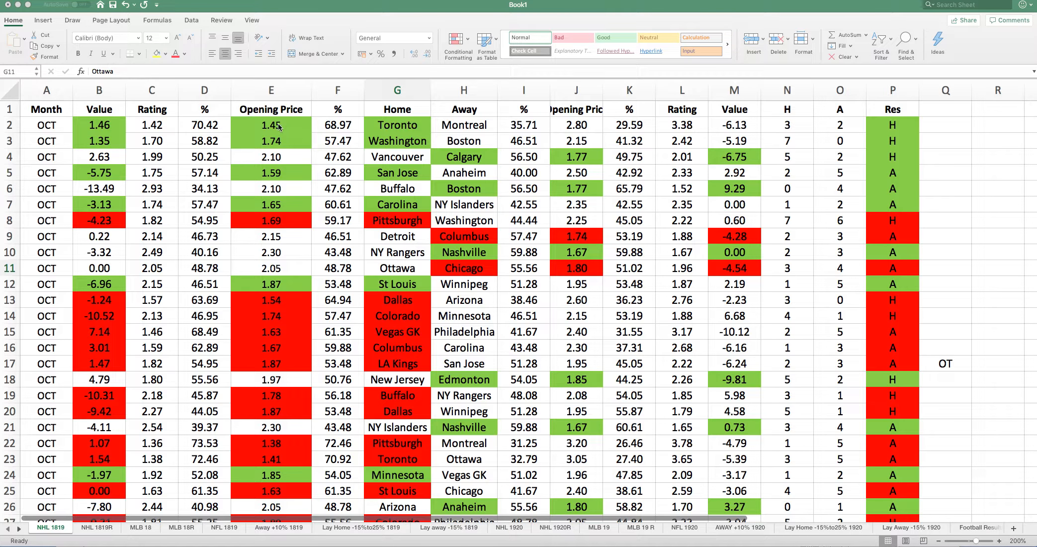
mouse_move(334, 131)
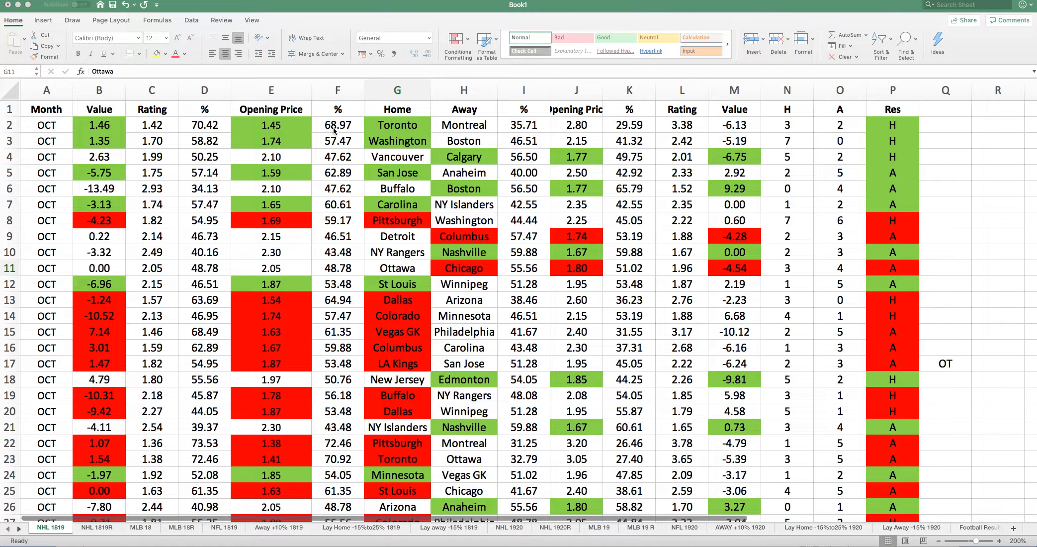
mouse_move(544, 129)
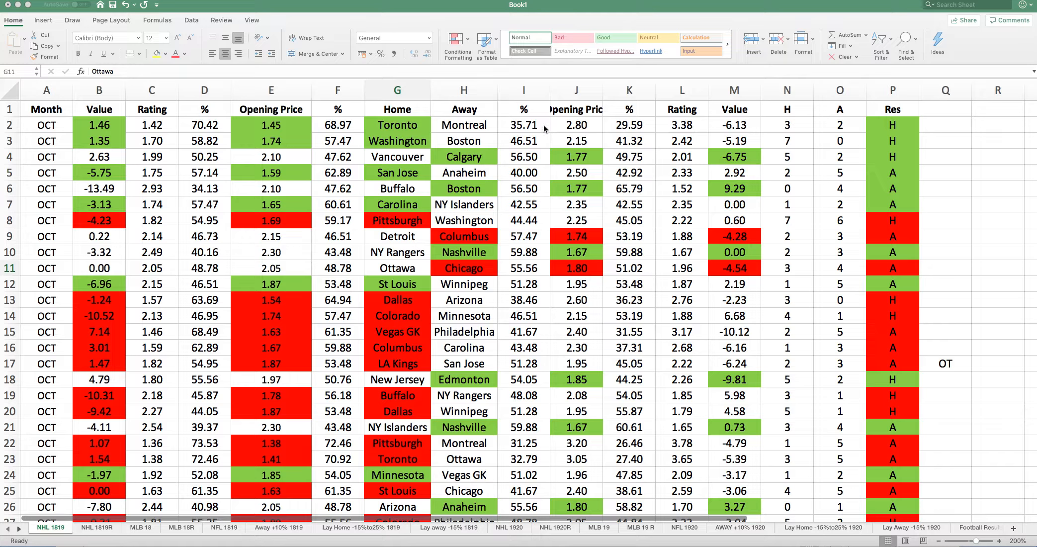
mouse_move(526, 129)
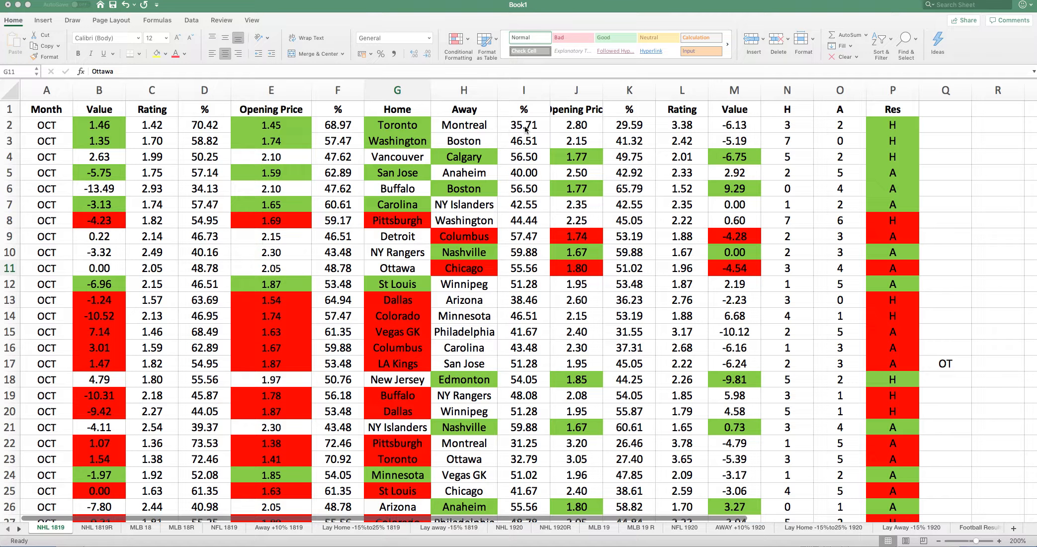
mouse_move(188, 147)
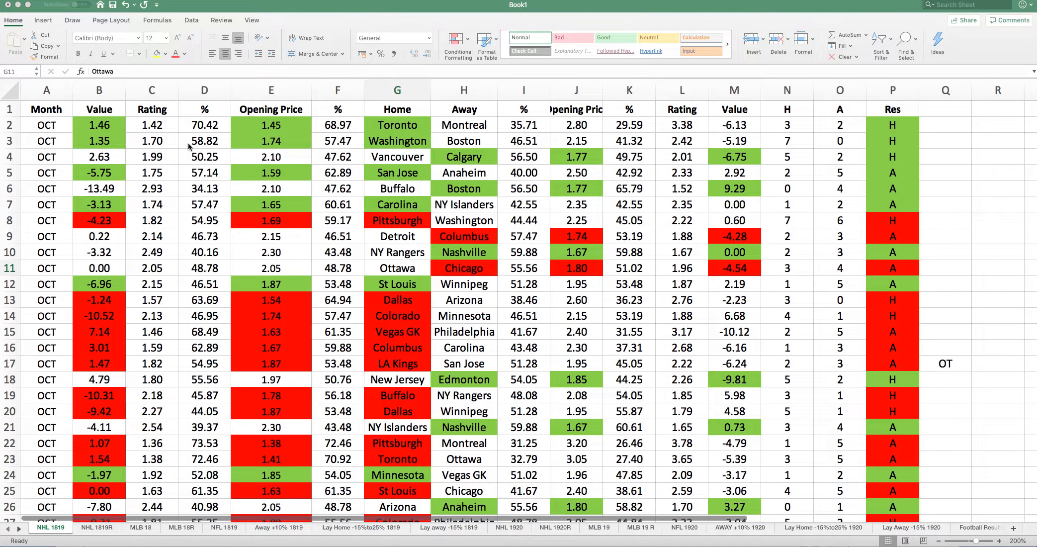
mouse_move(162, 134)
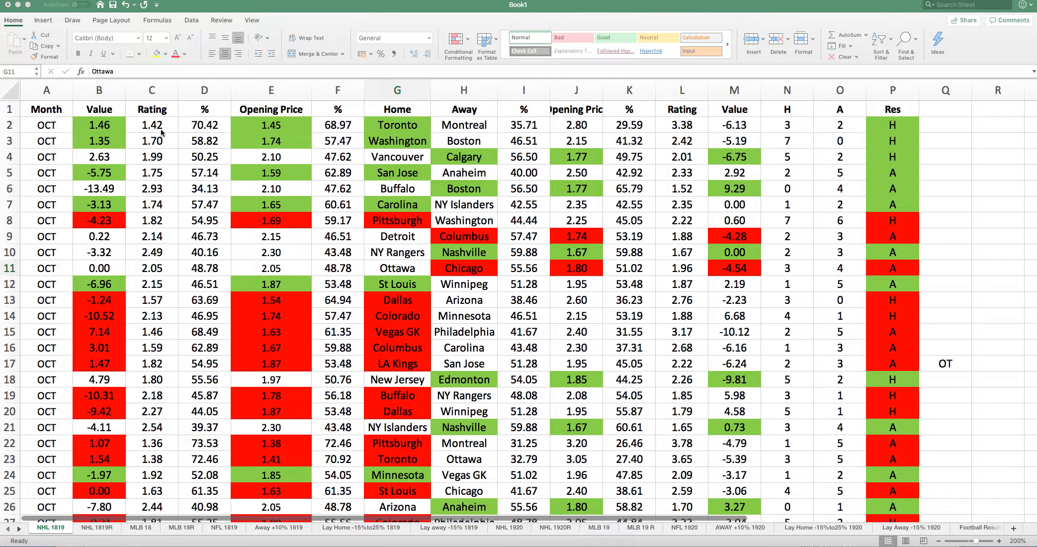
mouse_move(203, 132)
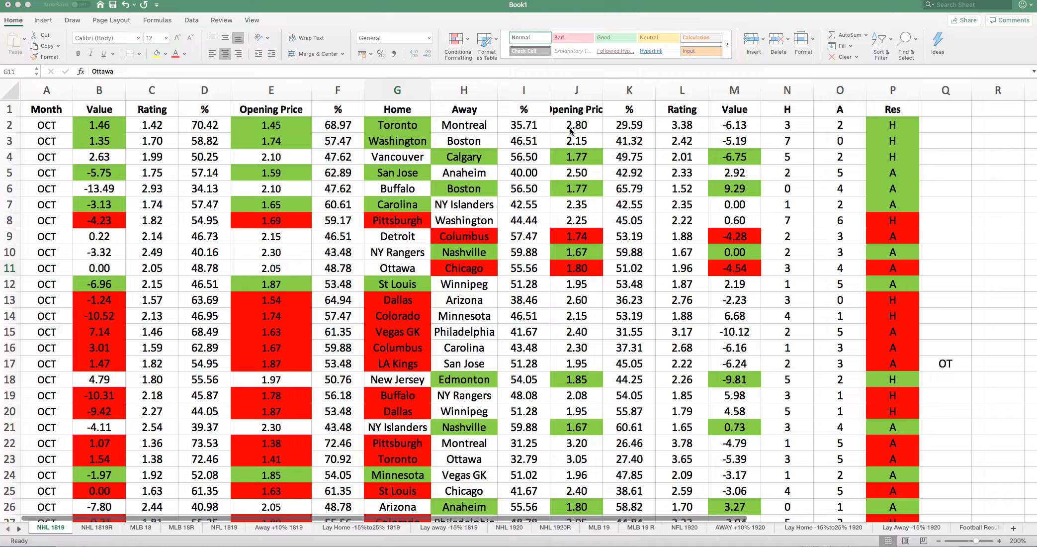
mouse_move(694, 134)
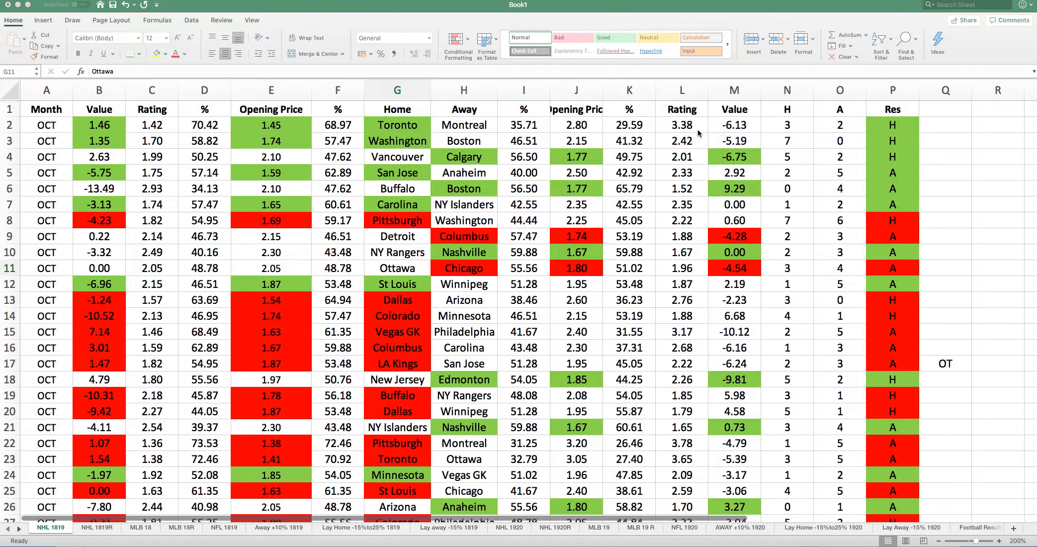
mouse_move(676, 129)
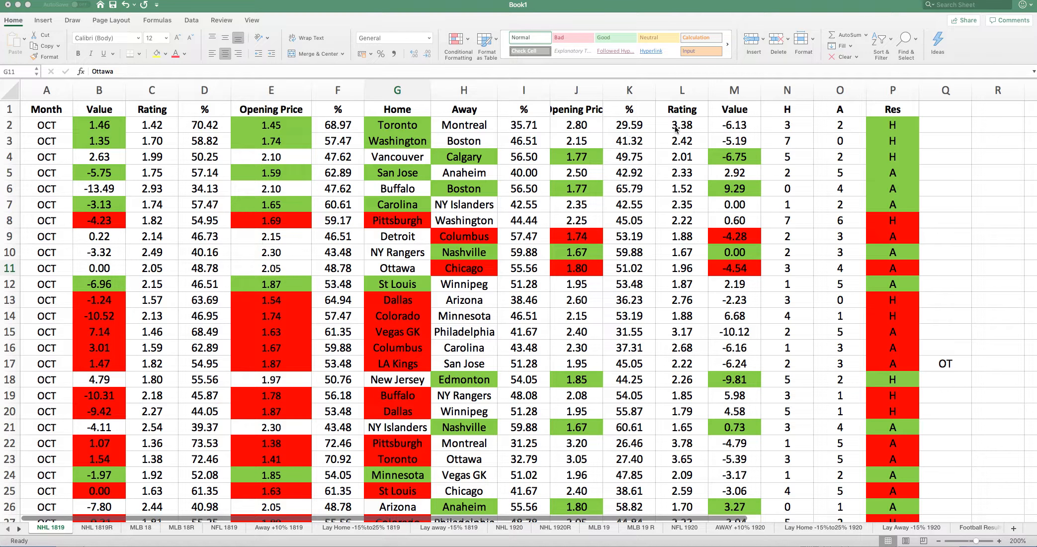
mouse_move(170, 144)
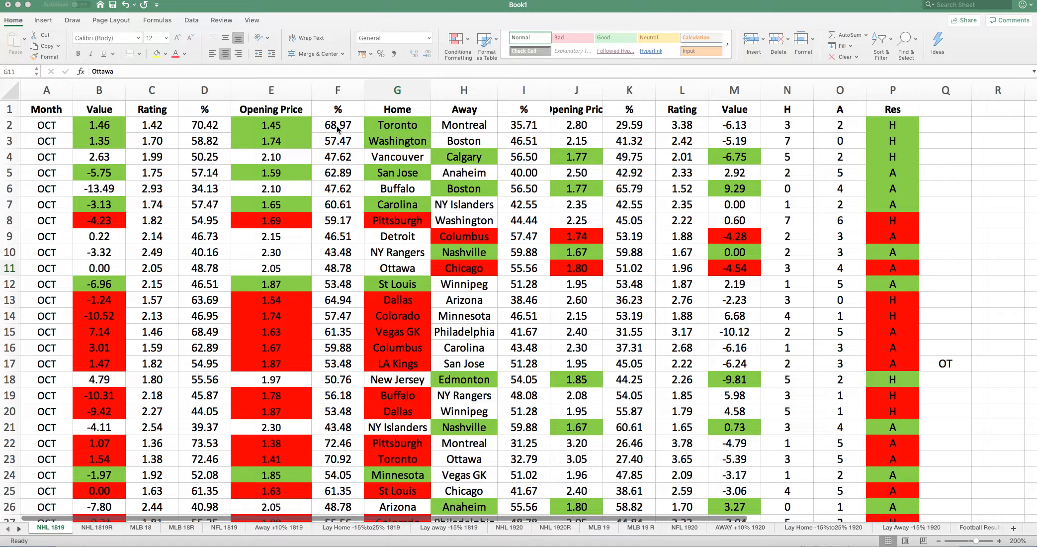
mouse_move(105, 126)
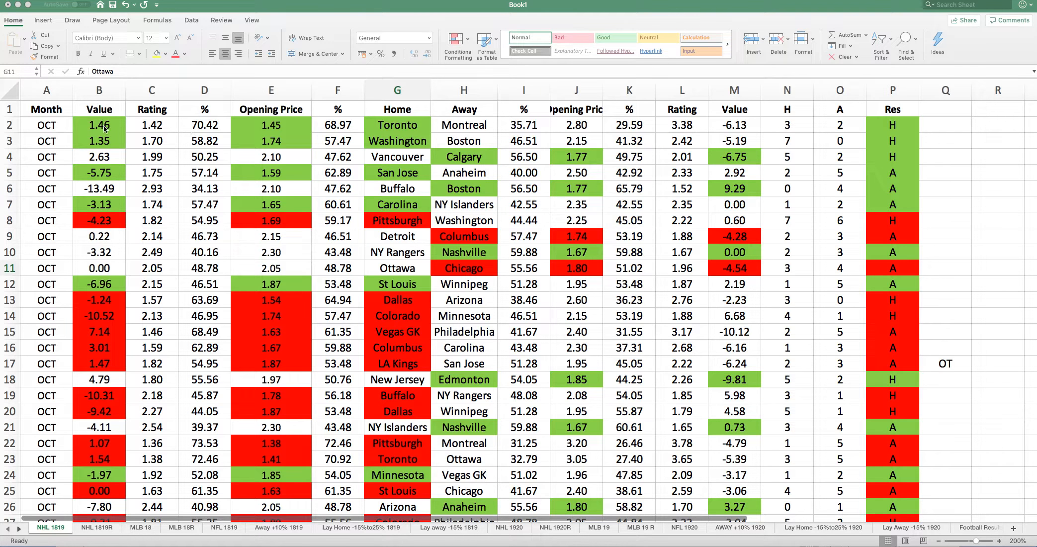
mouse_move(392, 130)
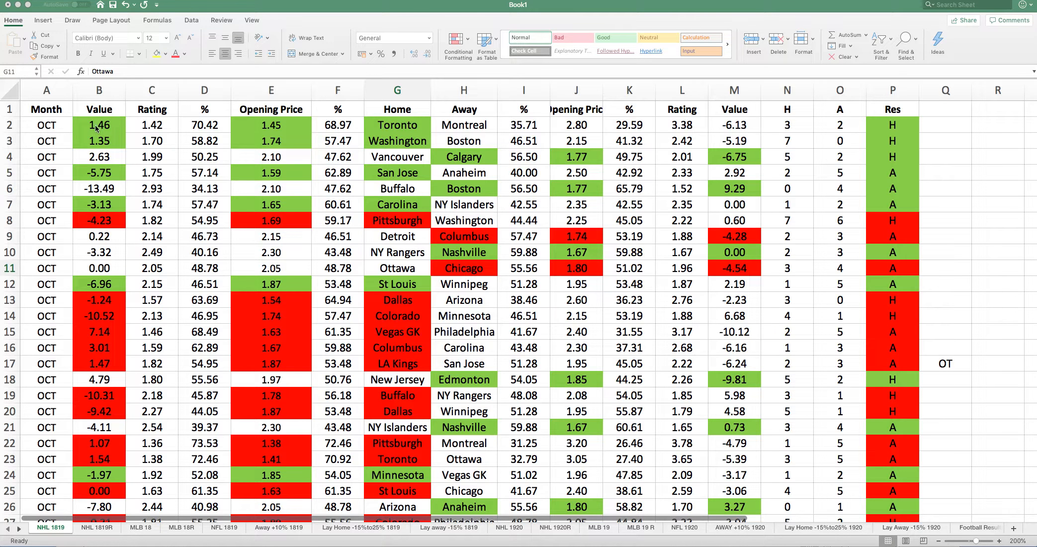
mouse_move(566, 133)
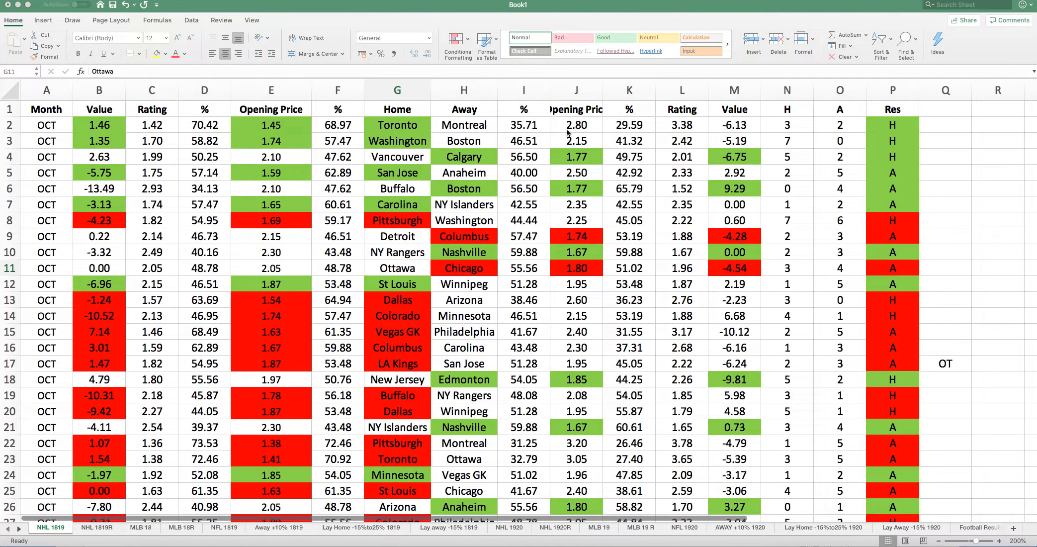
mouse_move(732, 124)
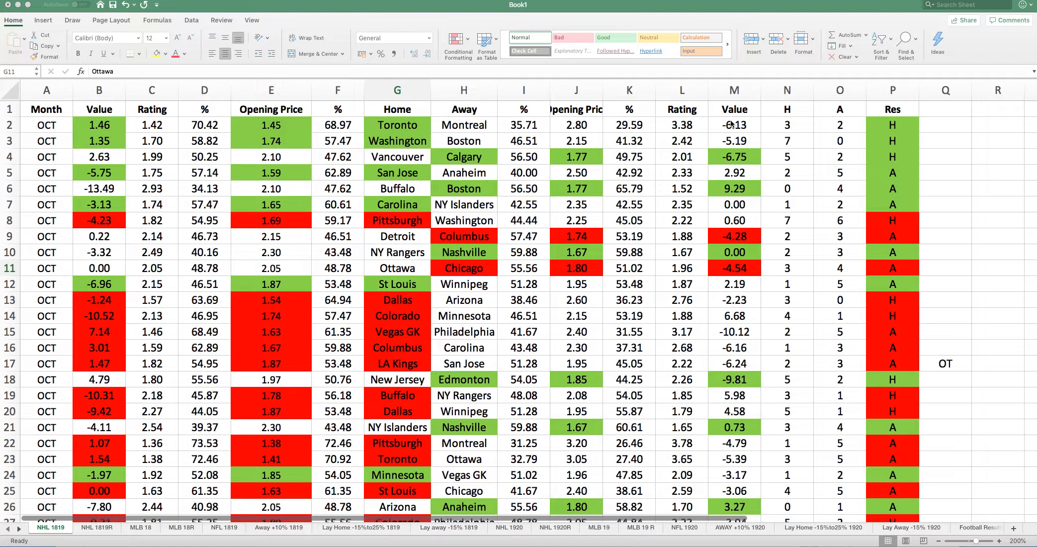
mouse_move(727, 126)
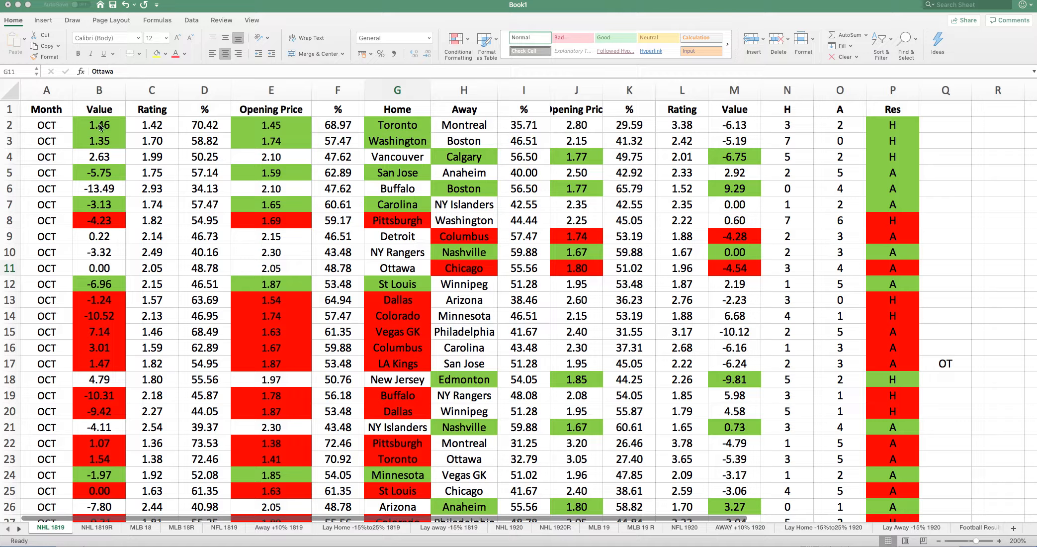
mouse_move(768, 154)
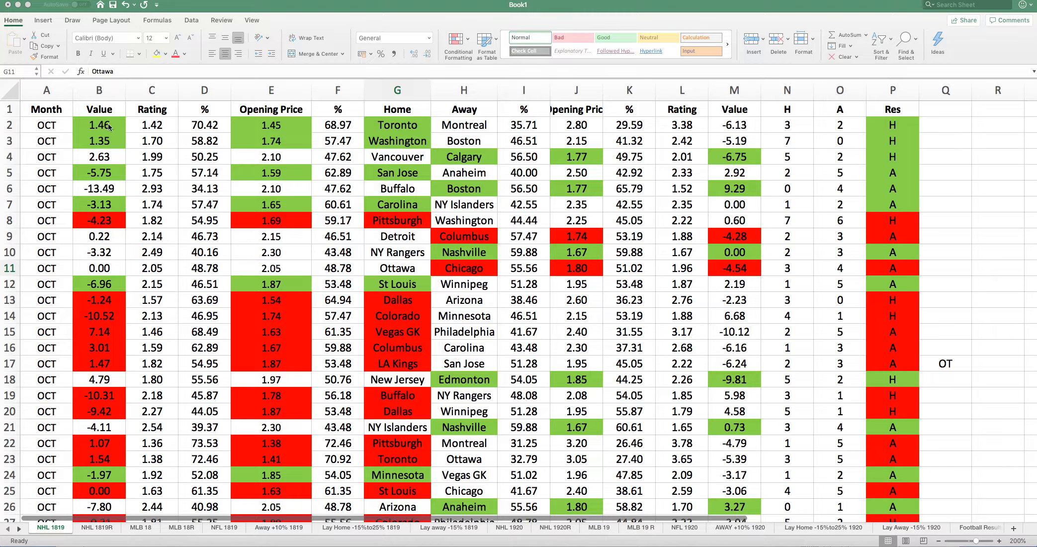
mouse_move(766, 139)
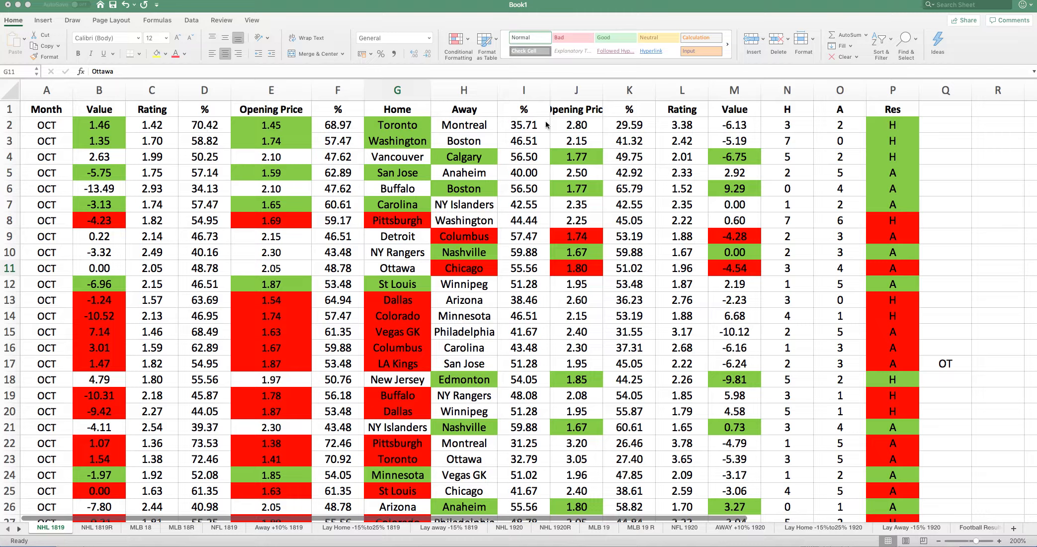
mouse_move(557, 192)
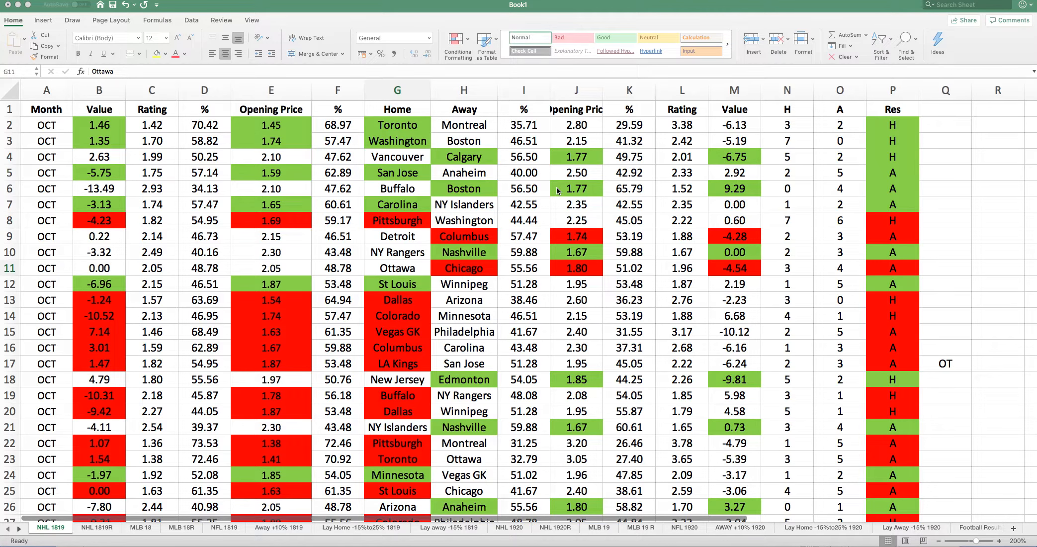
mouse_move(284, 232)
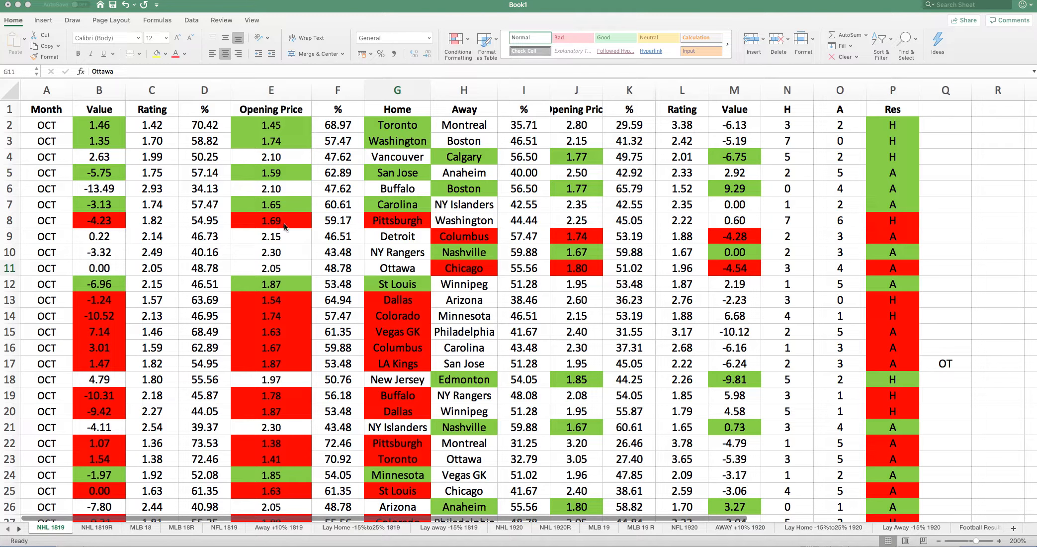
mouse_move(348, 224)
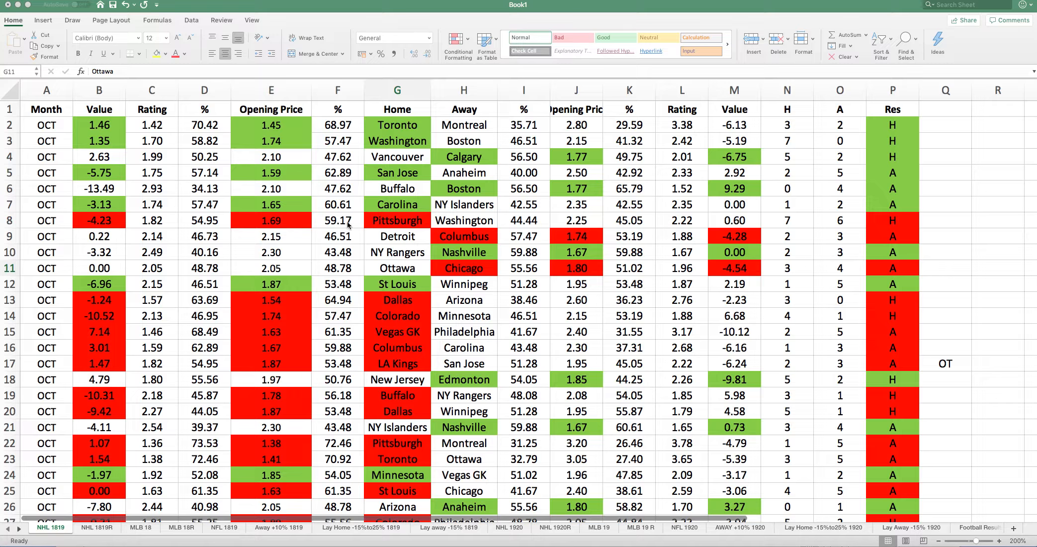
mouse_move(176, 240)
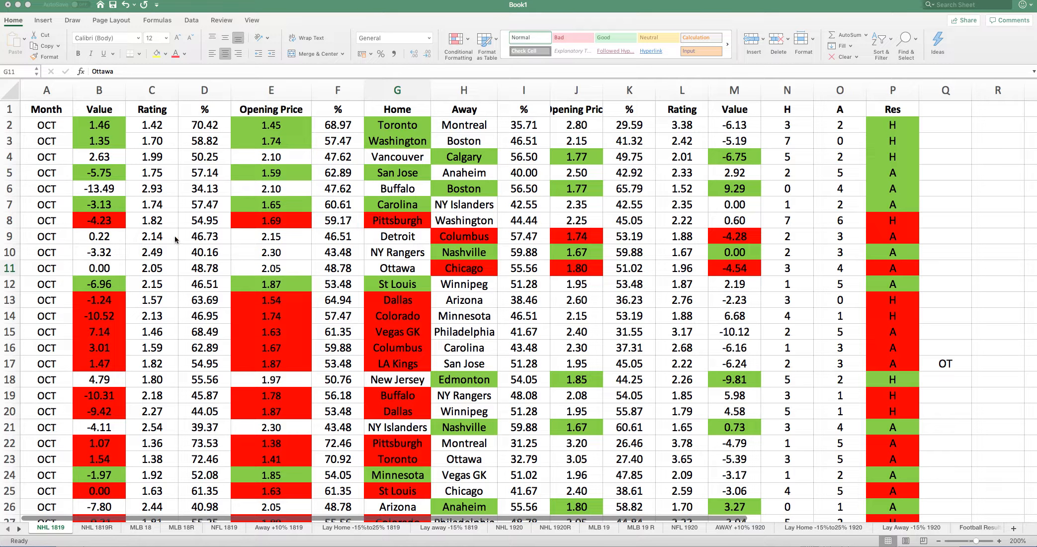
mouse_move(186, 228)
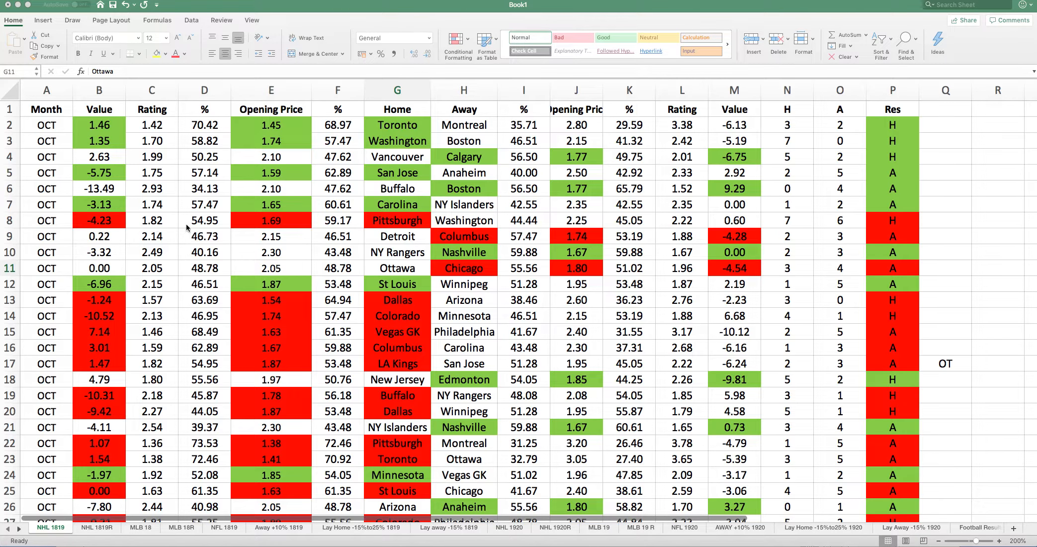
mouse_move(221, 226)
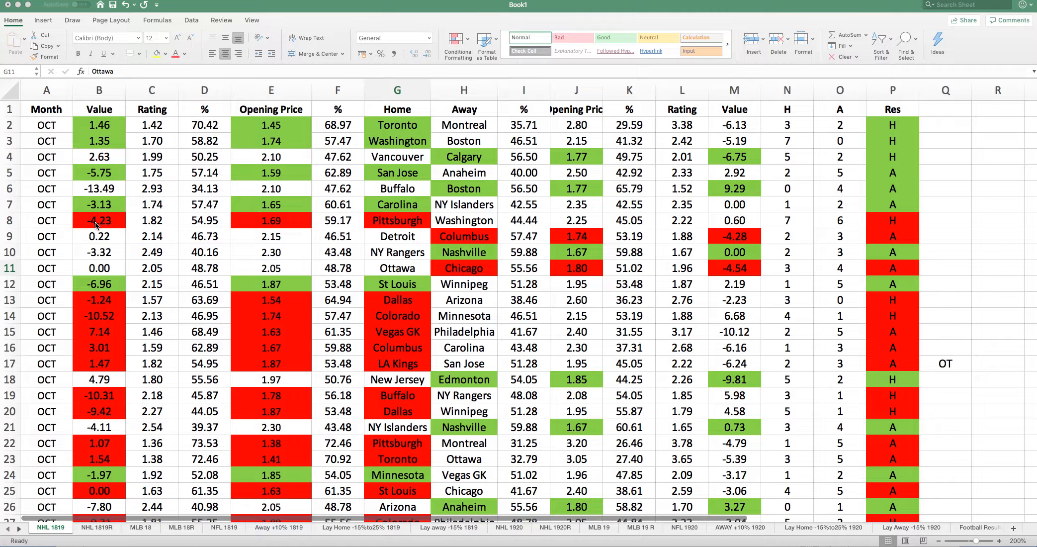
mouse_move(854, 222)
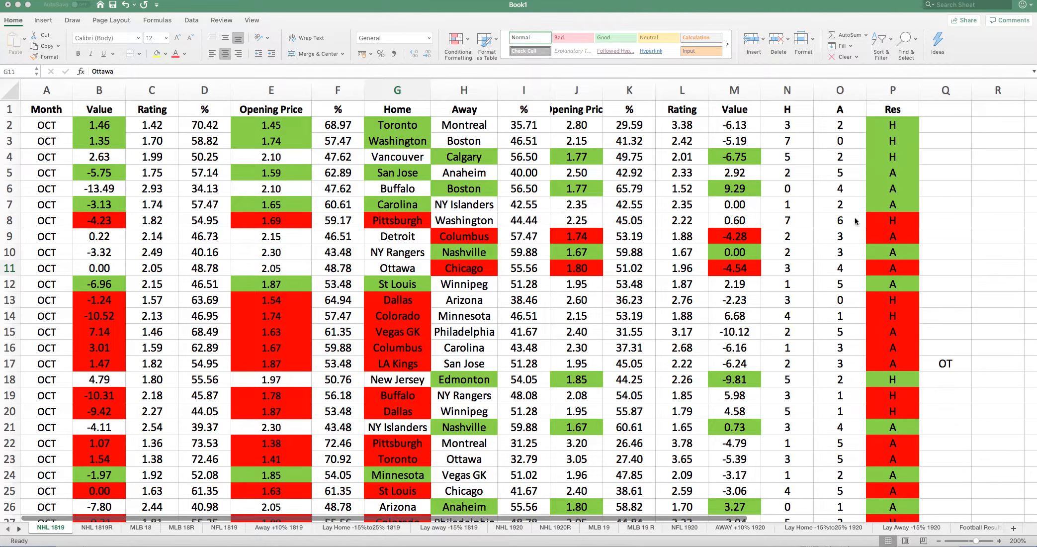
Step: Scroll down through the current sheet's rows and click a cell
scroll("down", 3)
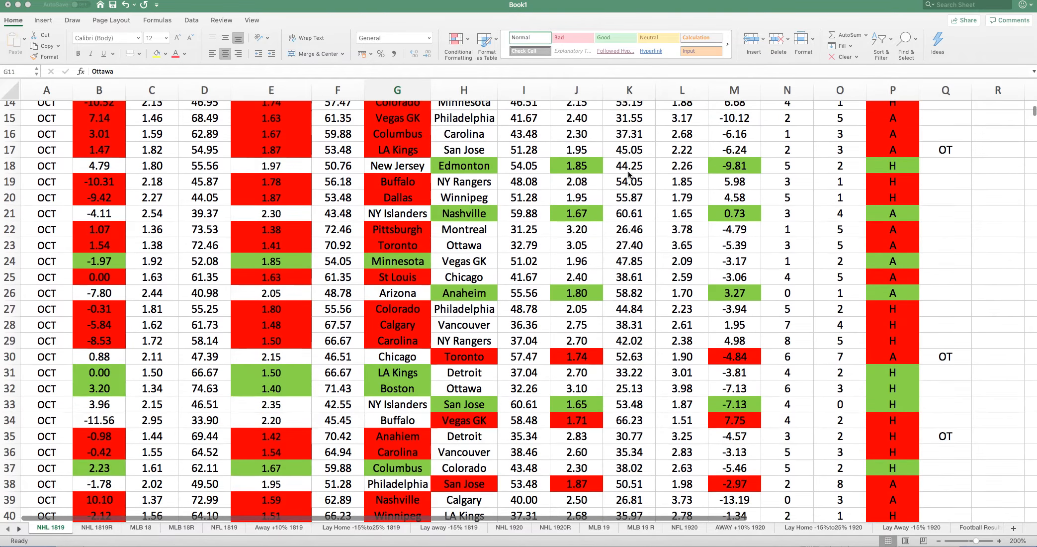
scroll("down", 3)
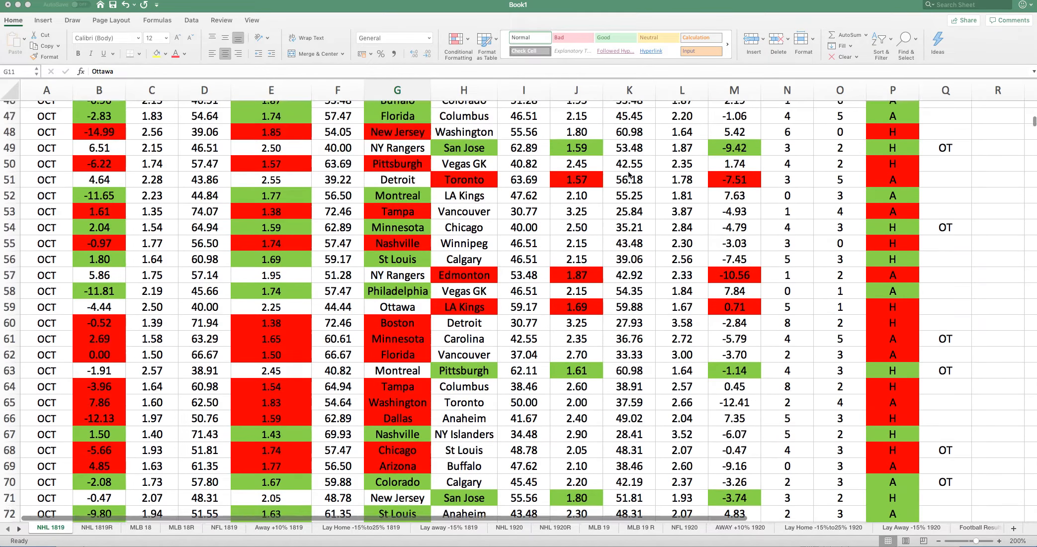
scroll("down", 3)
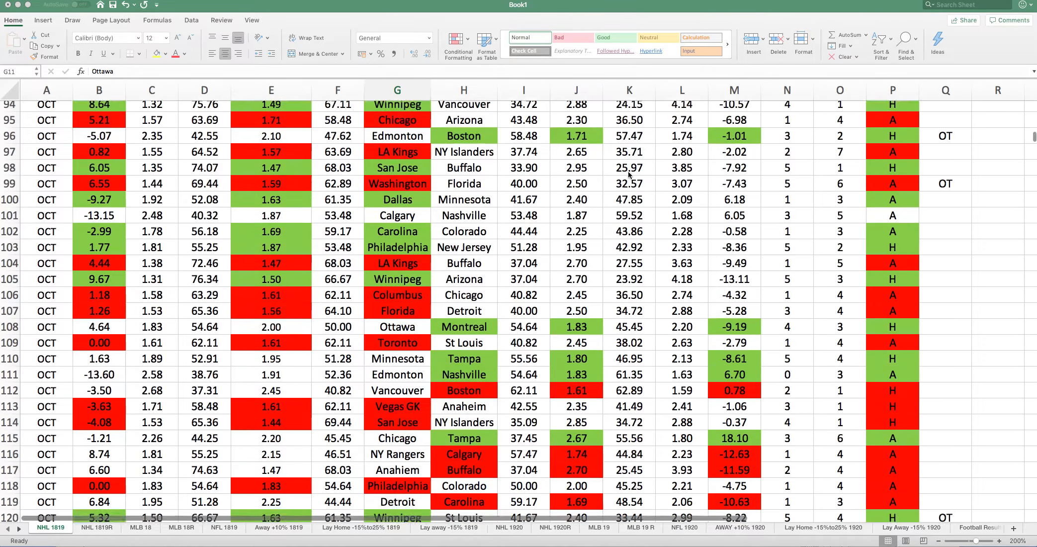
scroll("down", 3)
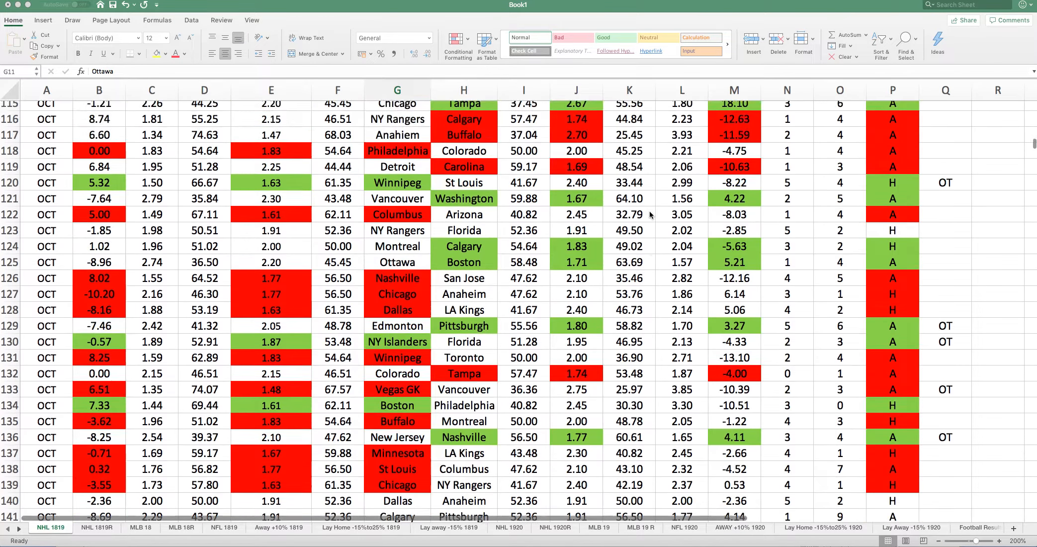
scroll("down", 3)
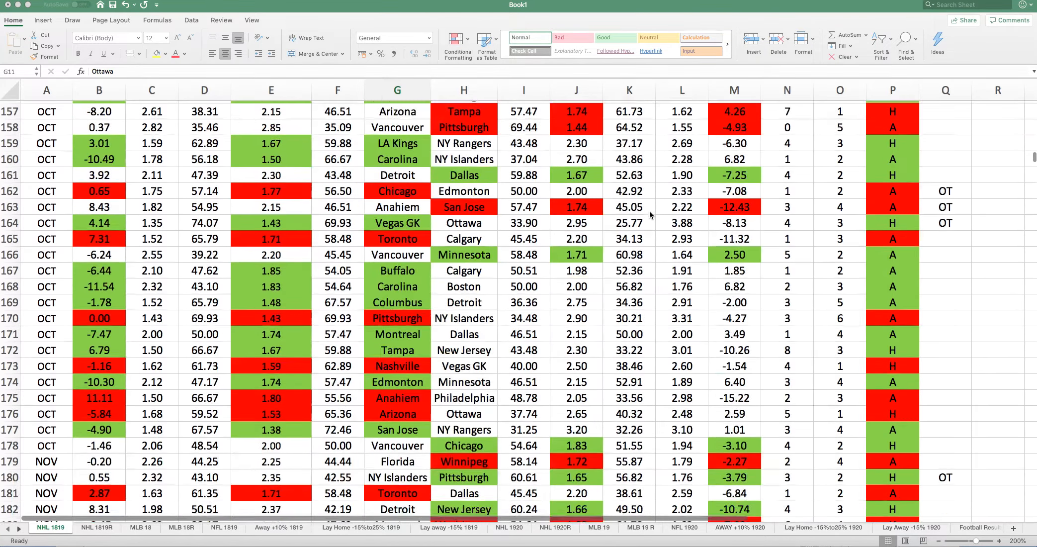
scroll("down", 3)
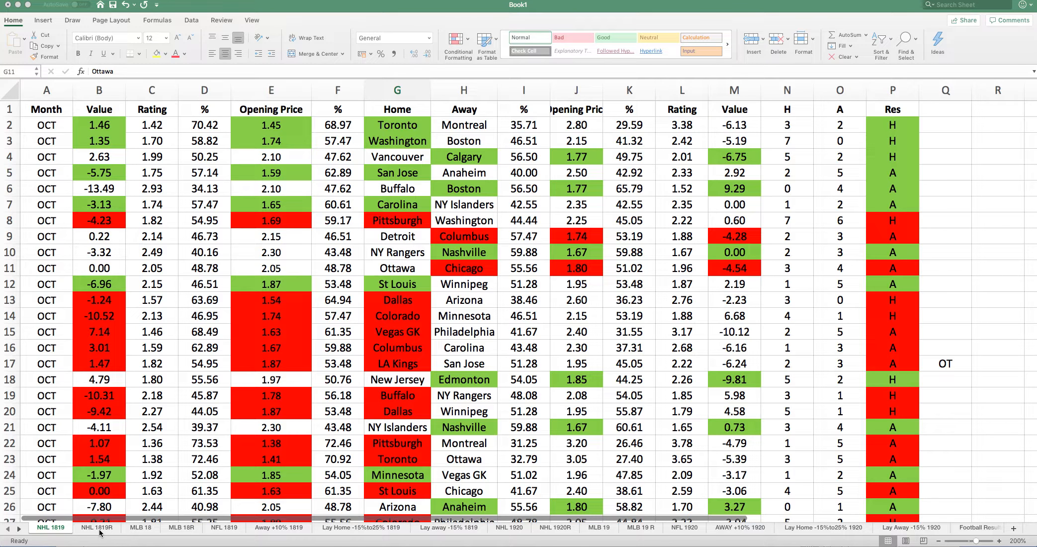
left_click(397, 268)
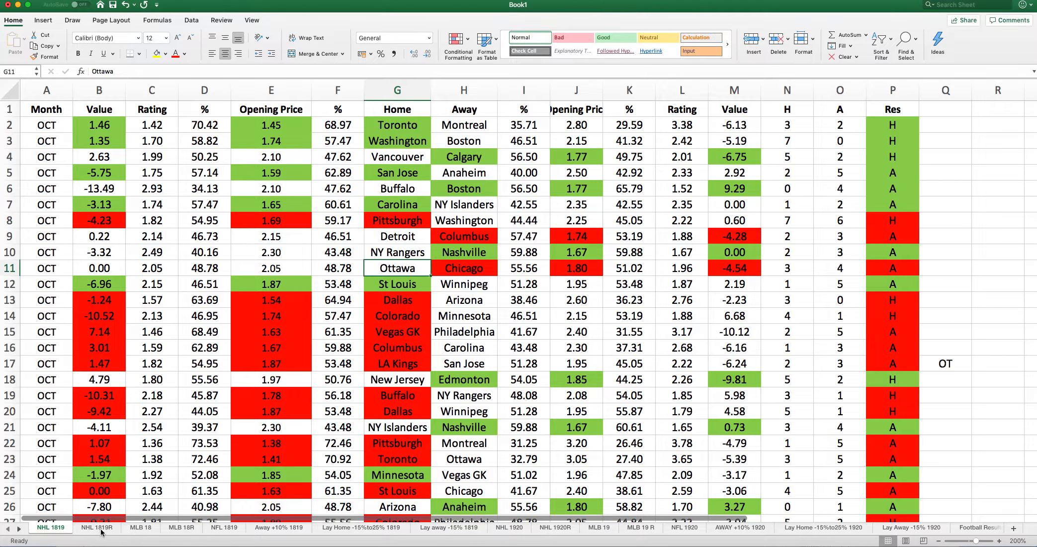
Step: On NHL 1819R, check the K63 running profit and -164.40 total, then open MLB 18
left_click(96, 527)
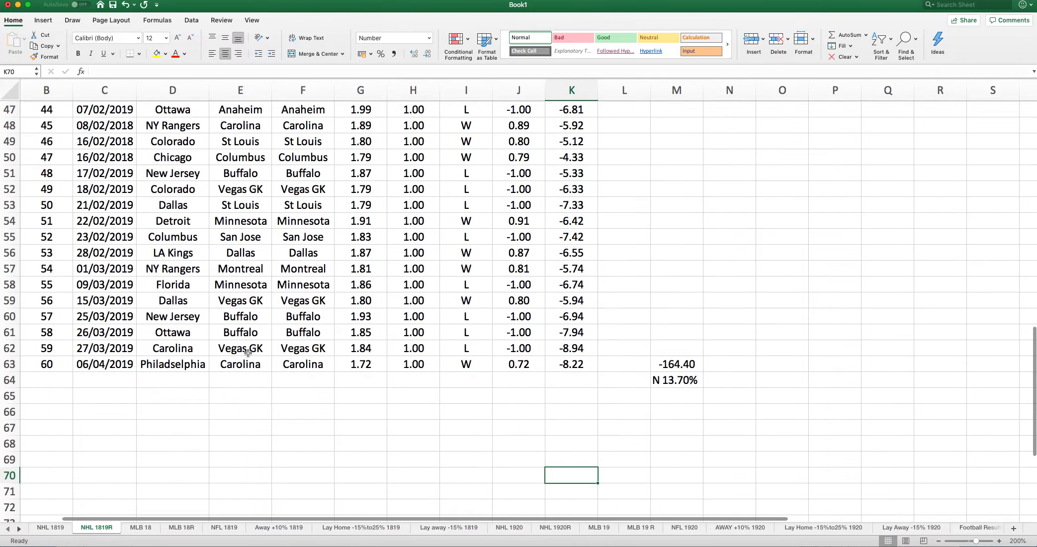
scroll("up", 3)
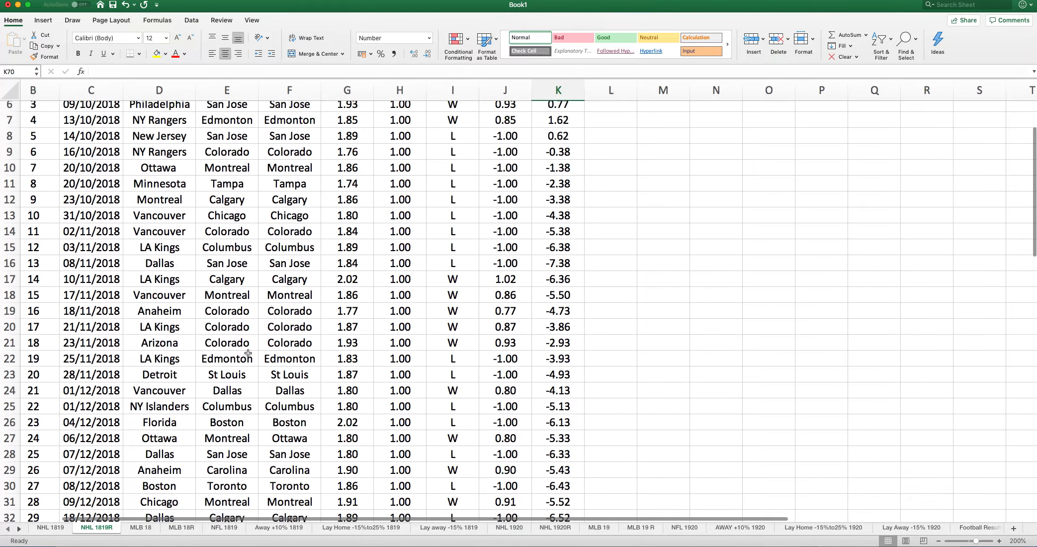
scroll("up", 3)
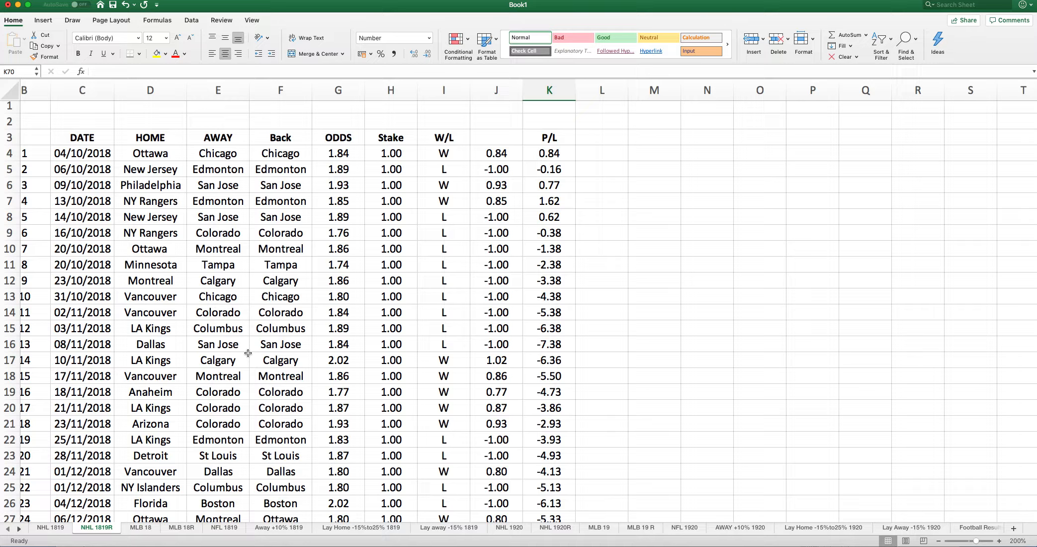
mouse_move(465, 423)
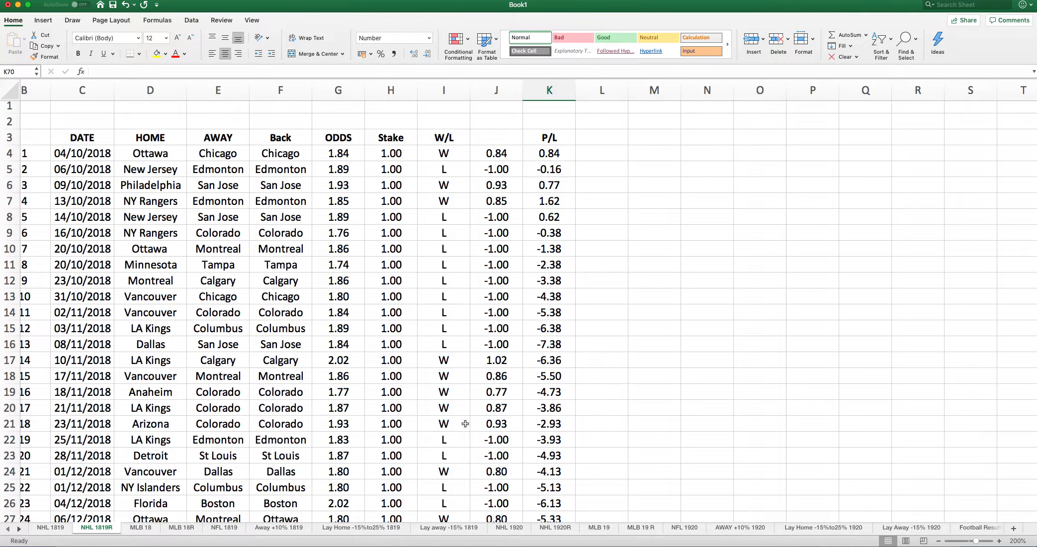
scroll("down", 3)
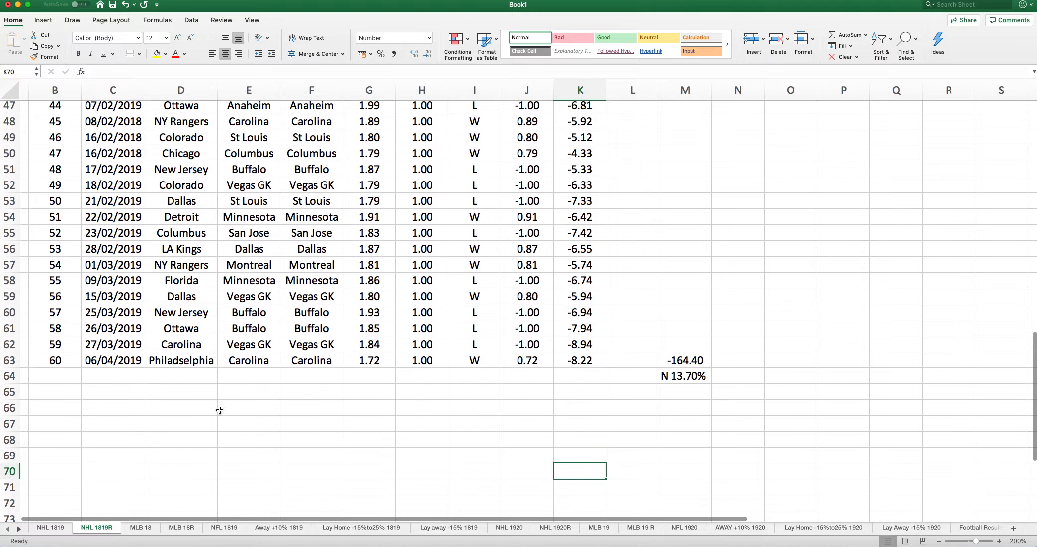
mouse_move(576, 360)
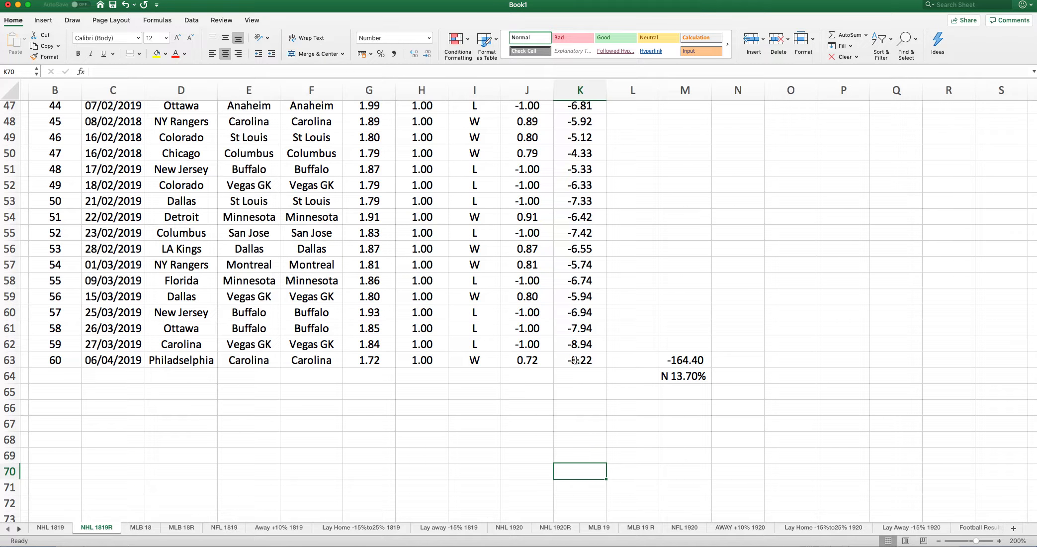
left_click(580, 360)
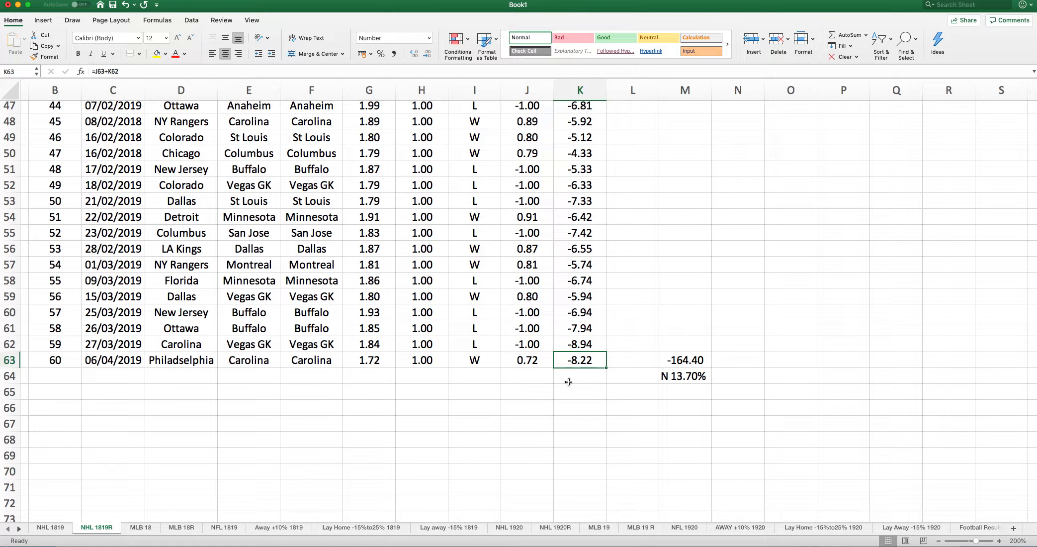
left_click(684, 360)
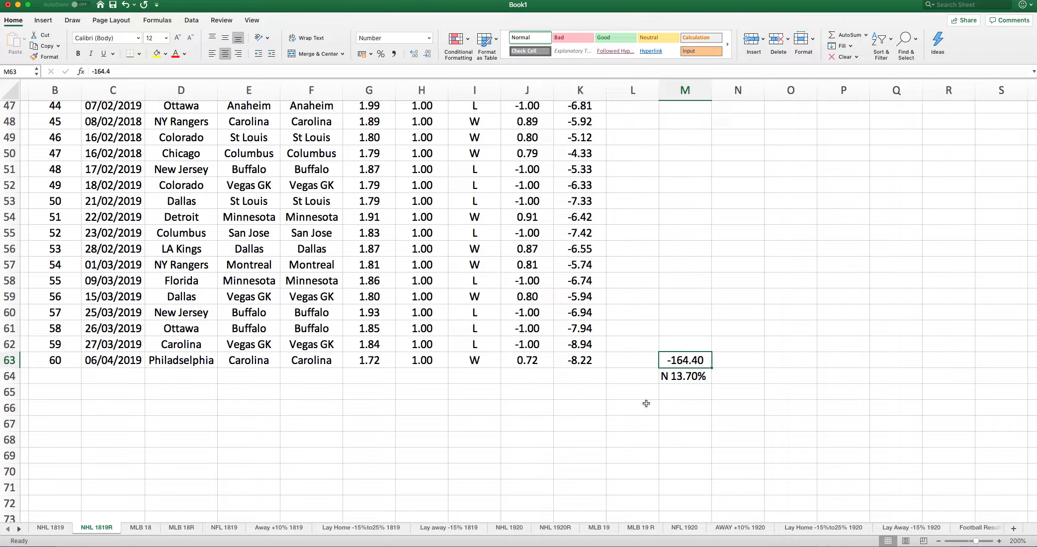
mouse_move(684, 377)
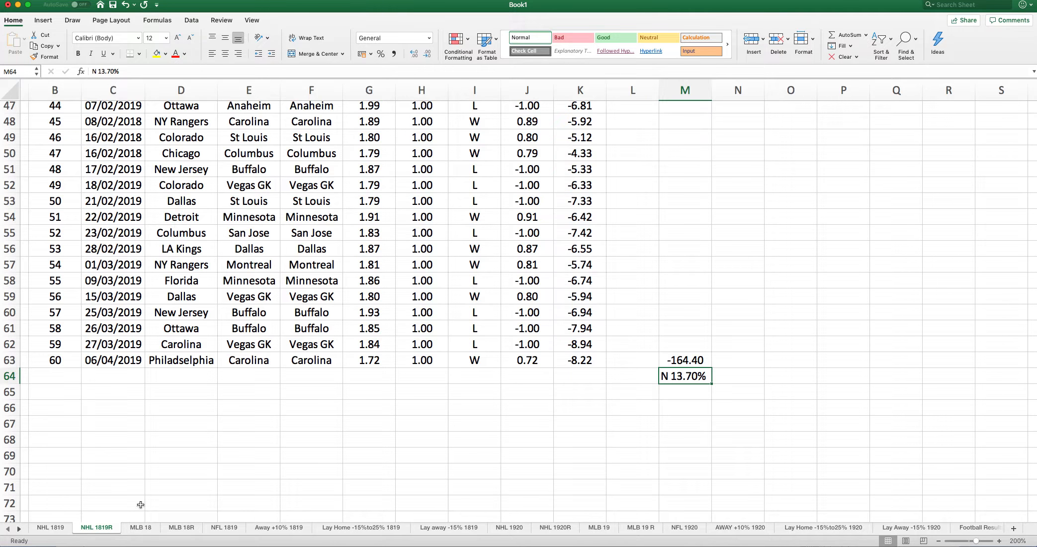
left_click(141, 527)
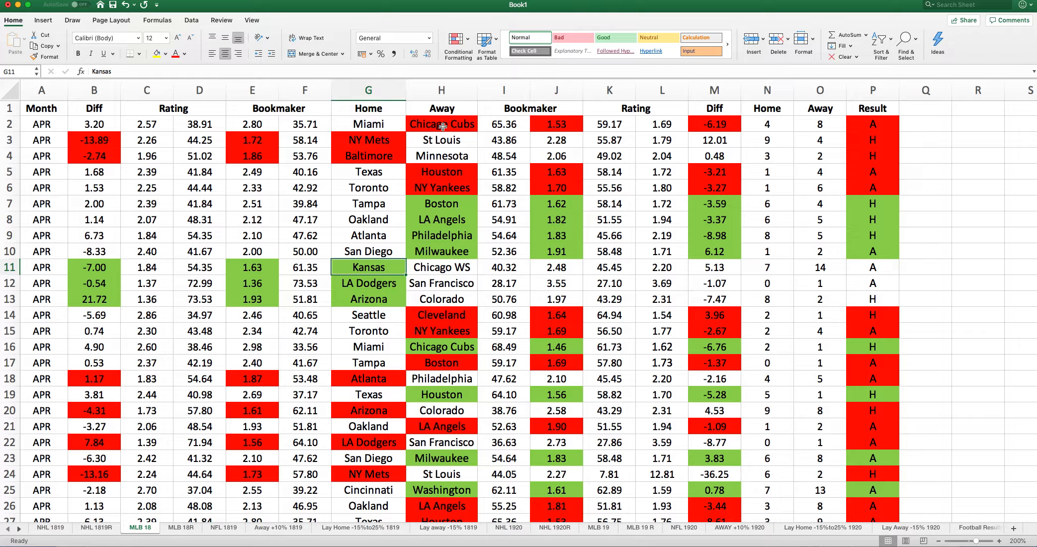
mouse_move(260, 125)
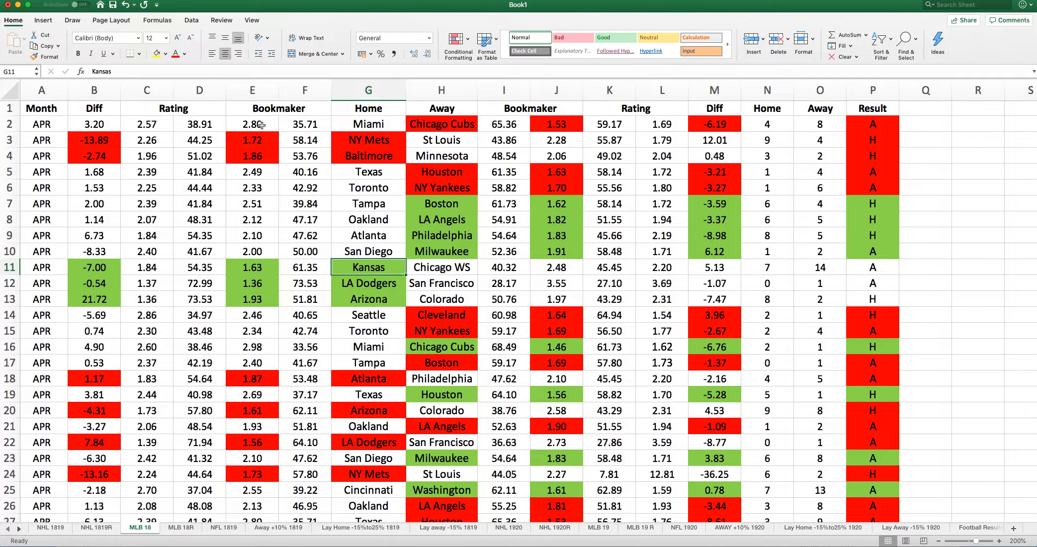
Step: Inspect prices E2, J2, ratings C2, L2 and the =K2-I2 Diff in M2, then scroll
left_click(252, 123)
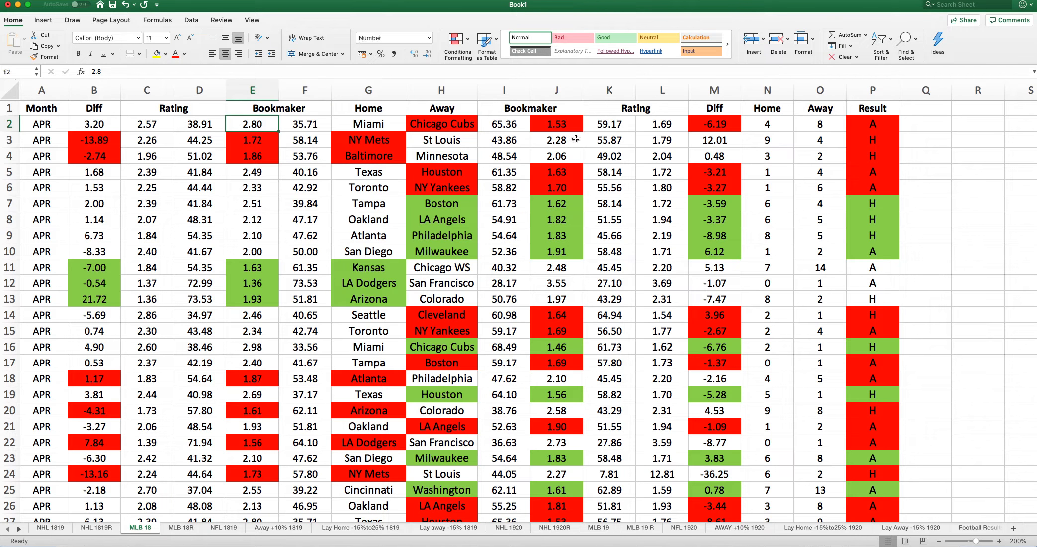
left_click(556, 124)
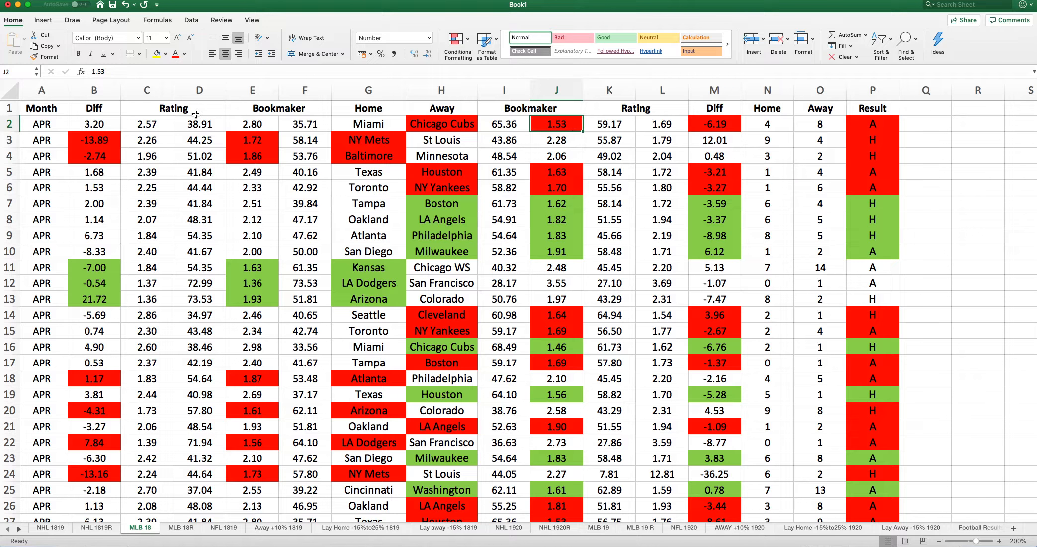
left_click(146, 124)
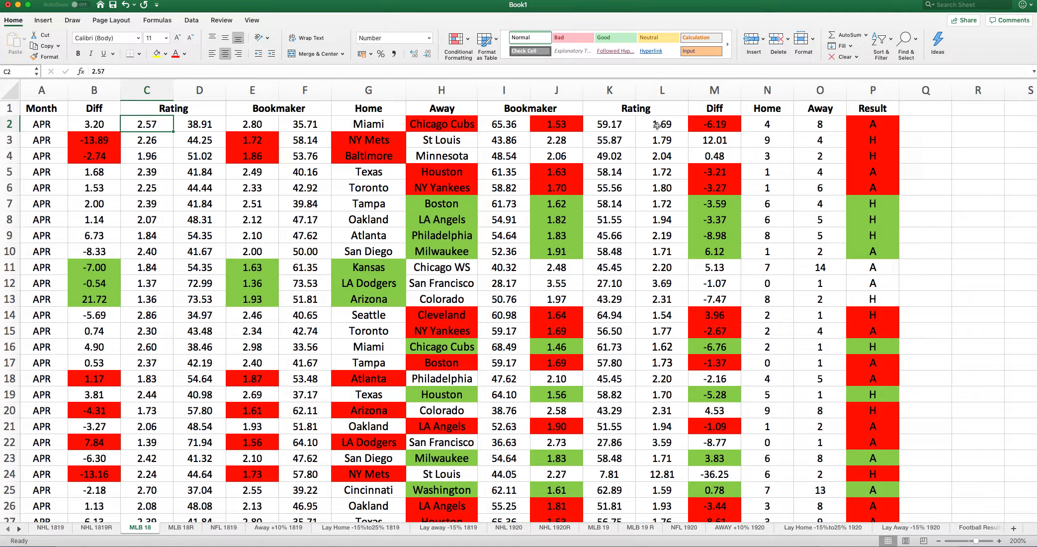
left_click(660, 124)
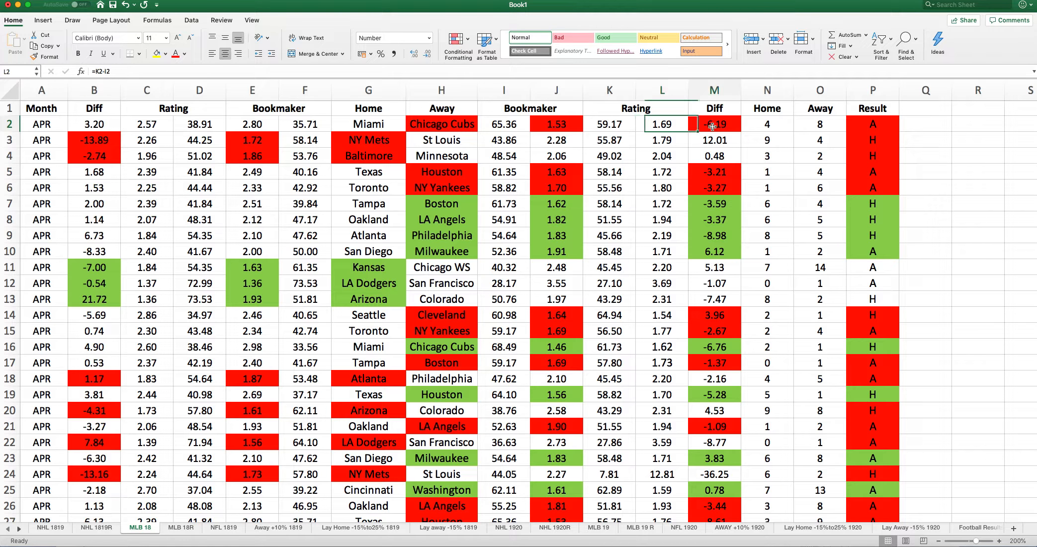
left_click(713, 123)
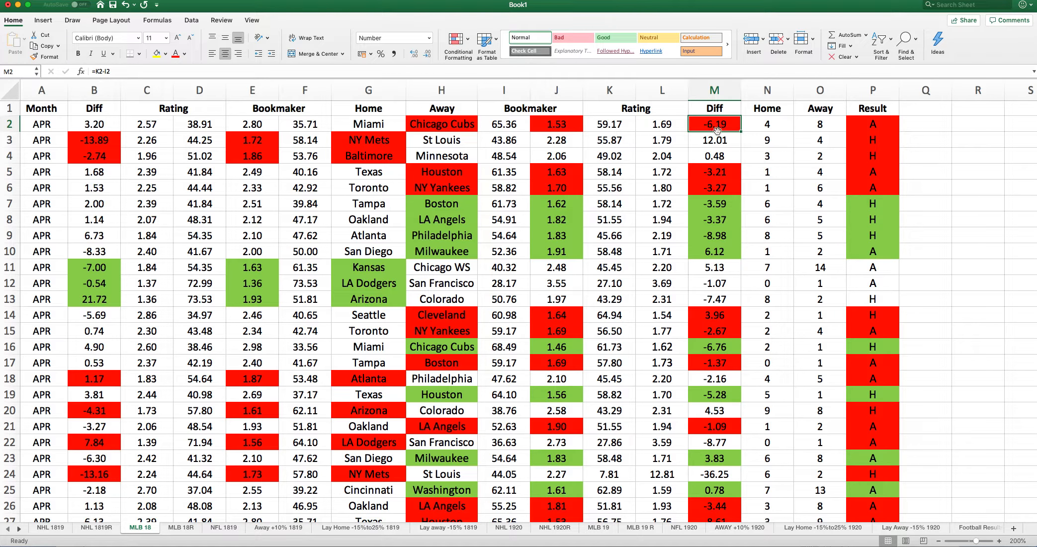
mouse_move(884, 125)
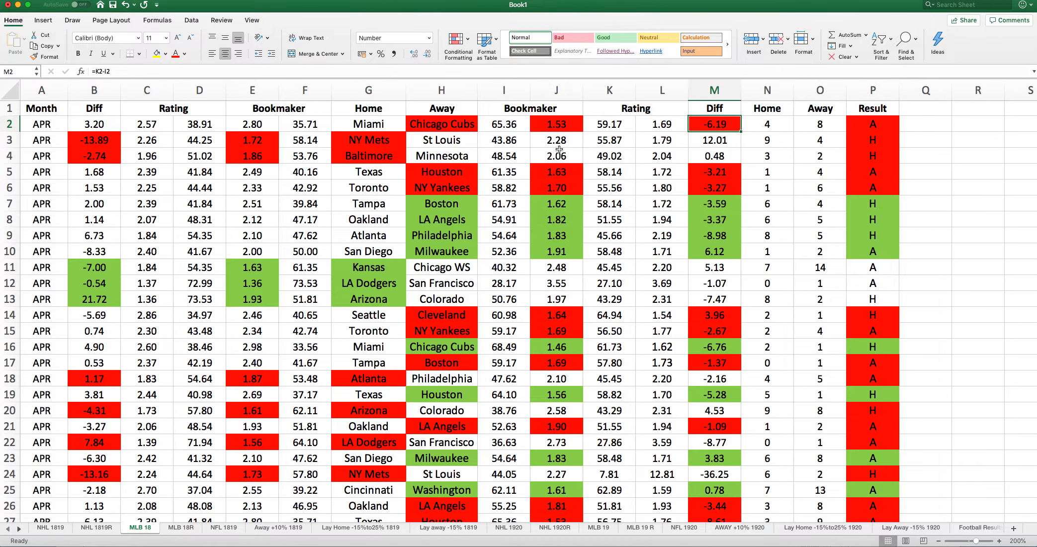
scroll("down", 3)
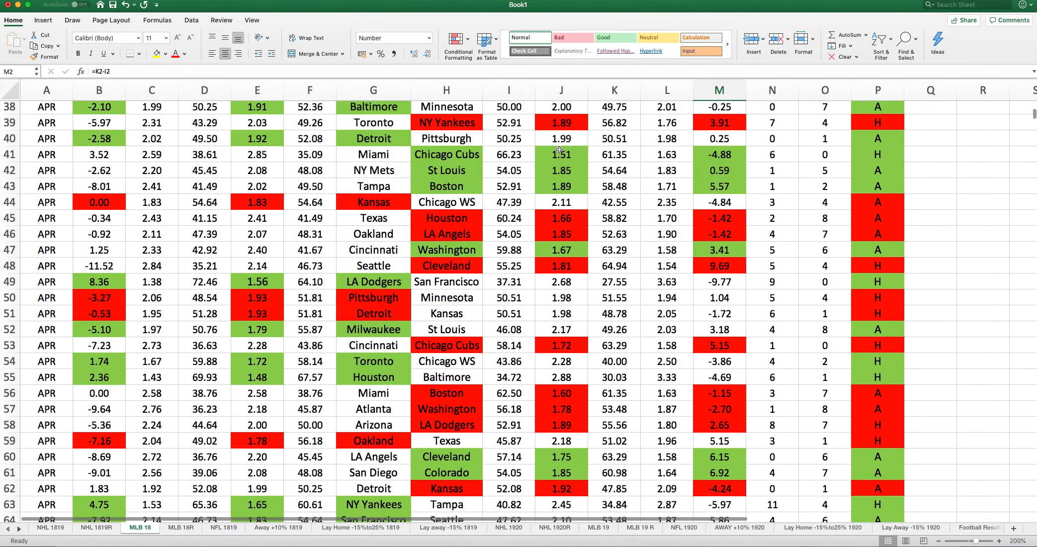
scroll("down", 3)
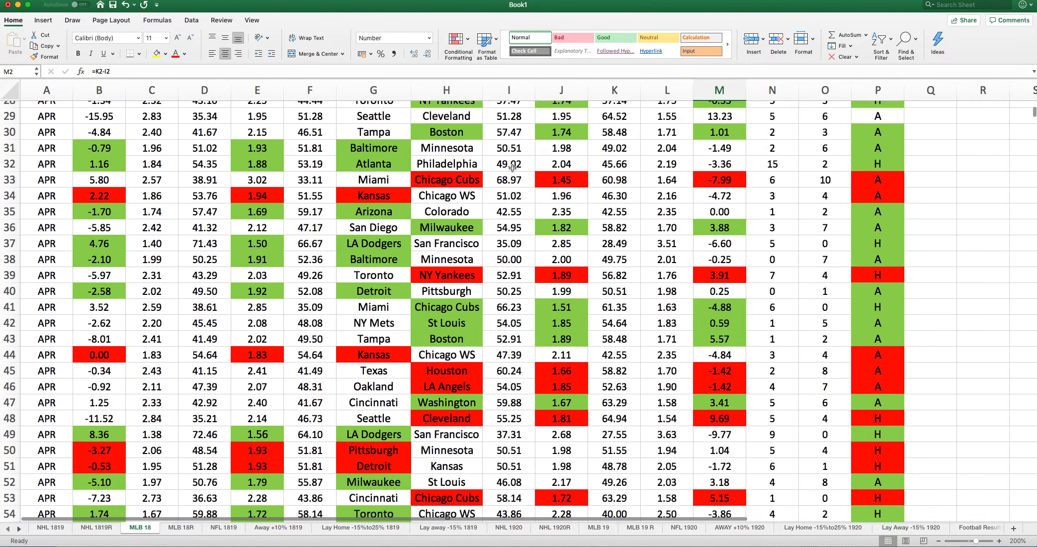
left_click(180, 526)
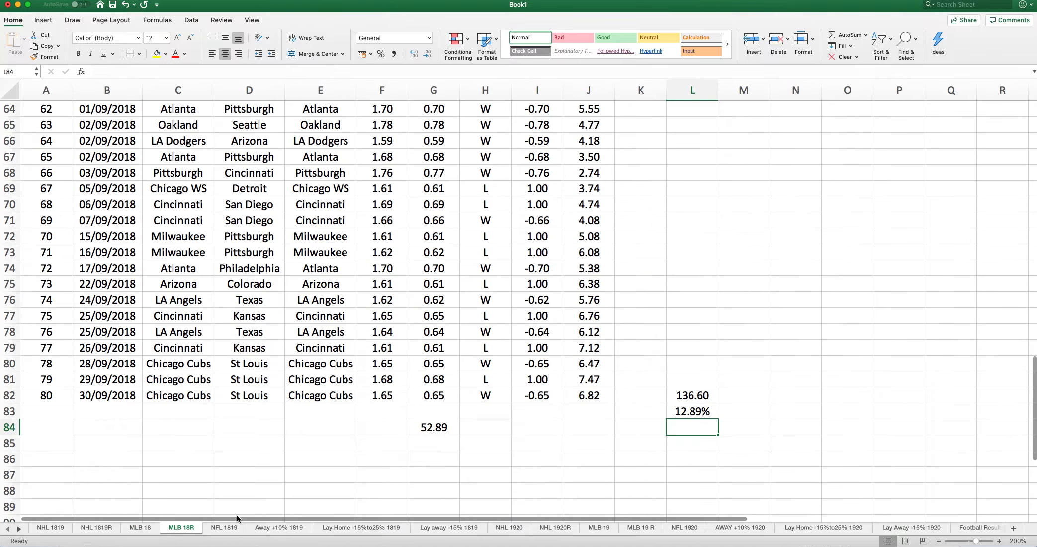
scroll("up", 3)
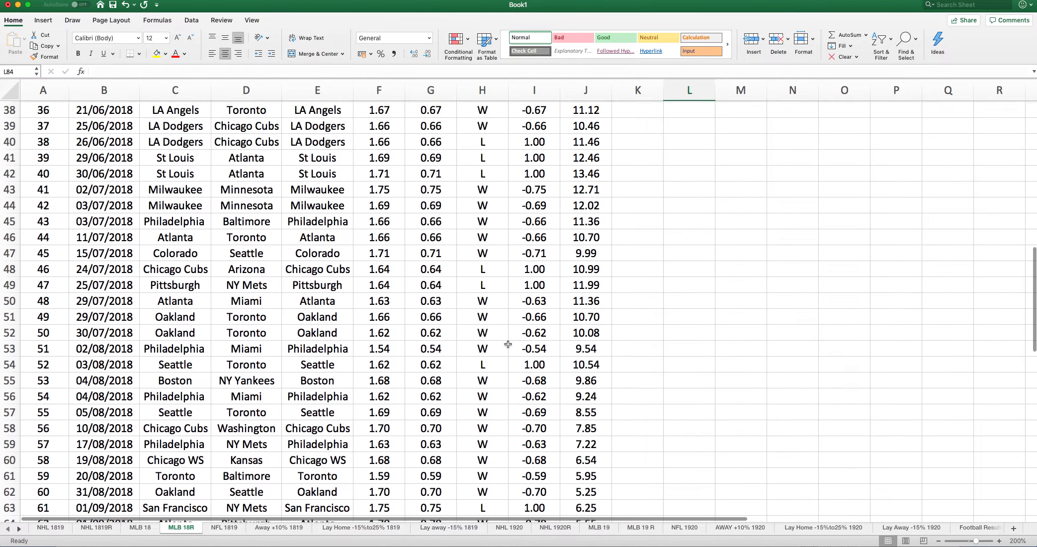
scroll("up", 3)
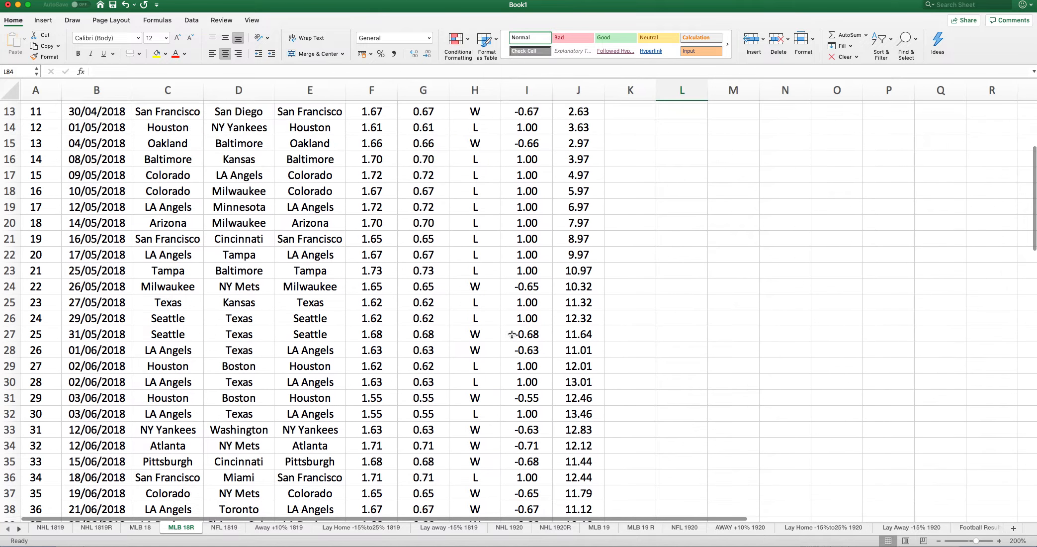
scroll("up", 3)
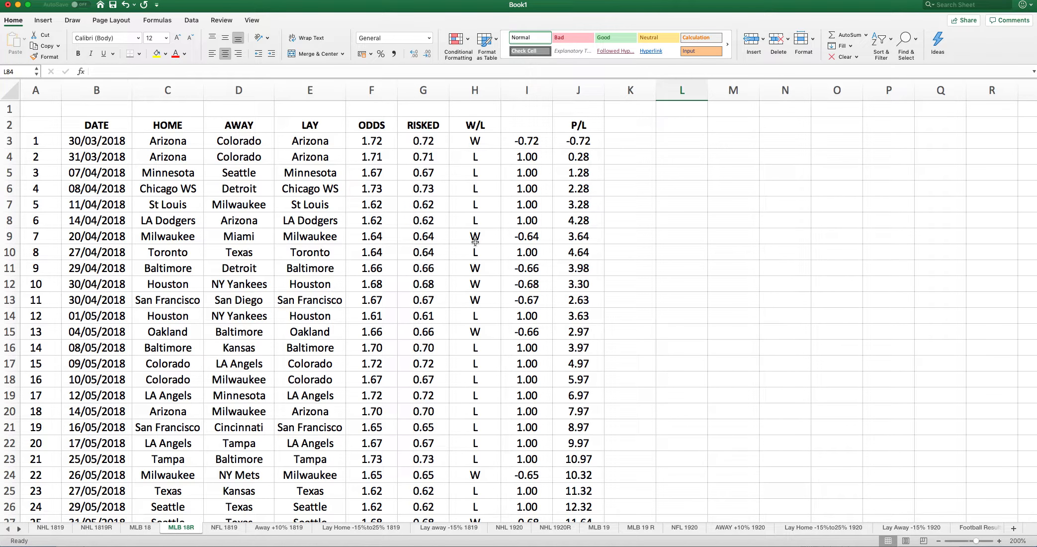
mouse_move(376, 216)
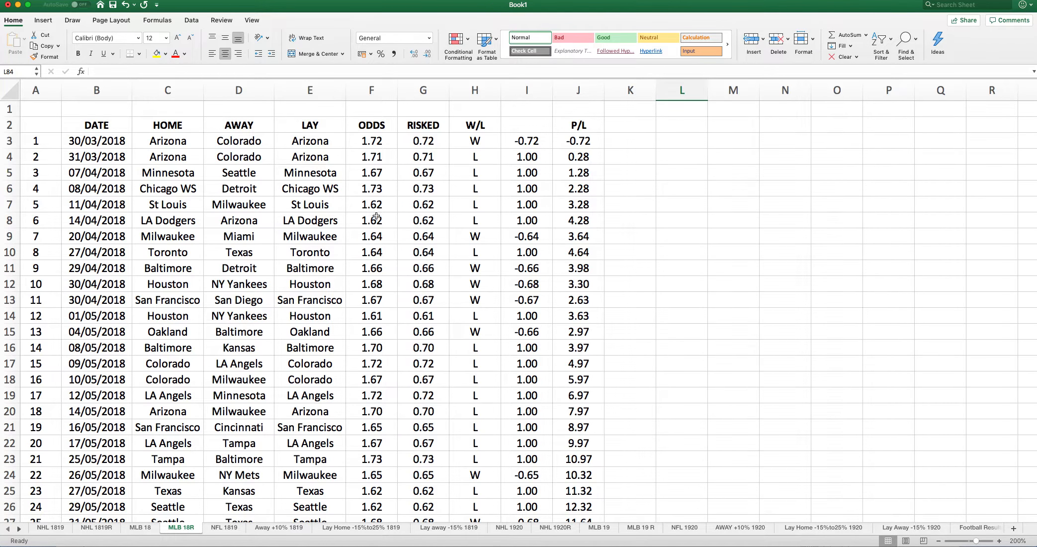
scroll("down", 3)
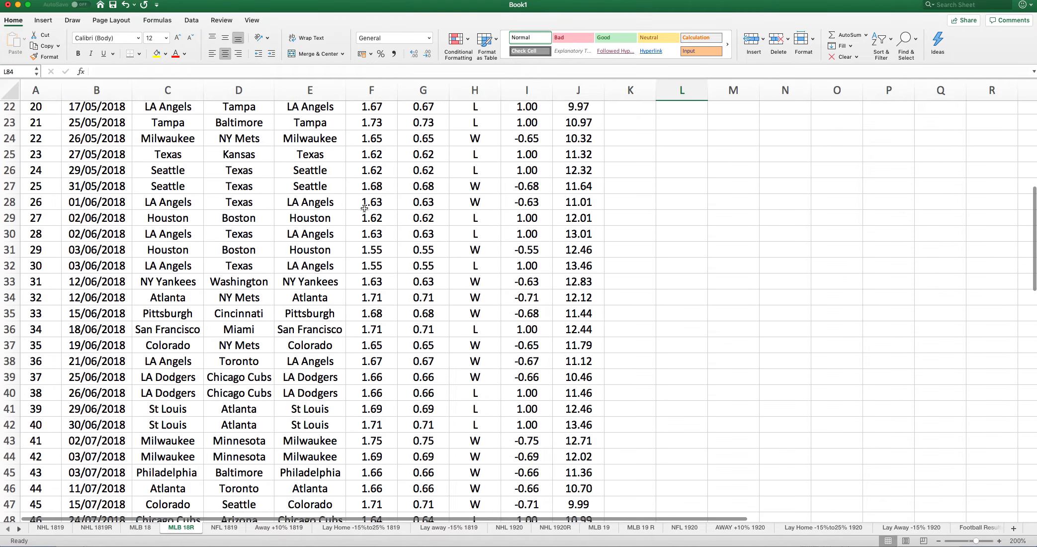
scroll("down", 3)
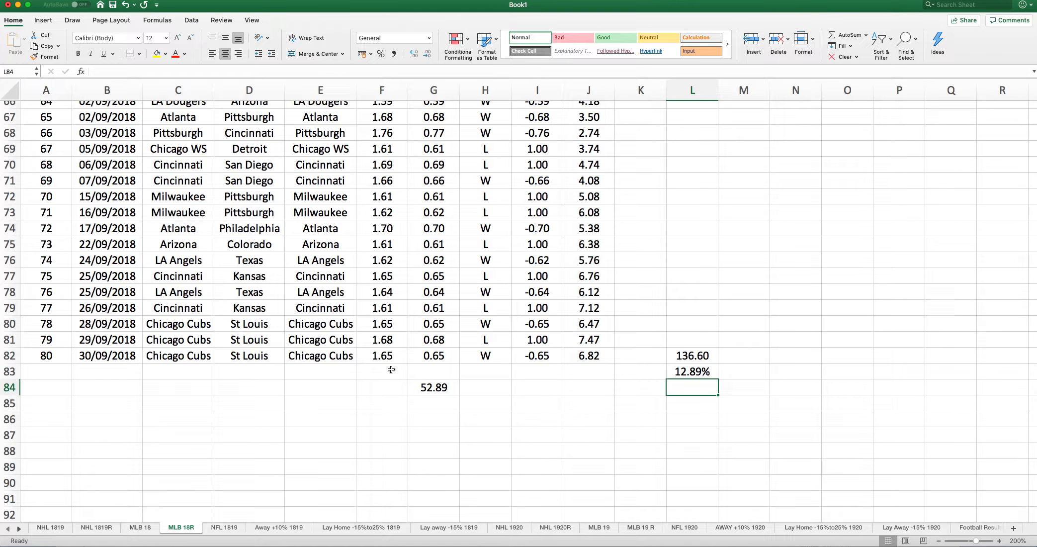
left_click(432, 387)
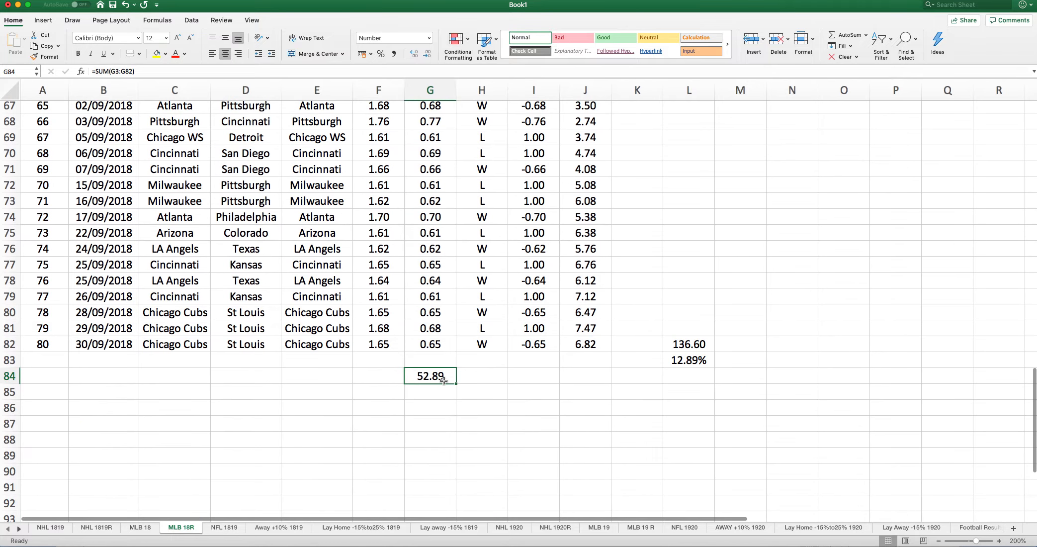
mouse_move(588, 344)
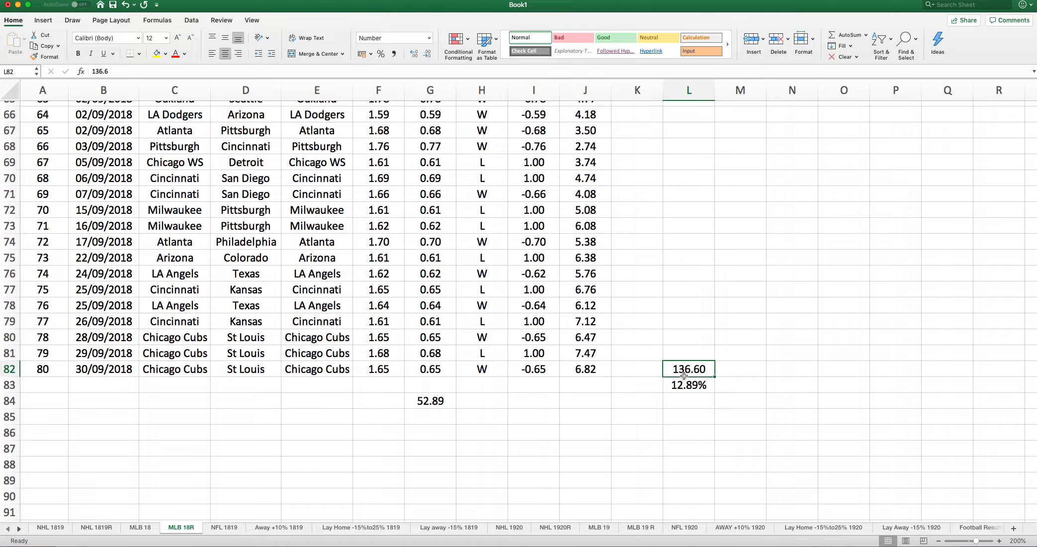
left_click(688, 384)
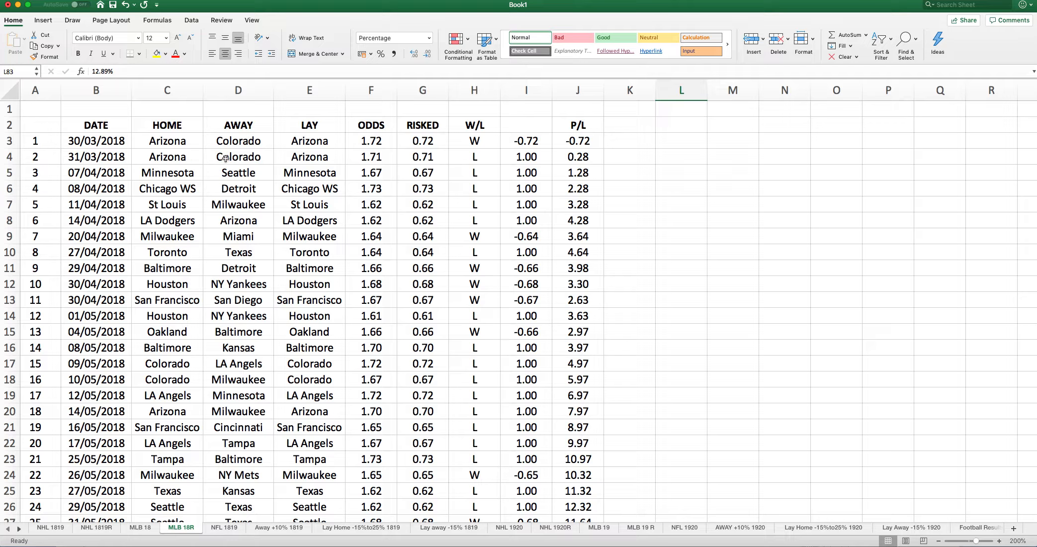
Step: Inspect lay team, odds, risked amount and result for the first two MLB 18R games
left_click(309, 156)
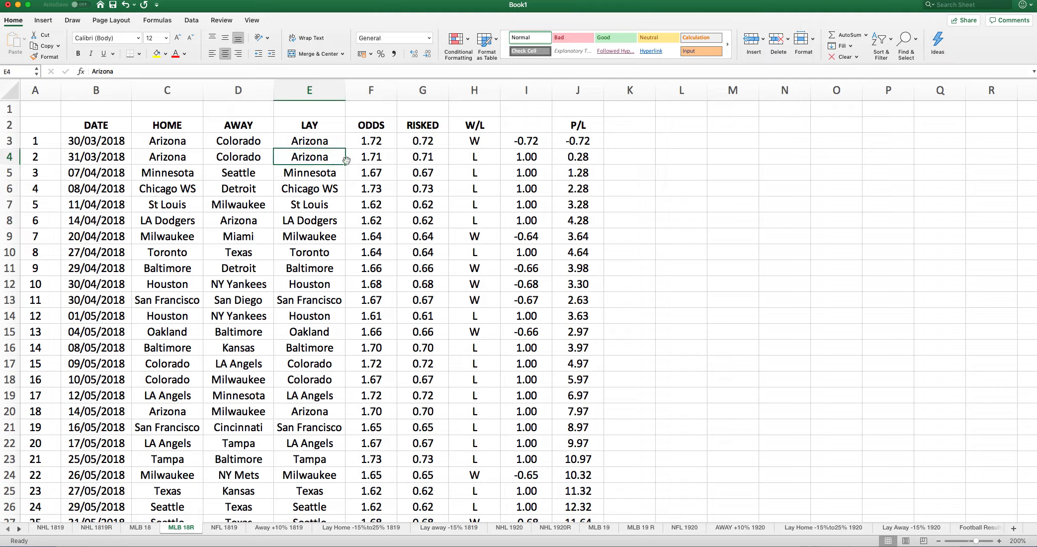
left_click(421, 156)
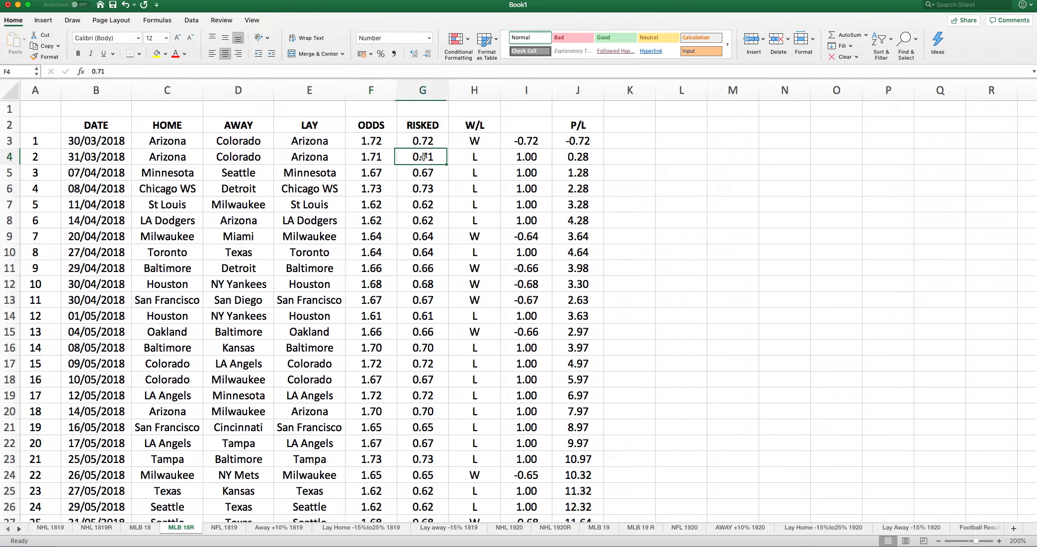
left_click(421, 156)
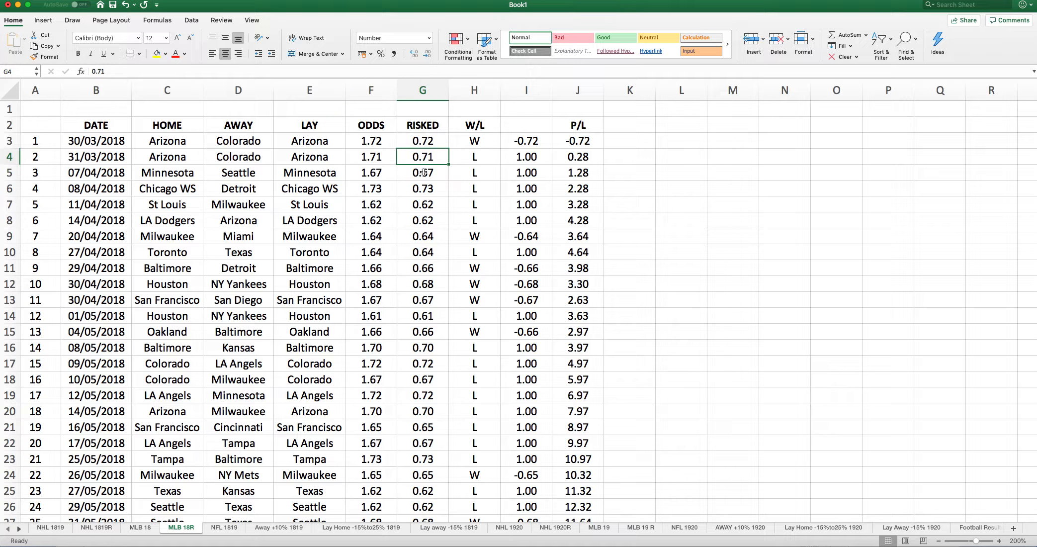
left_click(526, 156)
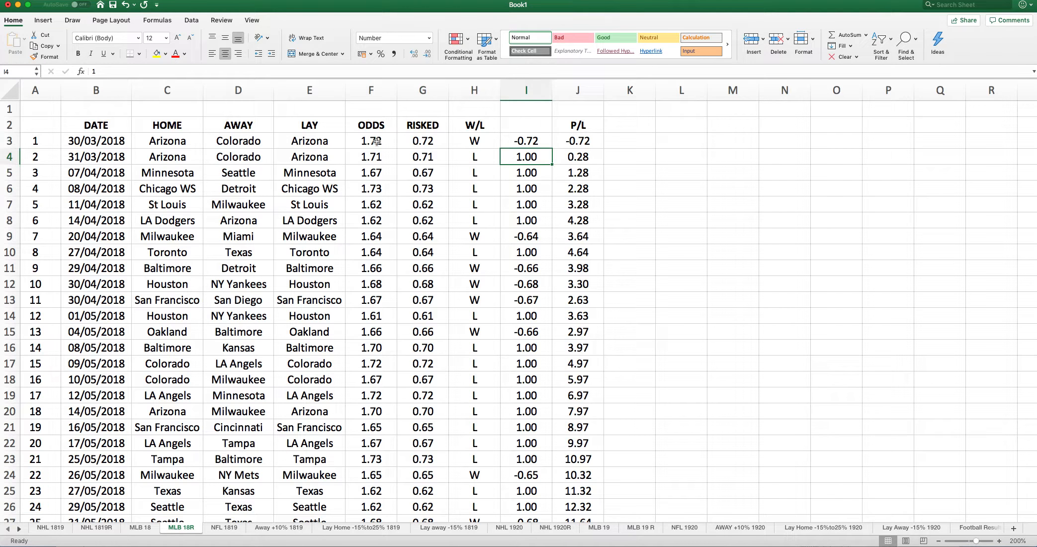
left_click(370, 140)
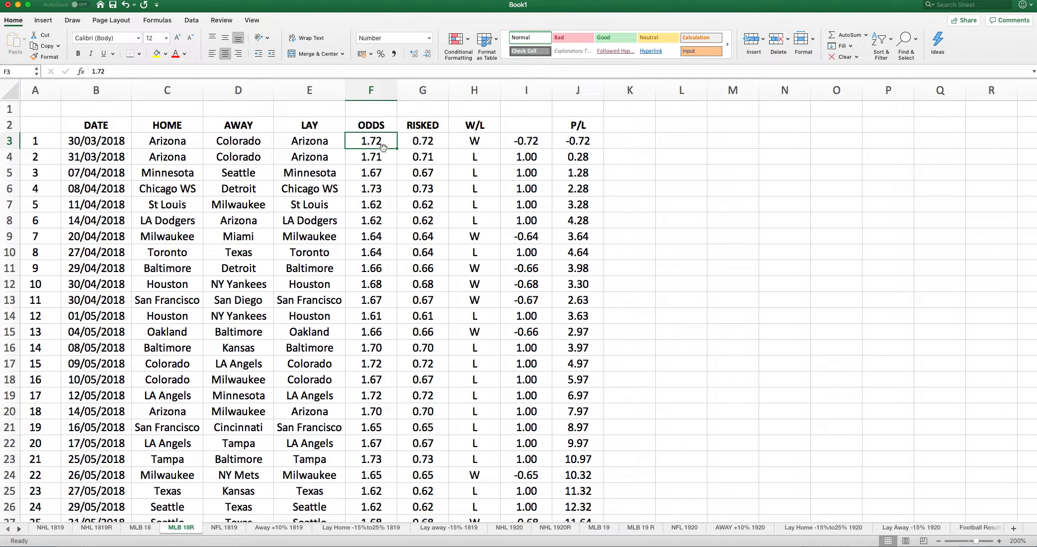
left_click(422, 141)
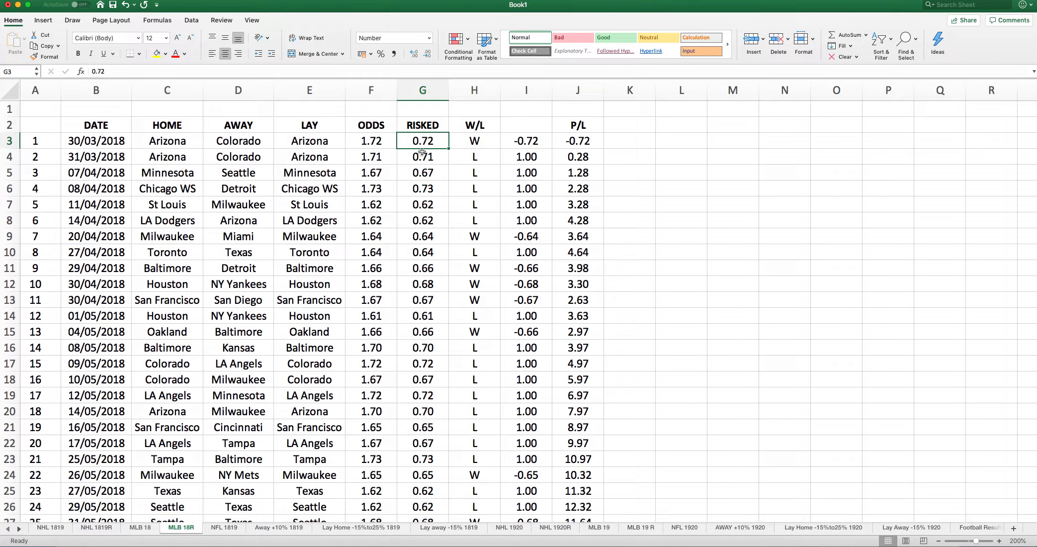
mouse_move(479, 142)
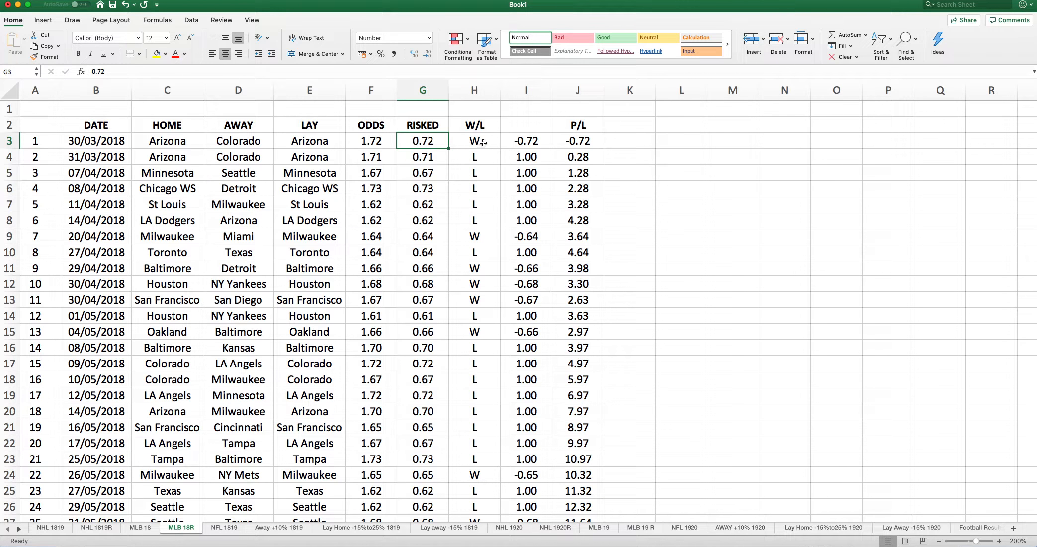
left_click(526, 140)
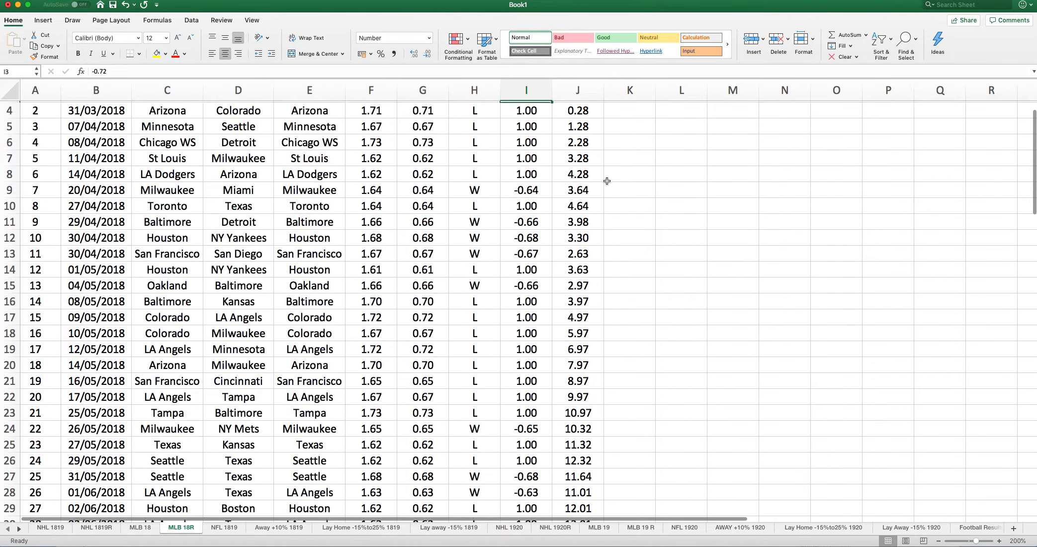
Step: Scroll down to the MLB 18R totals and switch to the NFL 1819 sheet
scroll("down", 3)
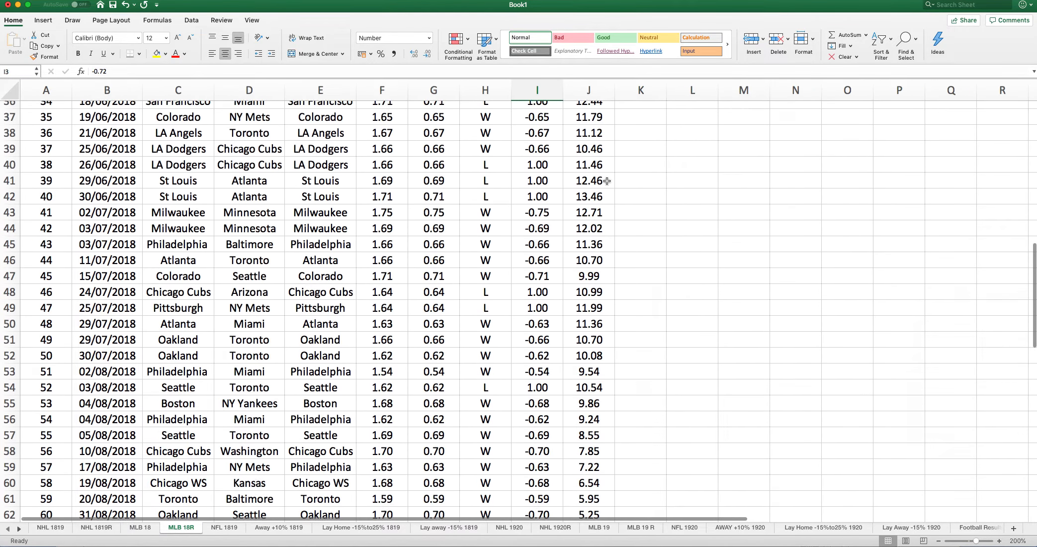
scroll("down", 3)
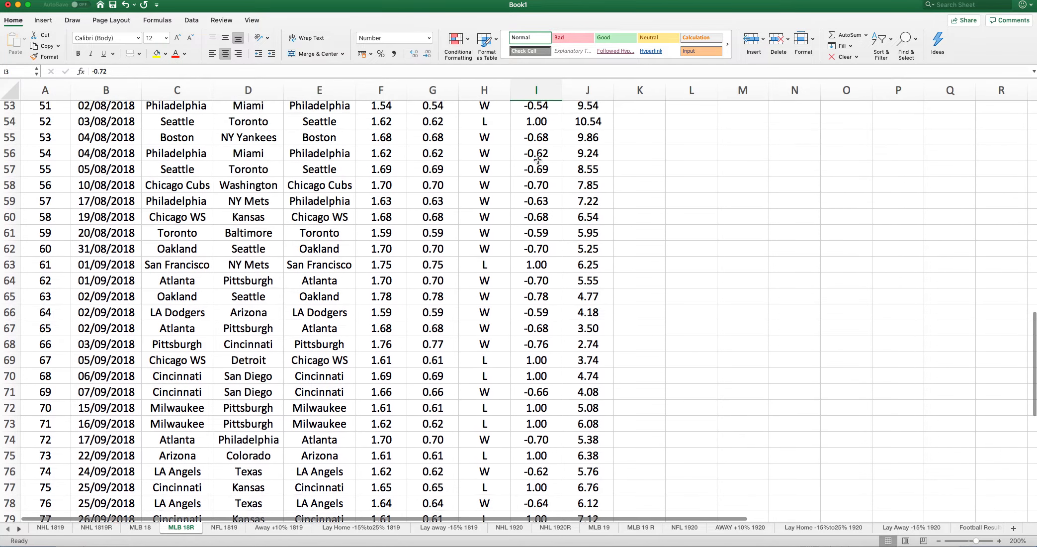
scroll("down", 3)
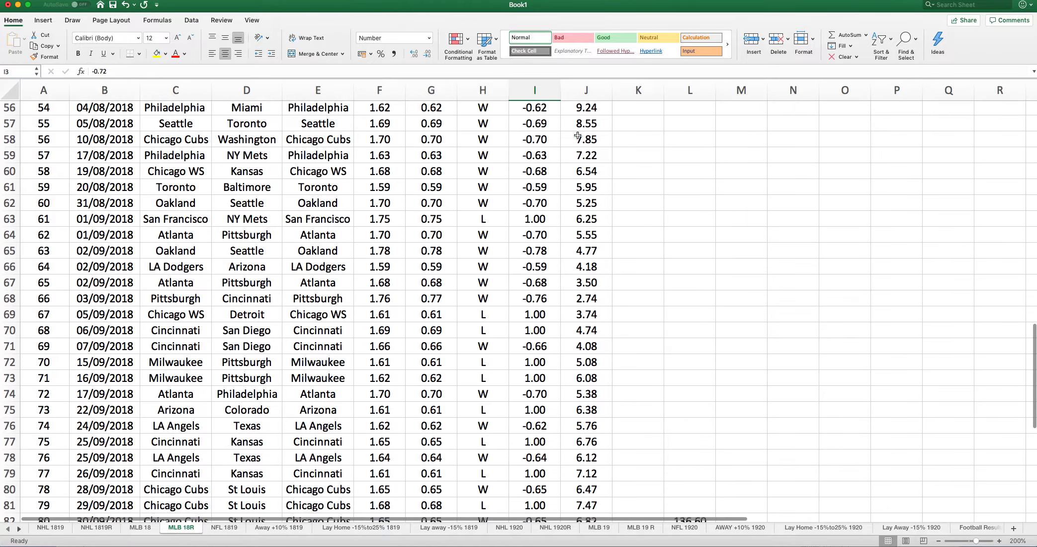
scroll("down", 3)
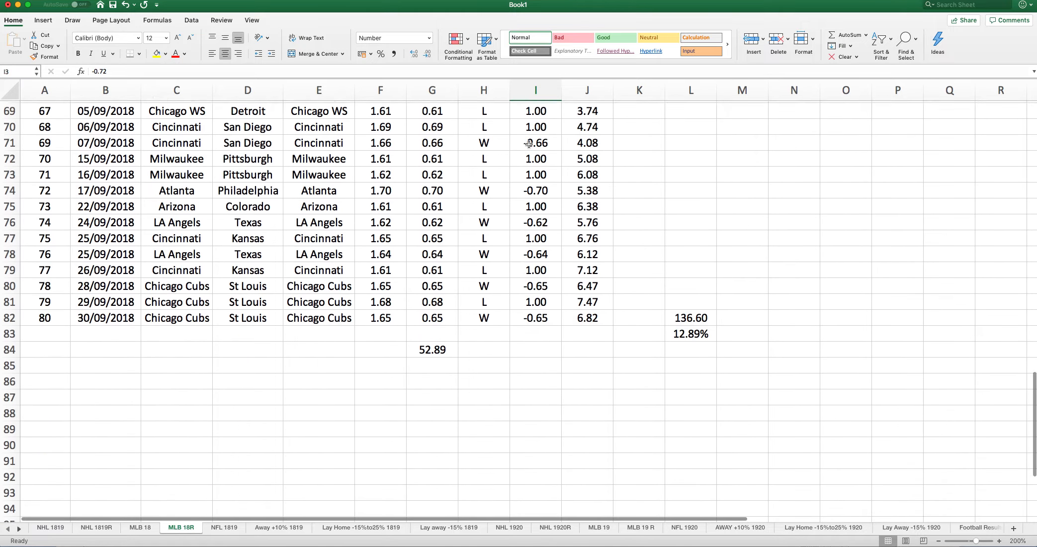
scroll("down", 3)
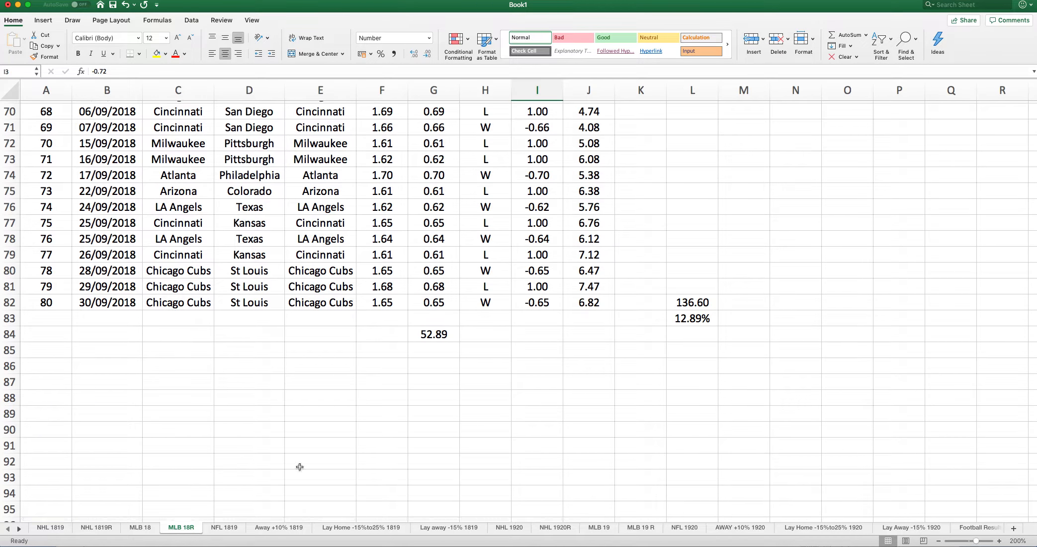
left_click(224, 527)
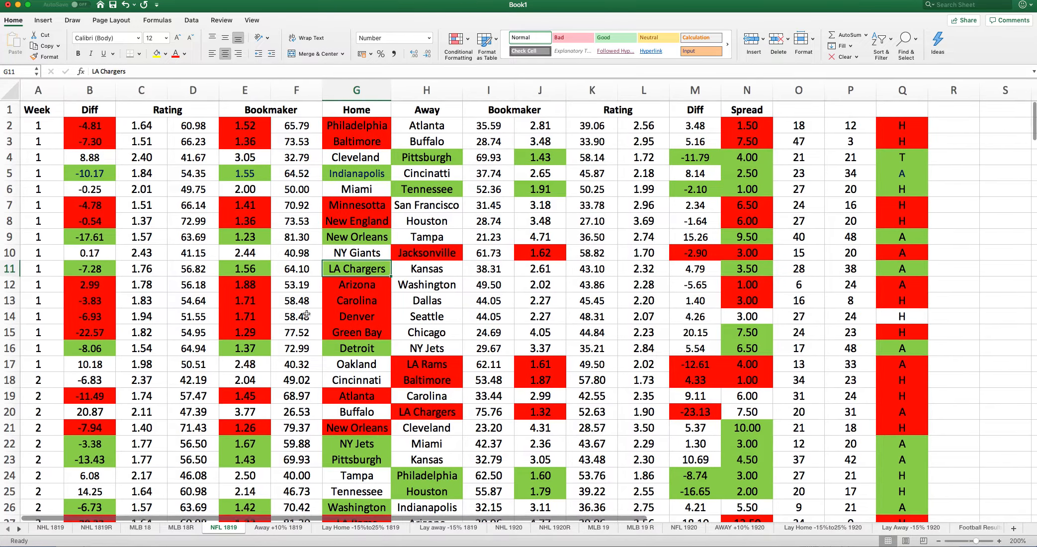
Step: Inspect Philadelphia vs Atlanta odds 1.52 and 2.81, and spreads for the first six games
left_click(357, 124)
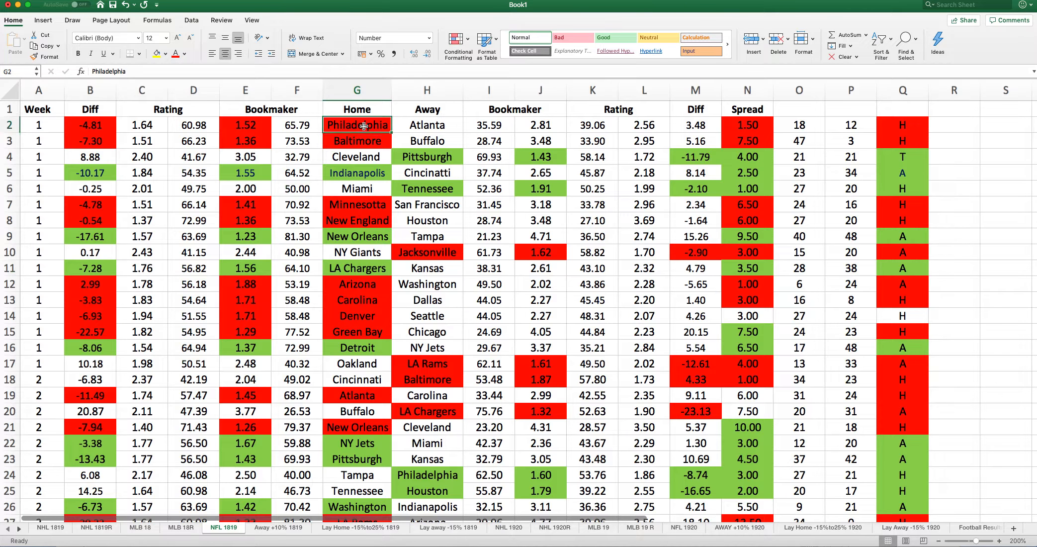
left_click(426, 125)
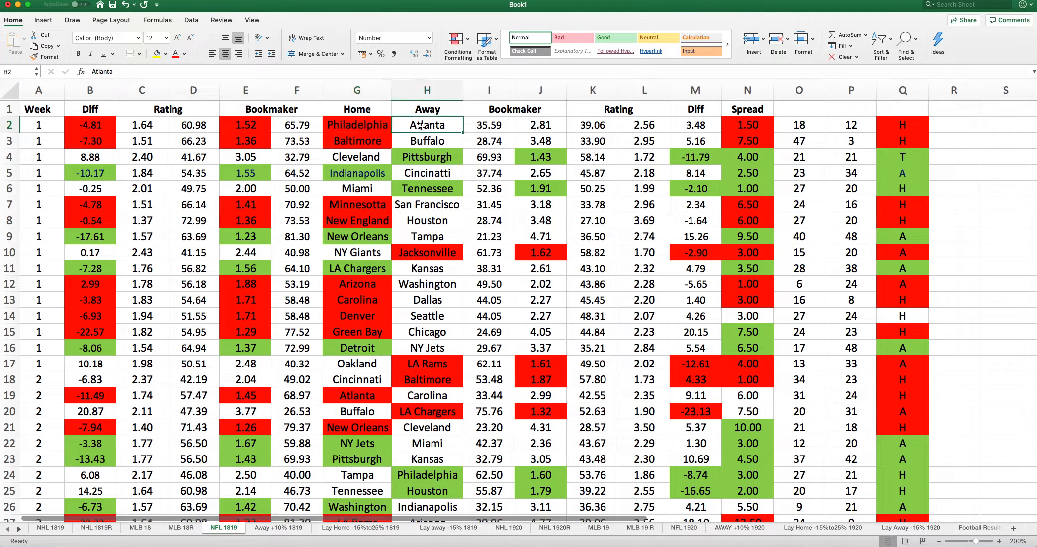
left_click(245, 125)
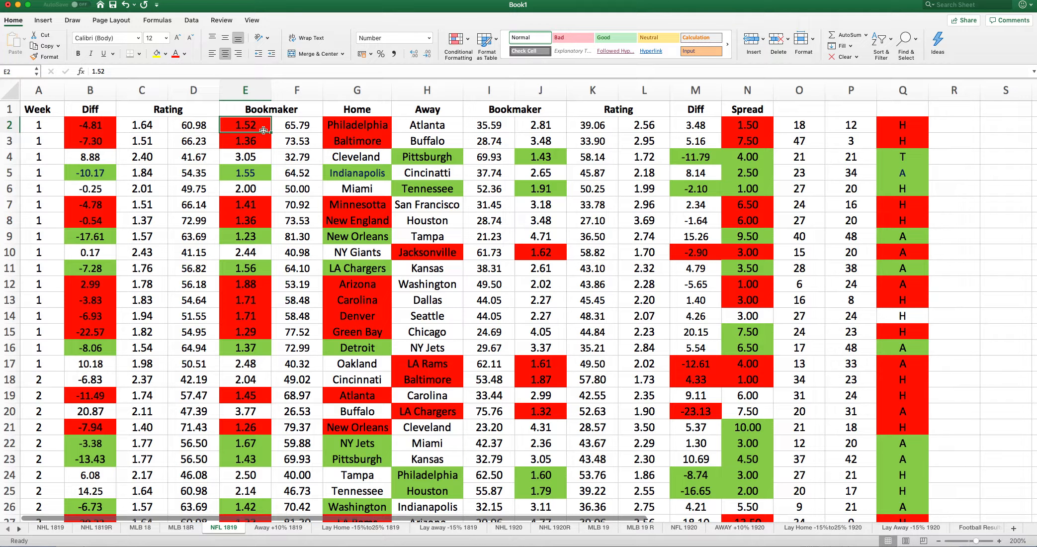
mouse_move(537, 125)
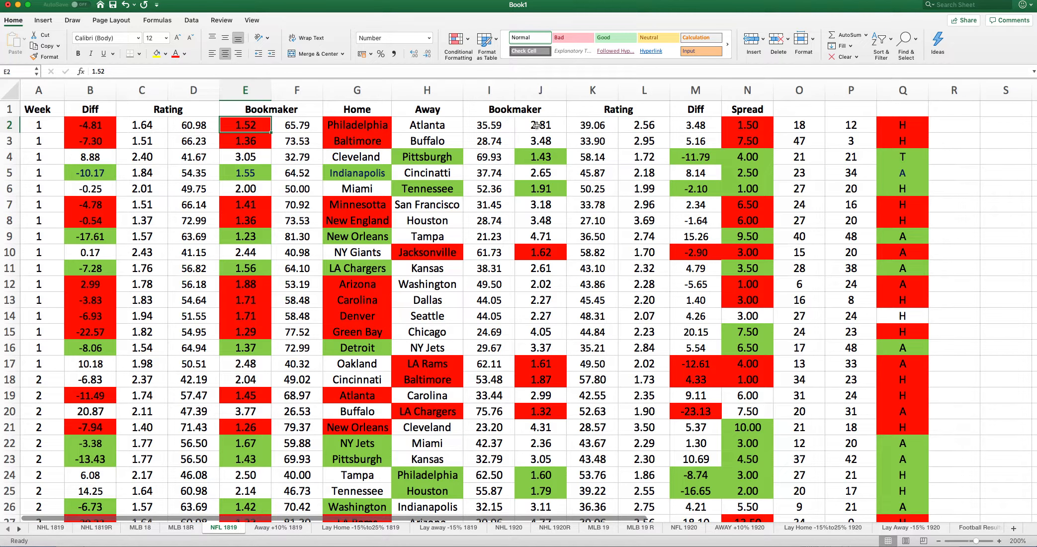
left_click(540, 125)
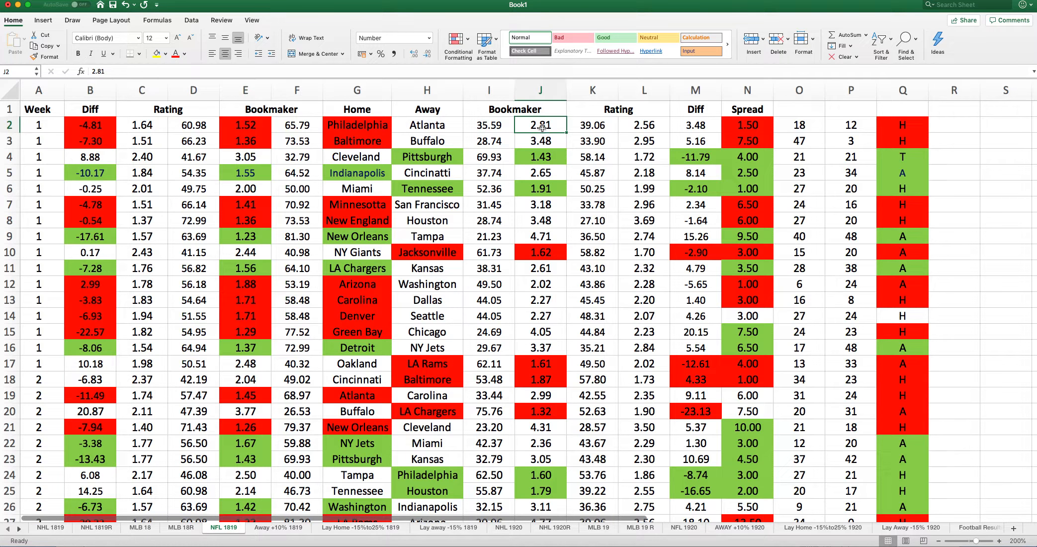
left_click(747, 124)
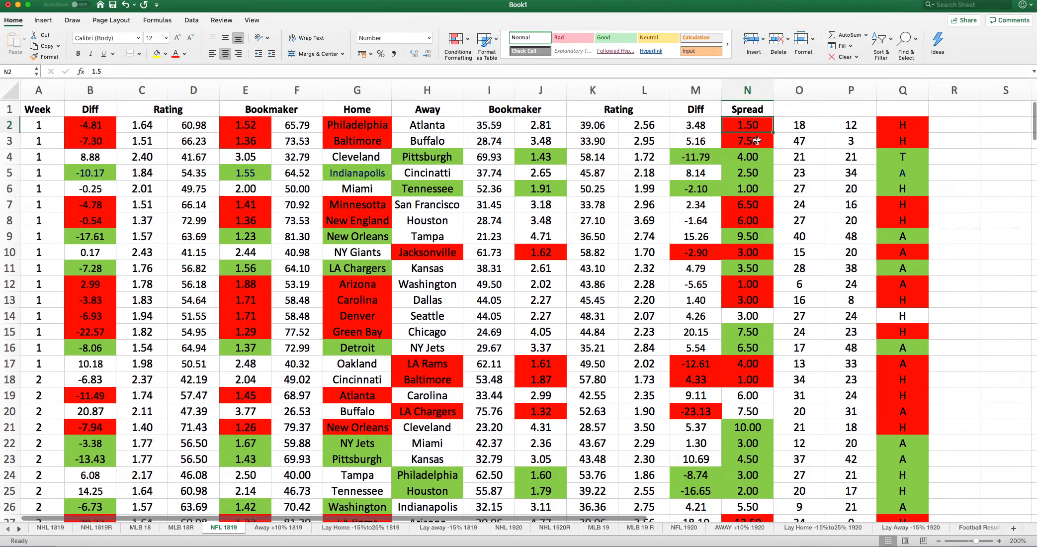
left_click(747, 141)
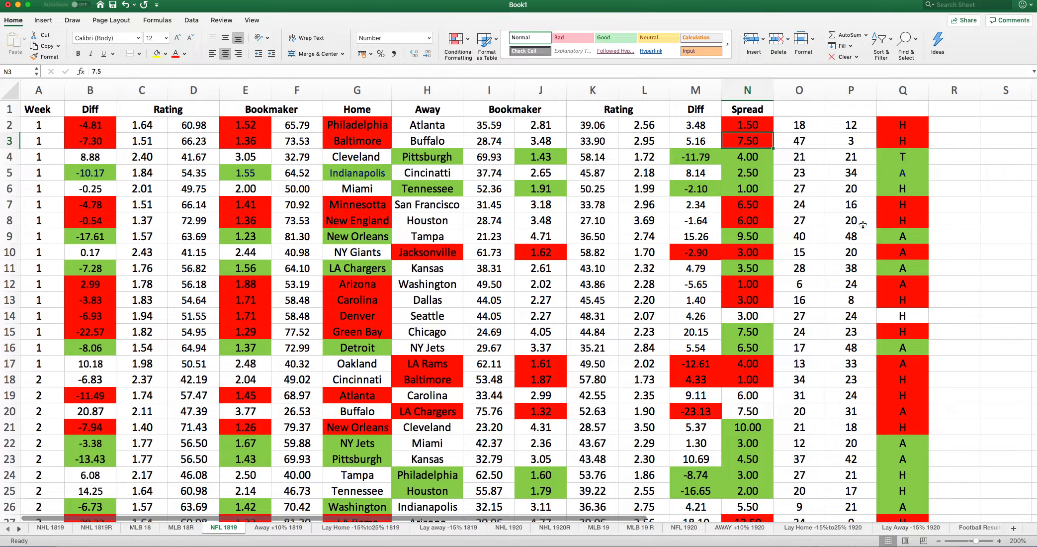
left_click(746, 157)
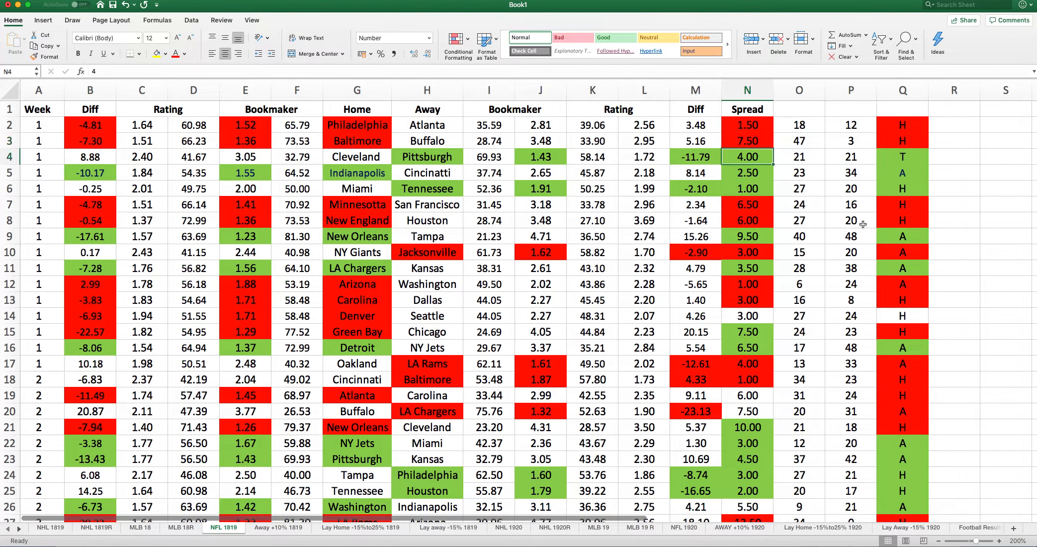
left_click(747, 204)
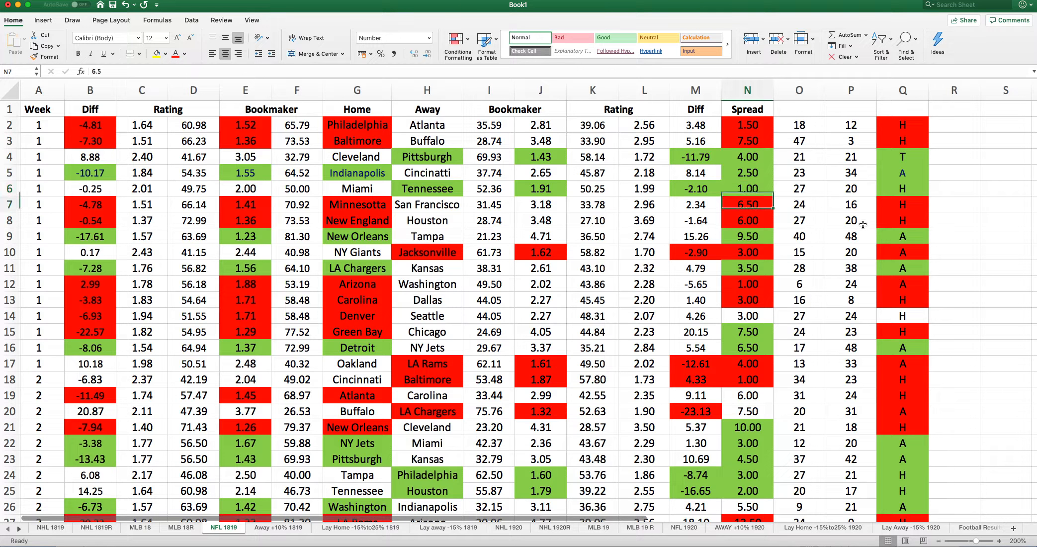
left_click(747, 157)
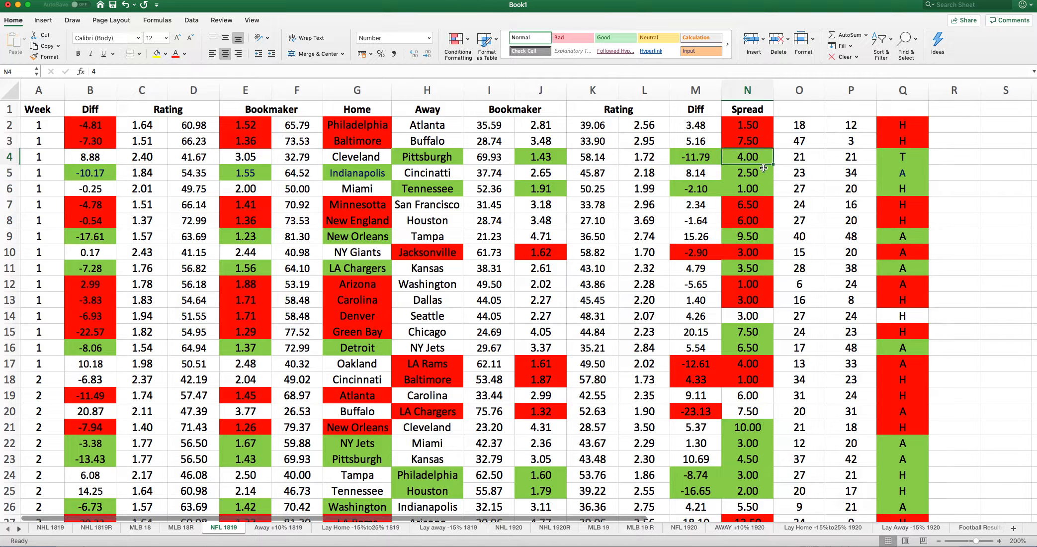
left_click(746, 188)
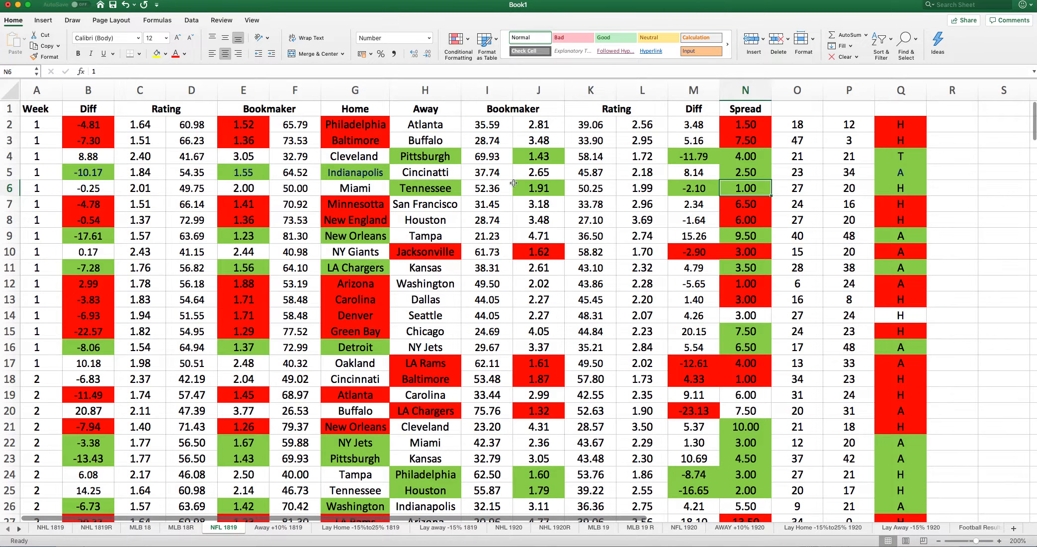
Step: Recheck the first game's bookmaker odds, spread and H result
left_click(355, 125)
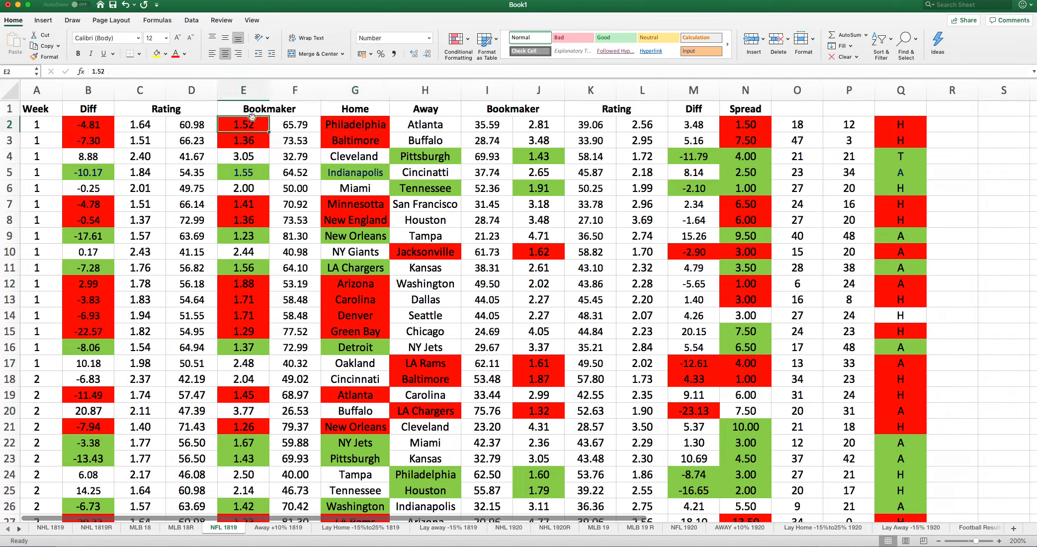
left_click(140, 125)
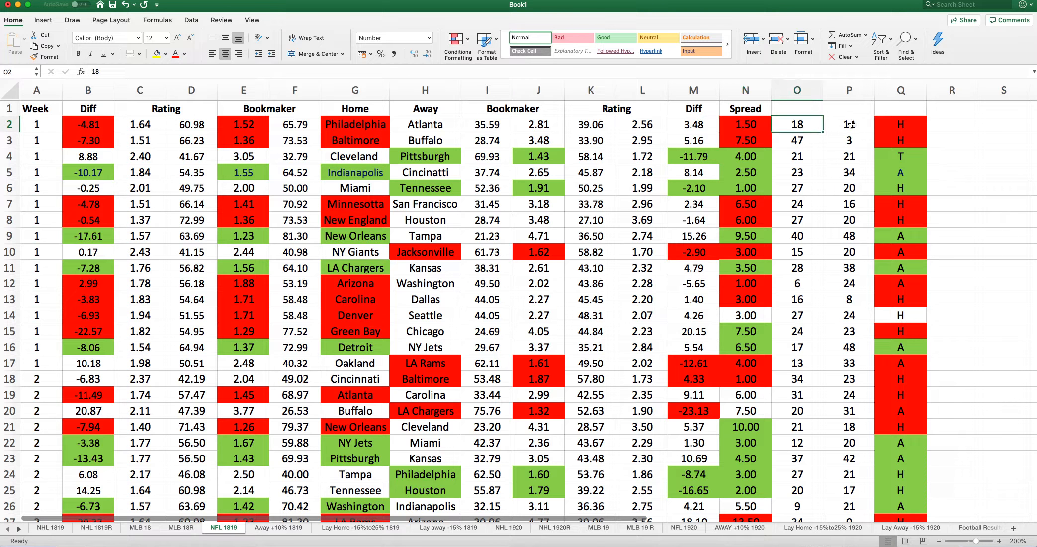
left_click(745, 124)
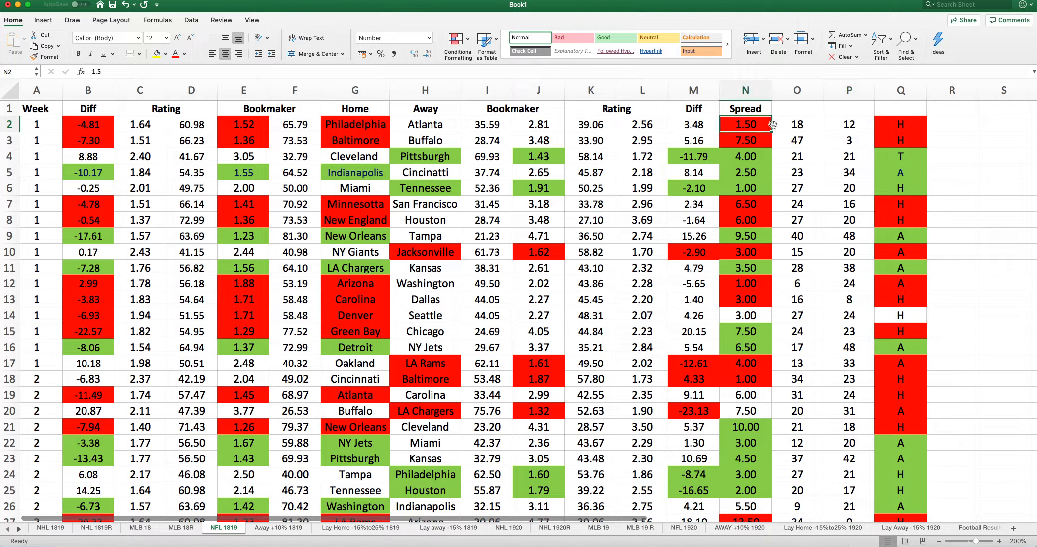
left_click(899, 124)
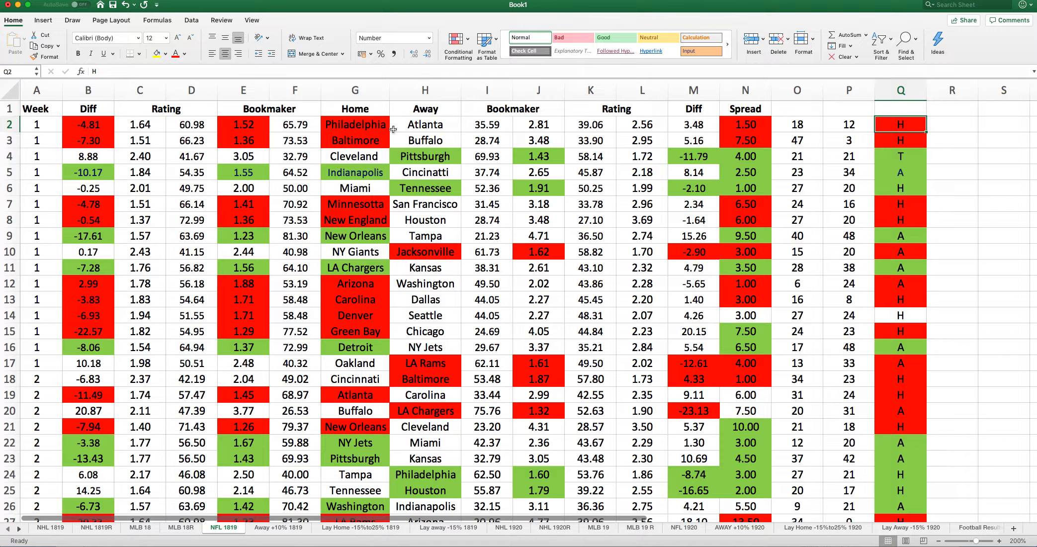
left_click(243, 124)
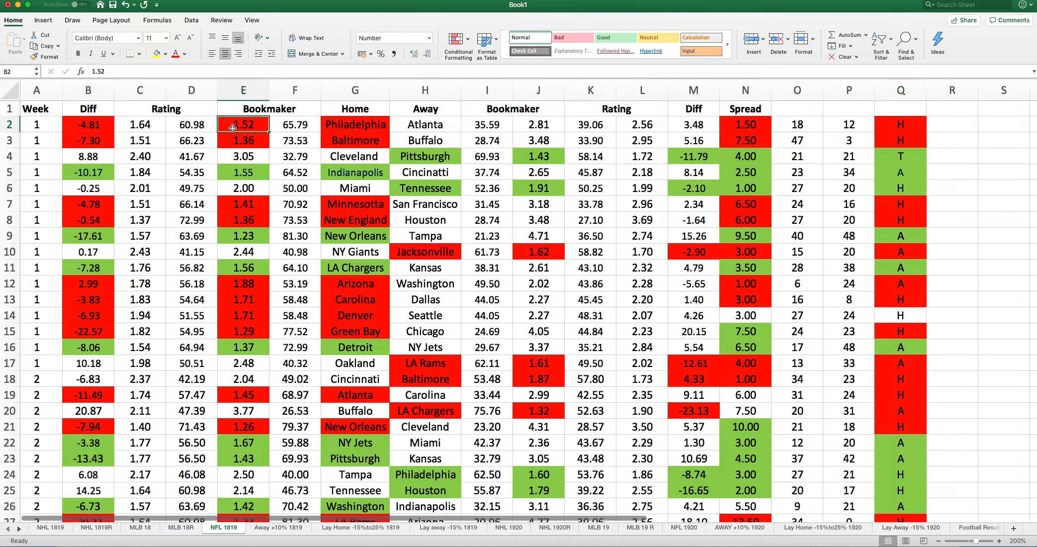
left_click(745, 124)
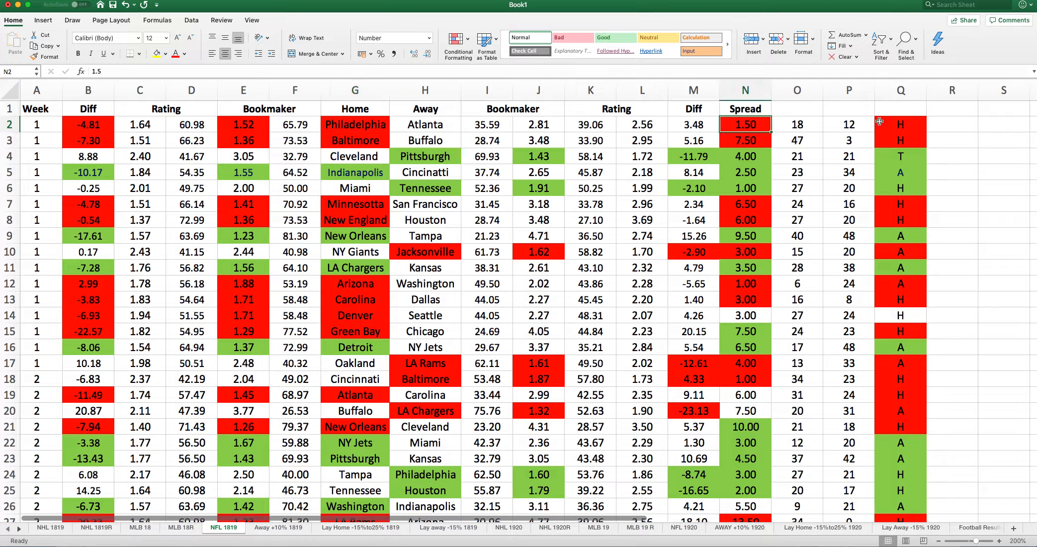
left_click(900, 125)
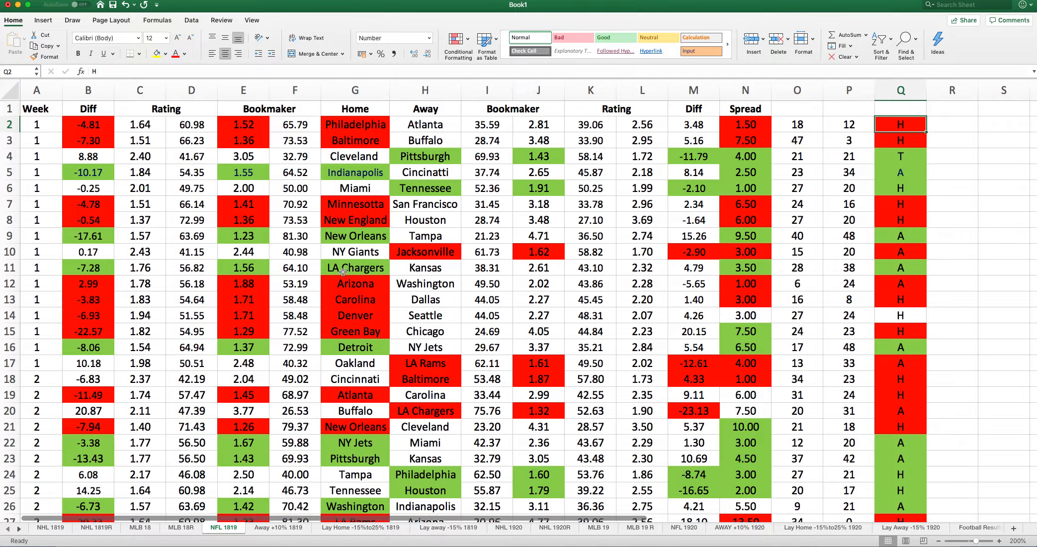
mouse_move(331, 335)
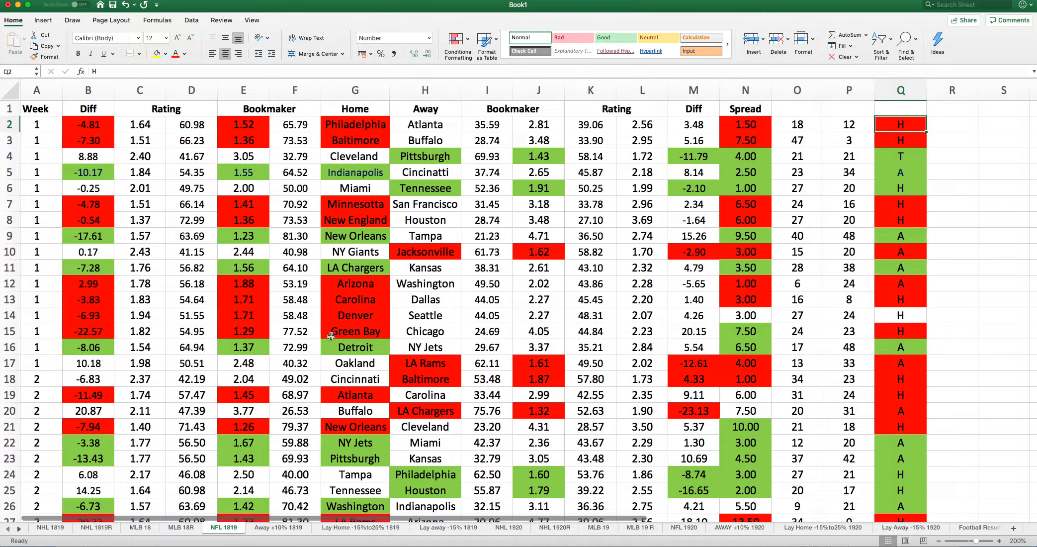
Step: Check the Green Bay game's 7.50 spread, rating and result, then open Away +10% 1819
left_click(744, 331)
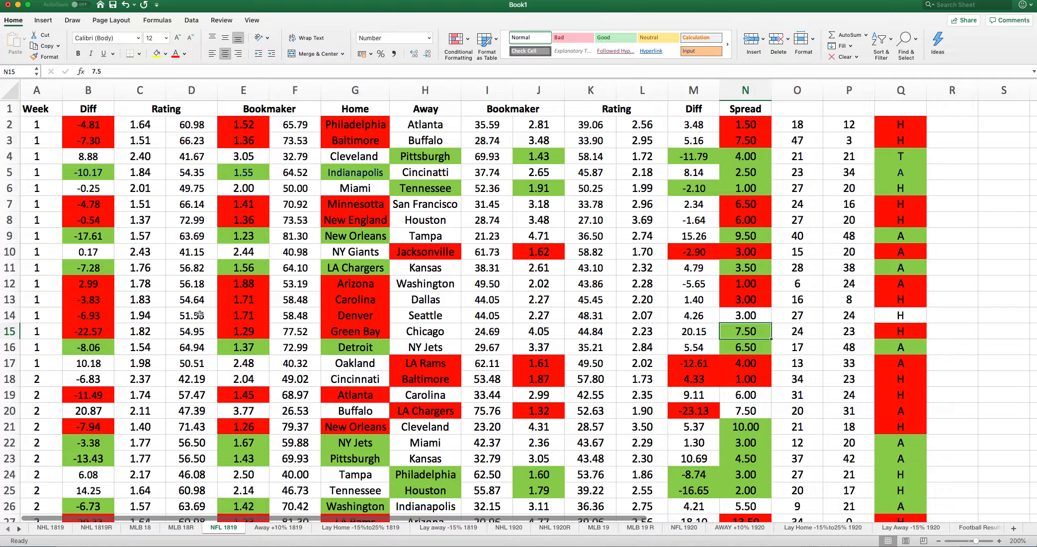
mouse_move(112, 334)
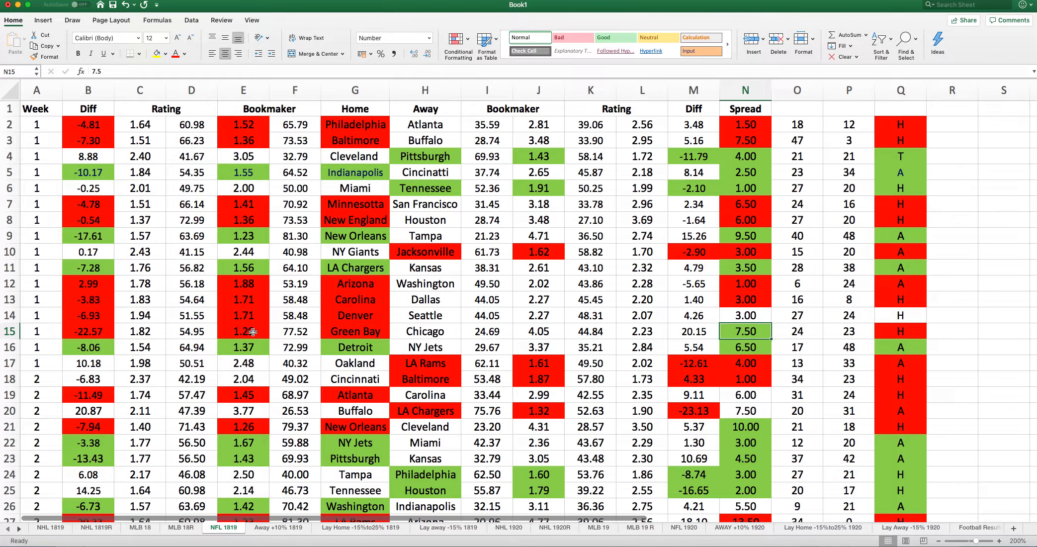
left_click(140, 331)
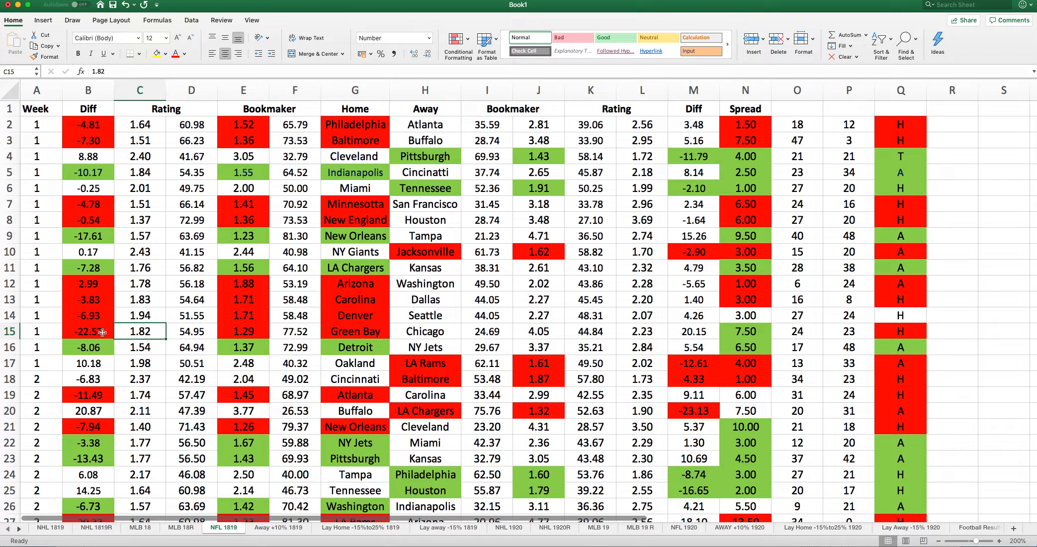
left_click(354, 330)
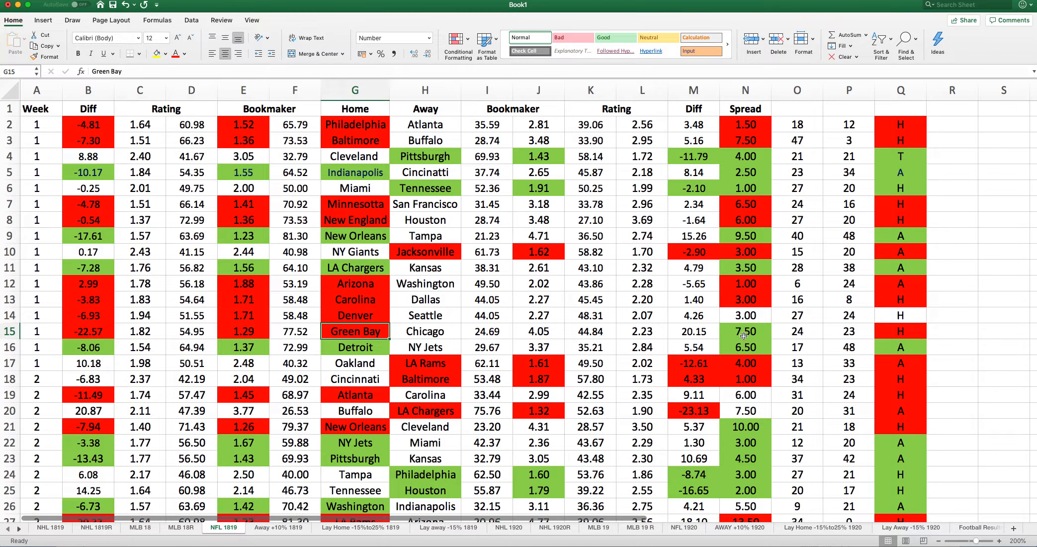
left_click(899, 331)
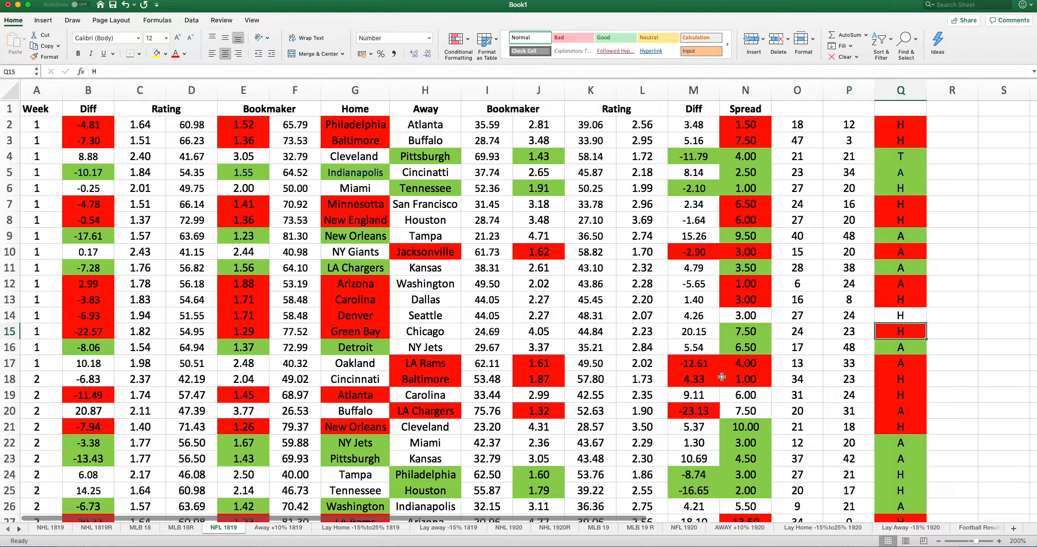
mouse_move(285, 475)
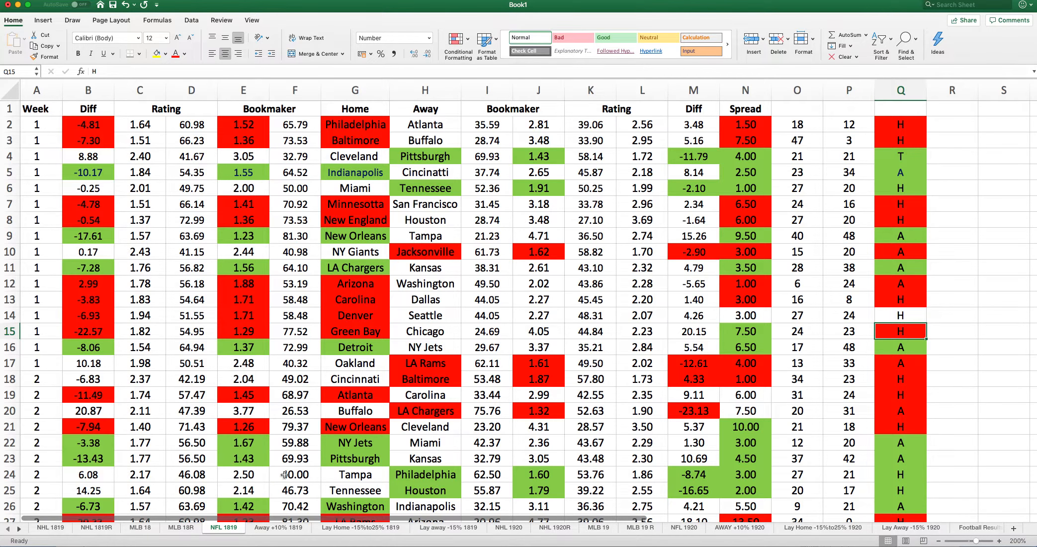
left_click(277, 526)
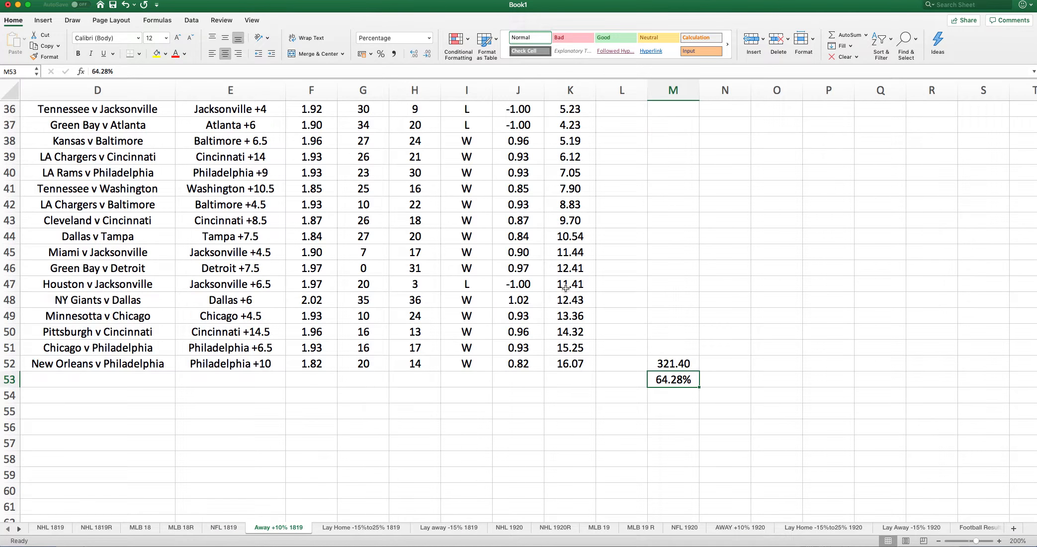
Step: Review the Tampa +9.50 bet, K52 running total, 321.40 total and 64.28% return
scroll("down", 3)
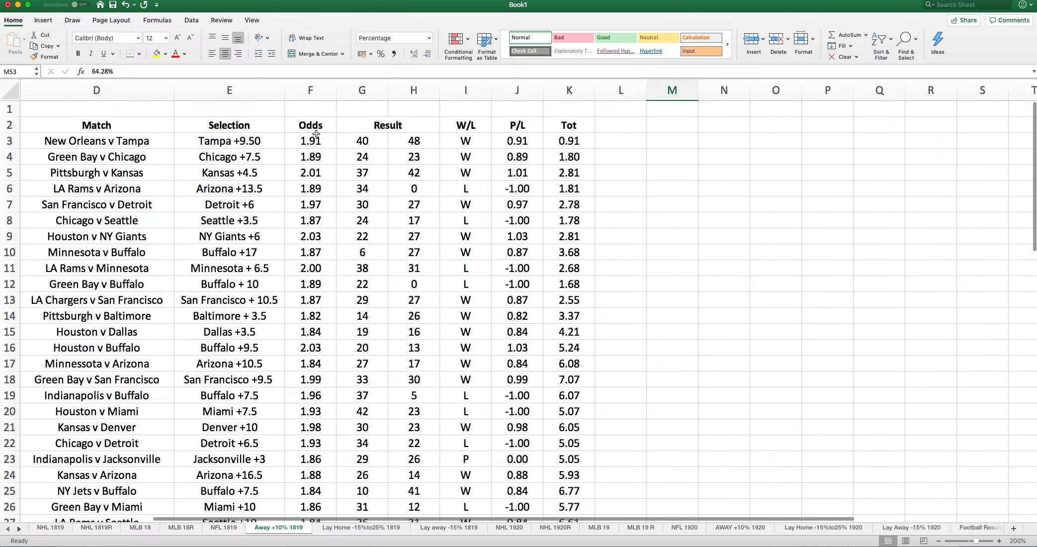
left_click(228, 140)
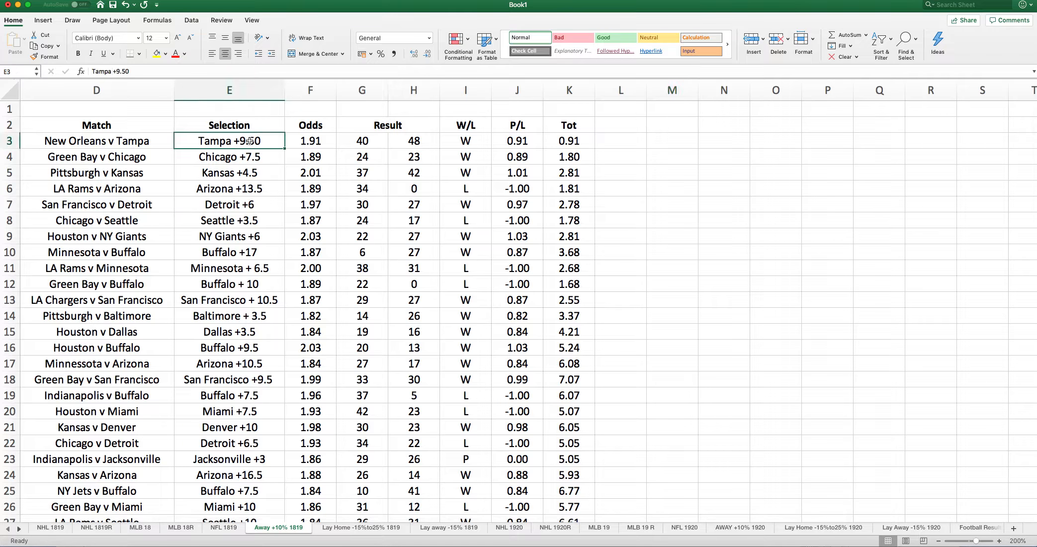
left_click(310, 140)
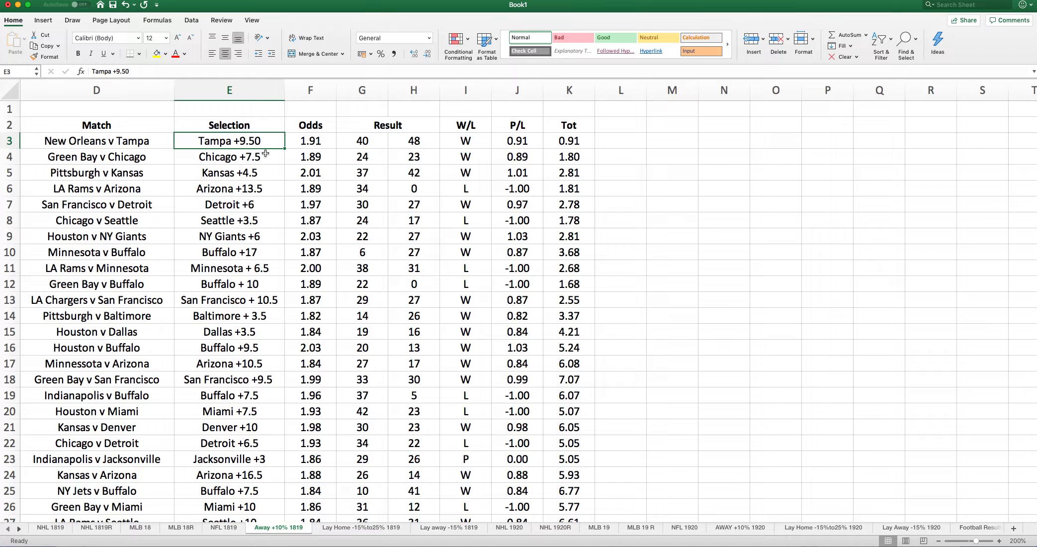
mouse_move(280, 166)
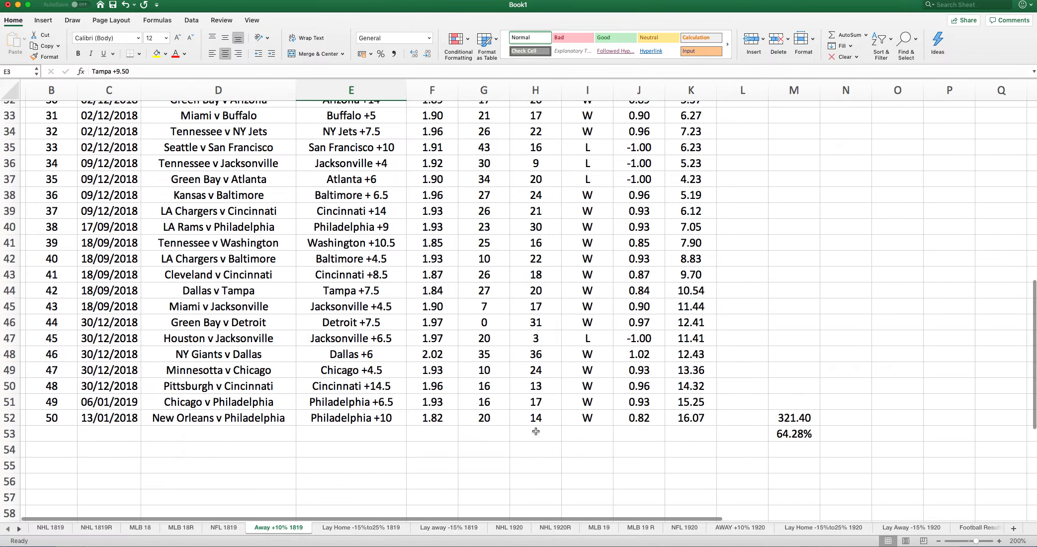
left_click(691, 417)
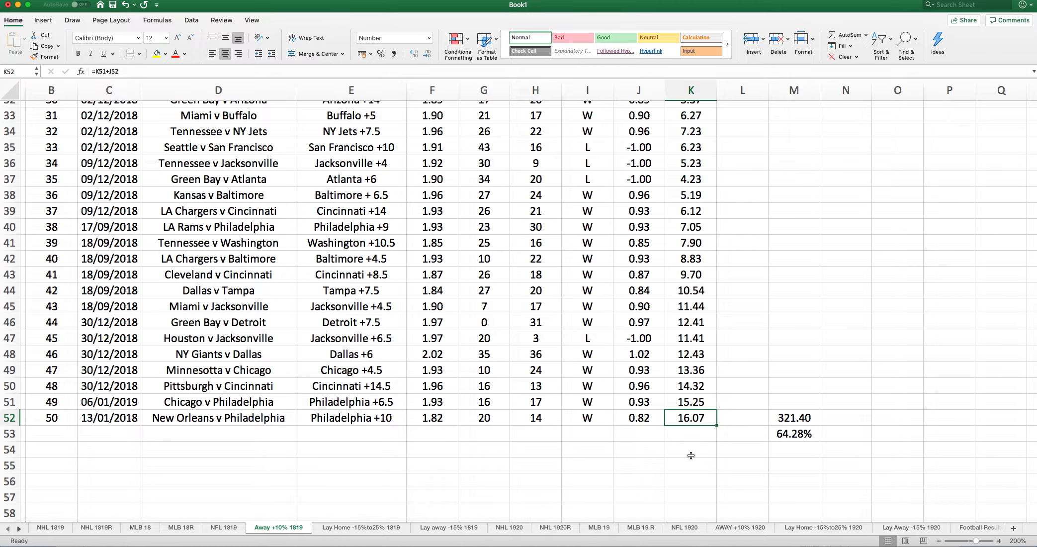
mouse_move(750, 438)
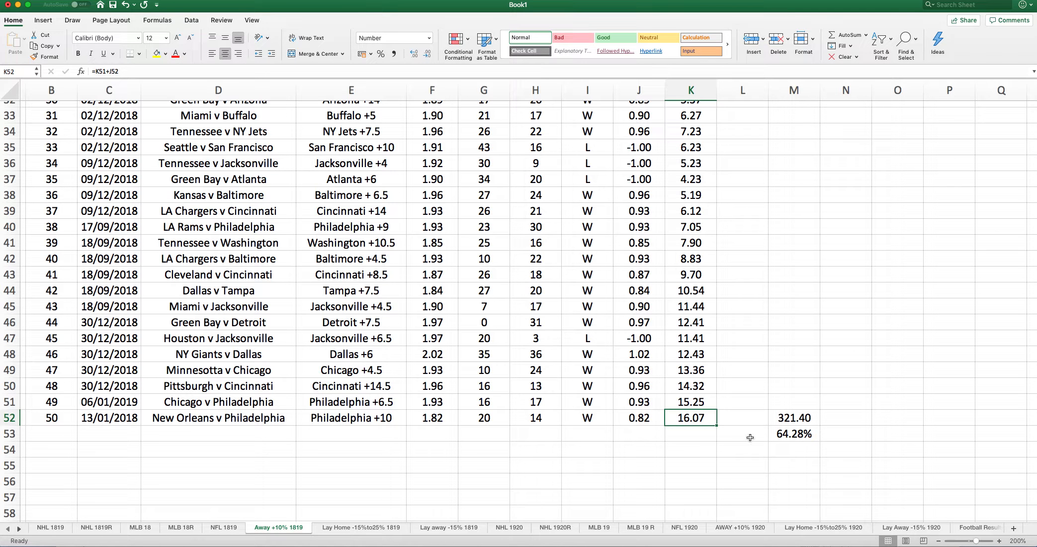
left_click(793, 417)
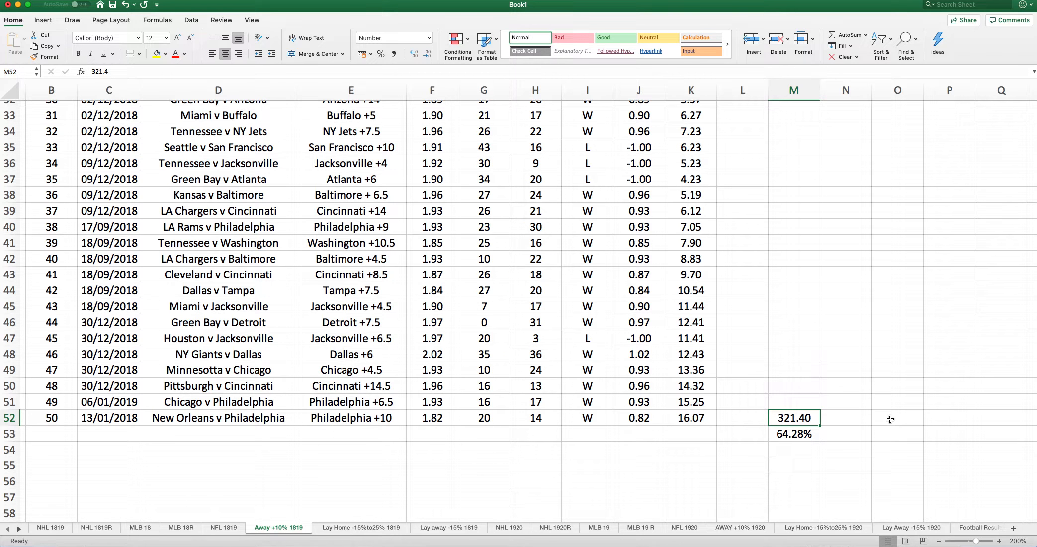
left_click(794, 433)
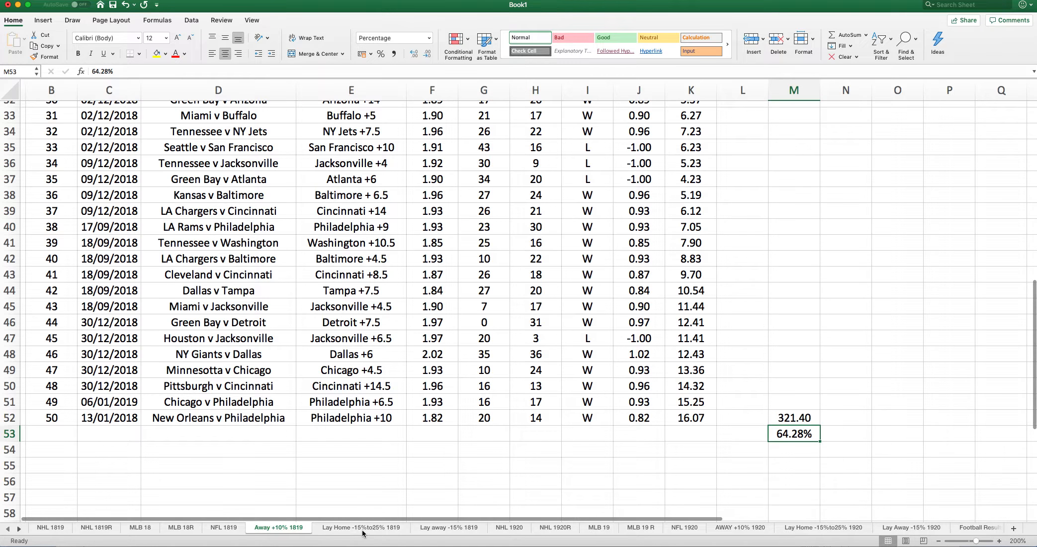
left_click(361, 526)
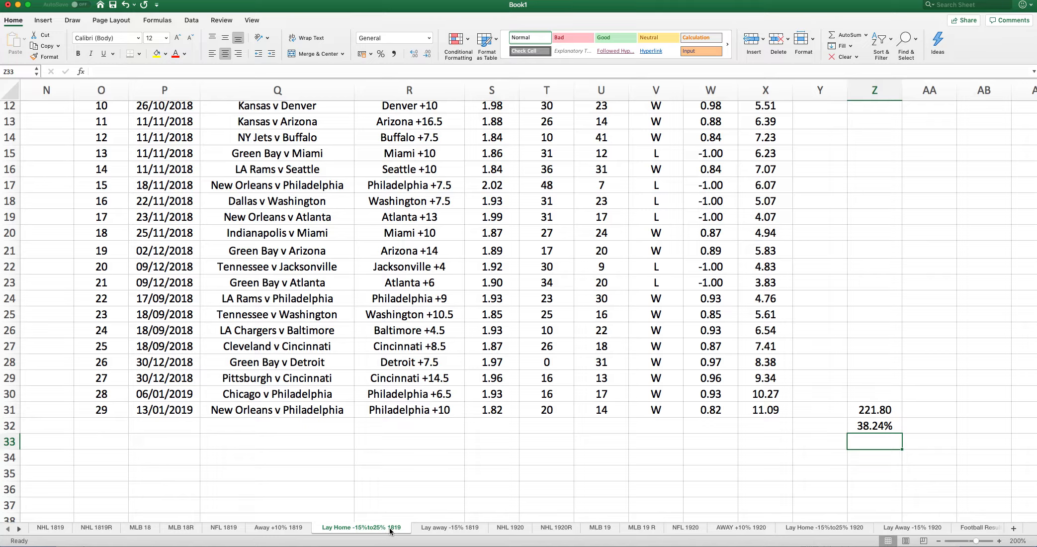
mouse_move(408, 457)
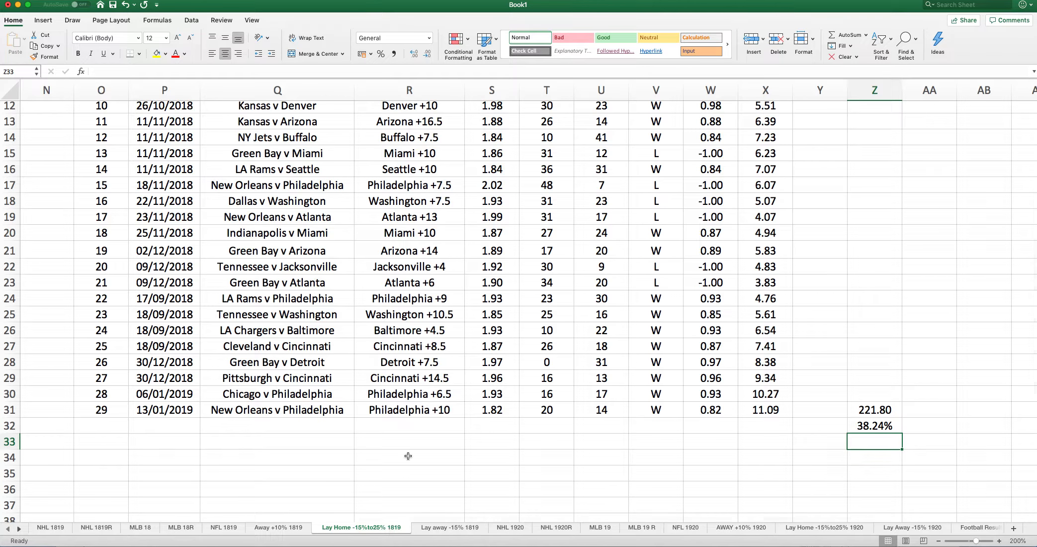
scroll("right", 3)
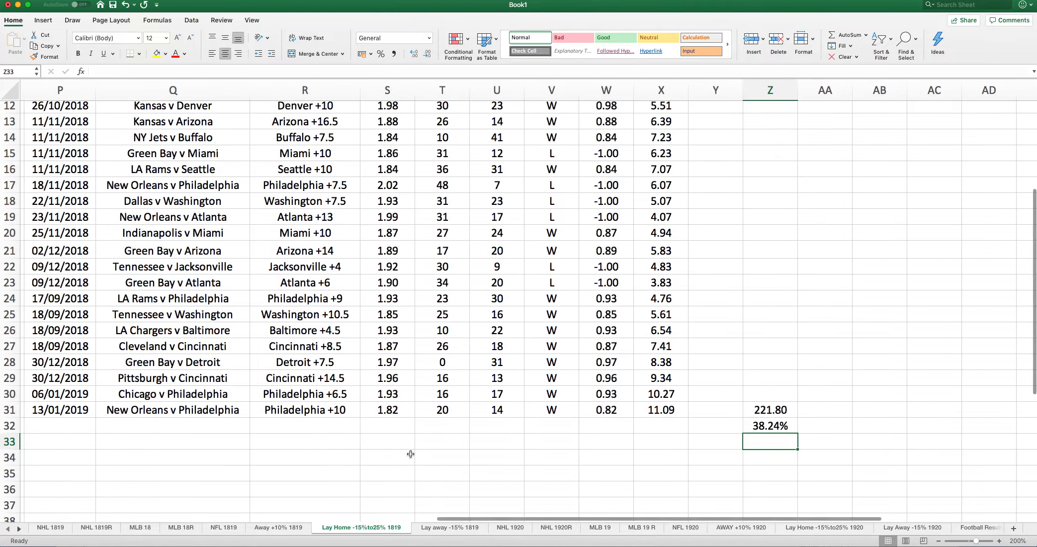
scroll("left", 3)
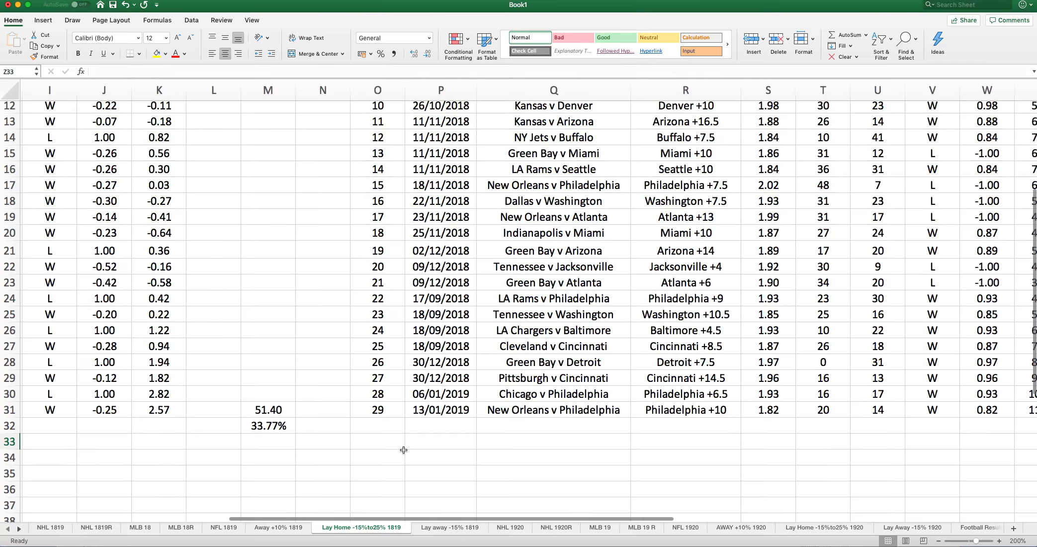
scroll("left", 3)
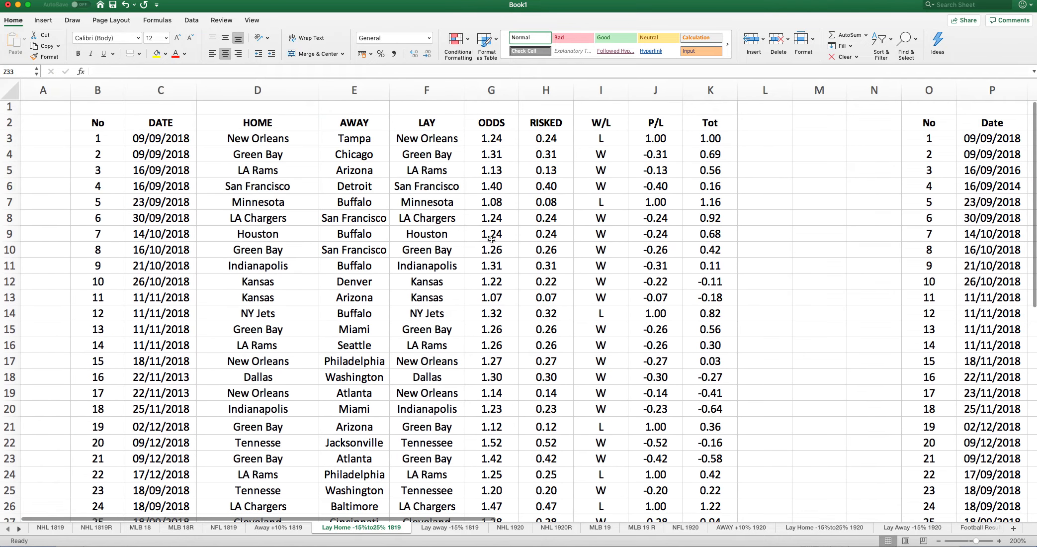
left_click(491, 138)
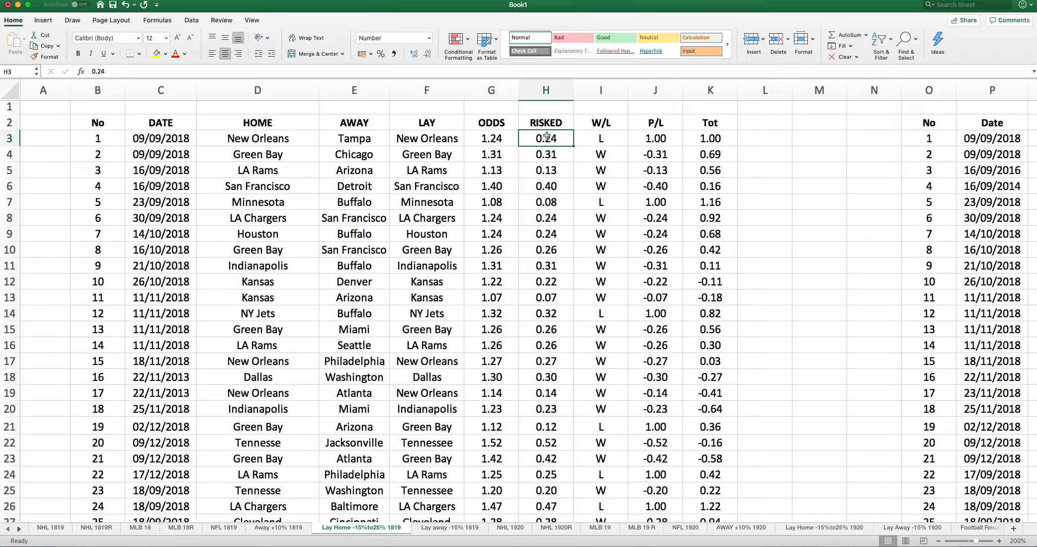
left_click(601, 138)
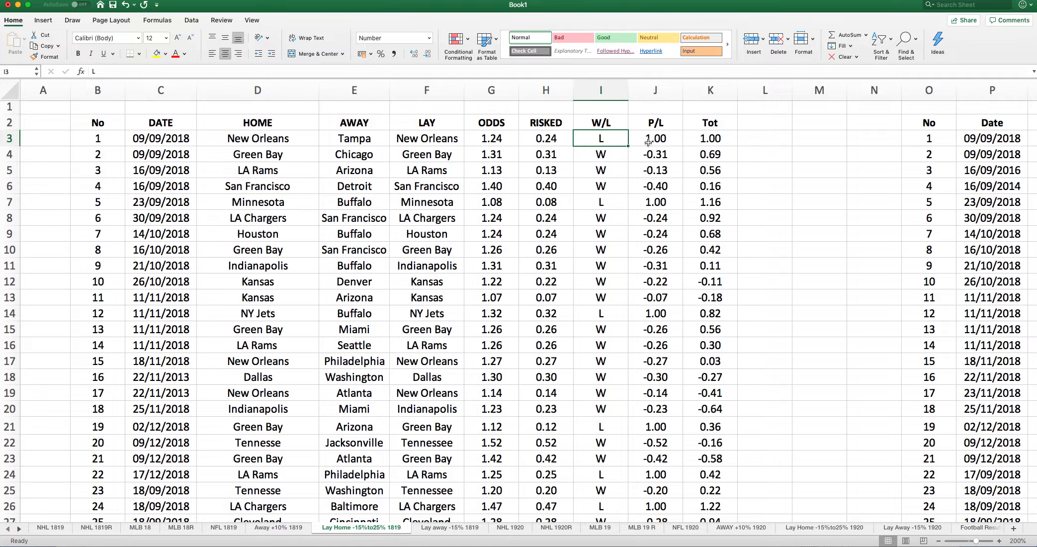
scroll("down", 3)
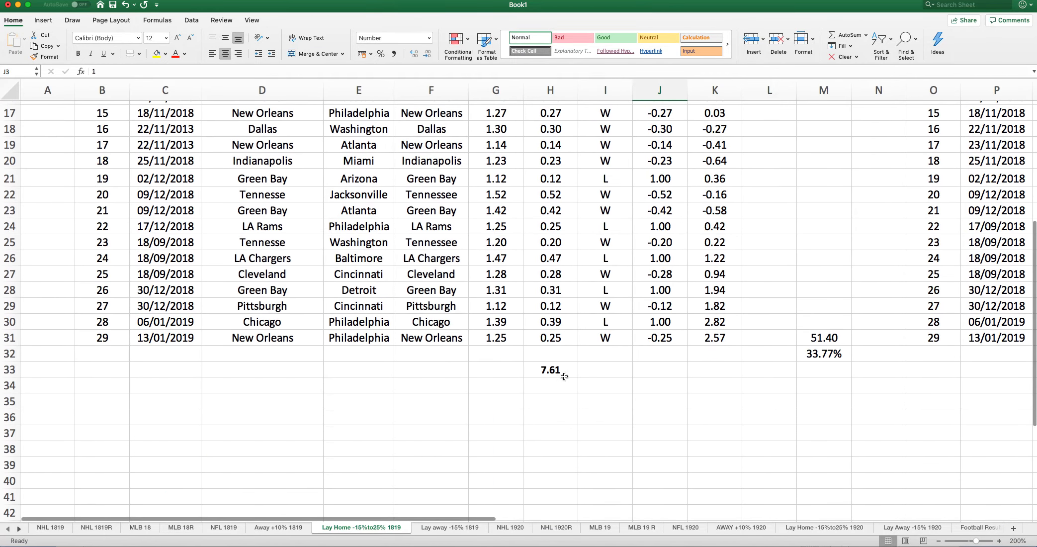
left_click(550, 370)
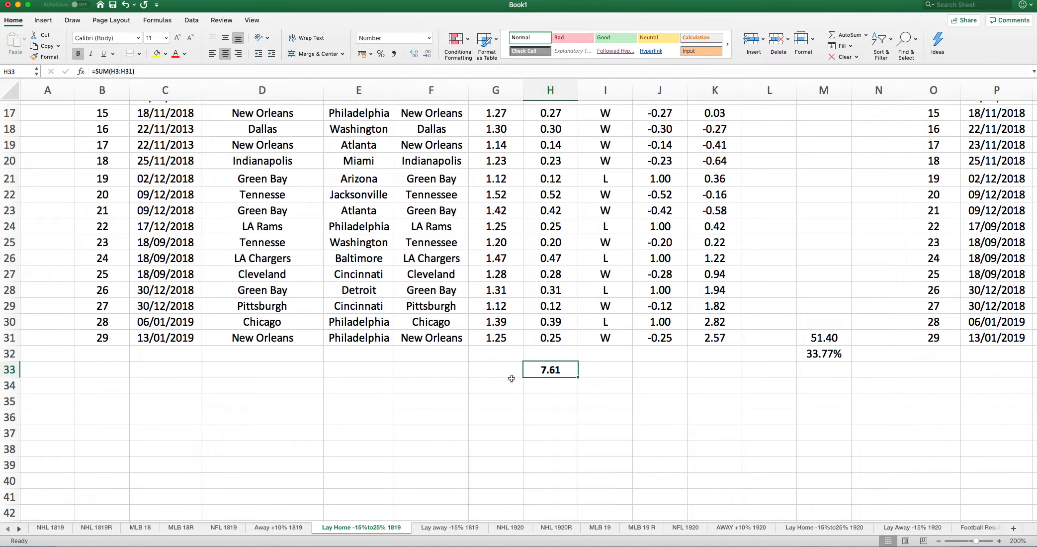
mouse_move(634, 371)
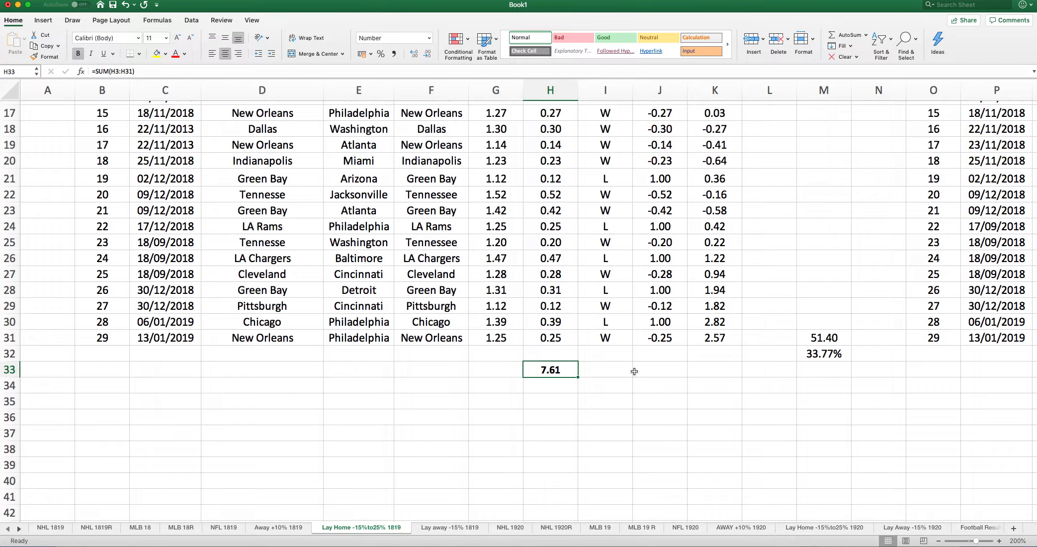
left_click(714, 337)
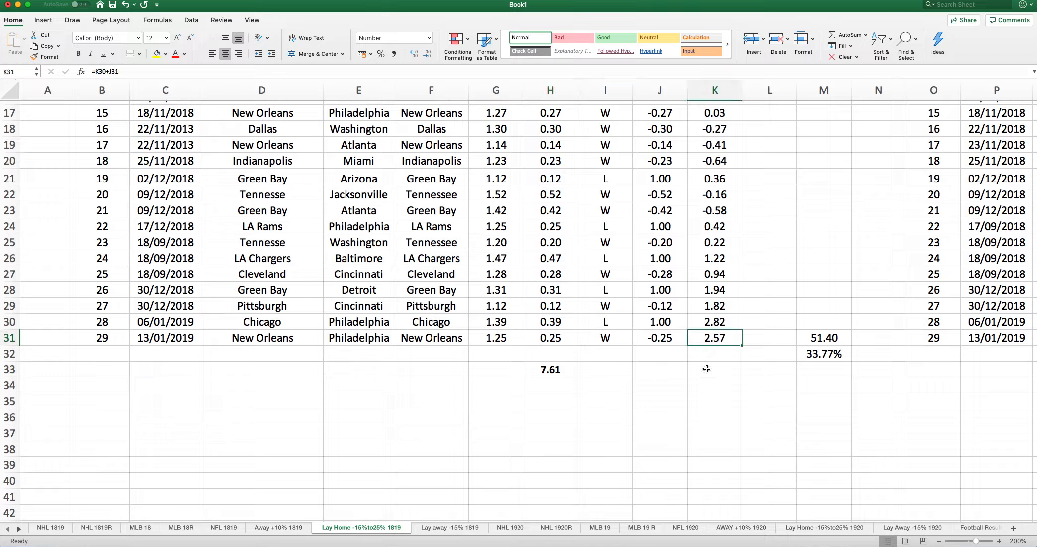
mouse_move(816, 335)
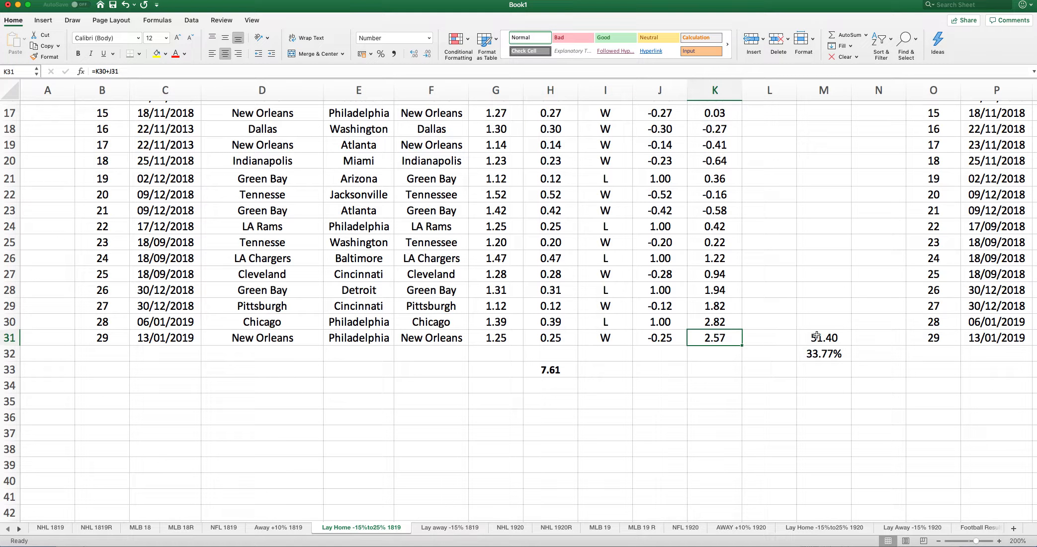
left_click(823, 337)
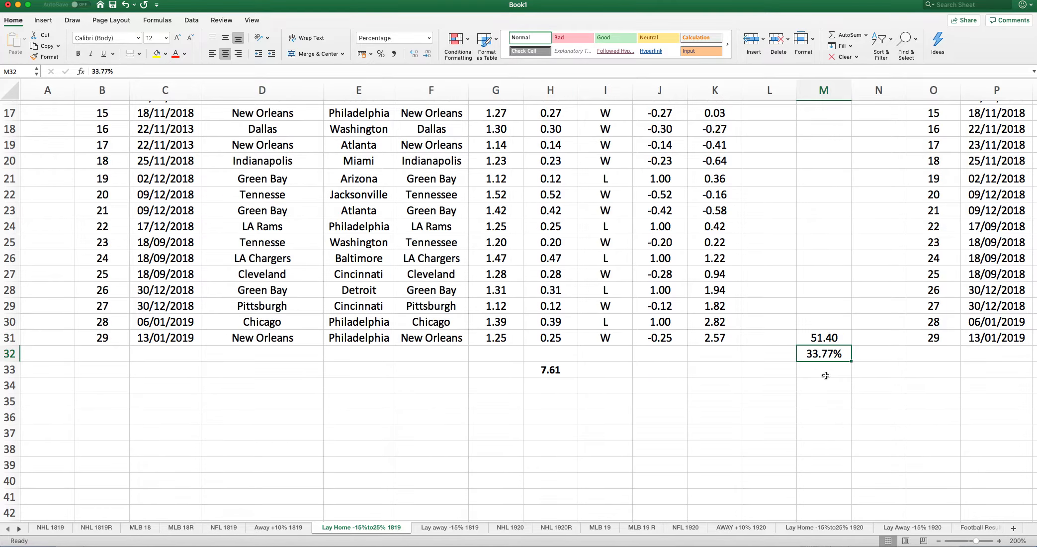
scroll("right", 3)
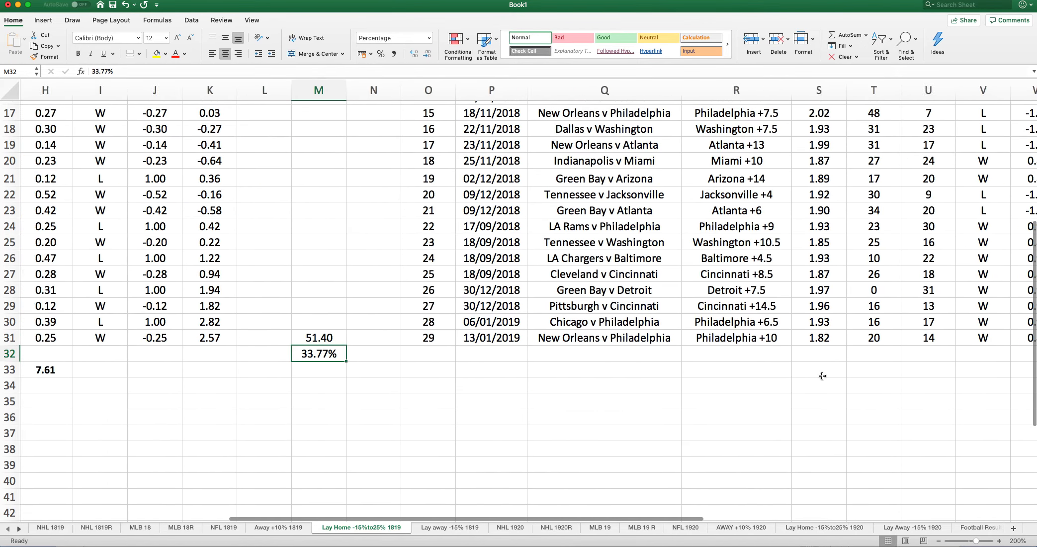
Step: Check the handicap table's 221.80 profit and 38.24% return, then open Lay away -15% 1819
scroll("right", 3)
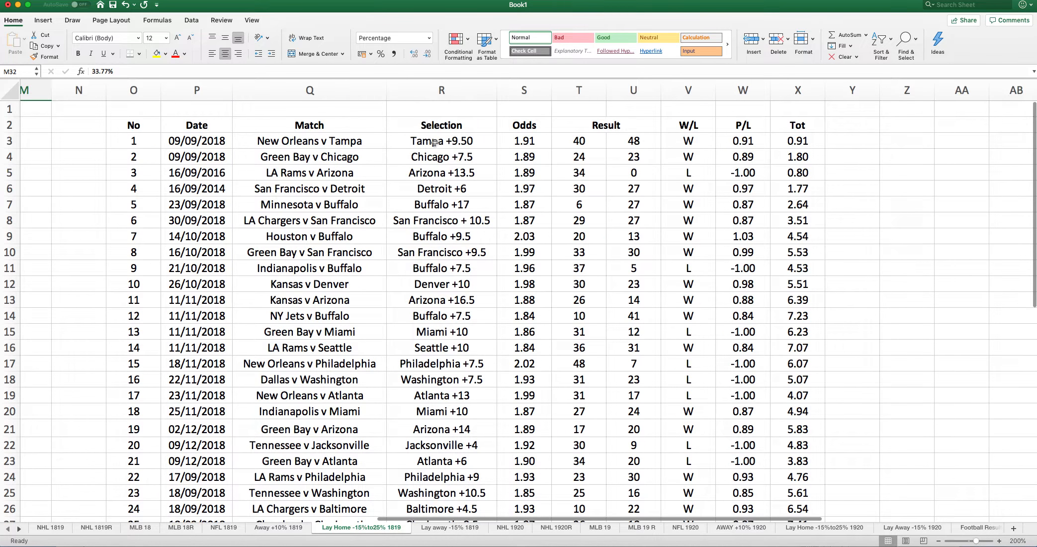
scroll("down", 3)
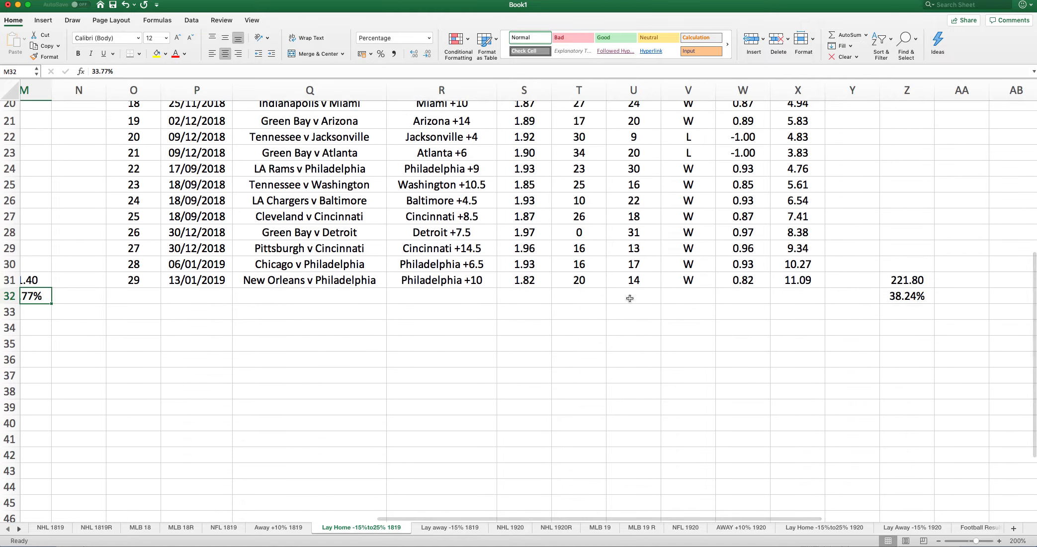
left_click(797, 280)
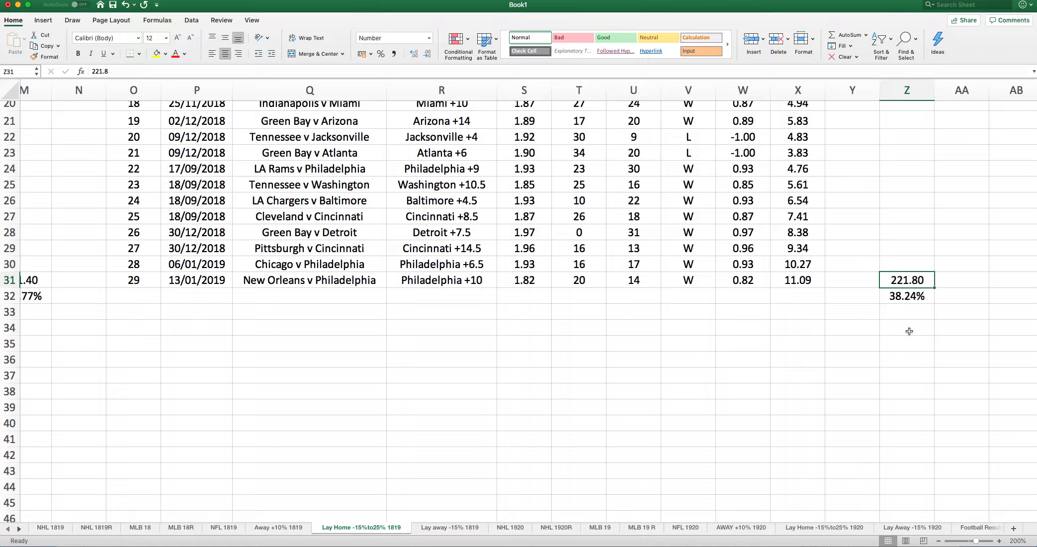
left_click(906, 295)
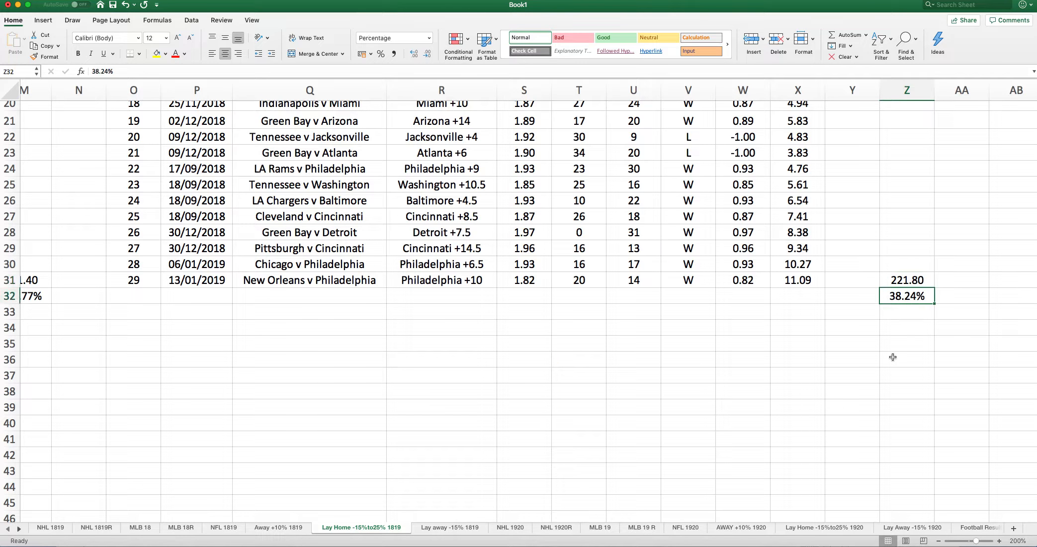
mouse_move(668, 395)
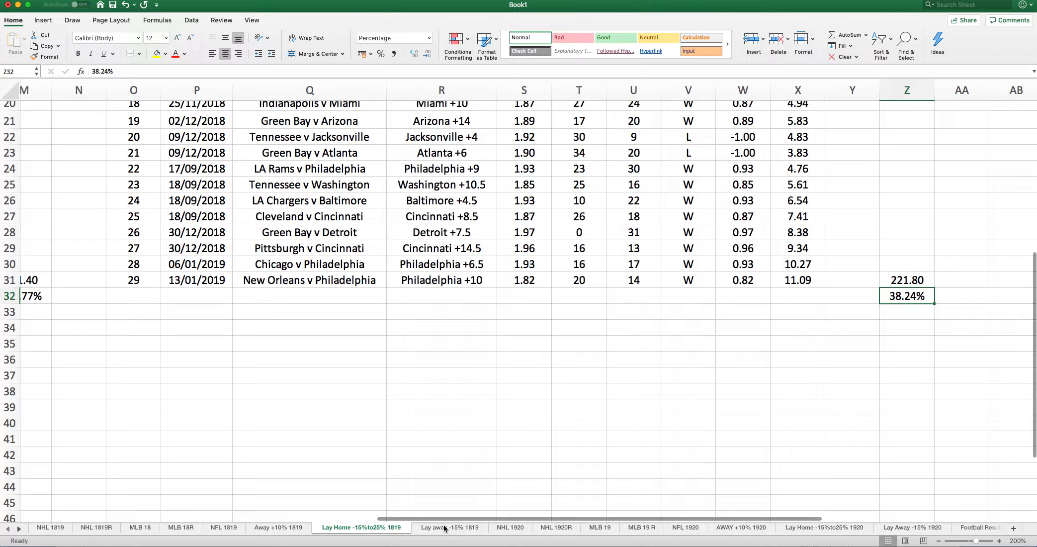
left_click(449, 526)
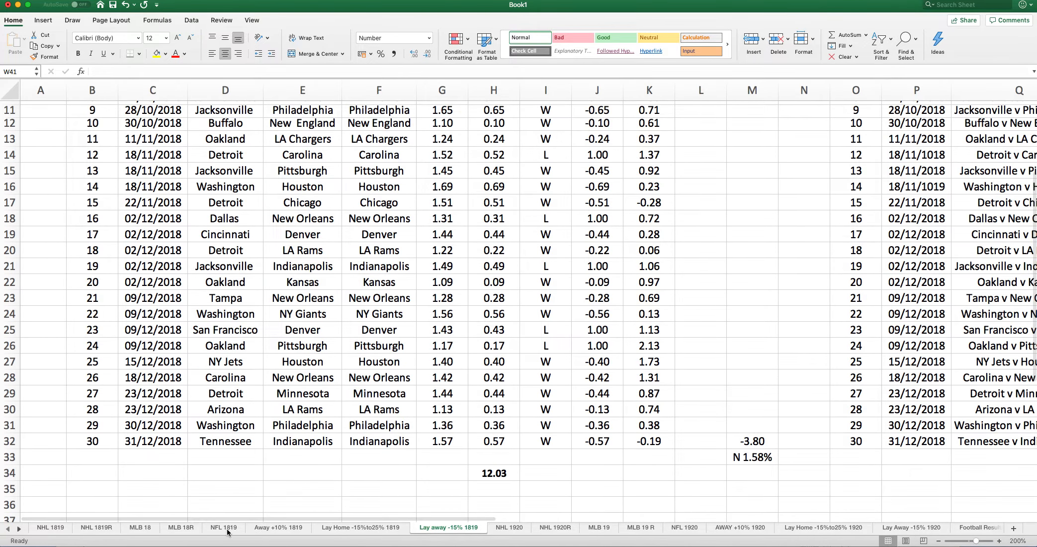
left_click(224, 527)
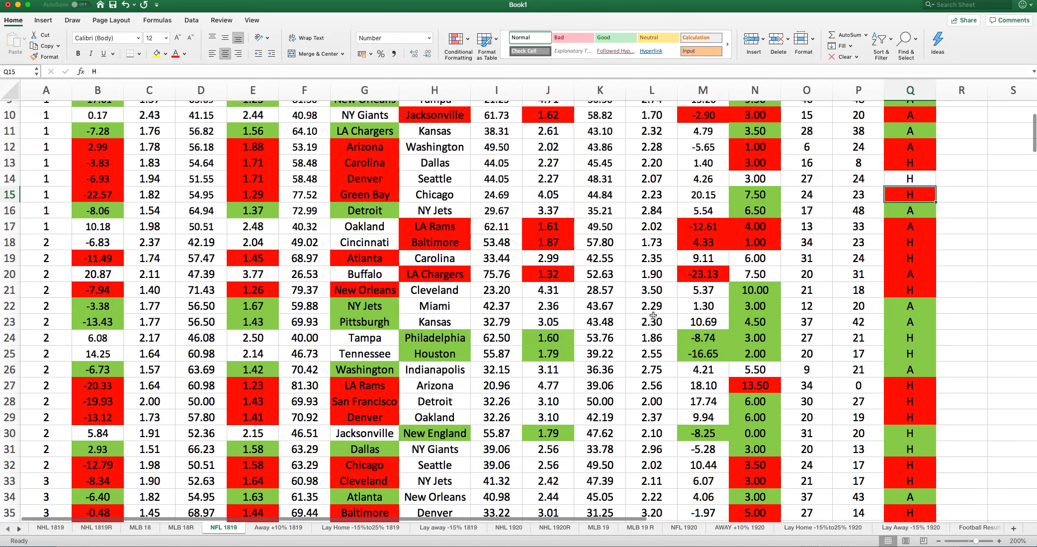
scroll("down", 3)
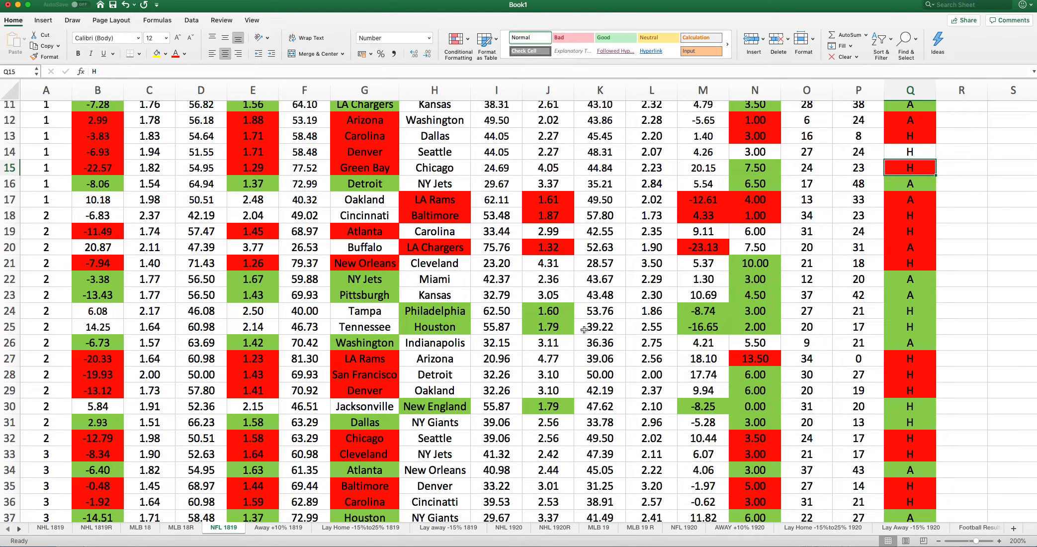
left_click(702, 326)
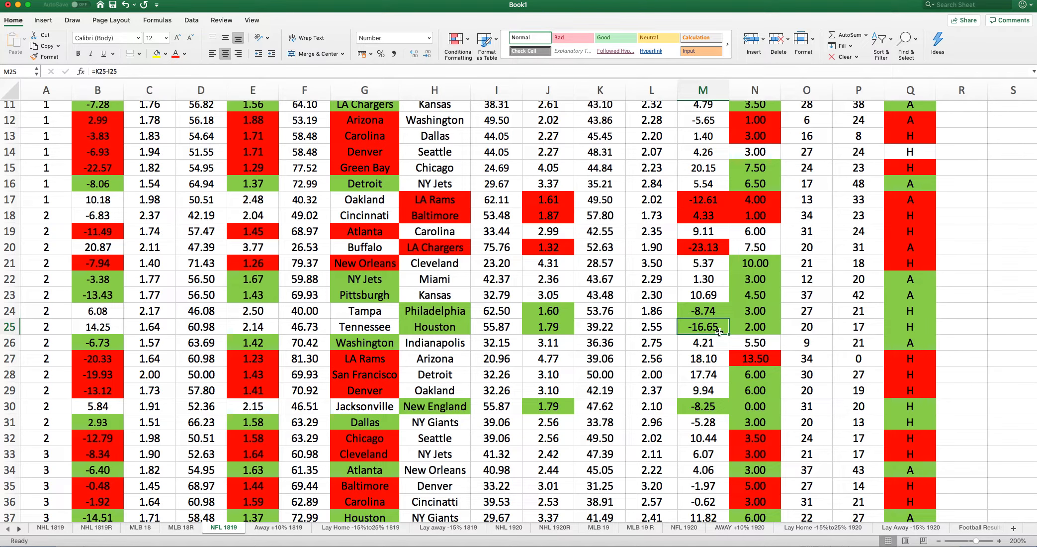
mouse_move(707, 329)
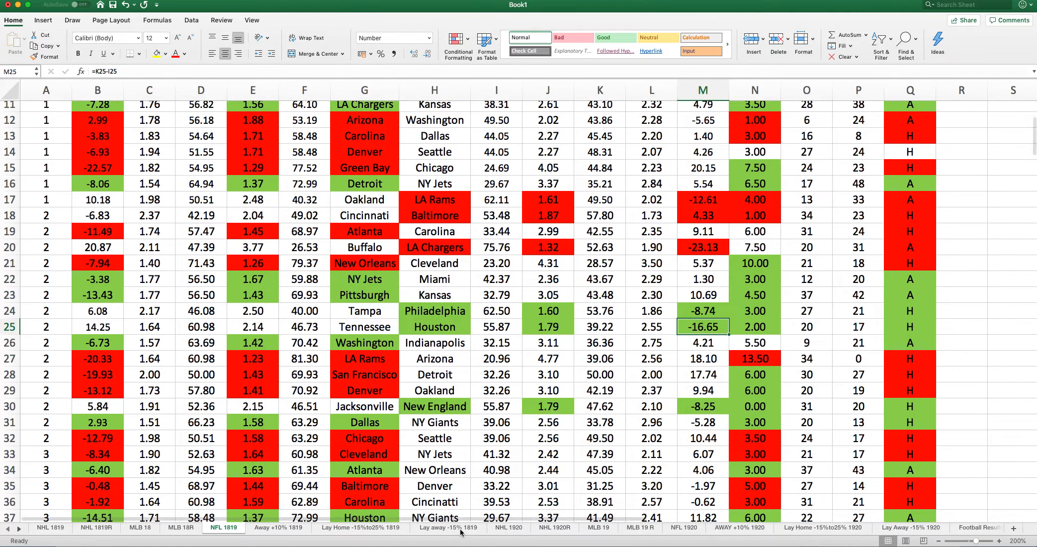
left_click(448, 527)
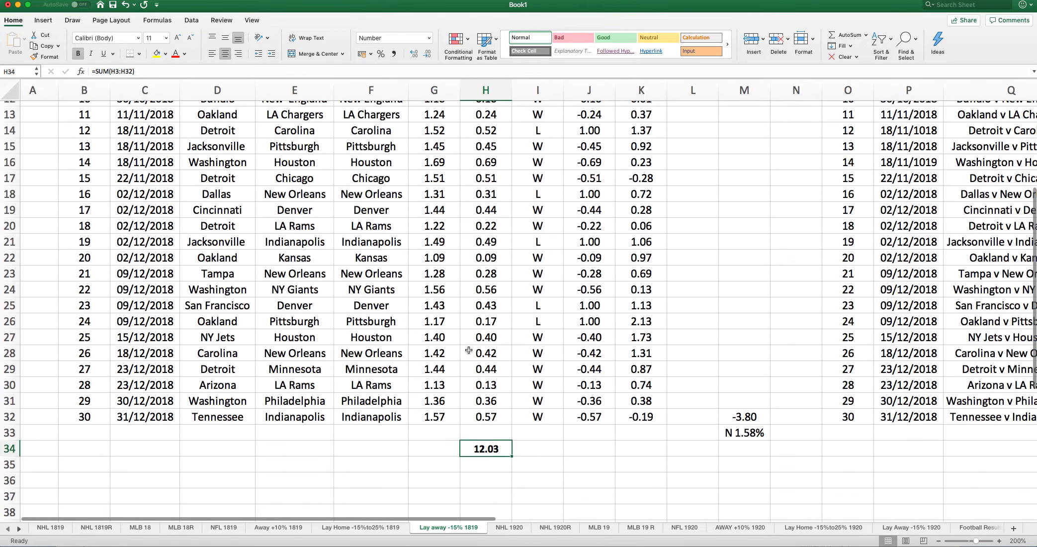
left_click(640, 417)
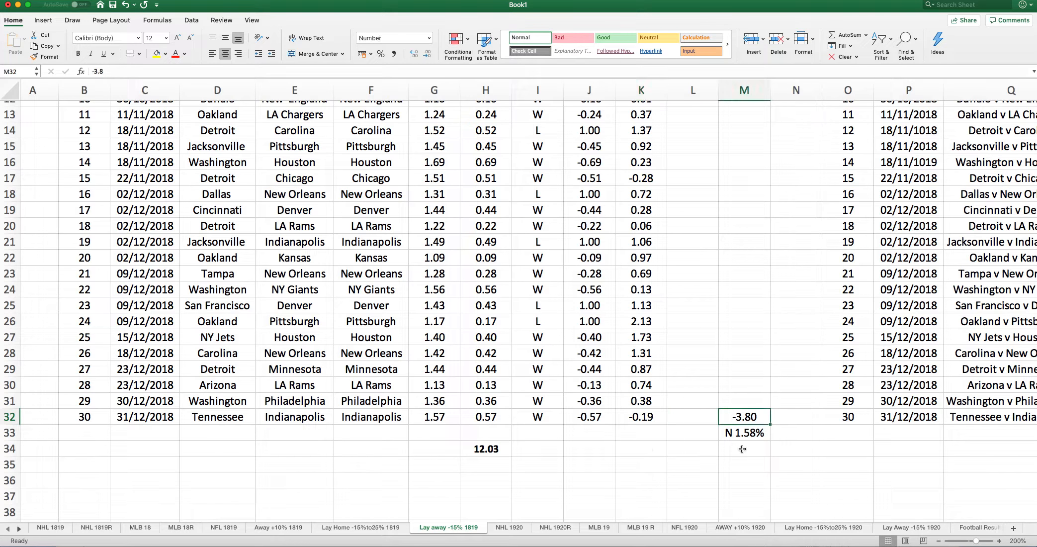
left_click(743, 432)
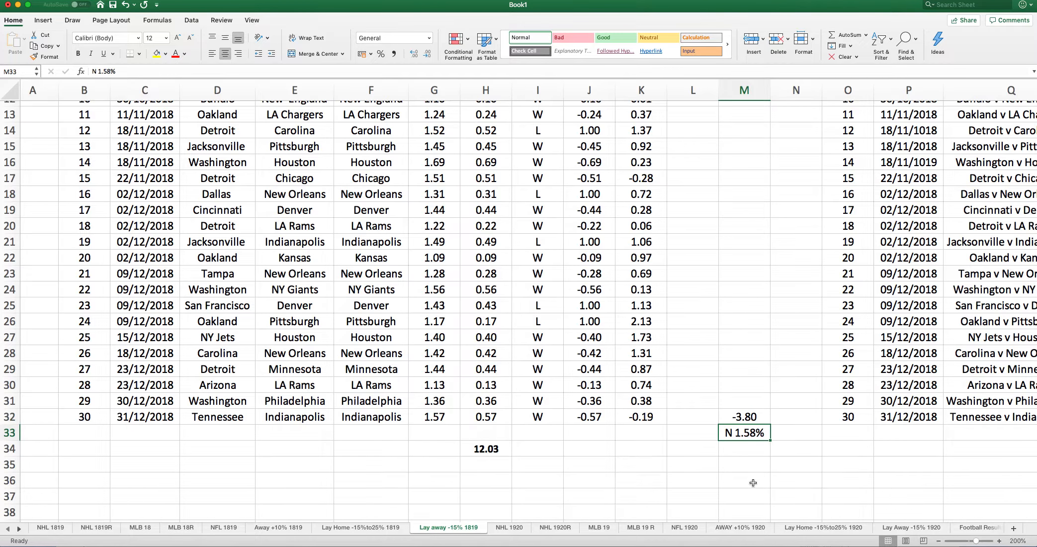
scroll("right", 3)
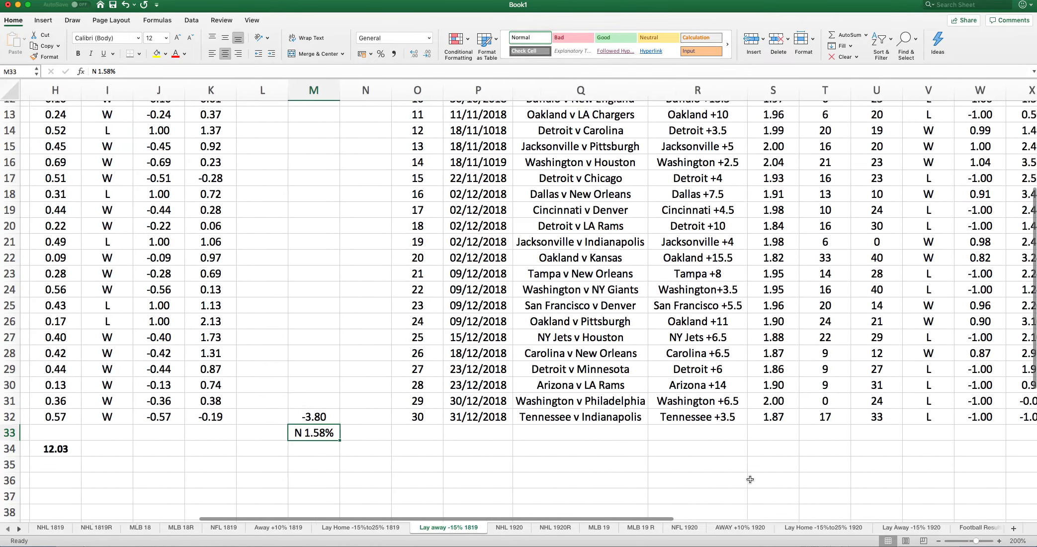
scroll("right", 3)
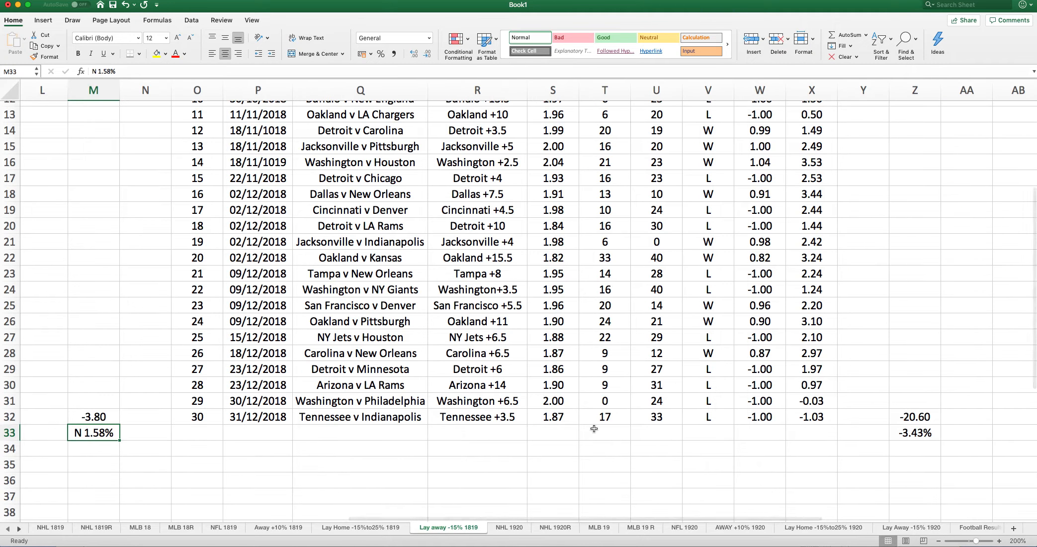
left_click(811, 416)
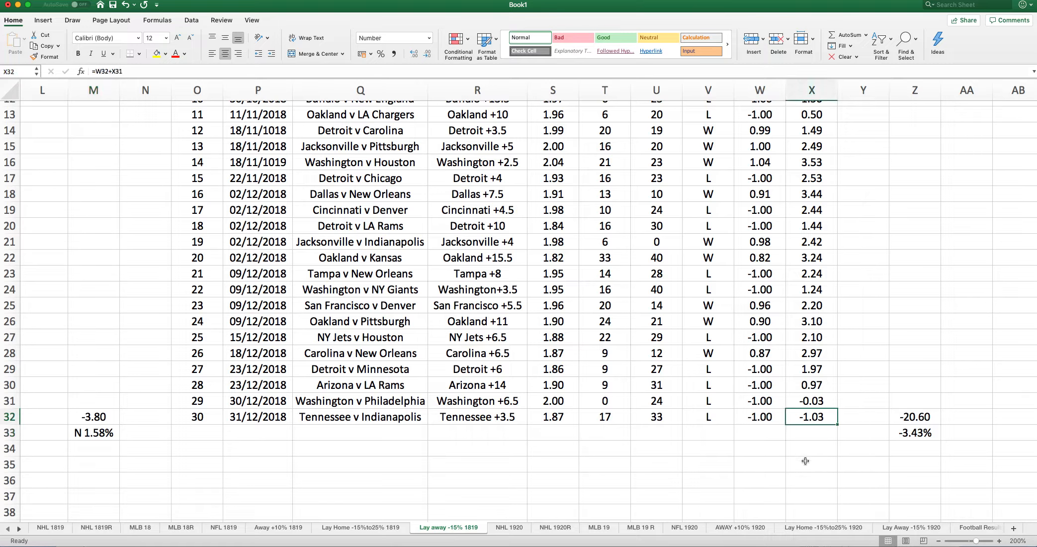
mouse_move(889, 407)
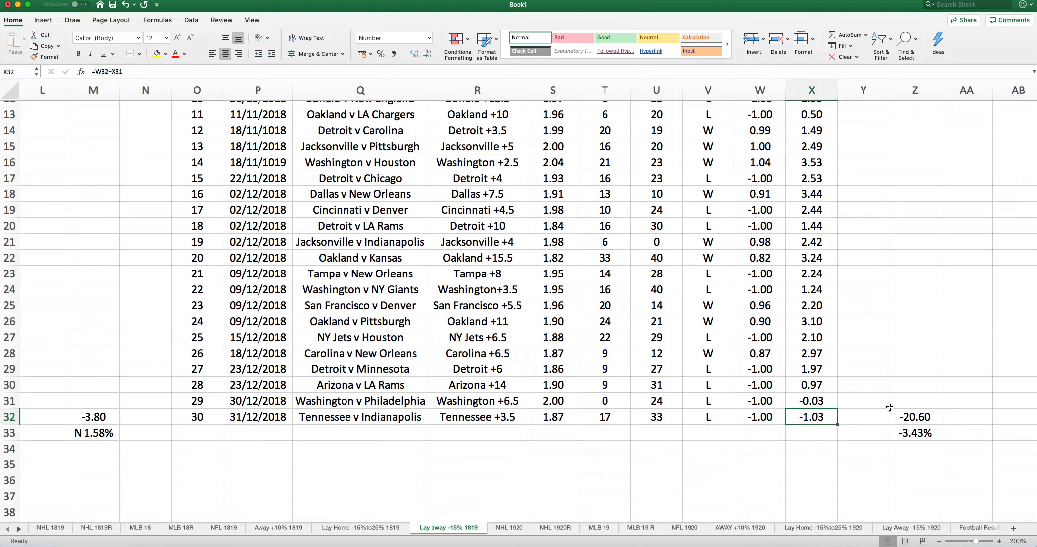
left_click(915, 416)
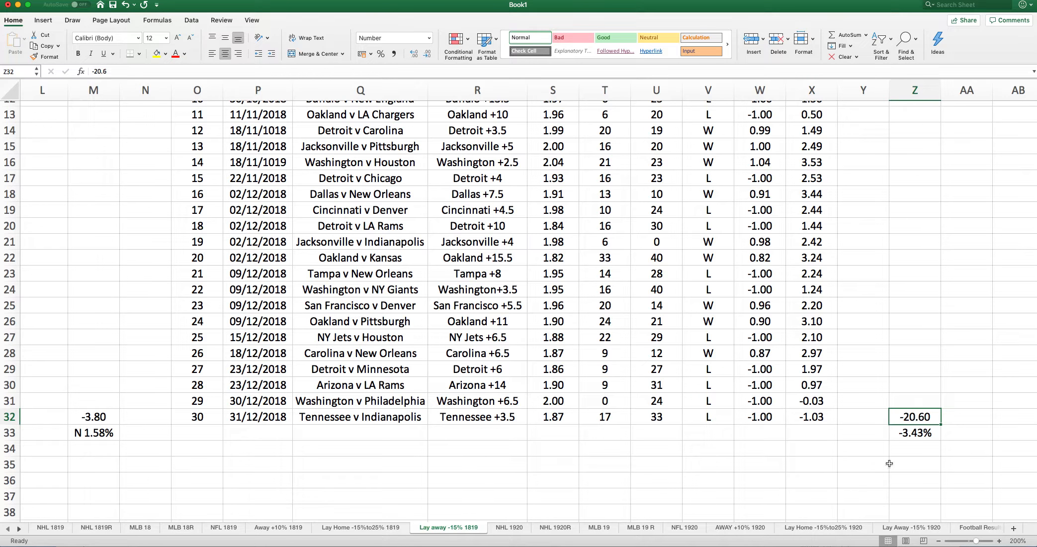
left_click(913, 432)
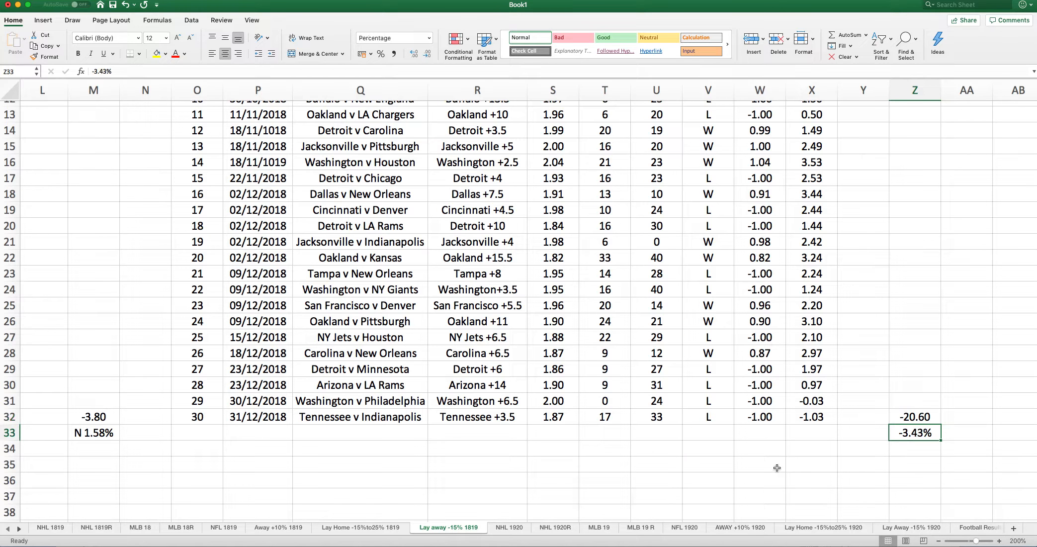
mouse_move(528, 476)
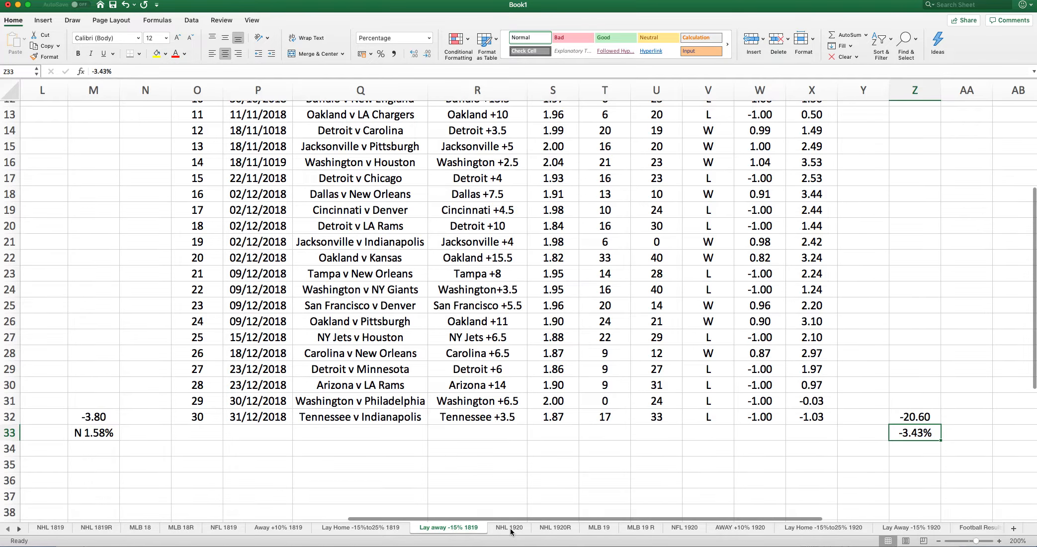
Step: Switch to the NHL 1920 ratings sheet
left_click(508, 527)
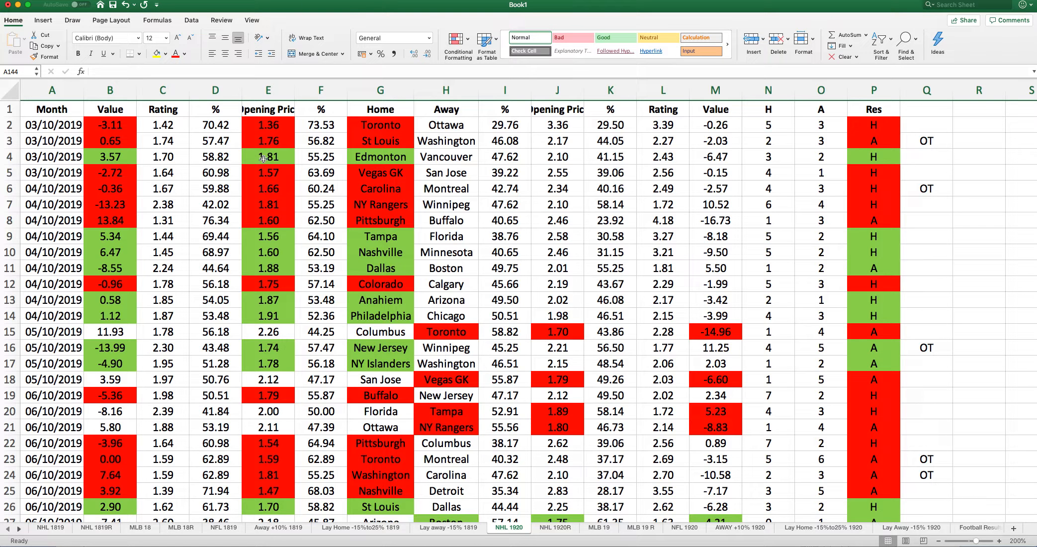
mouse_move(342, 333)
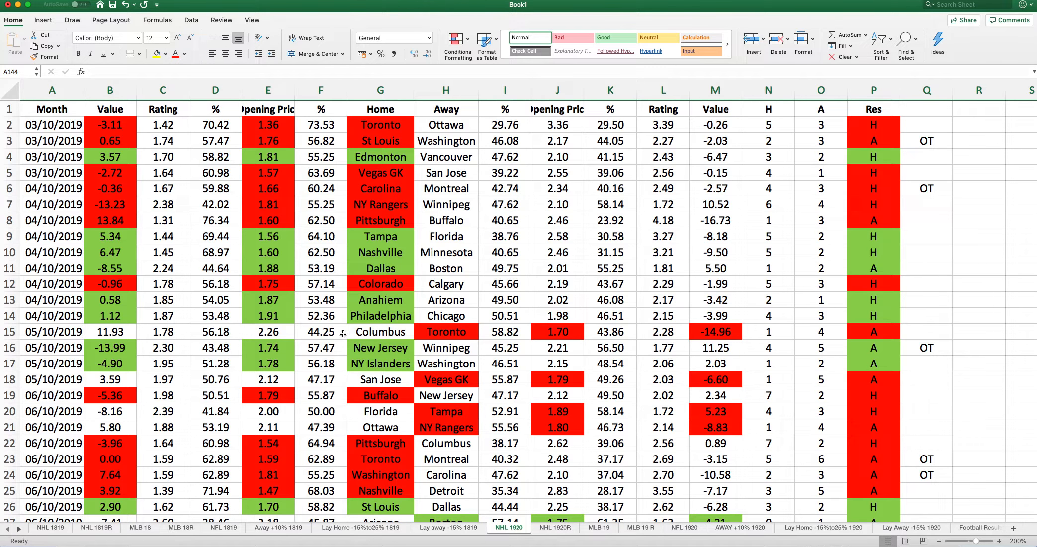
Step: On NHL 1920R, inspect the first games' teams and odds, final profit formula and N24.90
left_click(554, 526)
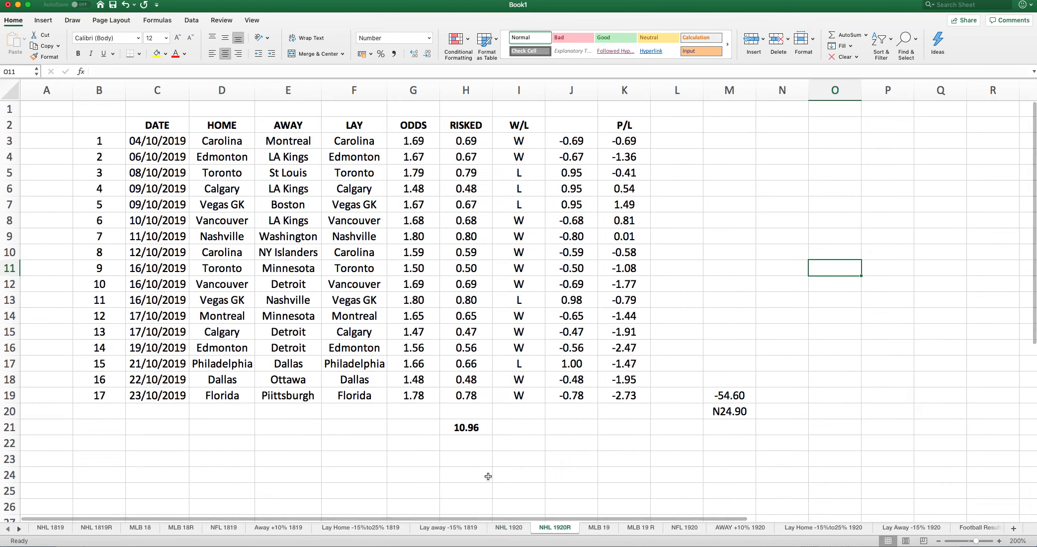
mouse_move(342, 293)
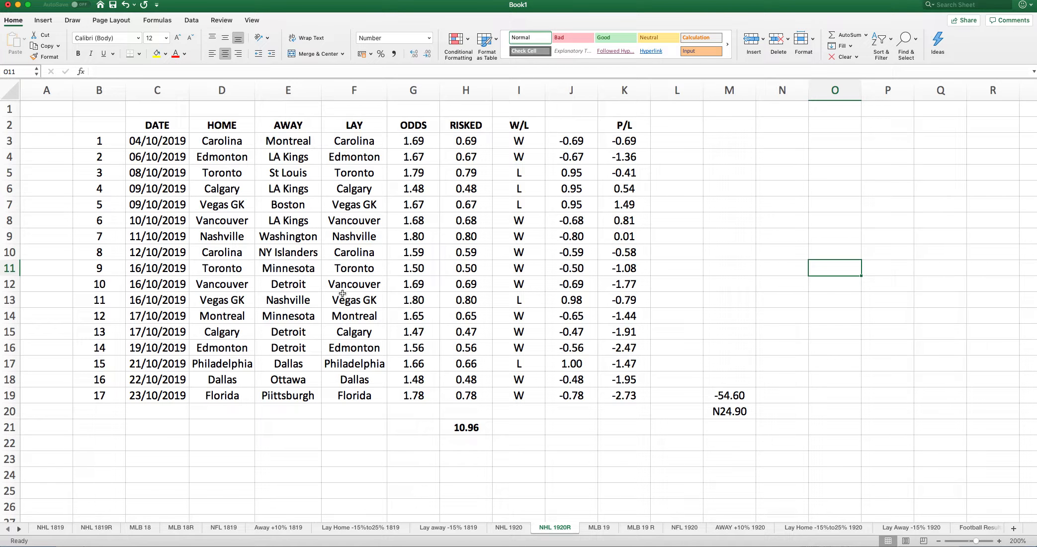
mouse_move(213, 141)
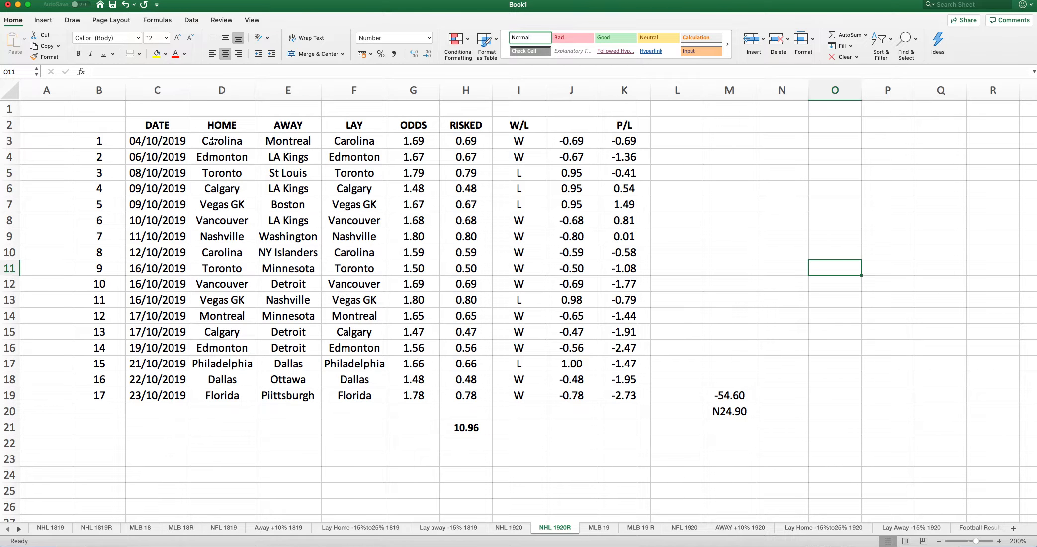
left_click(288, 141)
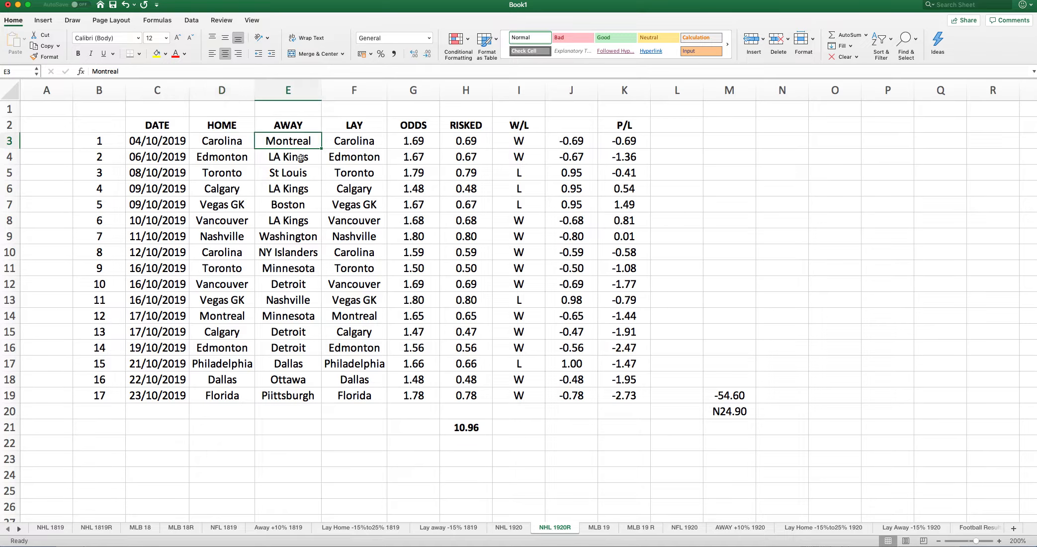
left_click(412, 140)
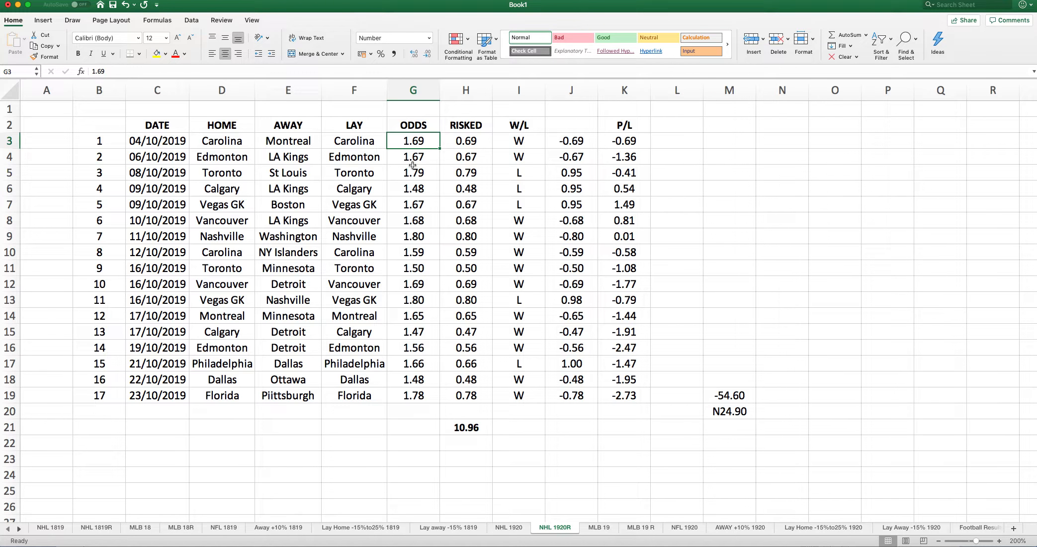
left_click(413, 156)
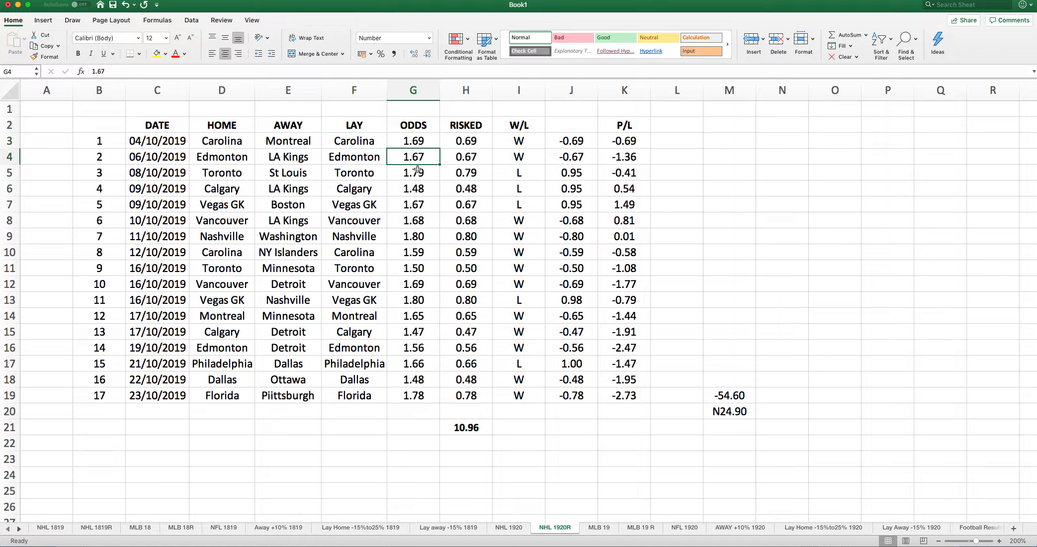
left_click(413, 141)
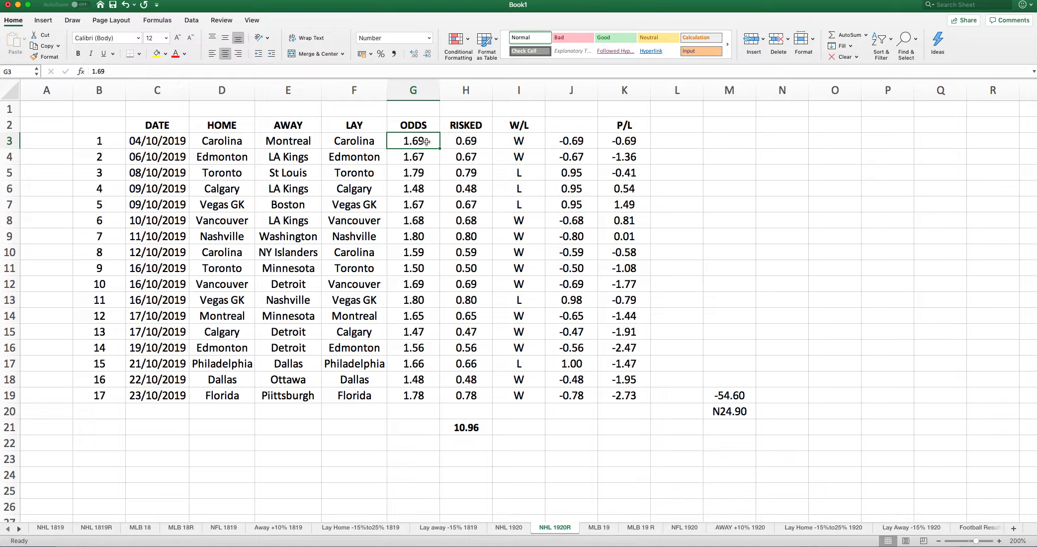
mouse_move(423, 141)
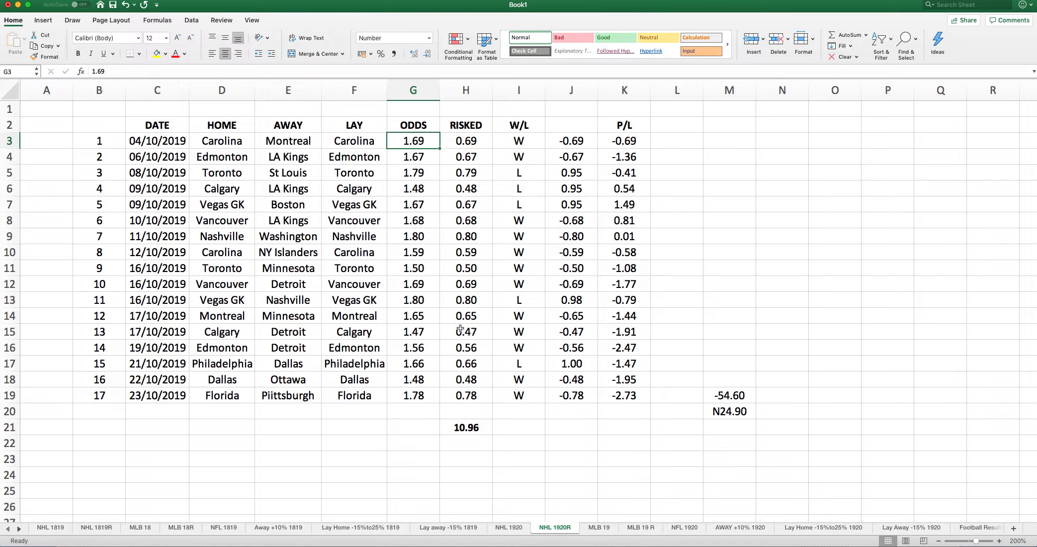
left_click(466, 426)
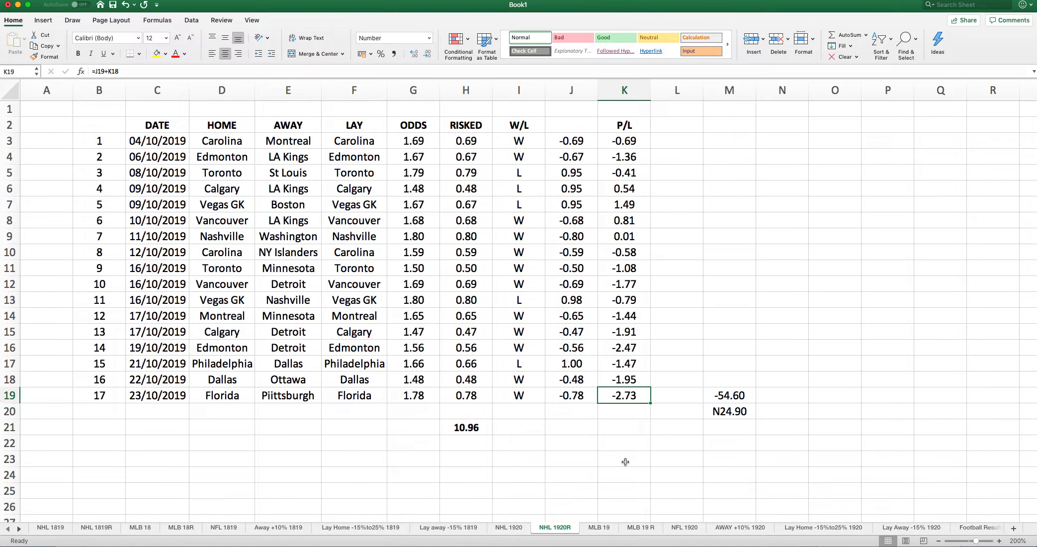
left_click(729, 395)
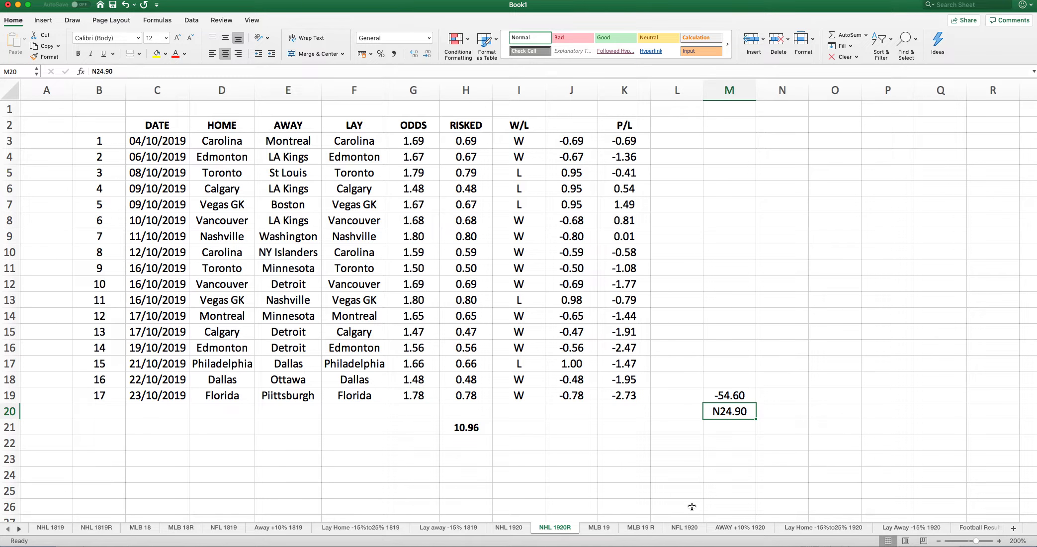
mouse_move(607, 531)
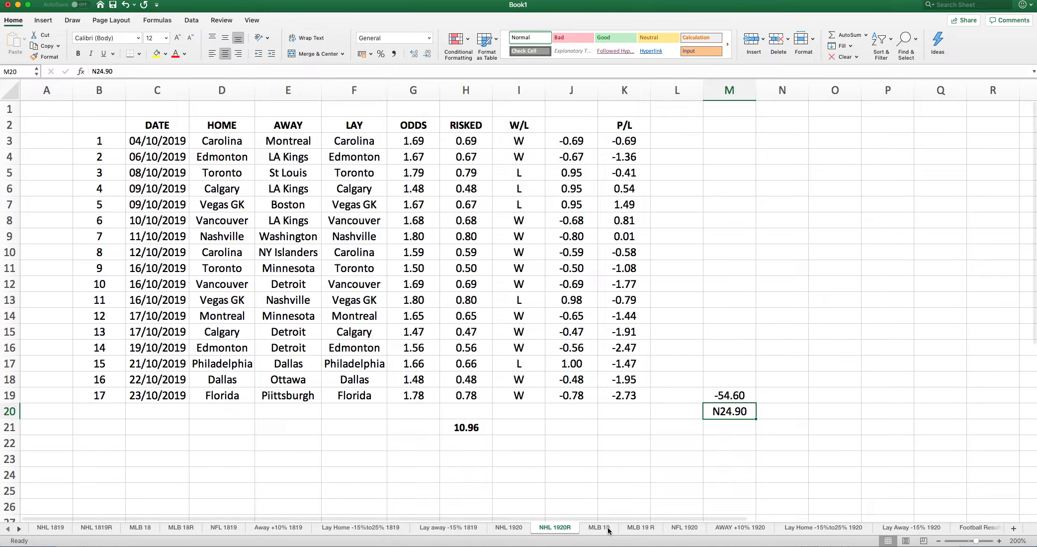
Step: Glance at the MLB 19 ratings sheet, then open MLB 19 R
left_click(597, 527)
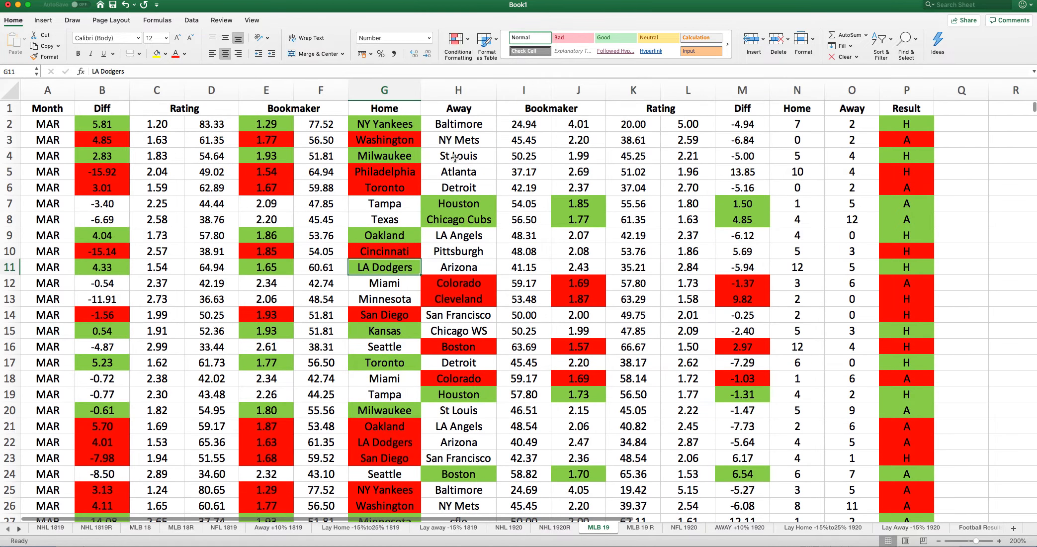
scroll("down", 3)
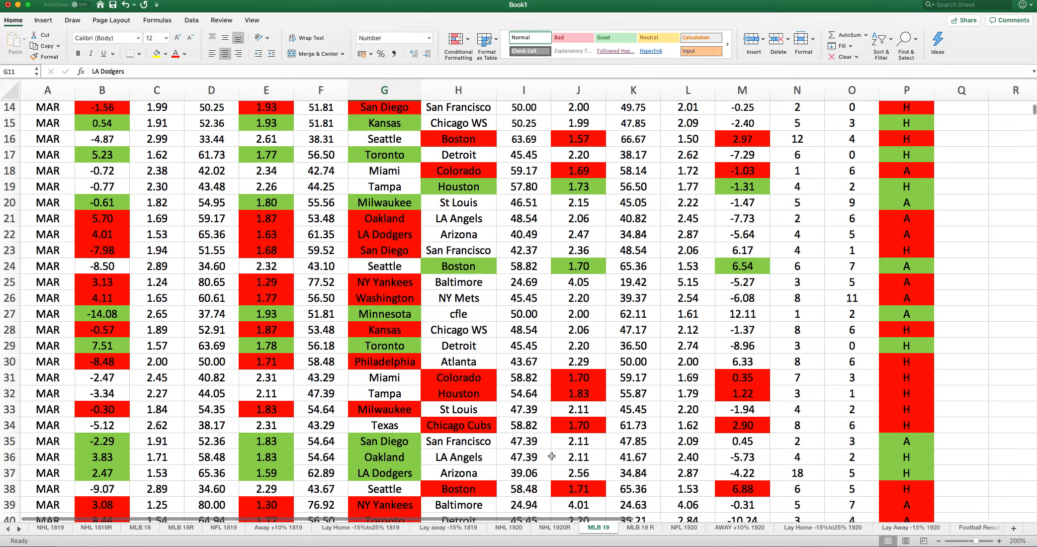
left_click(638, 526)
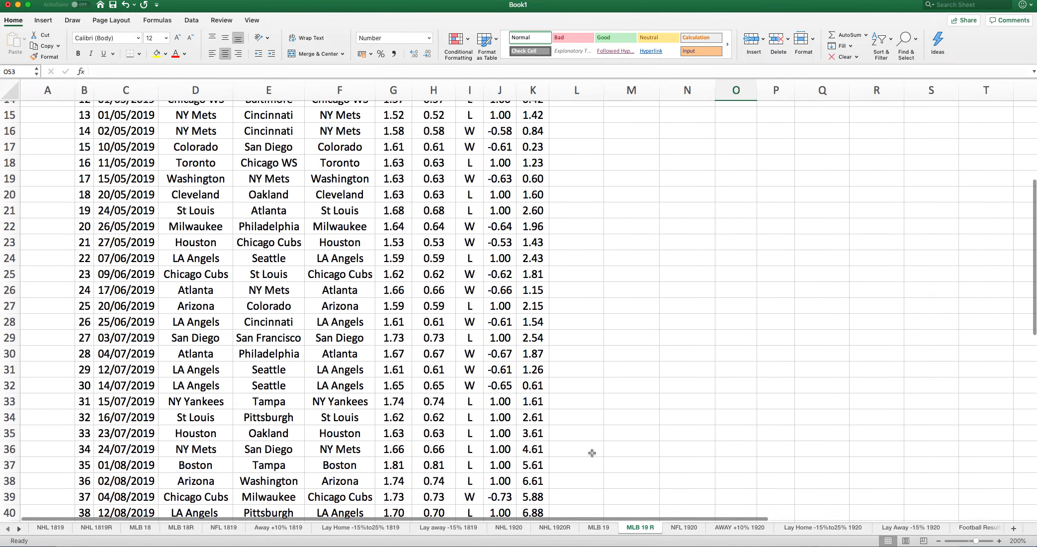
scroll("down", 3)
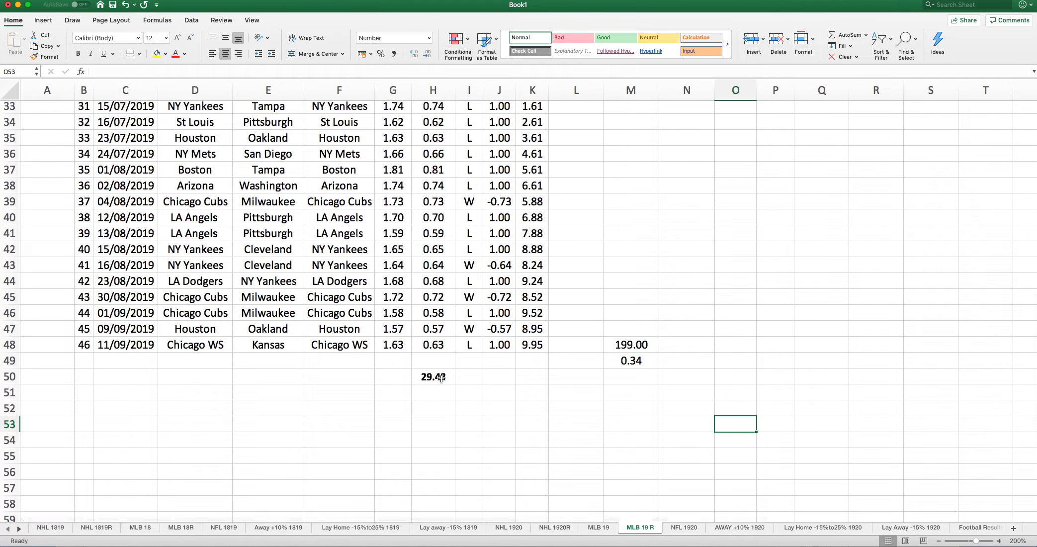
left_click(432, 376)
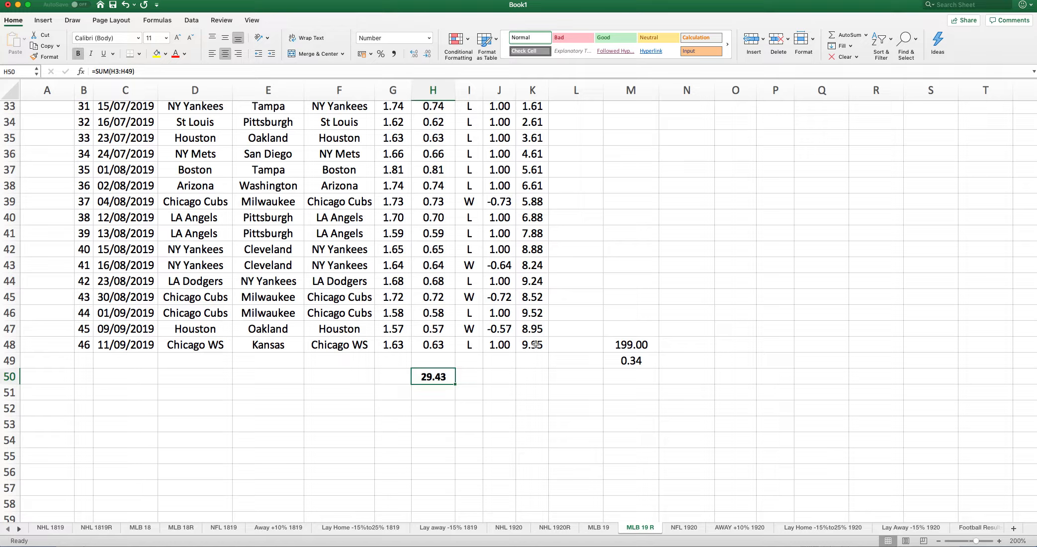
left_click(532, 344)
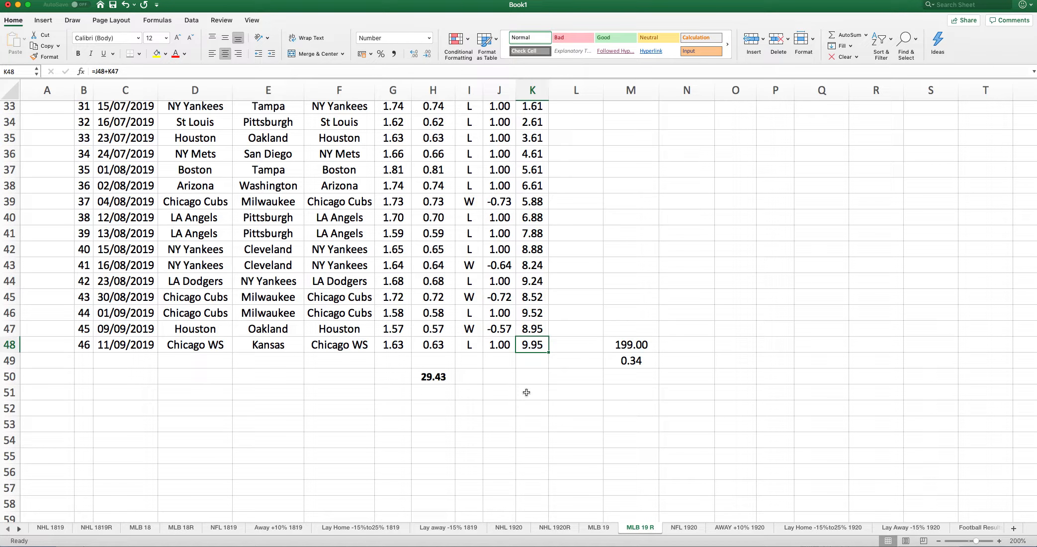
mouse_move(536, 386)
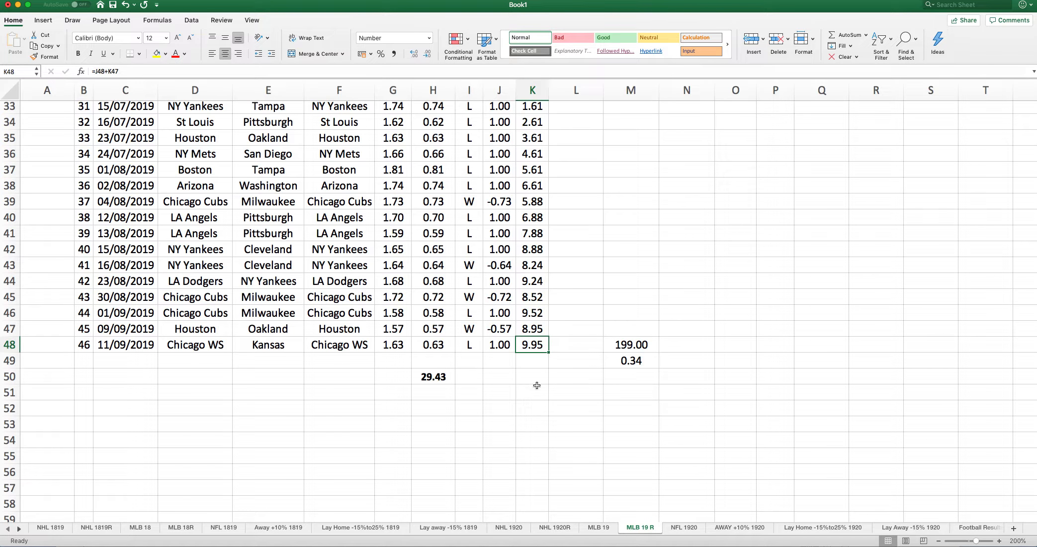
left_click(630, 345)
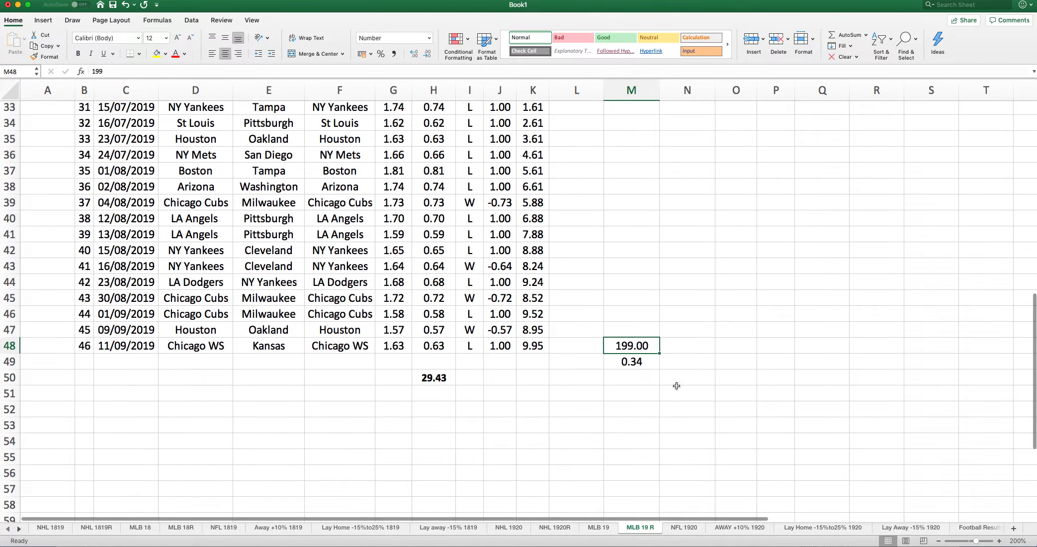
left_click(630, 361)
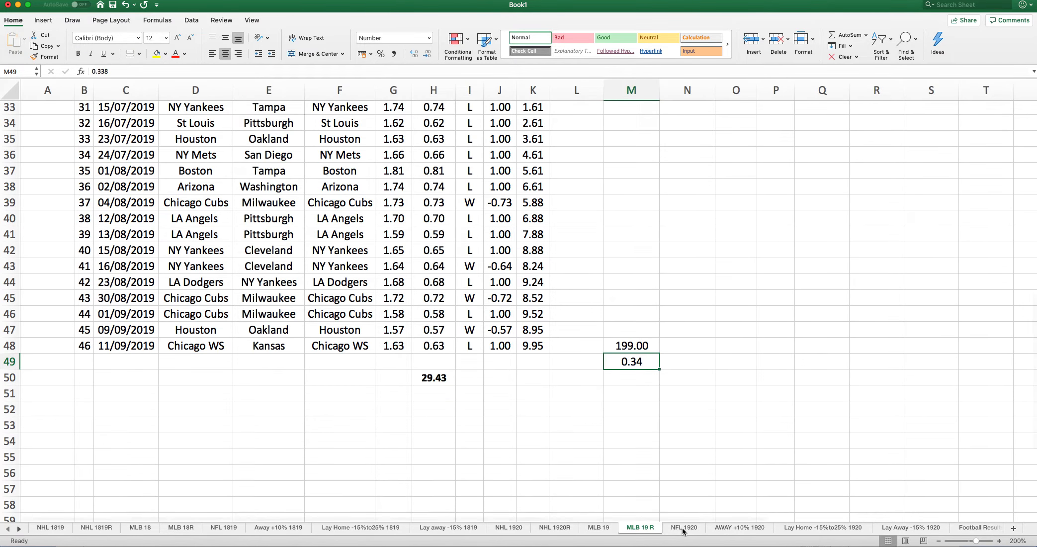
Step: Open NFL 1920 and scroll down into the week 4 games
left_click(683, 527)
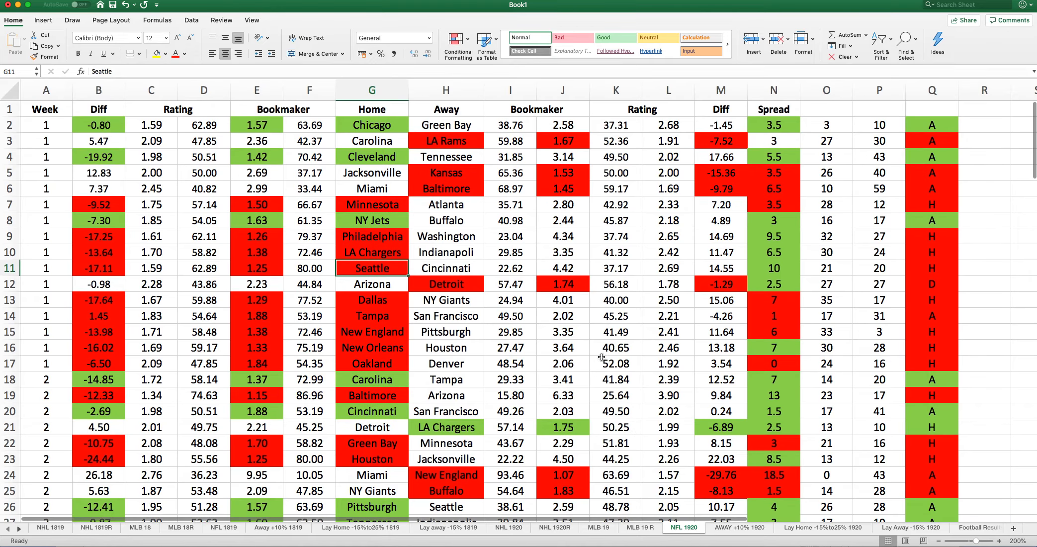
scroll("down", 3)
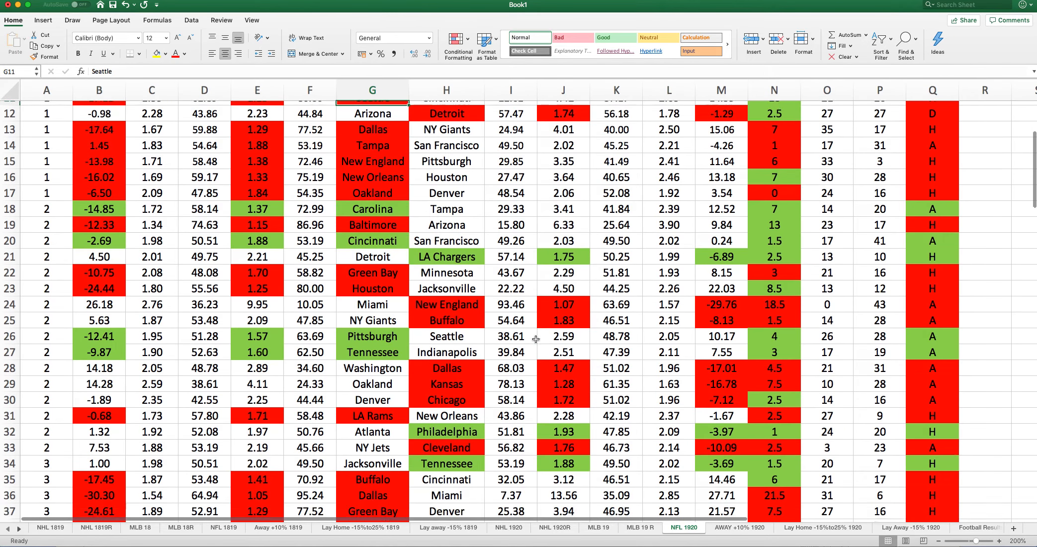
scroll("down", 3)
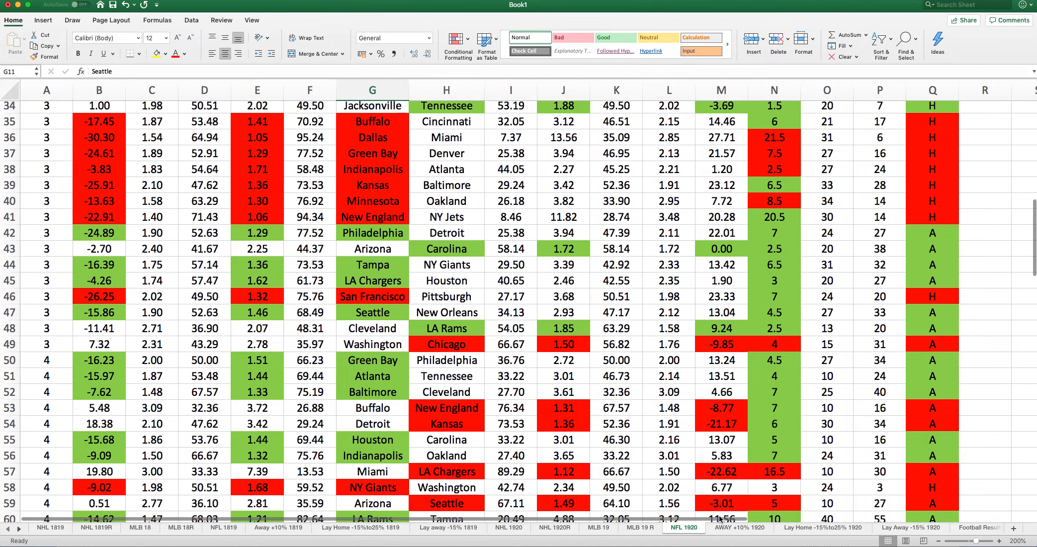
mouse_move(731, 531)
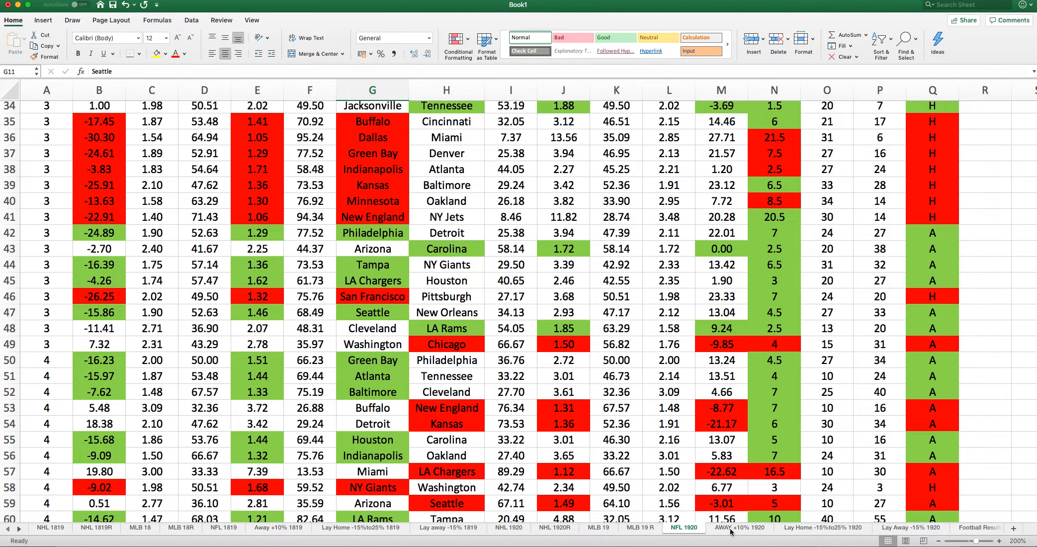
left_click(739, 527)
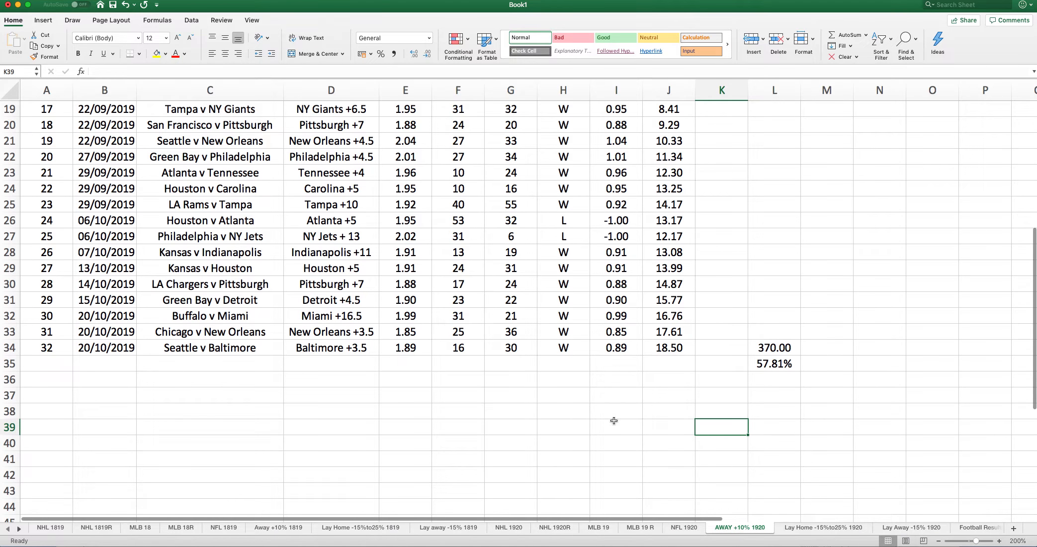
mouse_move(444, 365)
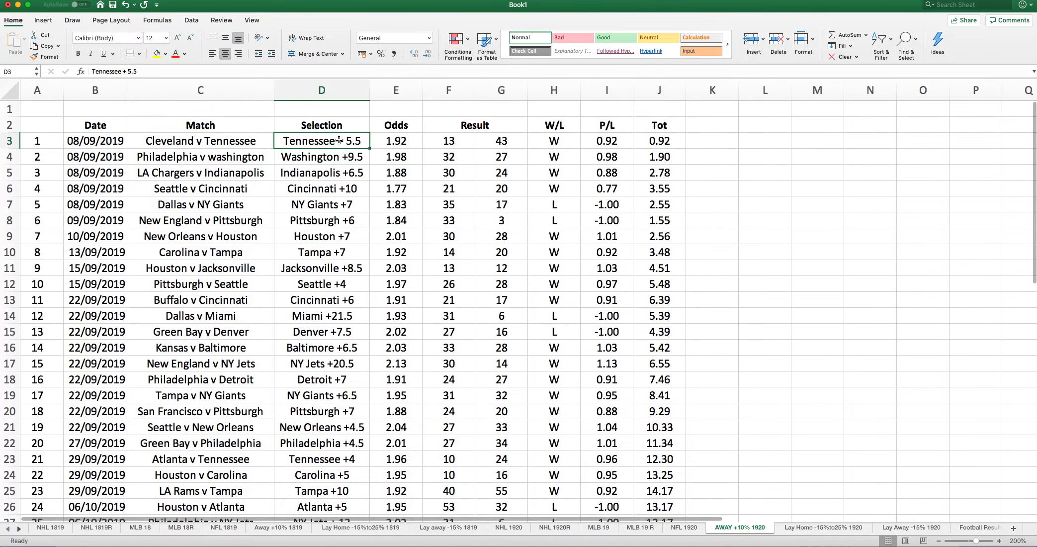
left_click(395, 140)
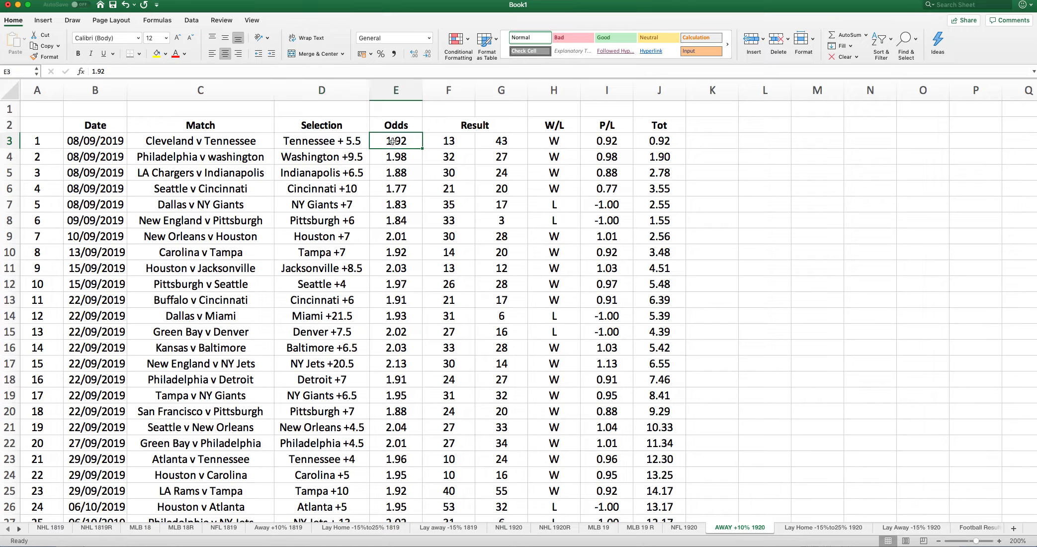
scroll("down", 3)
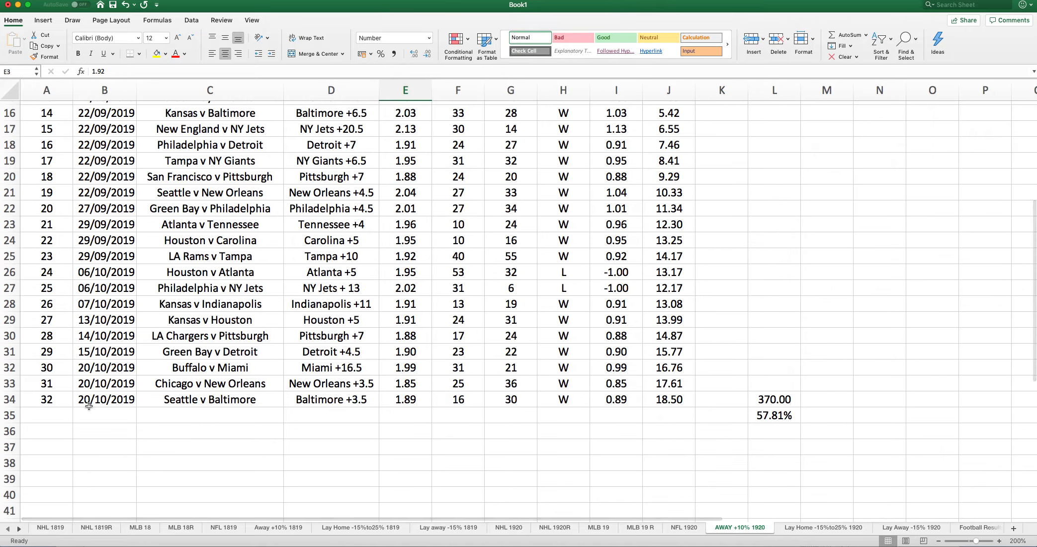
left_click(668, 399)
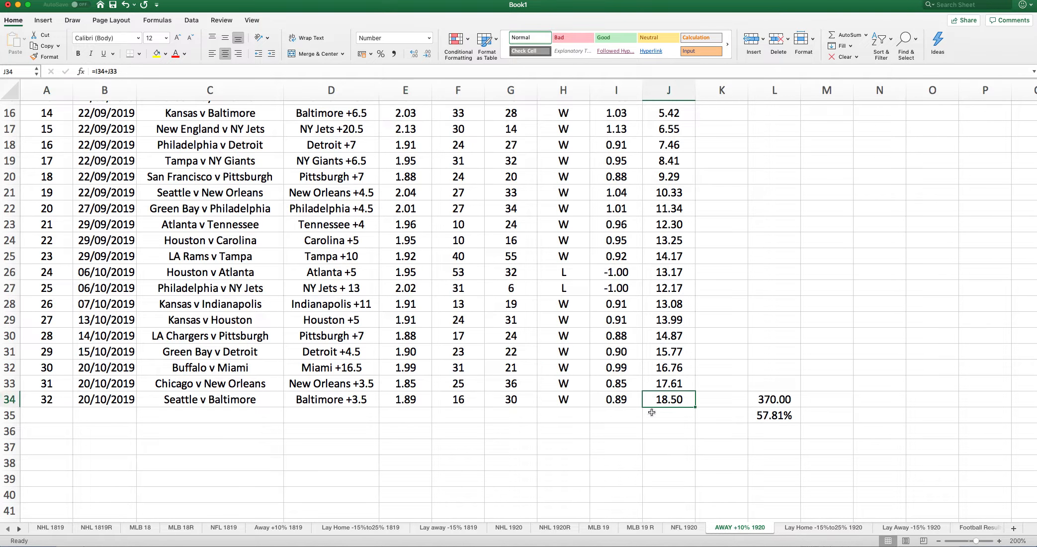
mouse_move(695, 423)
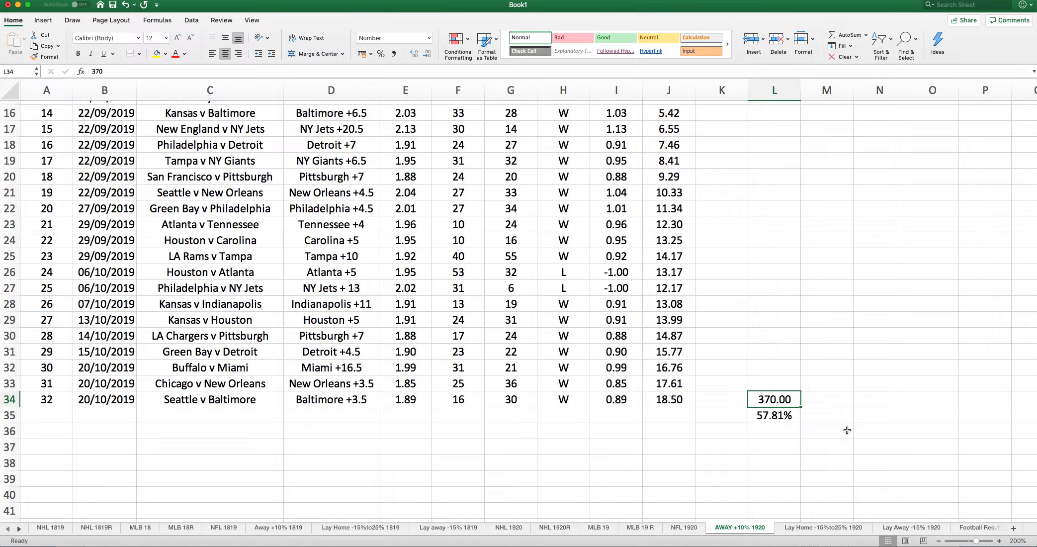
left_click(773, 415)
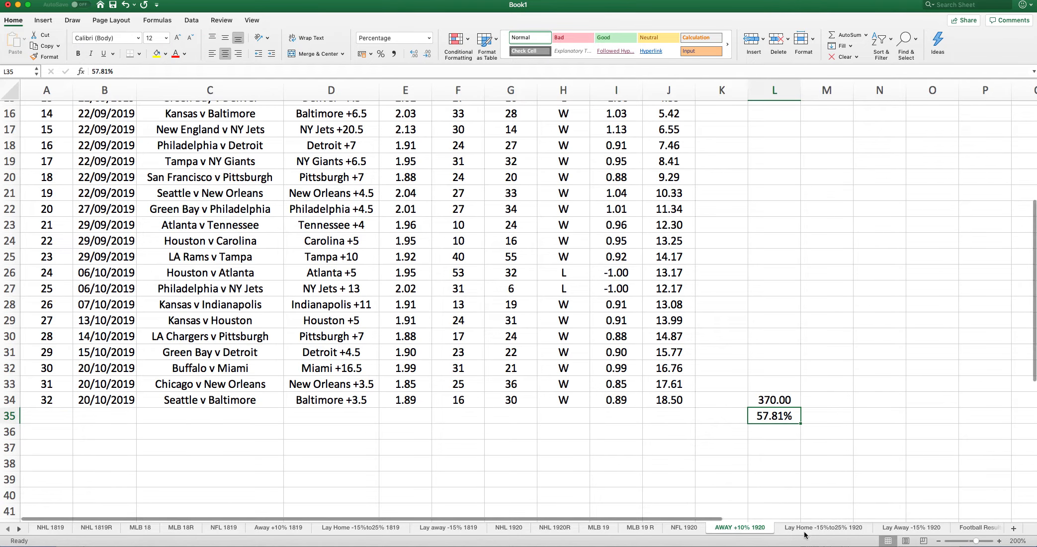
Step: Check the first table's G26 risked total, J24 running profit, 154.80 and 97.85%
left_click(822, 526)
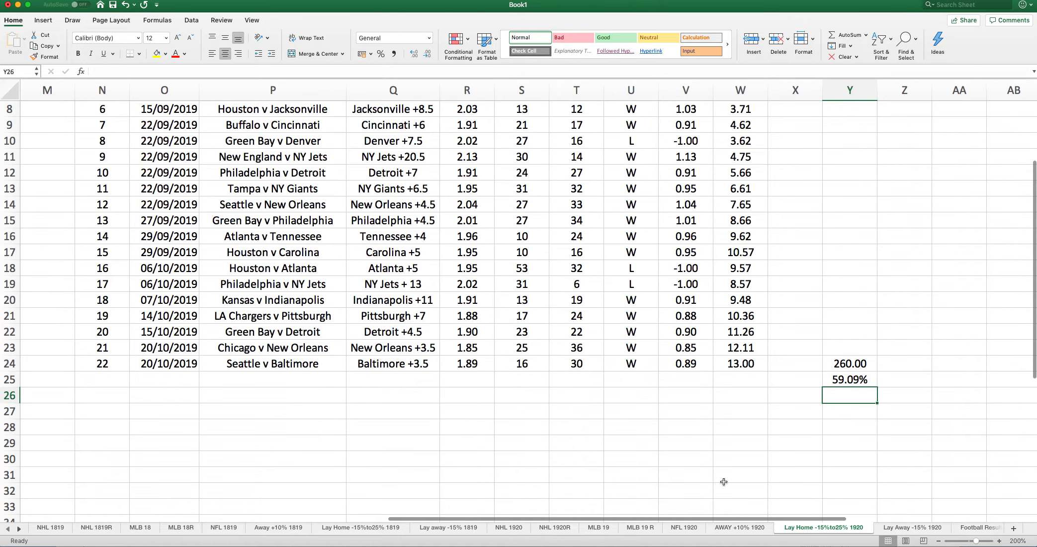
scroll("left", 3)
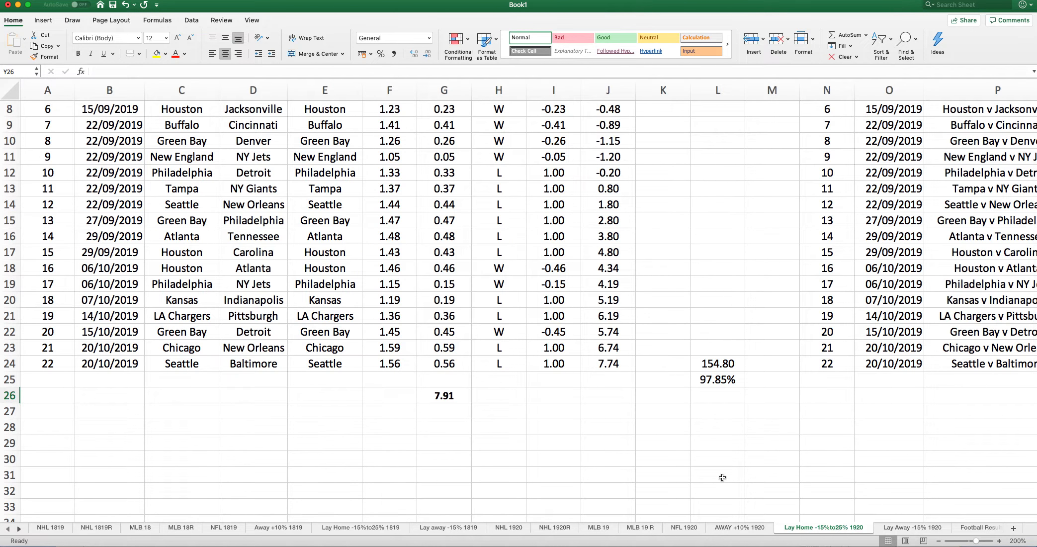
mouse_move(400, 429)
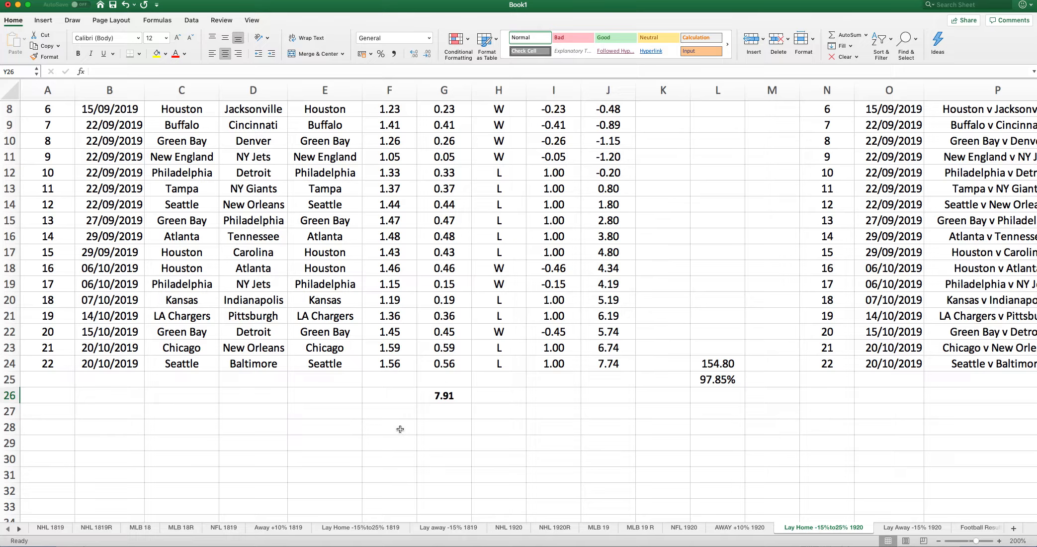
left_click(47, 363)
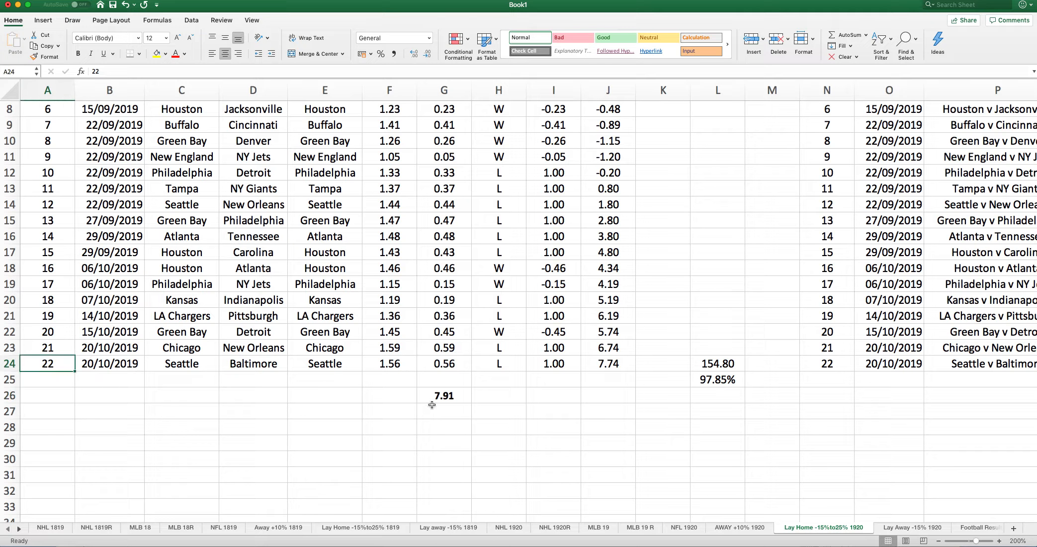
left_click(442, 394)
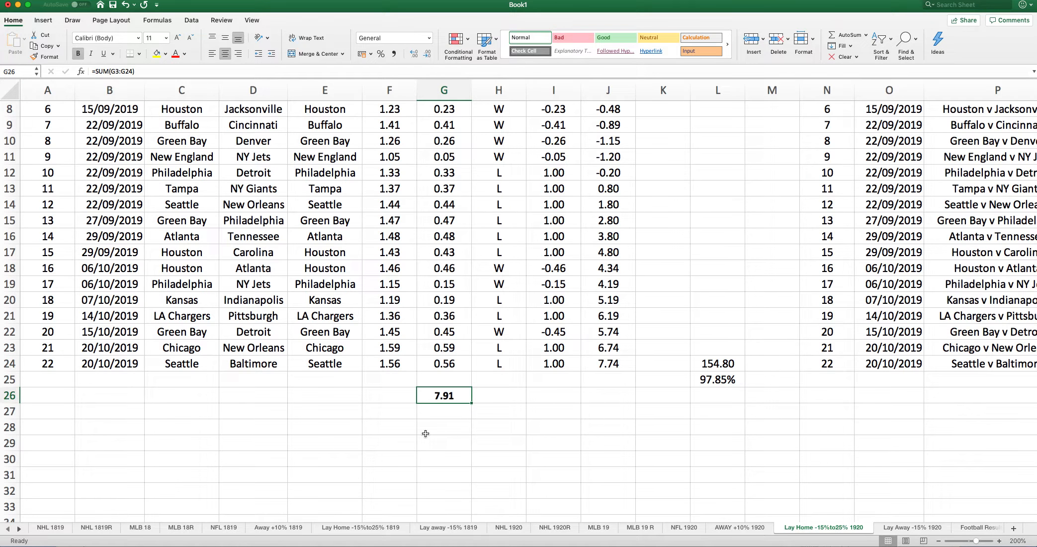
mouse_move(614, 363)
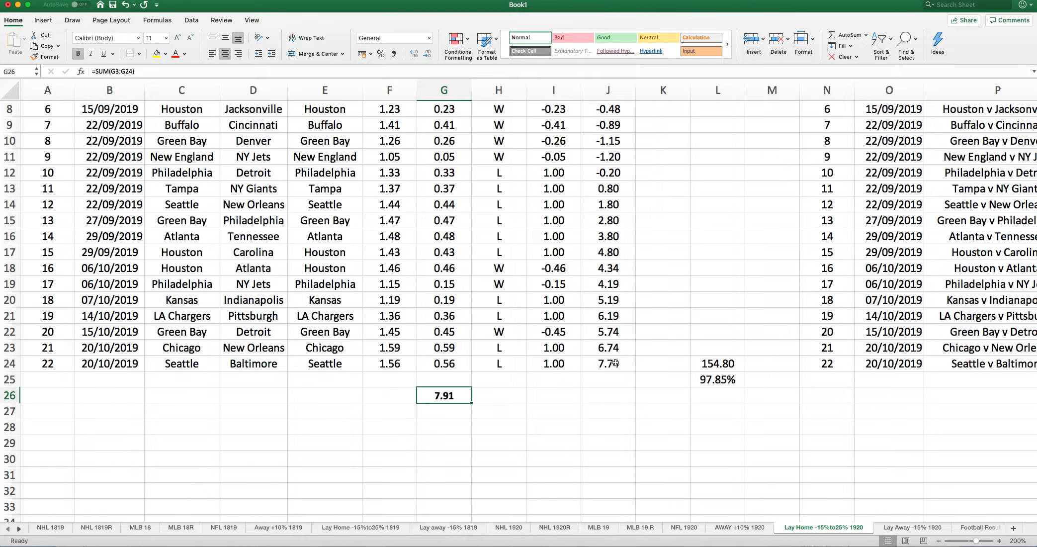
left_click(607, 362)
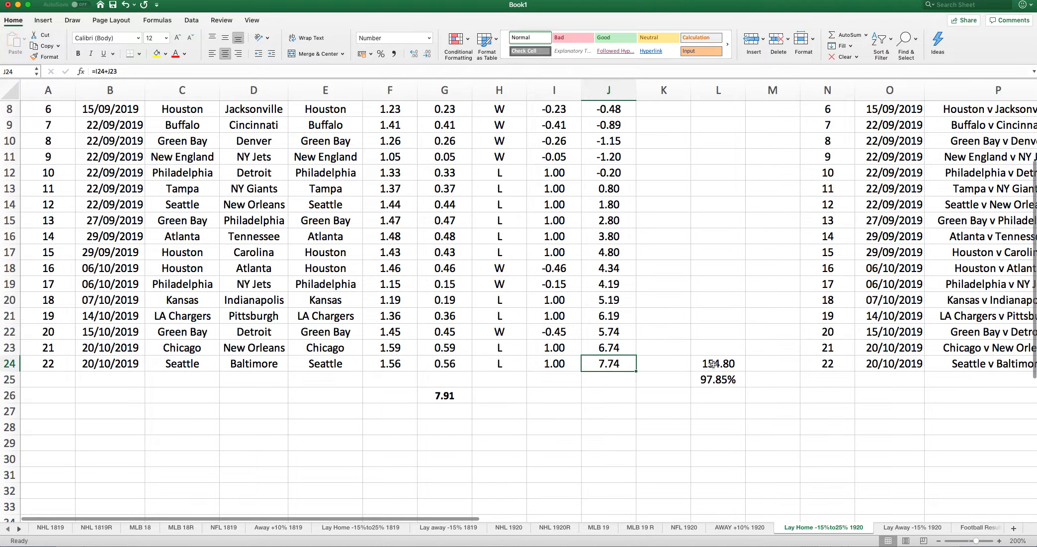
left_click(717, 362)
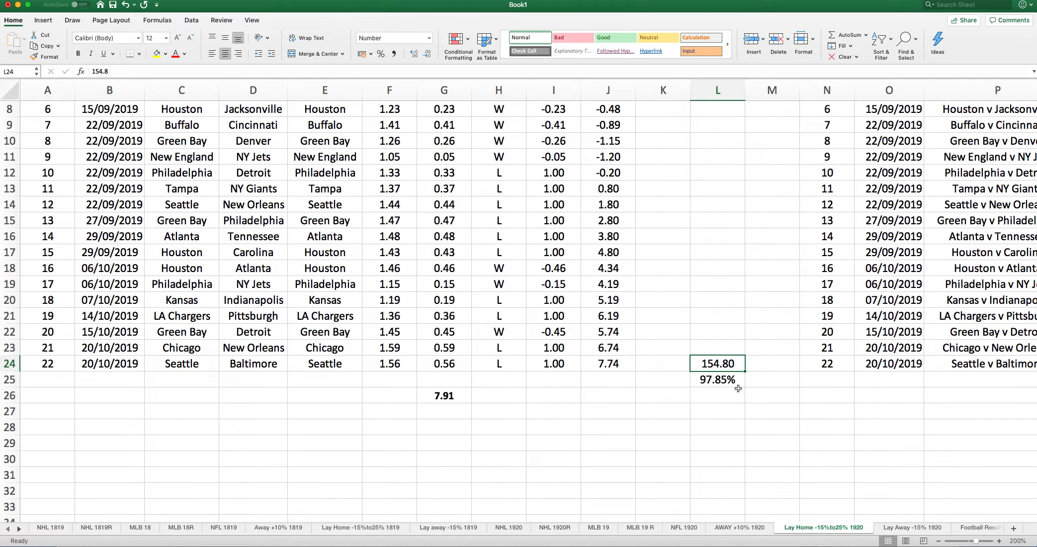
left_click(717, 379)
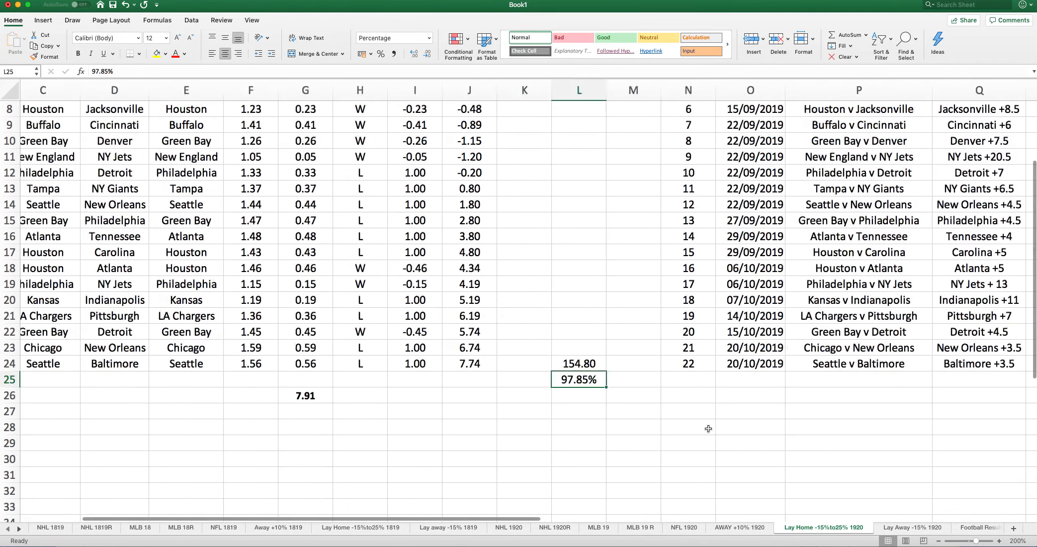
Step: Scroll right and check the second table's W24 formula, 260.00 total and 59.09%
scroll("right", 3)
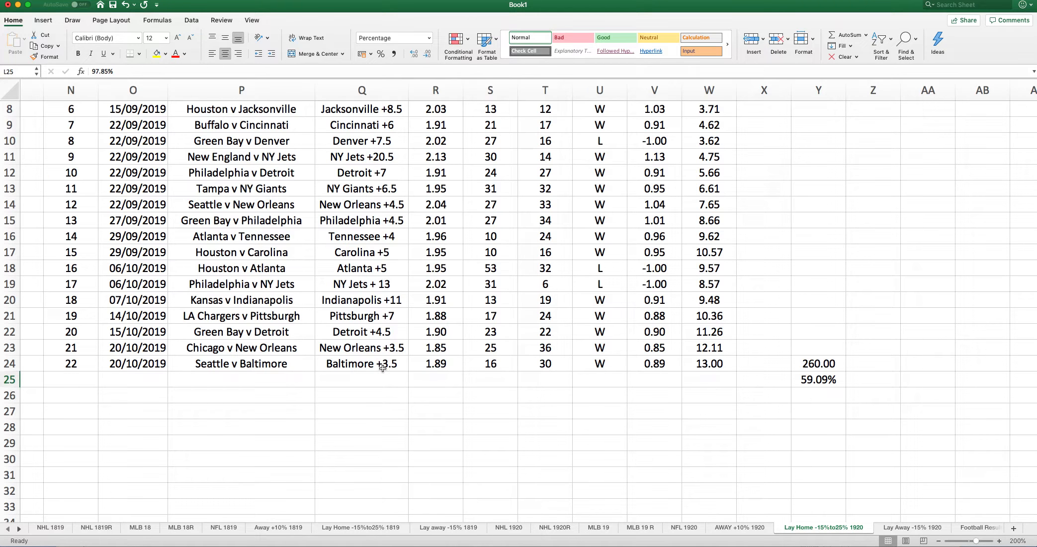
left_click(708, 363)
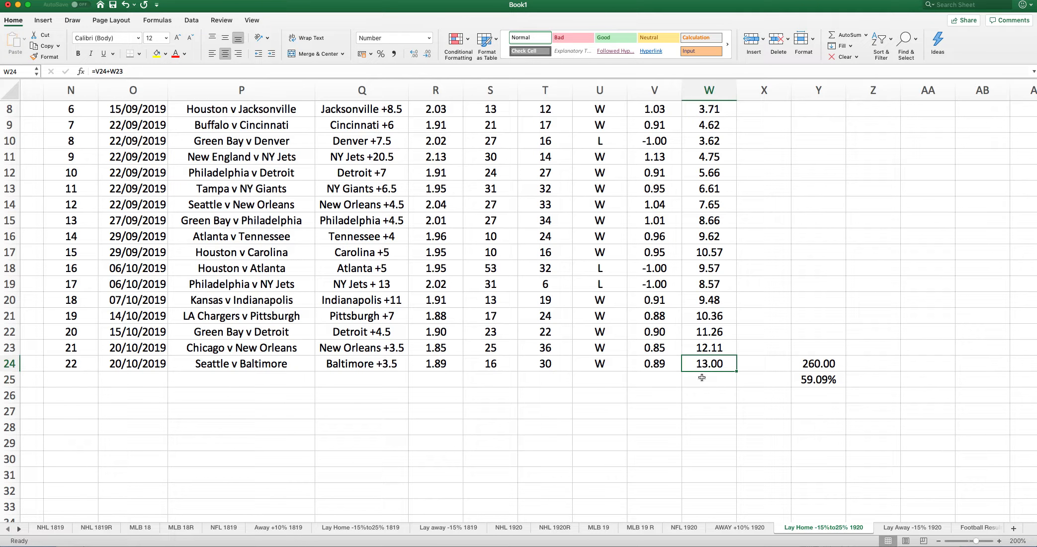
left_click(818, 362)
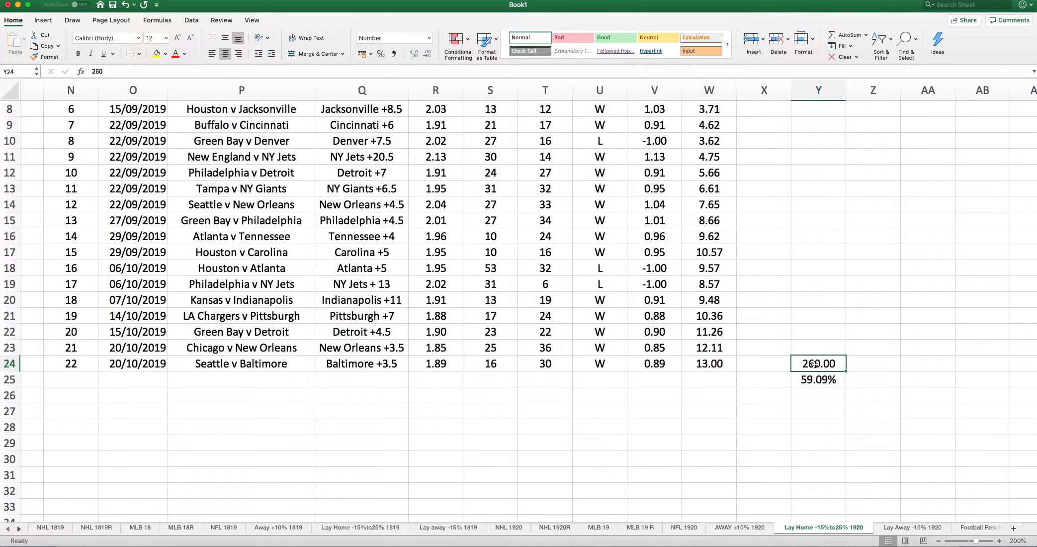
left_click(818, 379)
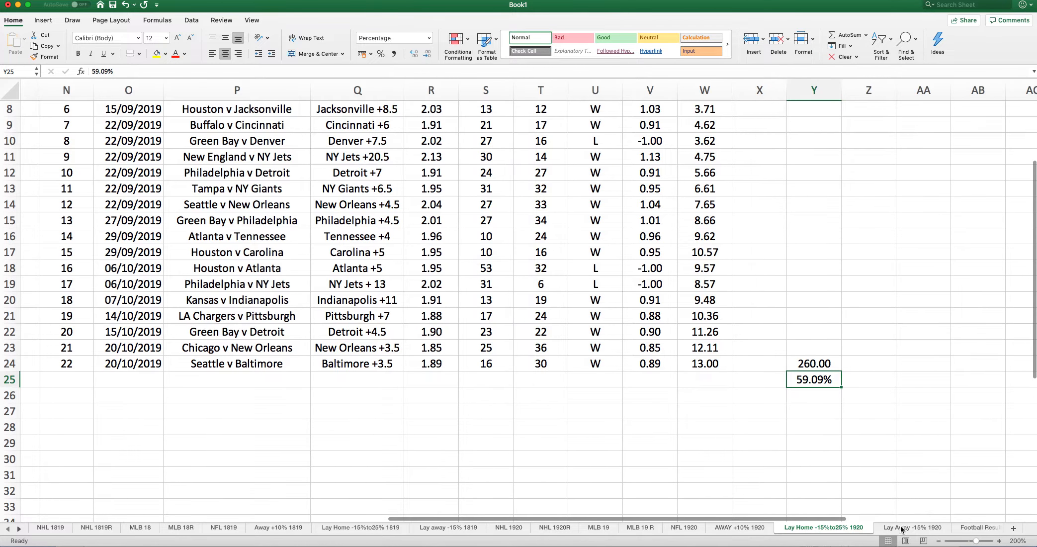
Step: Check the Lay Away -15% 1920 totals: 2.97 risked in H14, -34.80 profit and 58.58% strike rate
left_click(912, 527)
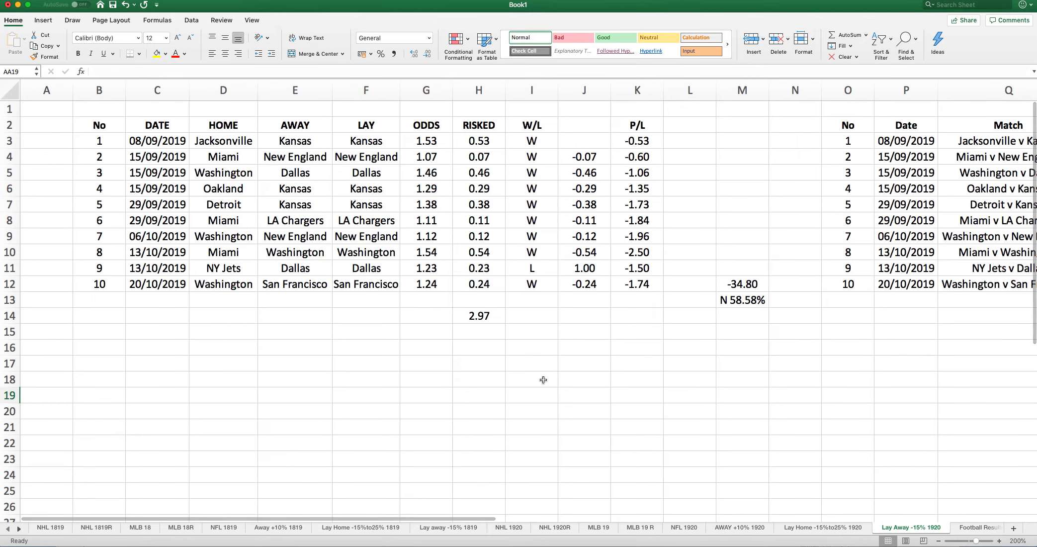
left_click(478, 315)
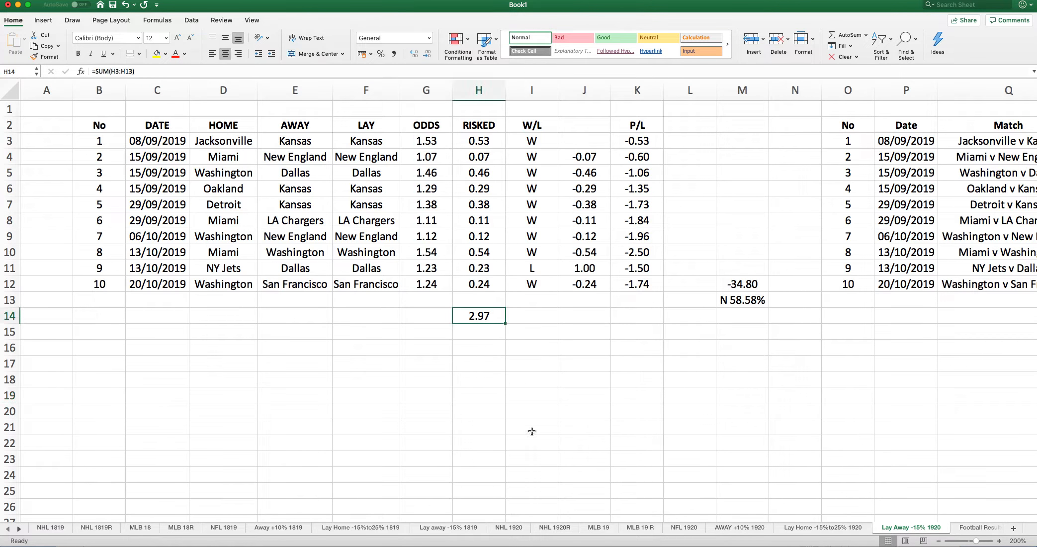
mouse_move(764, 466)
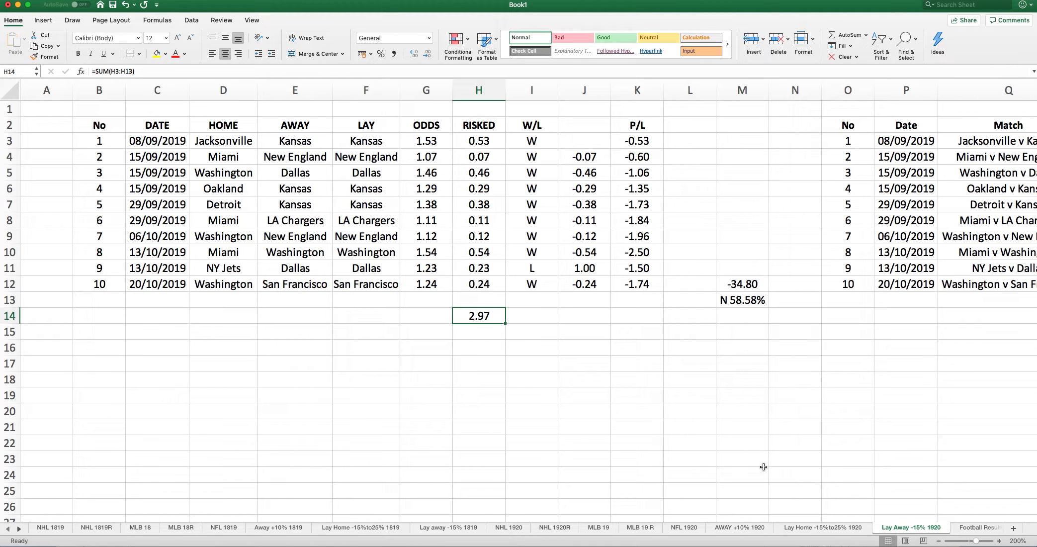
mouse_move(475, 315)
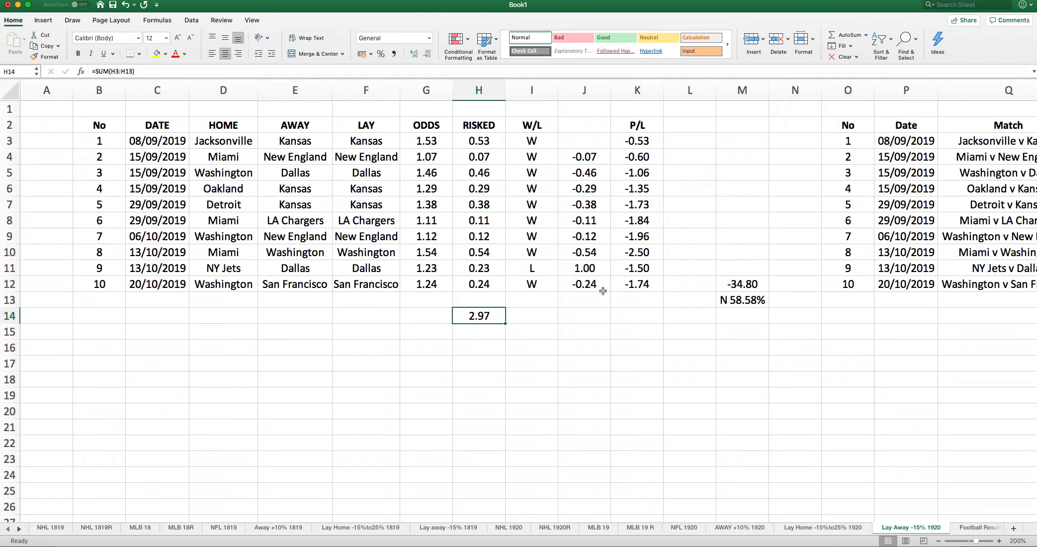
left_click(637, 283)
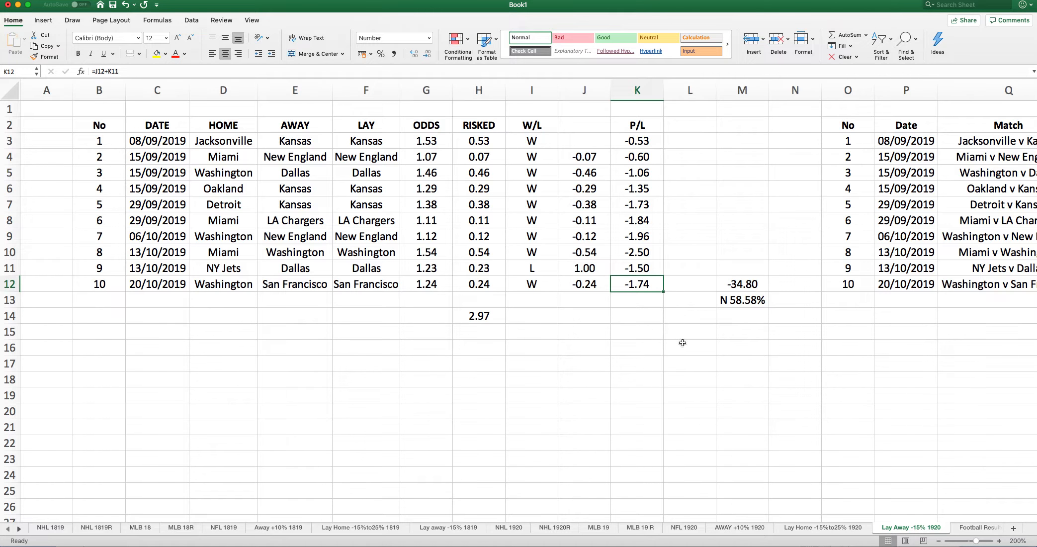
left_click(742, 283)
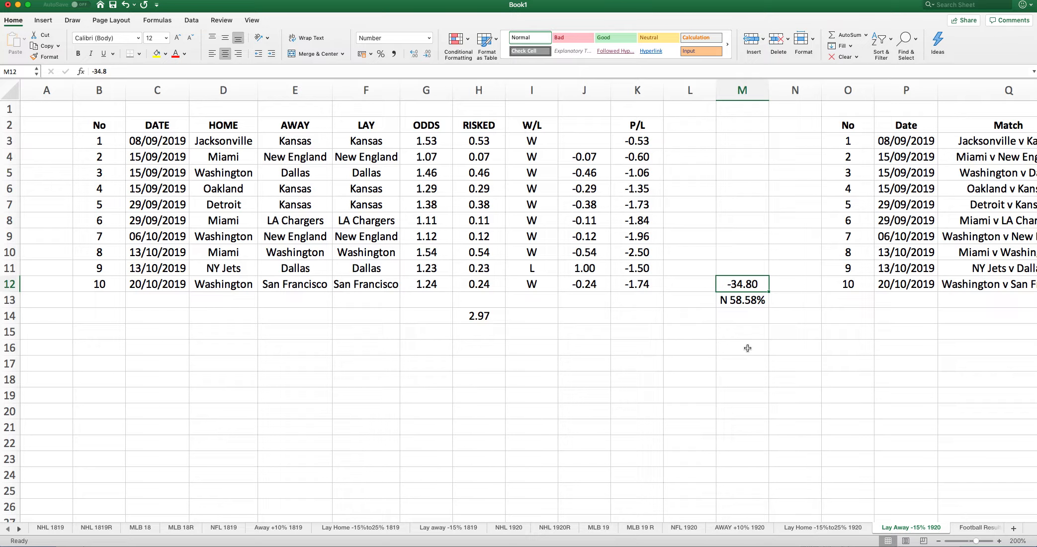
left_click(742, 299)
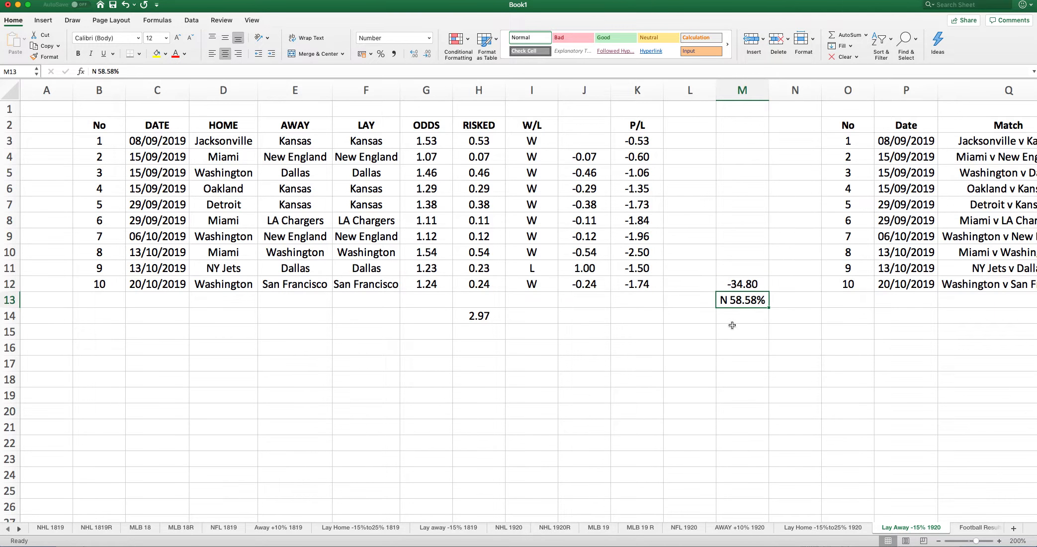
scroll("right", 3)
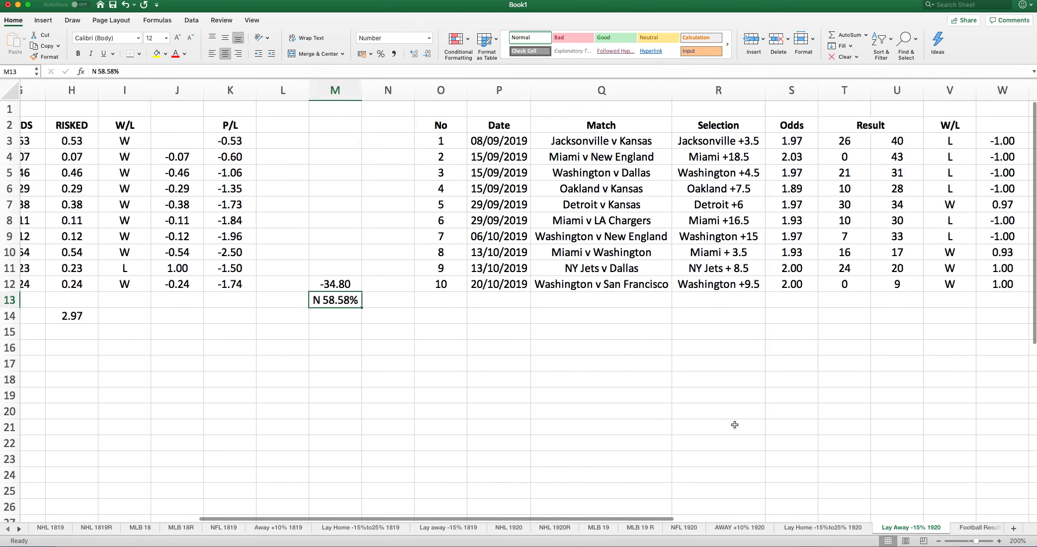
scroll("right", 3)
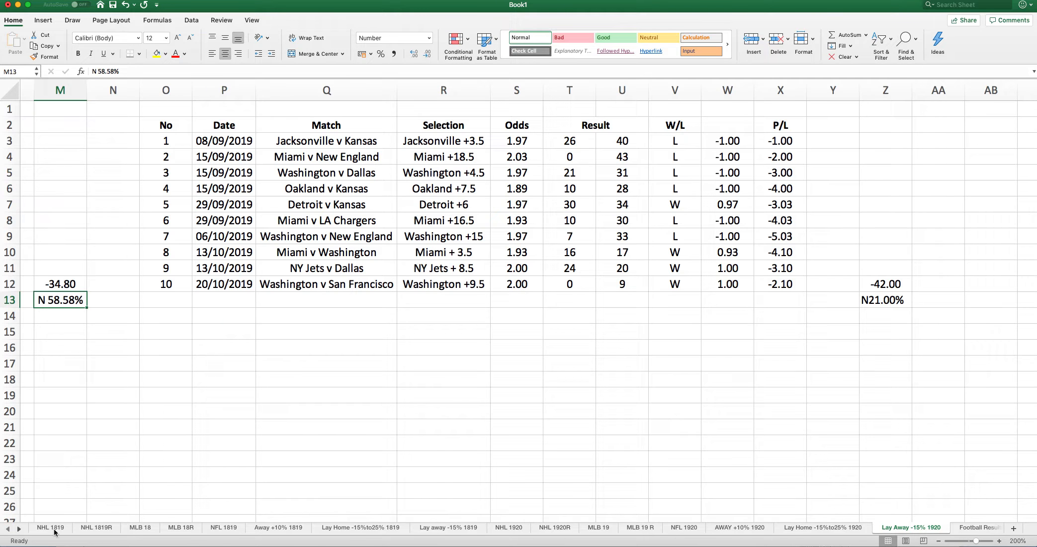
Step: Revisit the NHL 1819R sheet, then scroll down through the MLB 18R sheet
left_click(97, 527)
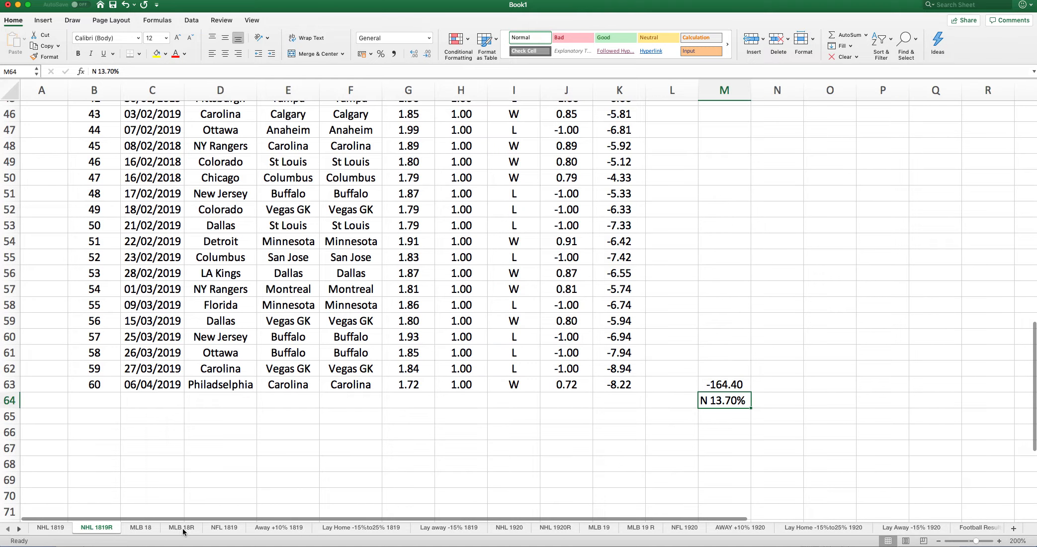
left_click(180, 526)
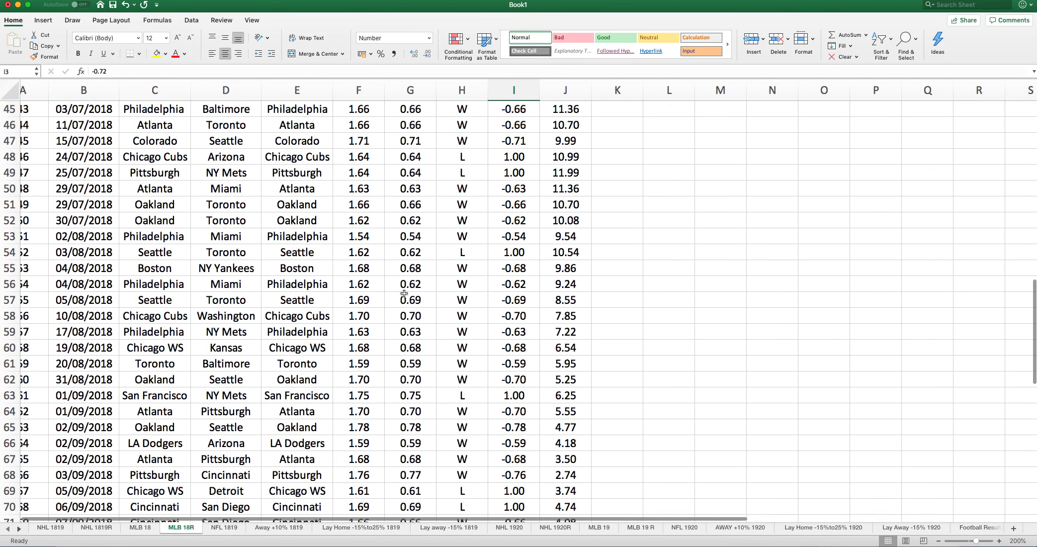
scroll("down", 3)
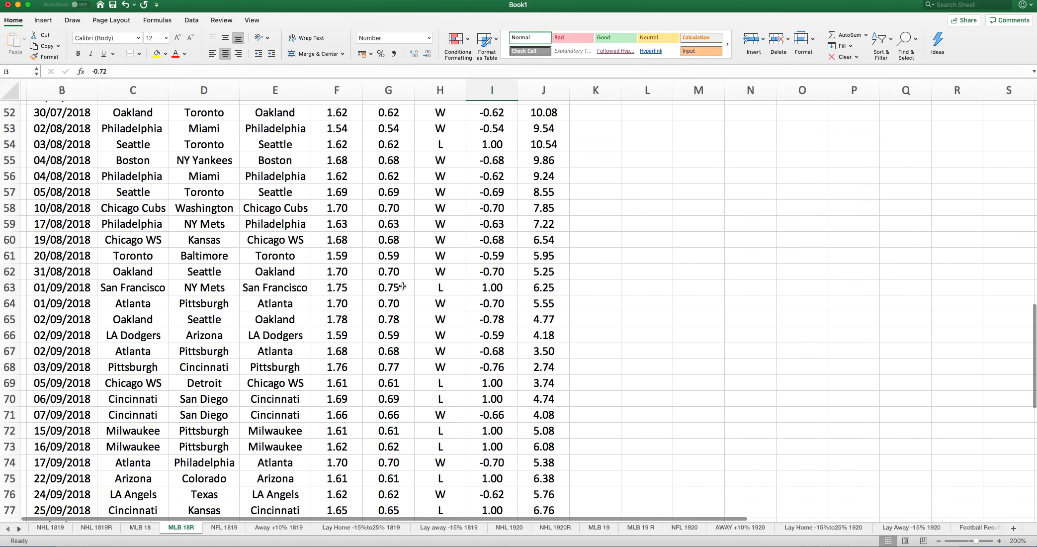
scroll("down", 3)
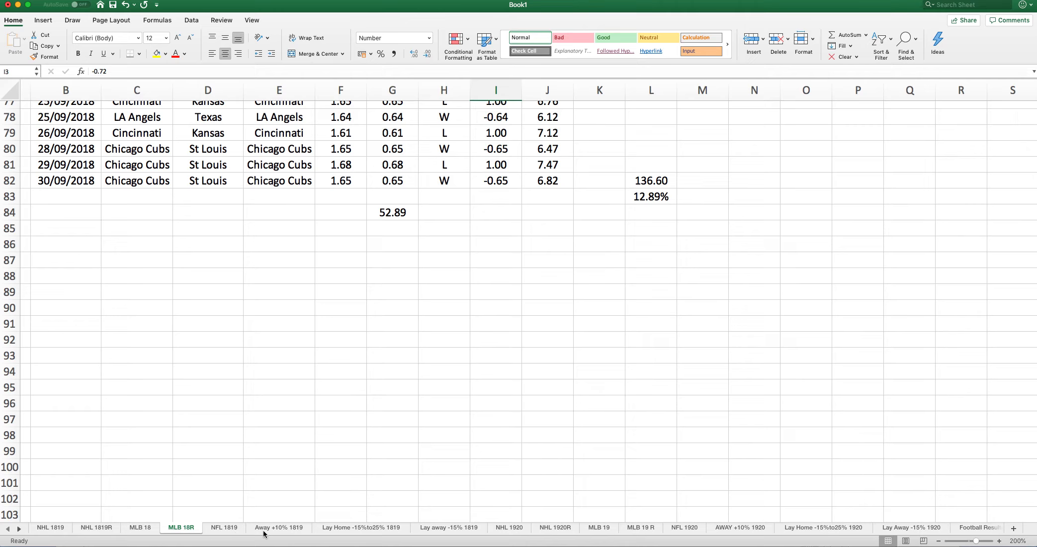
Step: Scroll the Away +10% 1819 sheet, then show Lay Home -15%to25% 1819 (51.40, 33.77%)
left_click(278, 527)
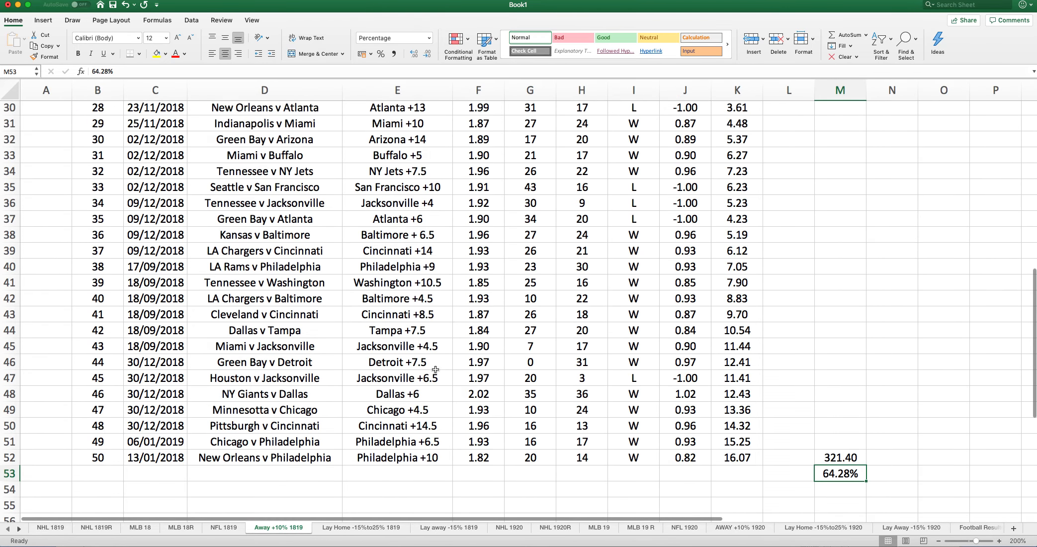
scroll("down", 3)
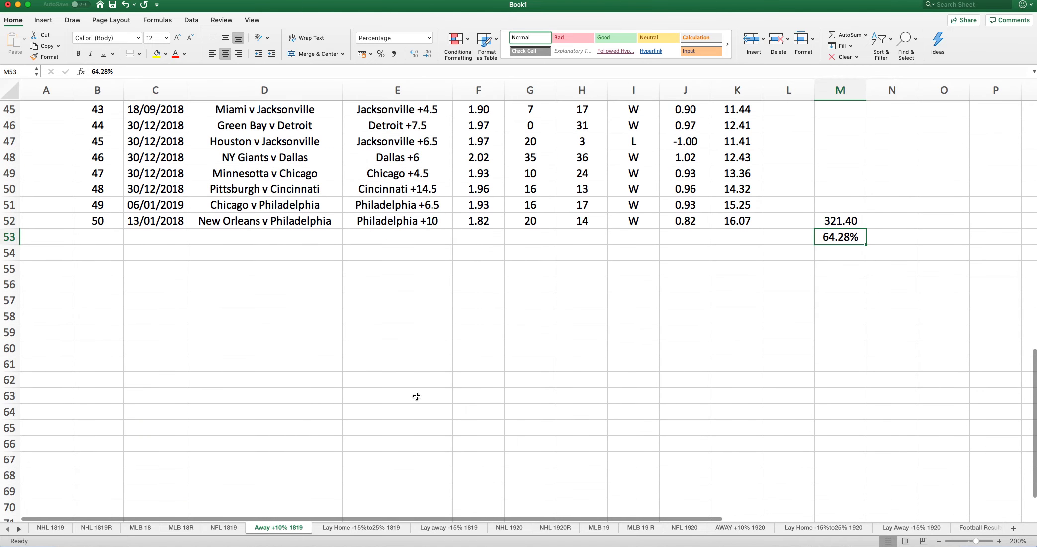
left_click(361, 526)
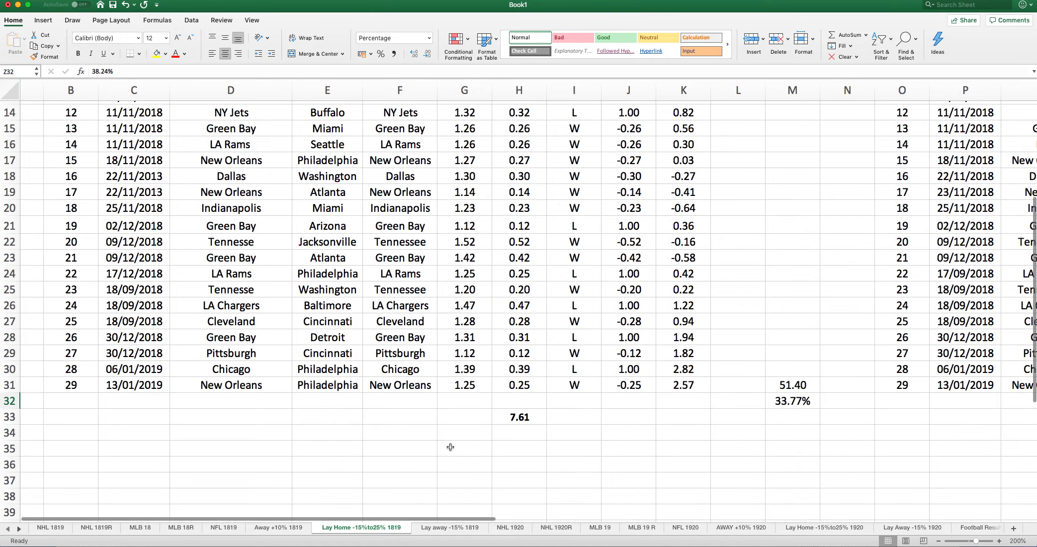
mouse_move(334, 345)
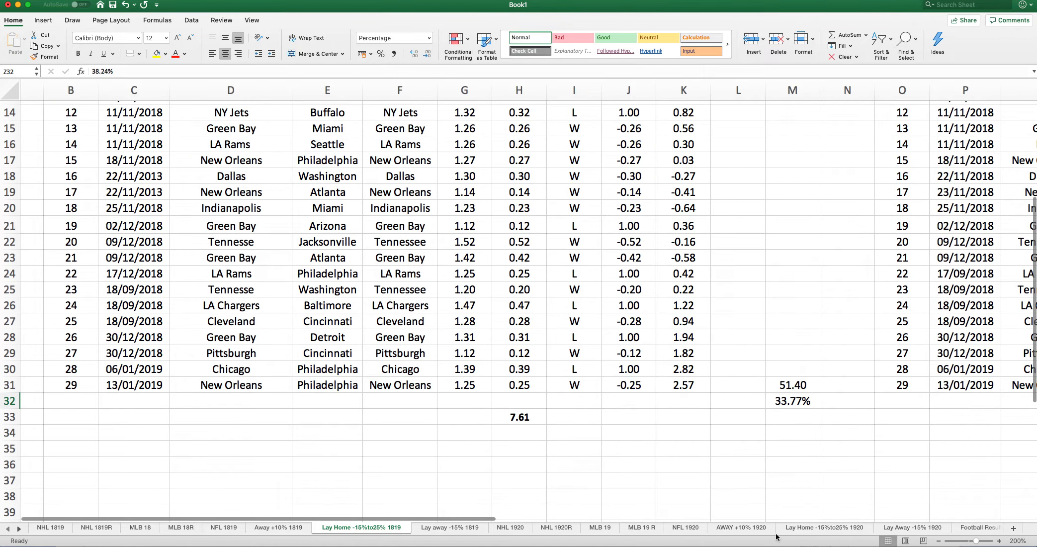
mouse_move(601, 24)
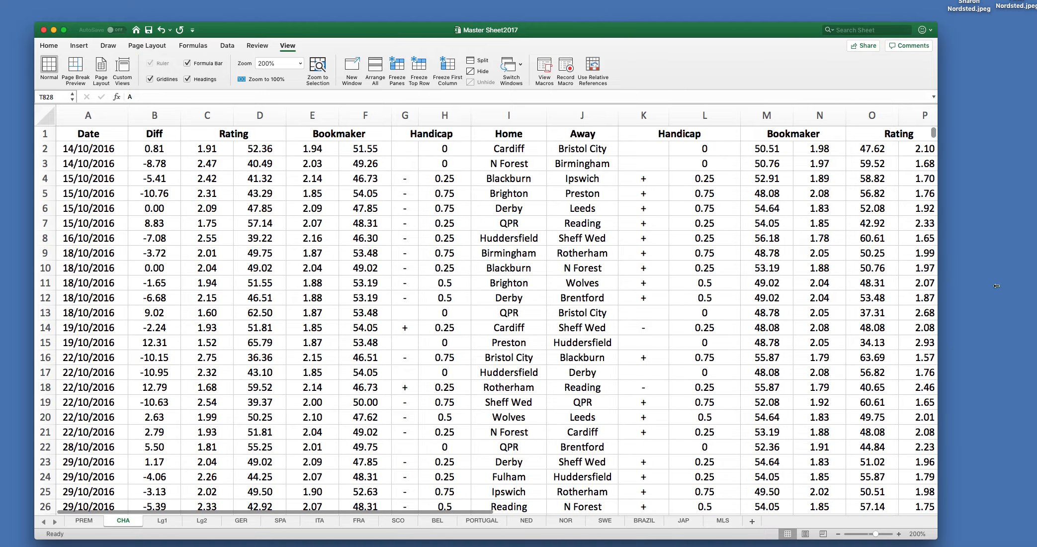
Step: Point out the first CHA match's home and away teams, handicap, bookmaker odds and rating
scroll("right", 3)
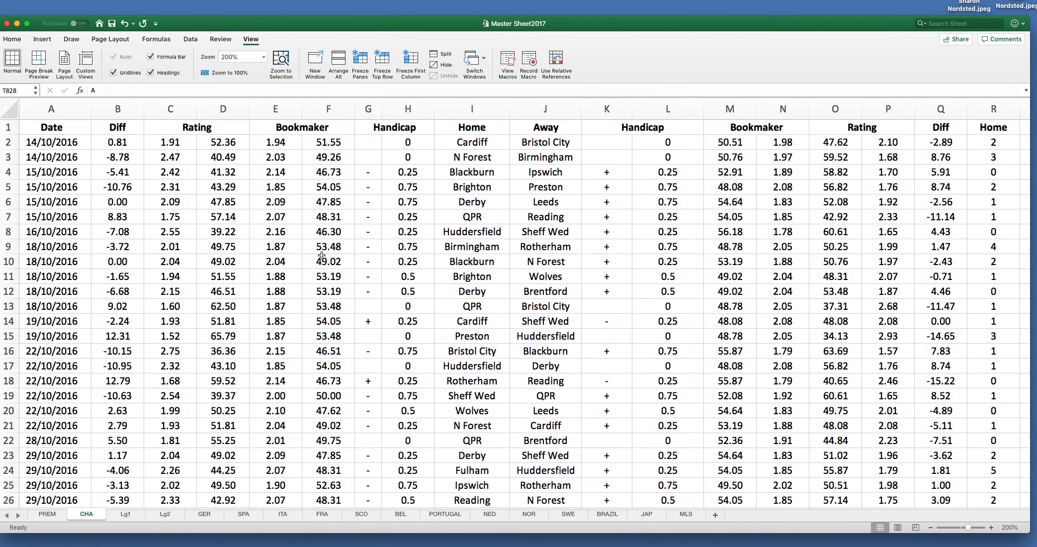
left_click(472, 142)
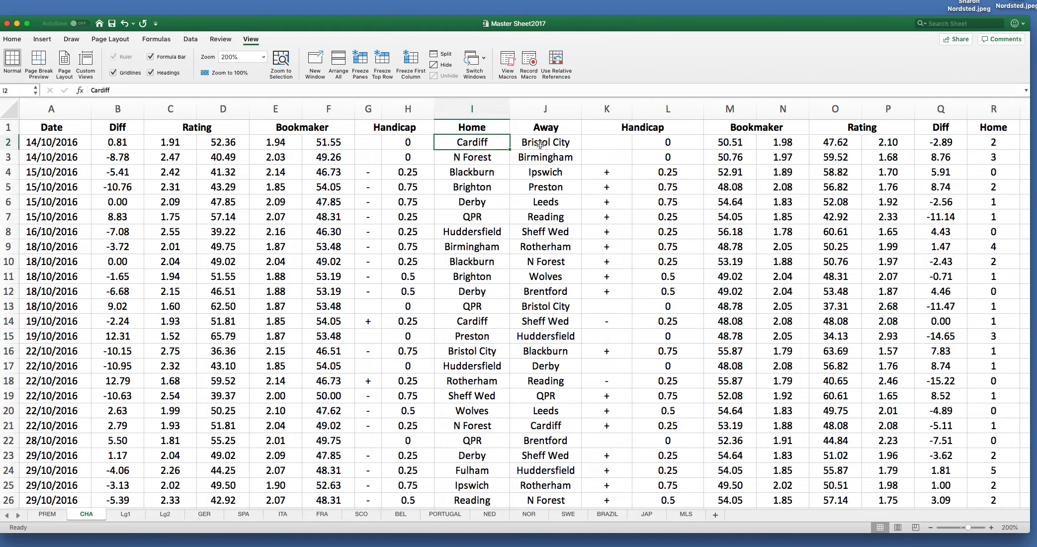
left_click(552, 143)
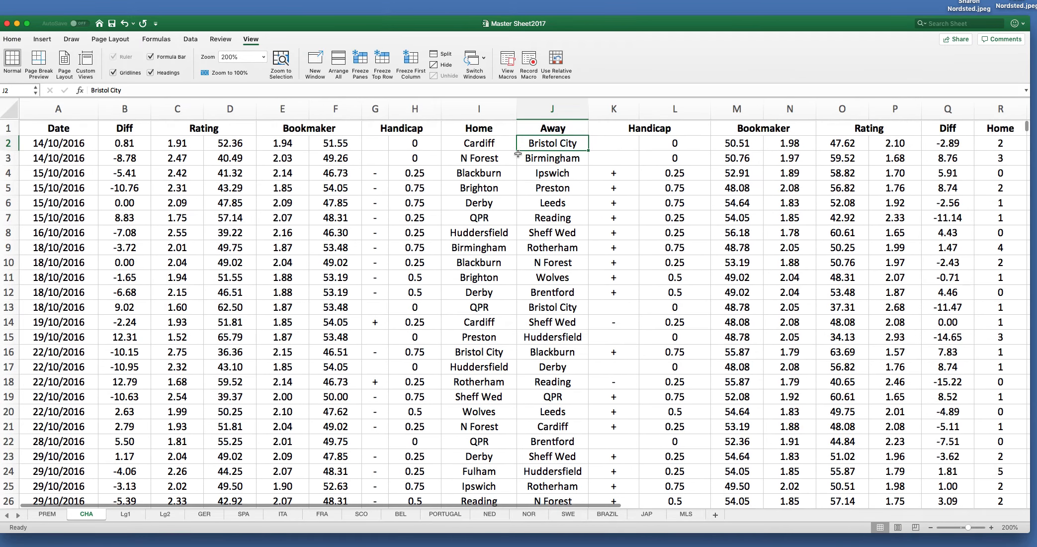
left_click(414, 142)
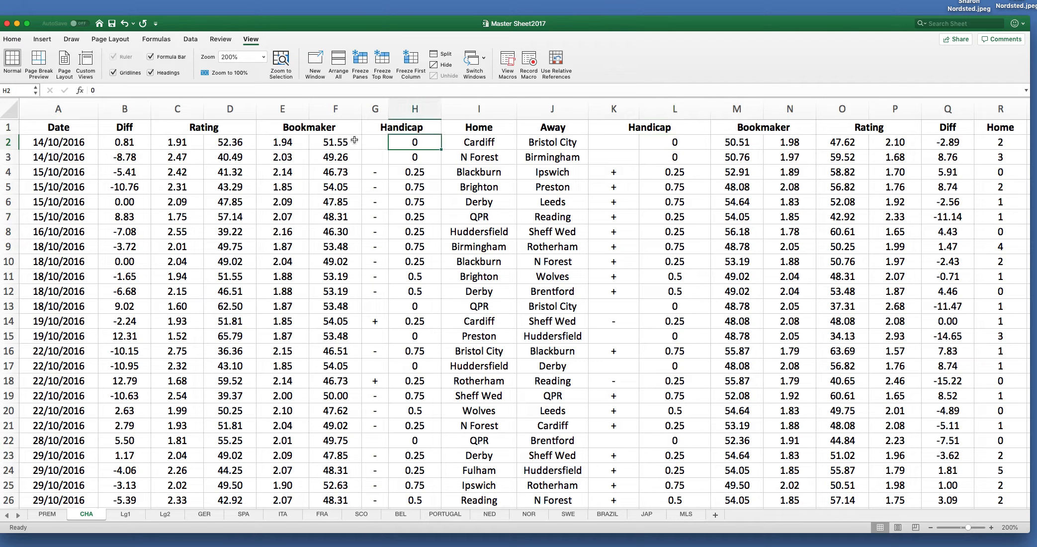
left_click(281, 142)
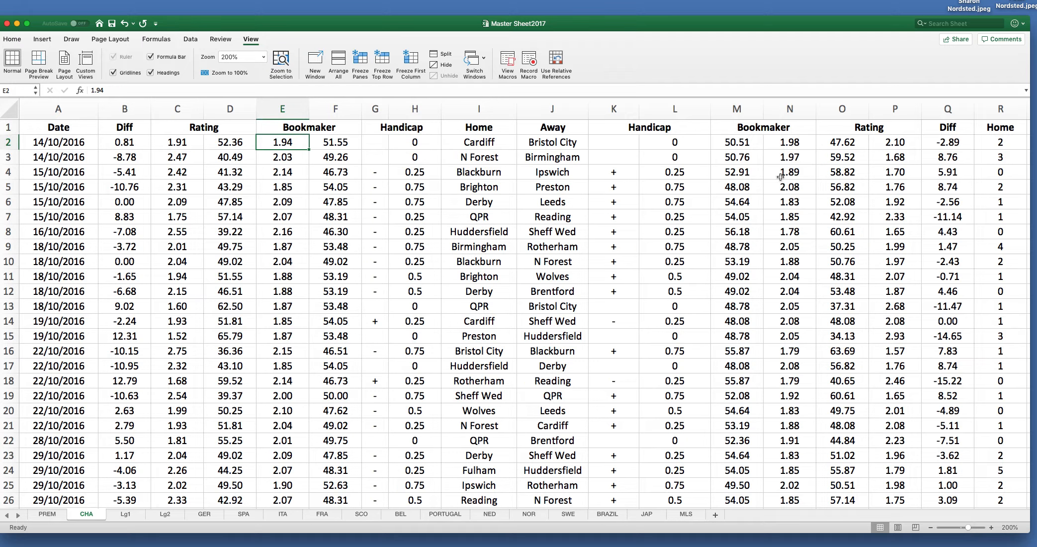
left_click(788, 142)
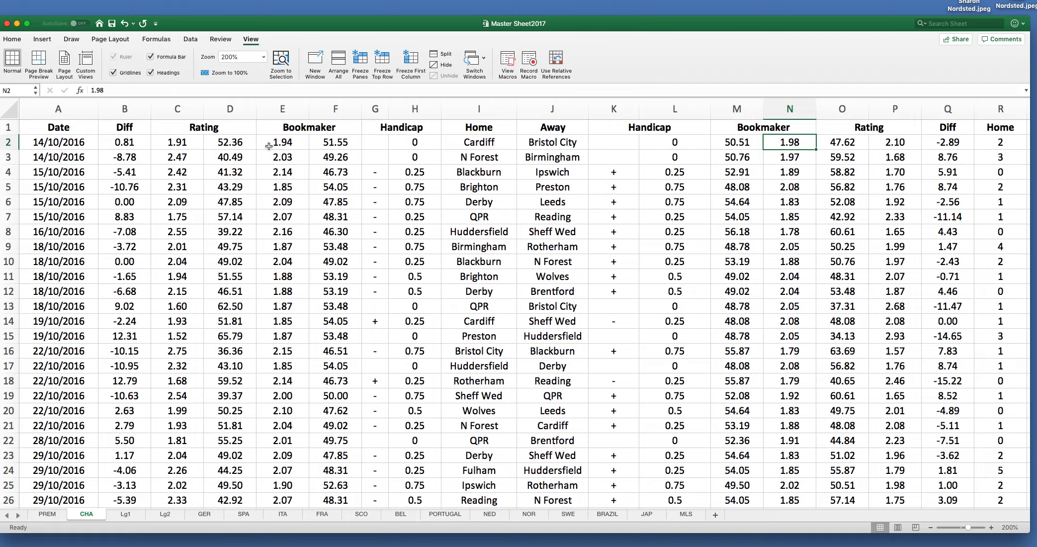
left_click(177, 142)
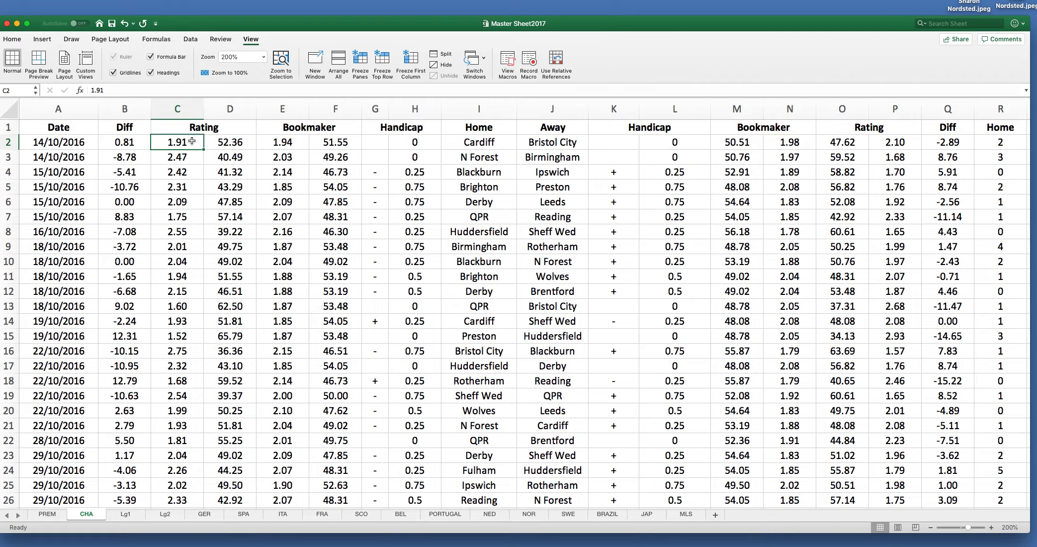
mouse_move(770, 202)
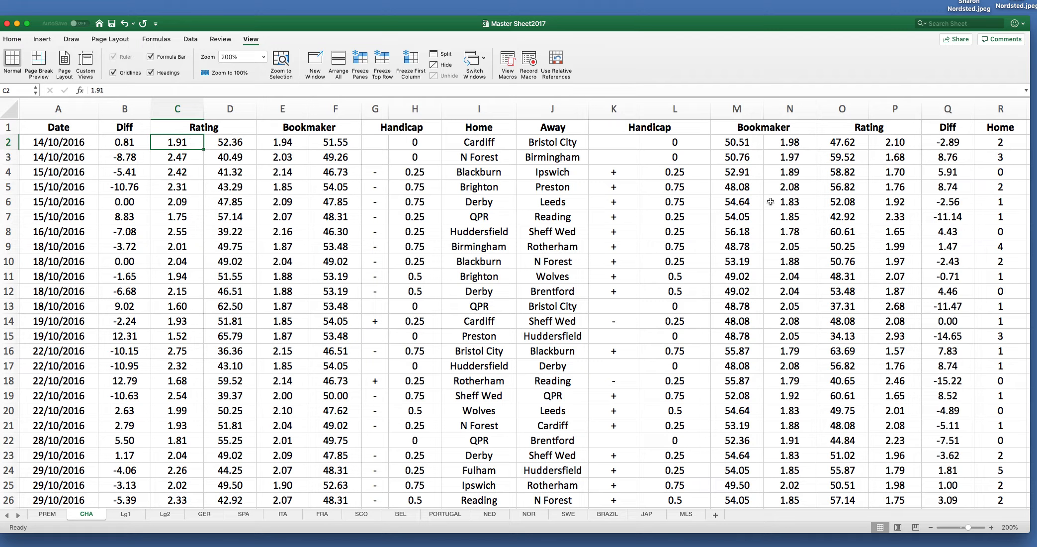
mouse_move(895, 144)
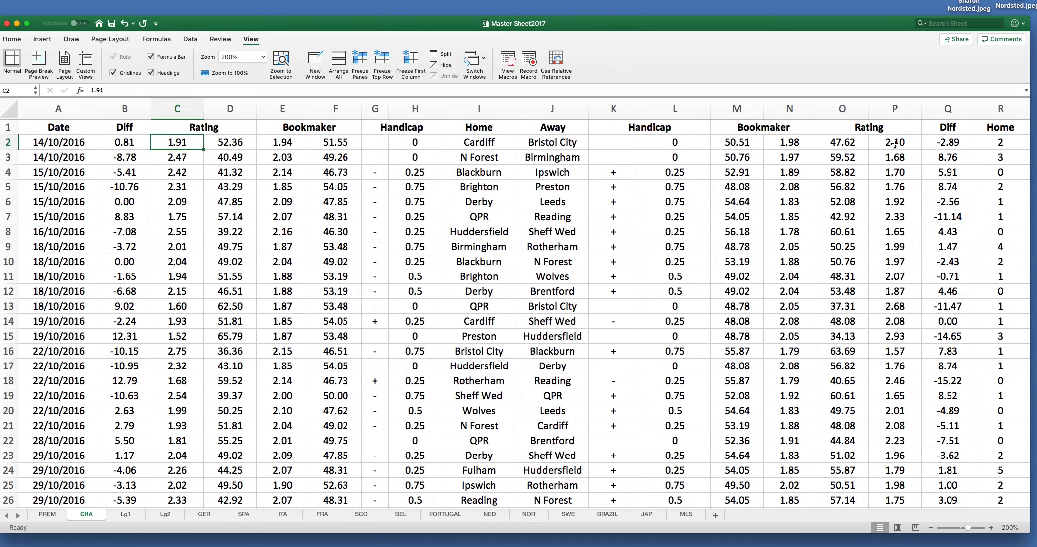
left_click(894, 142)
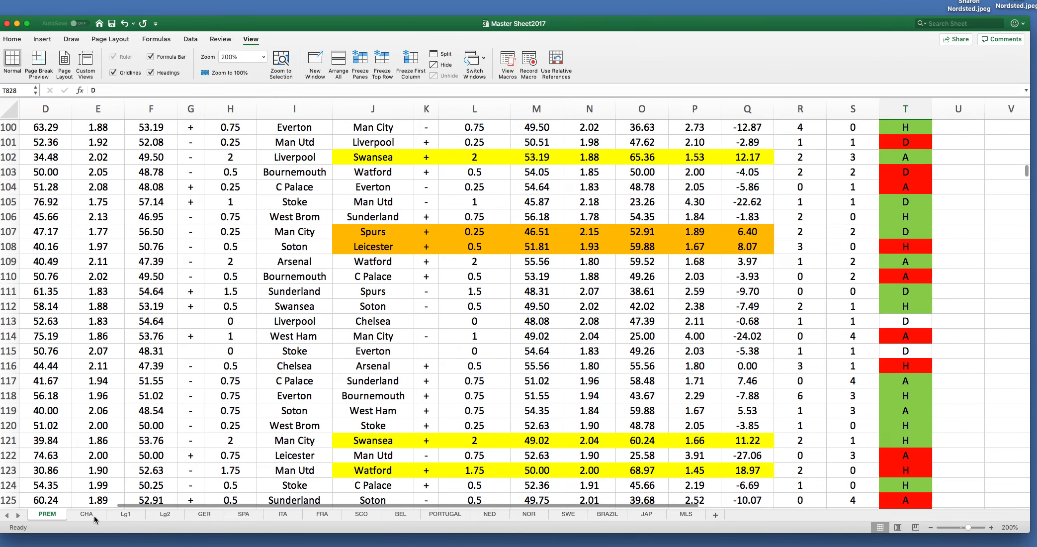
Step: Return from Master Sheet2017 to Book1's Football Results sheet, ending at 481.20 and 4.22%
left_click(125, 514)
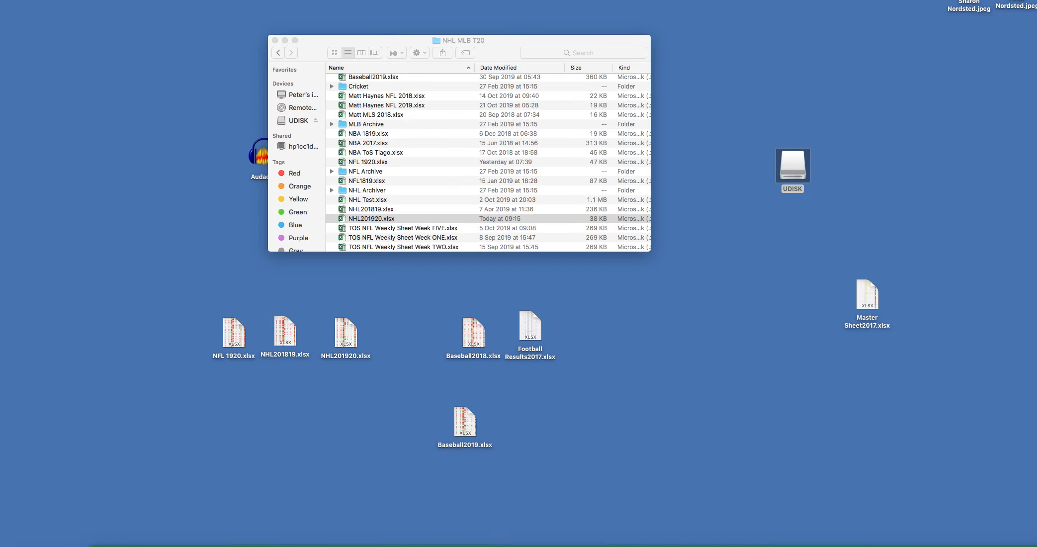
double_click(867, 294)
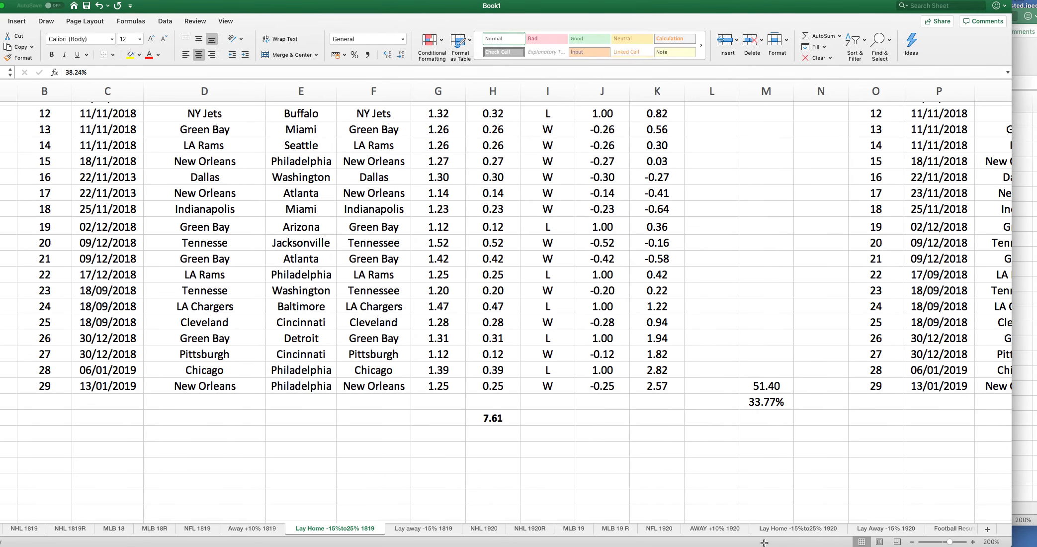
left_click(911, 528)
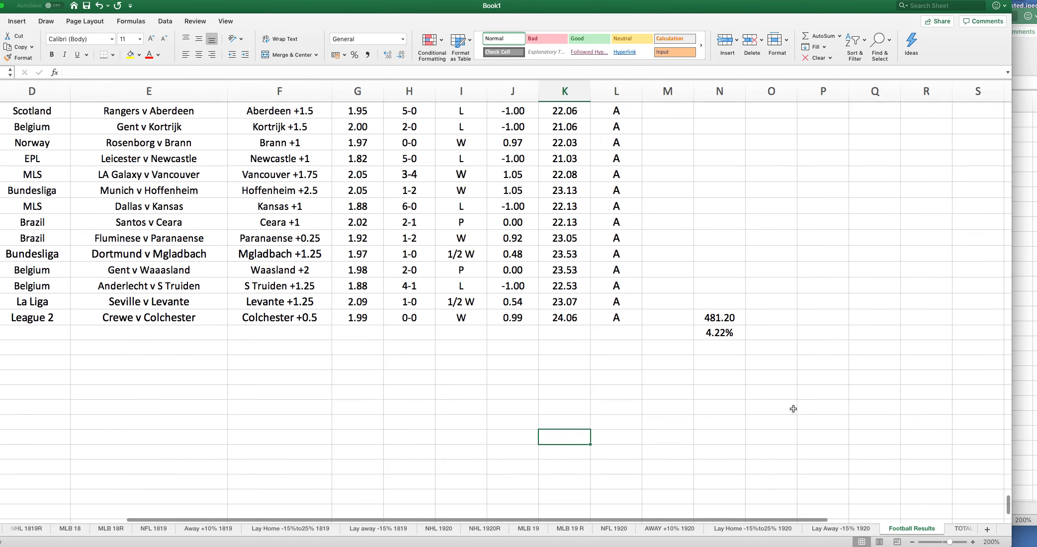
scroll("down", 3)
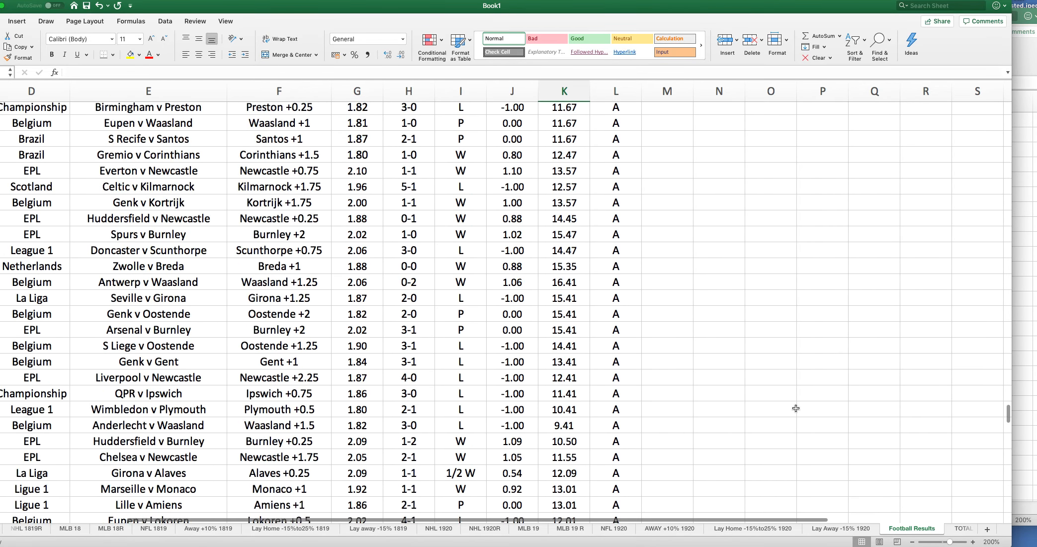
scroll("down", 3)
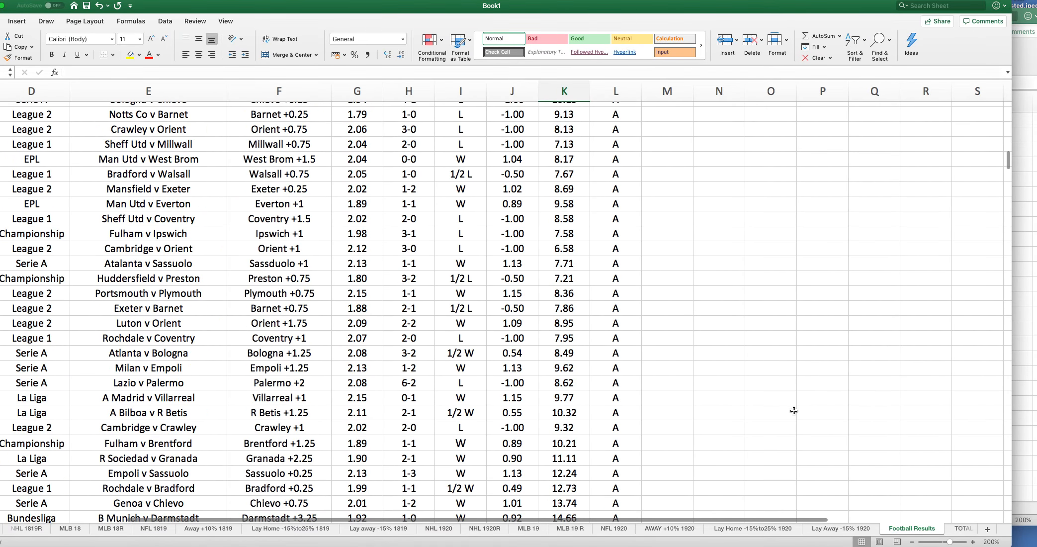
scroll("up", 3)
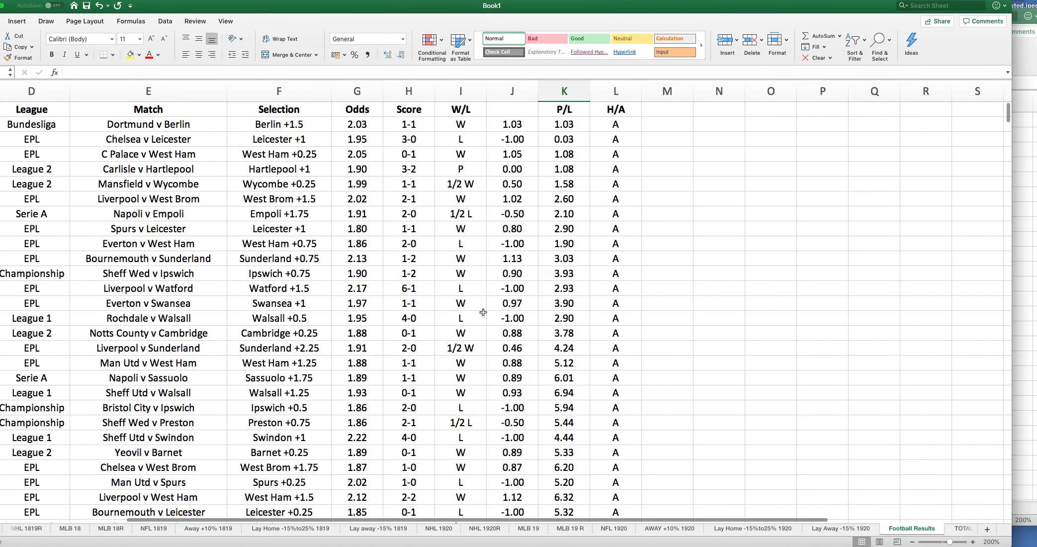
scroll("down", 3)
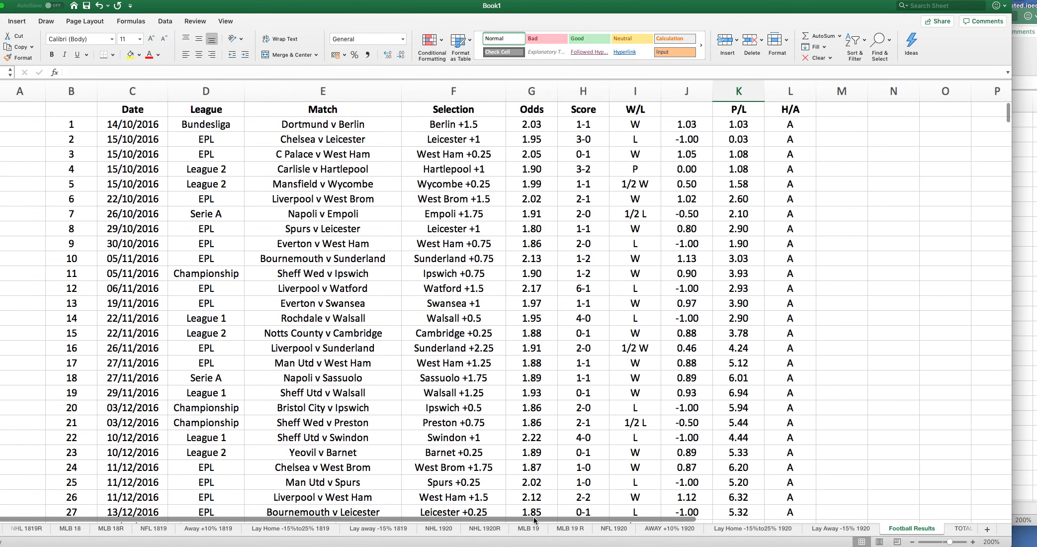
scroll("right", 3)
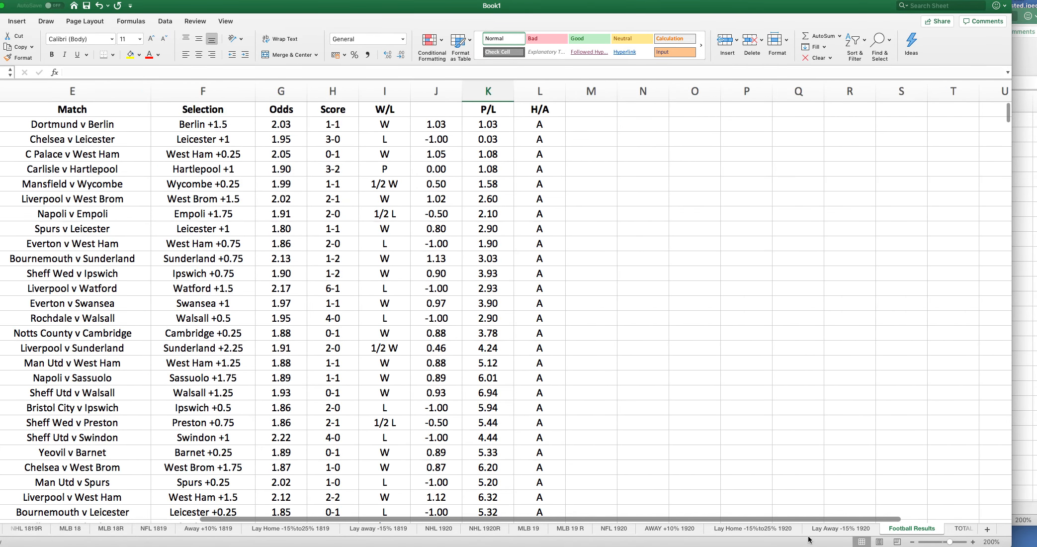
scroll("down", 3)
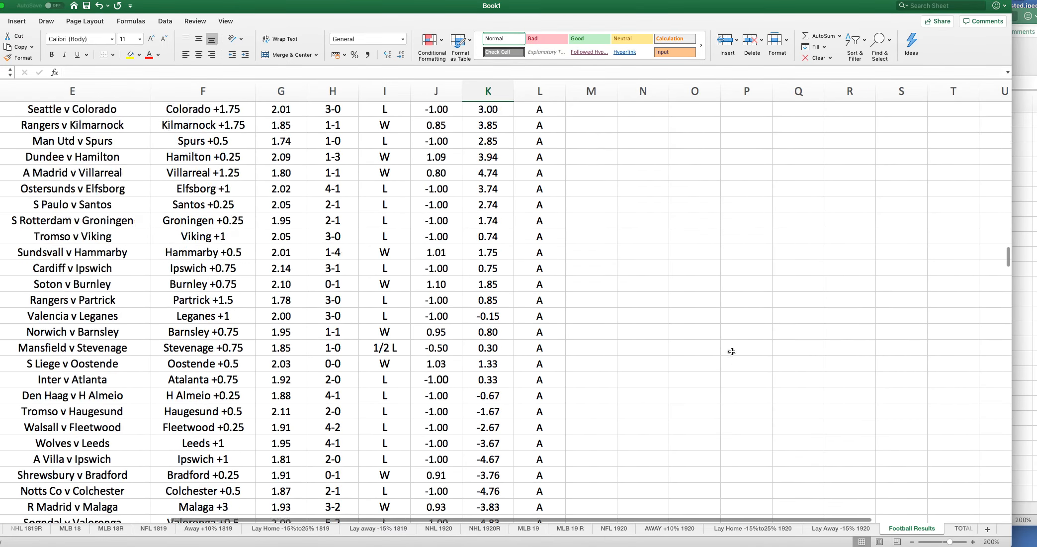
scroll("down", 3)
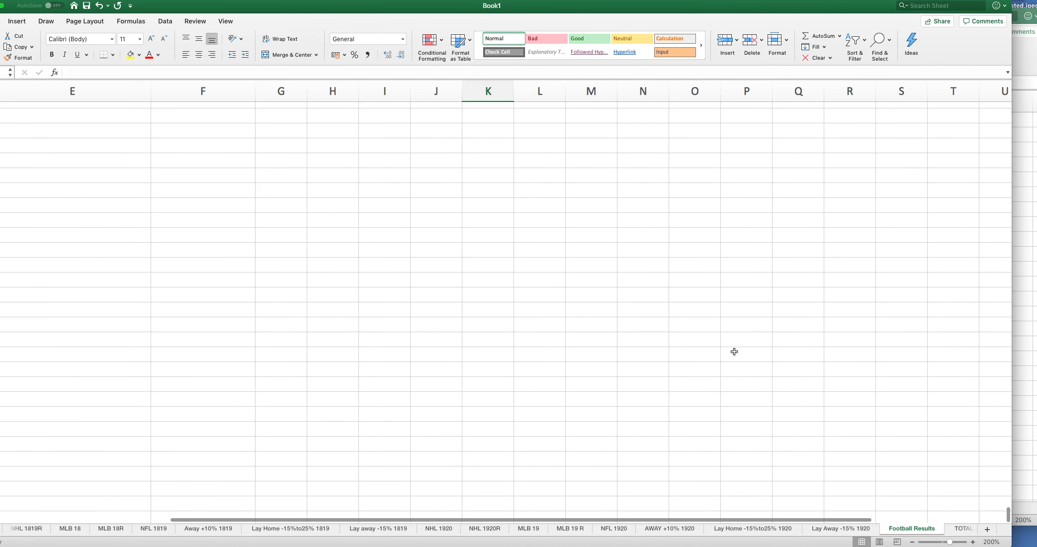
mouse_move(732, 353)
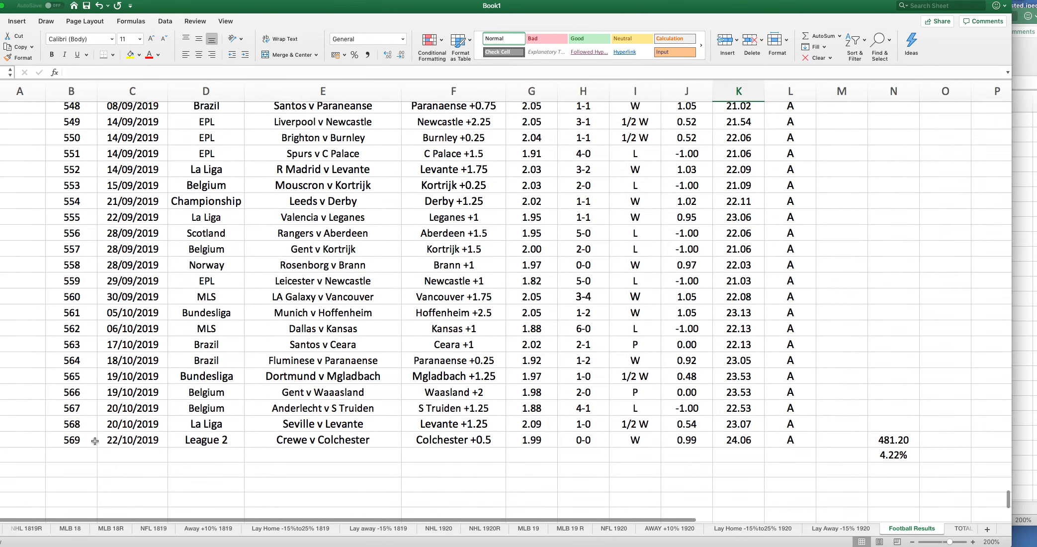
left_click(71, 440)
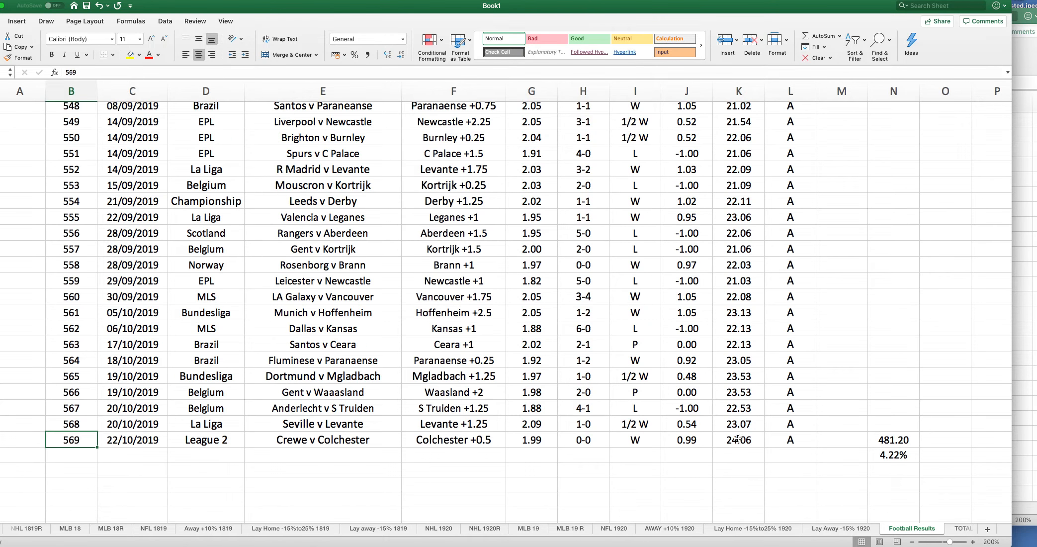
left_click(738, 438)
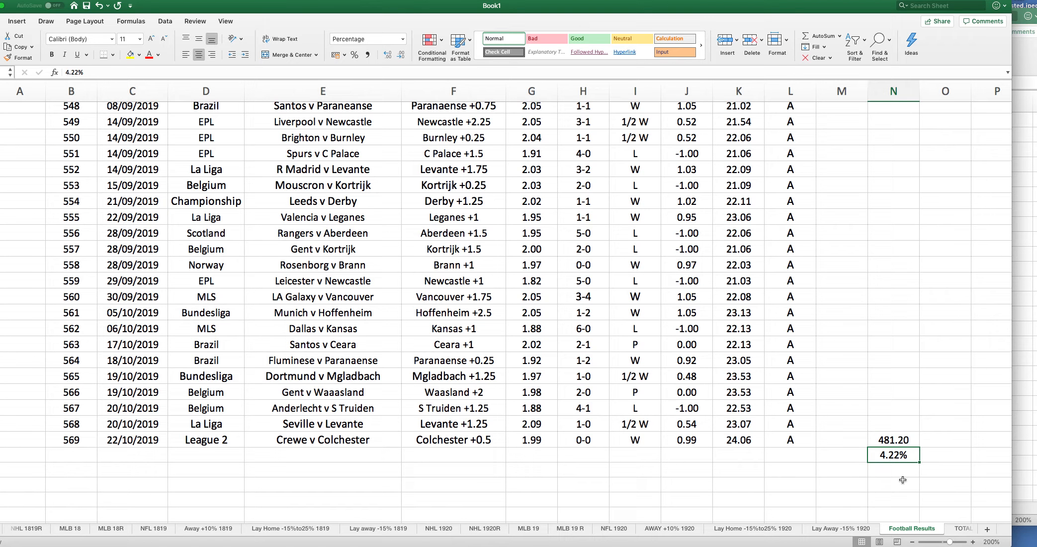
mouse_move(268, 493)
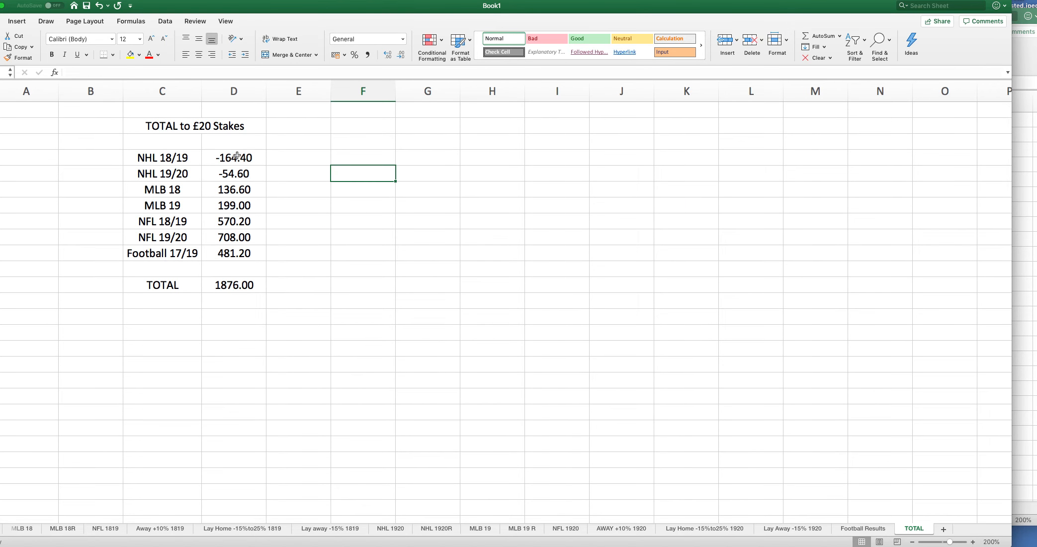
left_click(232, 158)
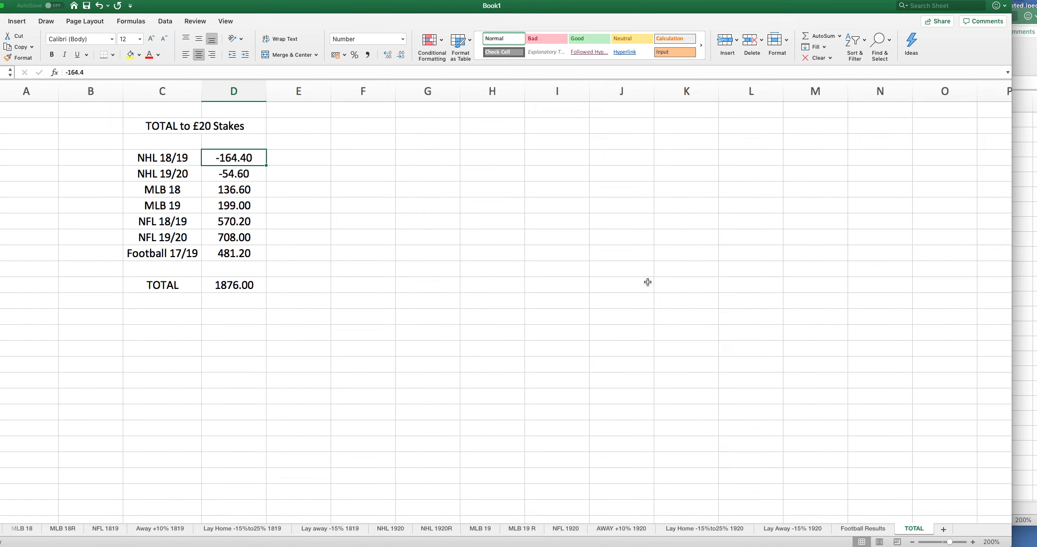
left_click(232, 173)
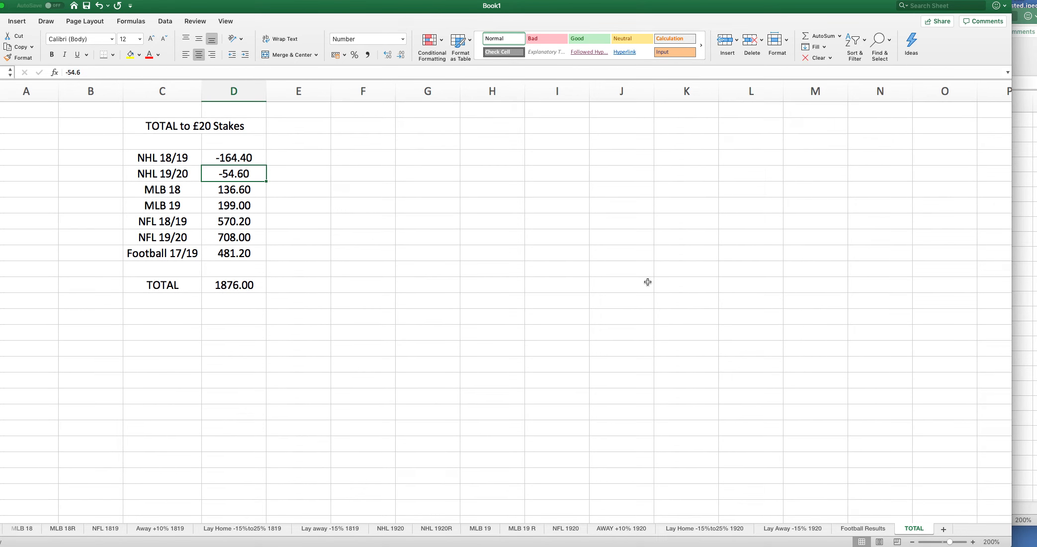
left_click(232, 190)
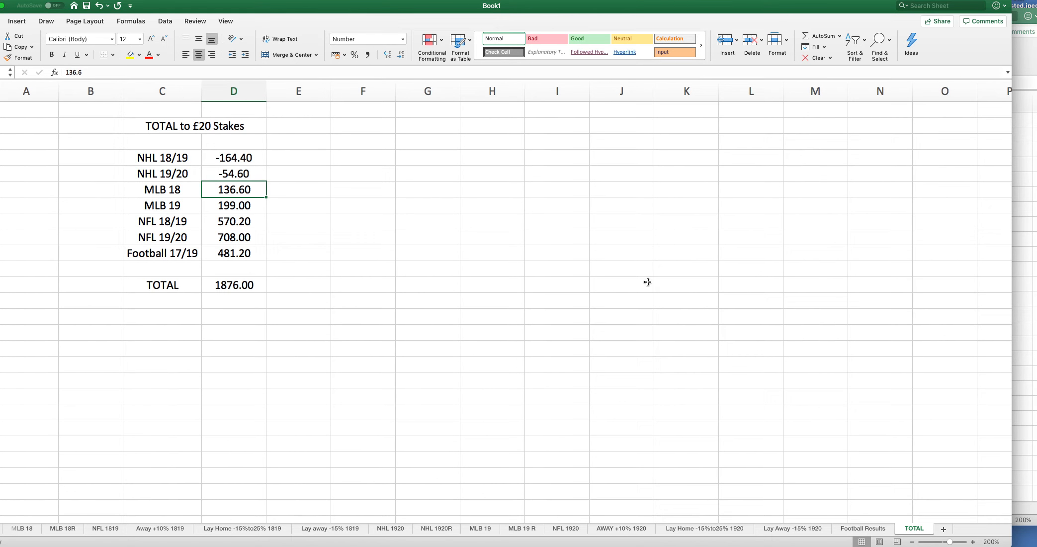
left_click(232, 205)
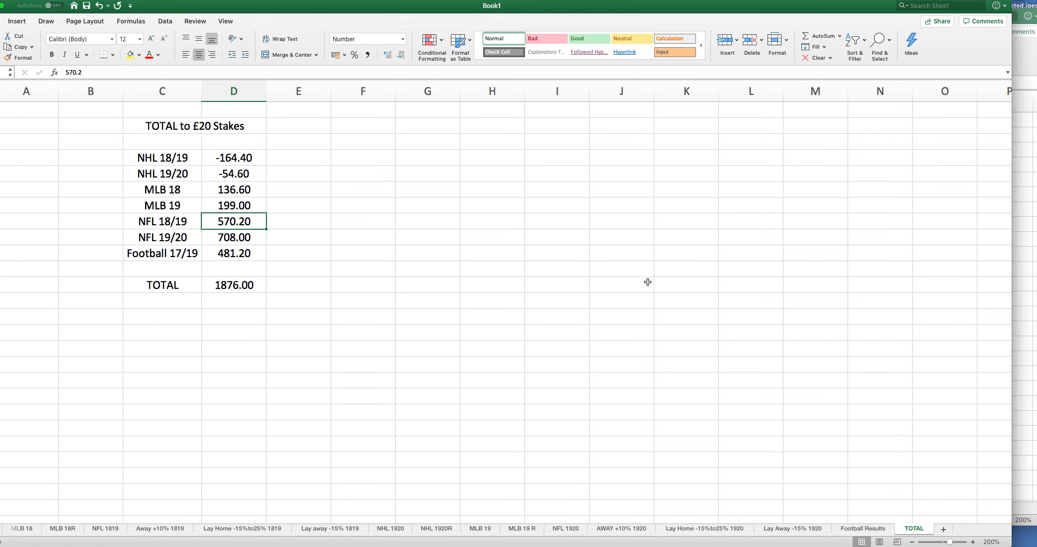
left_click(232, 253)
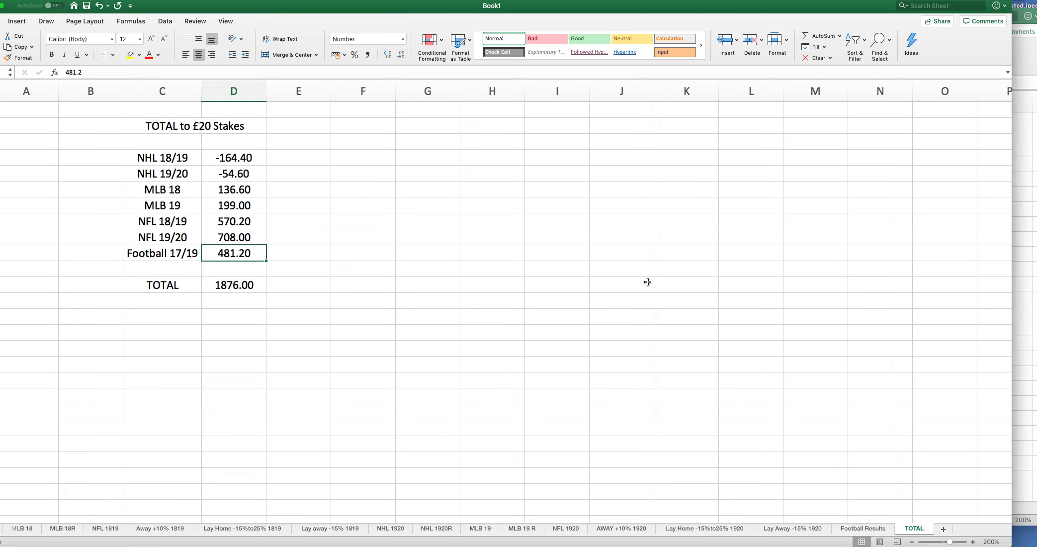
mouse_move(296, 285)
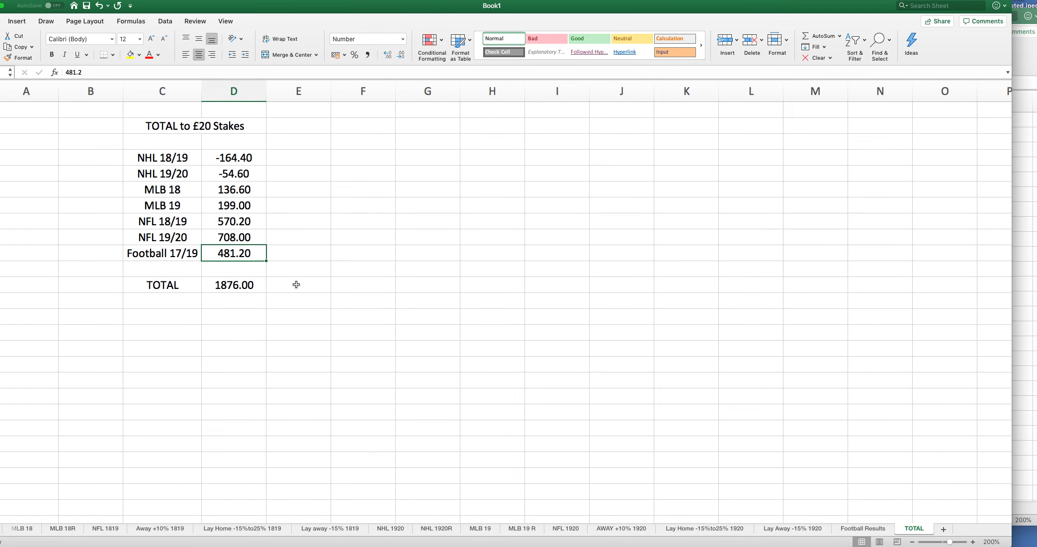
left_click(232, 285)
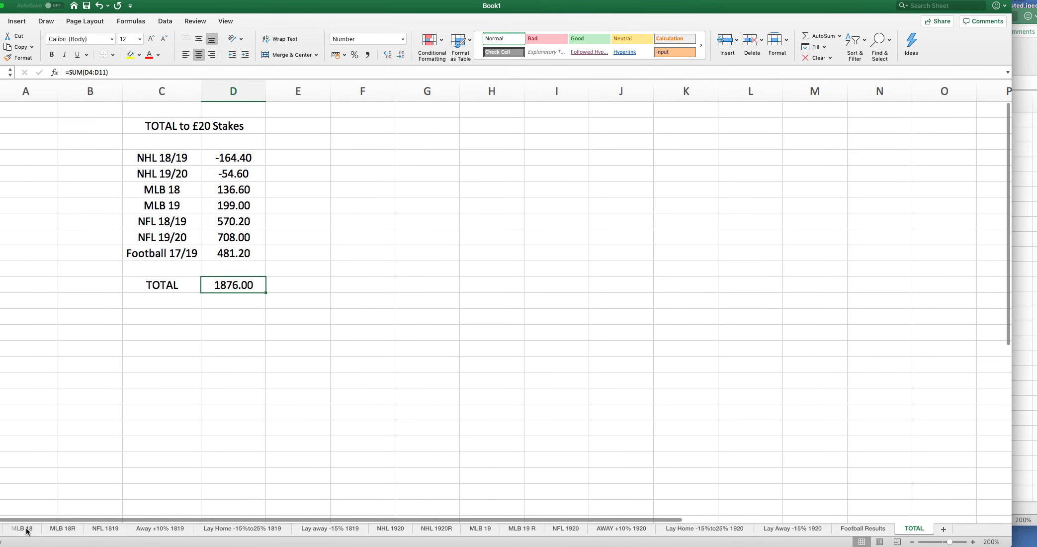
Step: Glance at the MLB 18 sheet, then return to Football Results (481.20, 4.22%)
left_click(21, 528)
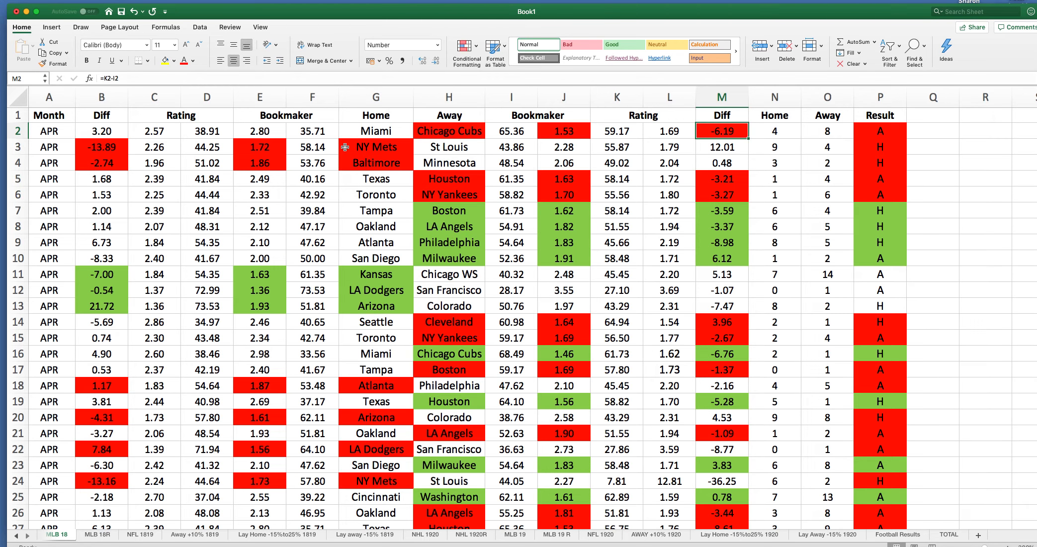
mouse_move(231, 300)
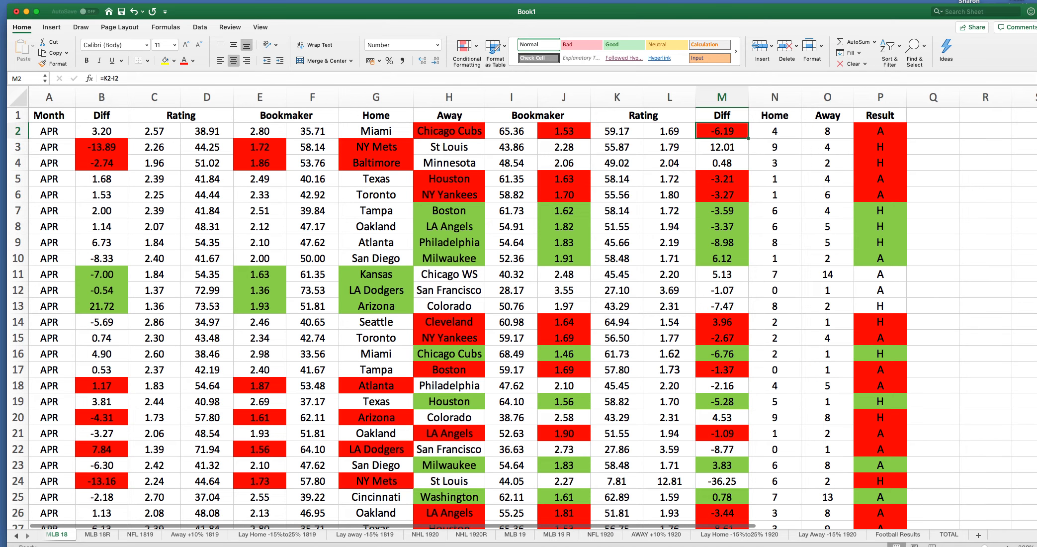
left_click(897, 534)
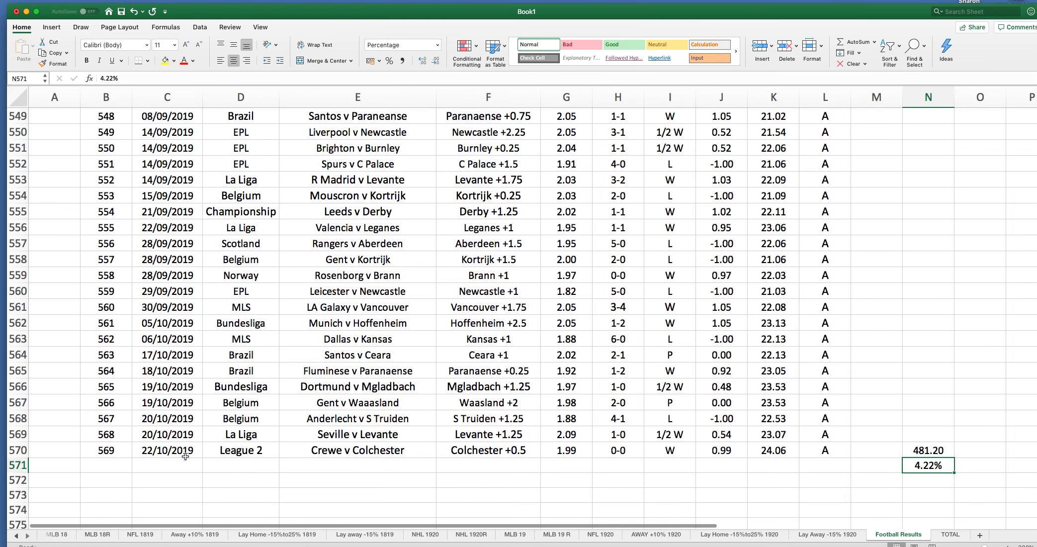
mouse_move(139, 491)
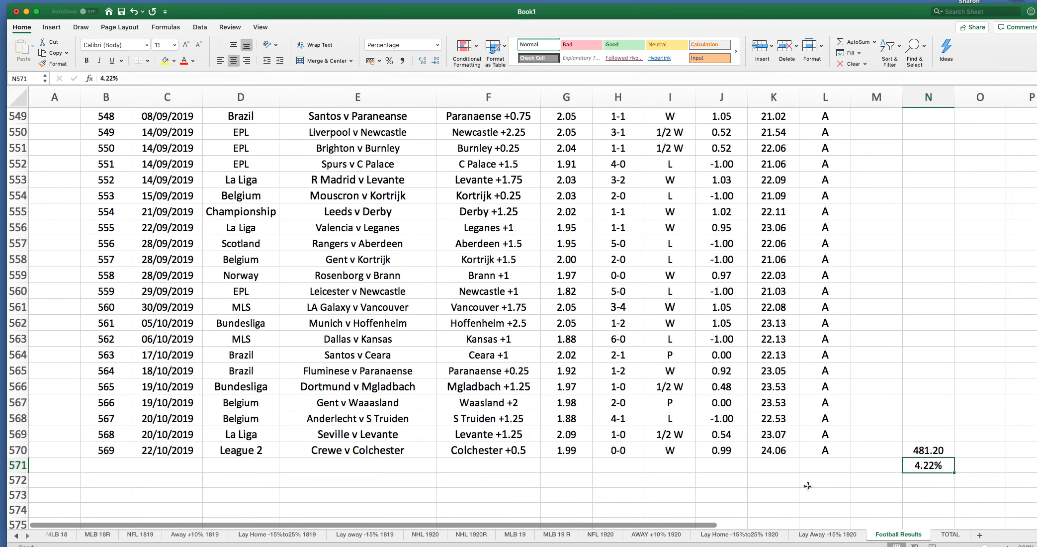
mouse_move(277, 456)
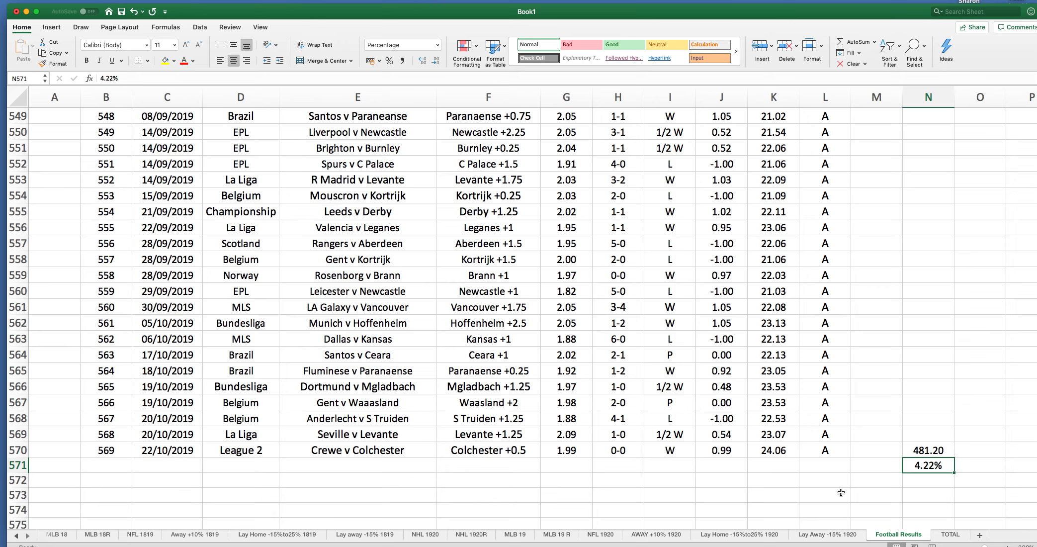
mouse_move(832, 479)
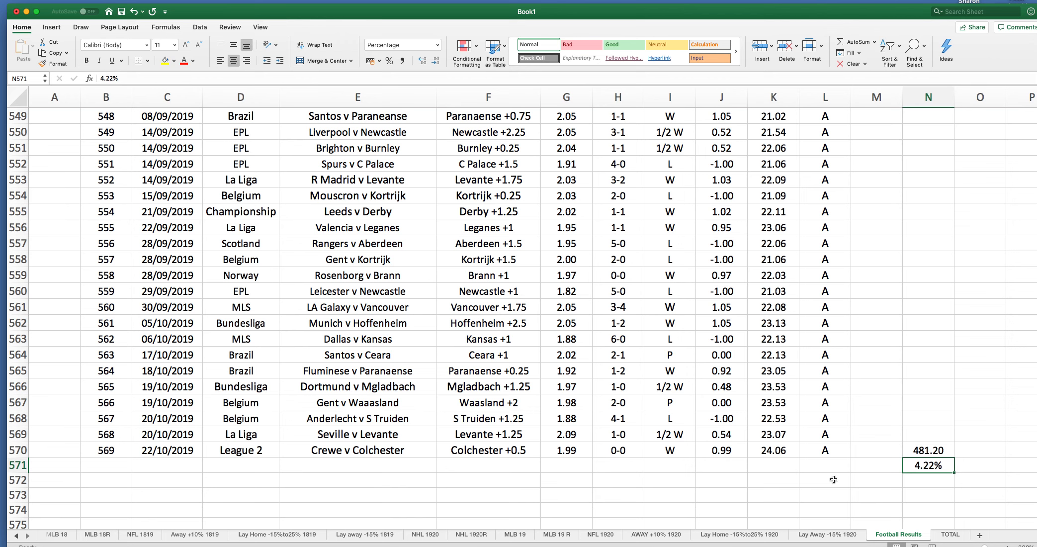
mouse_move(772, 495)
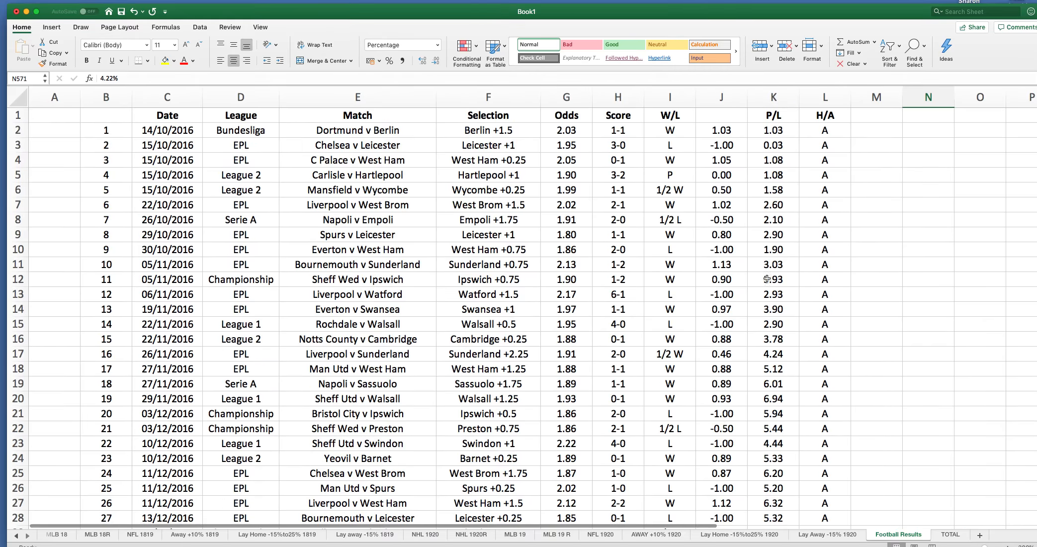
scroll("down", 3)
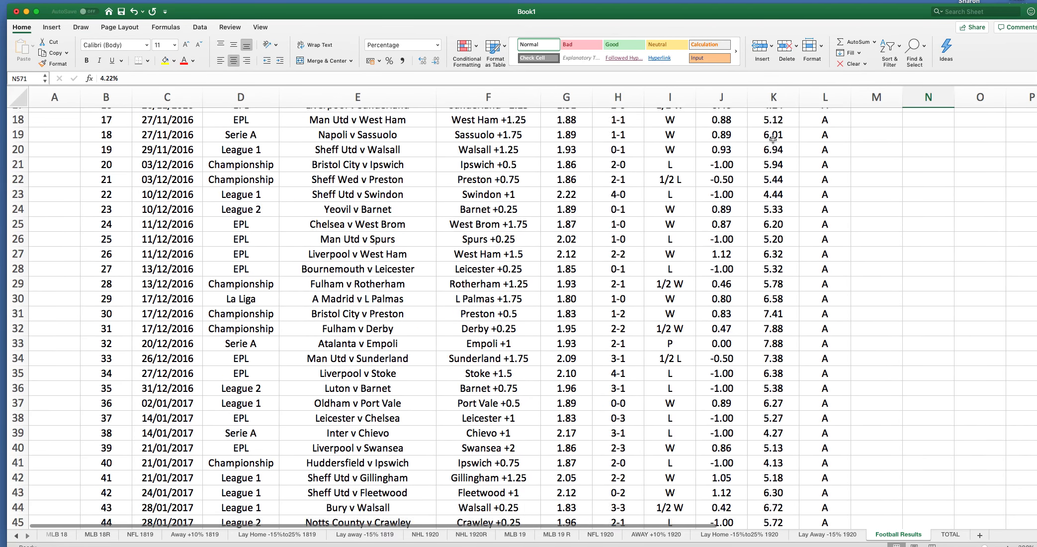
scroll("down", 3)
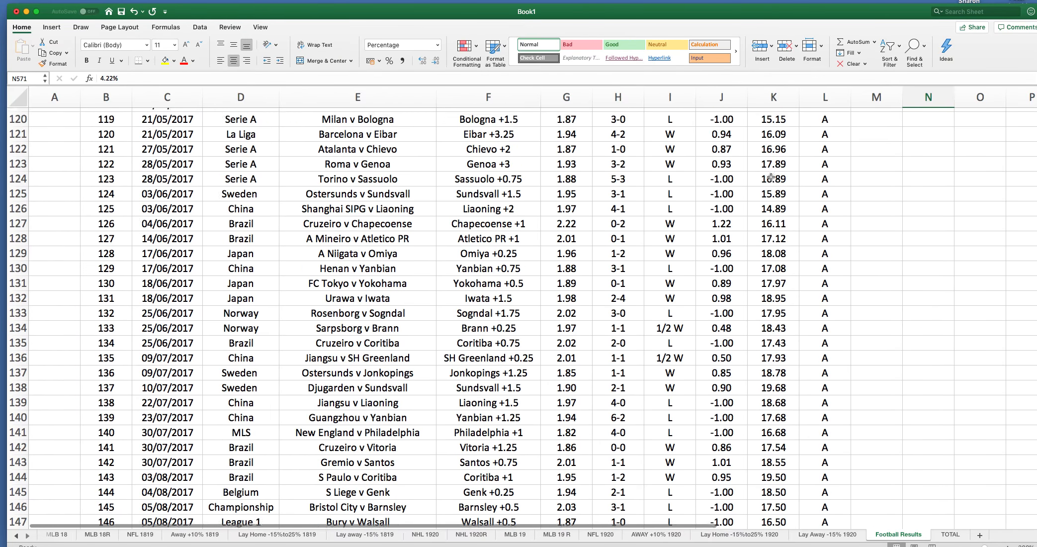
scroll("down", 3)
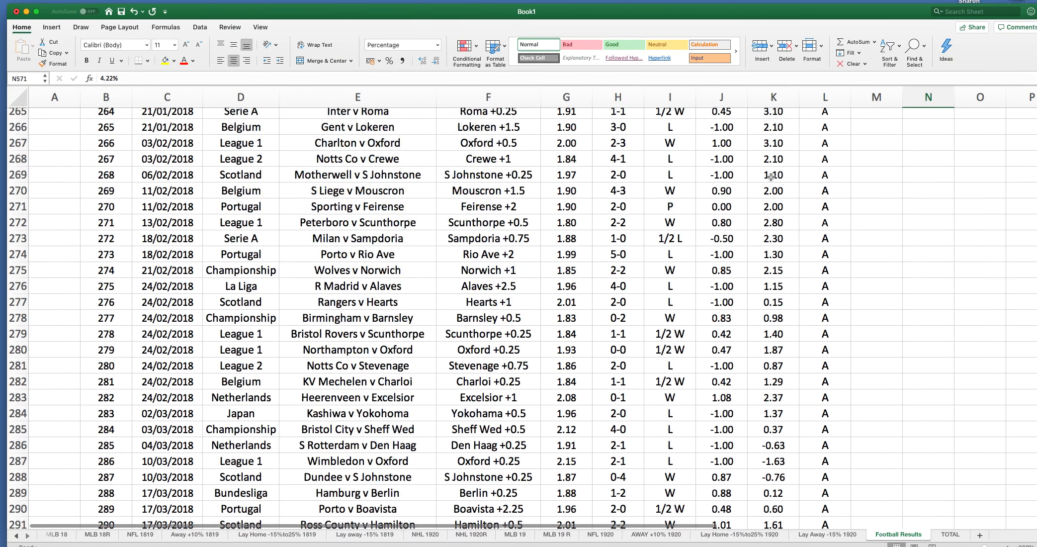
scroll("down", 3)
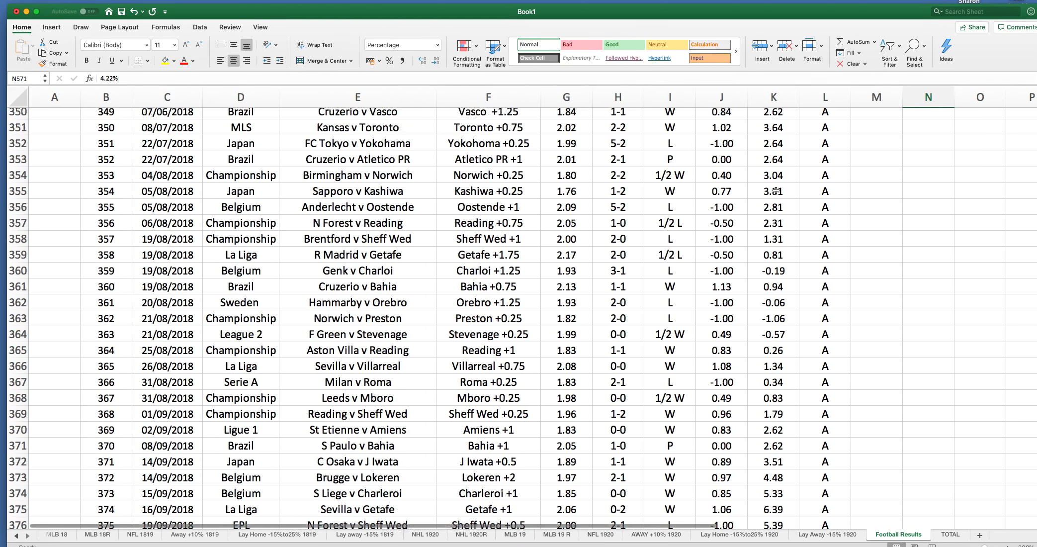
scroll("down", 3)
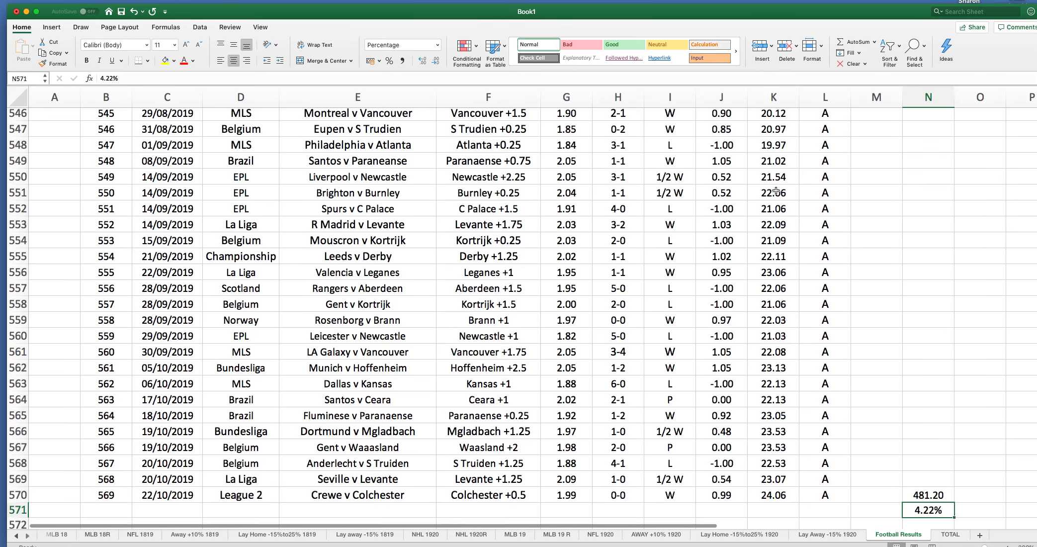
scroll("down", 3)
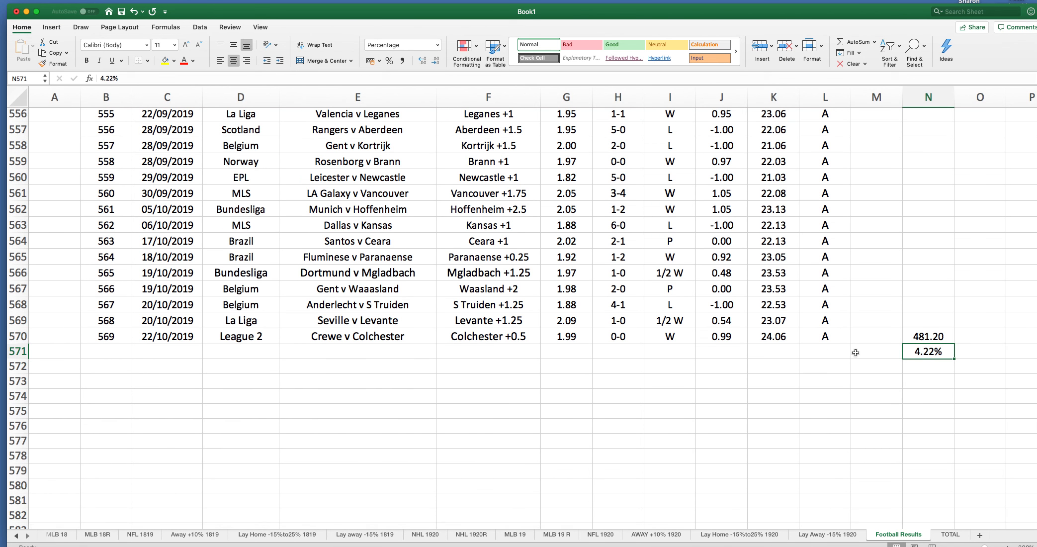
mouse_move(333, 354)
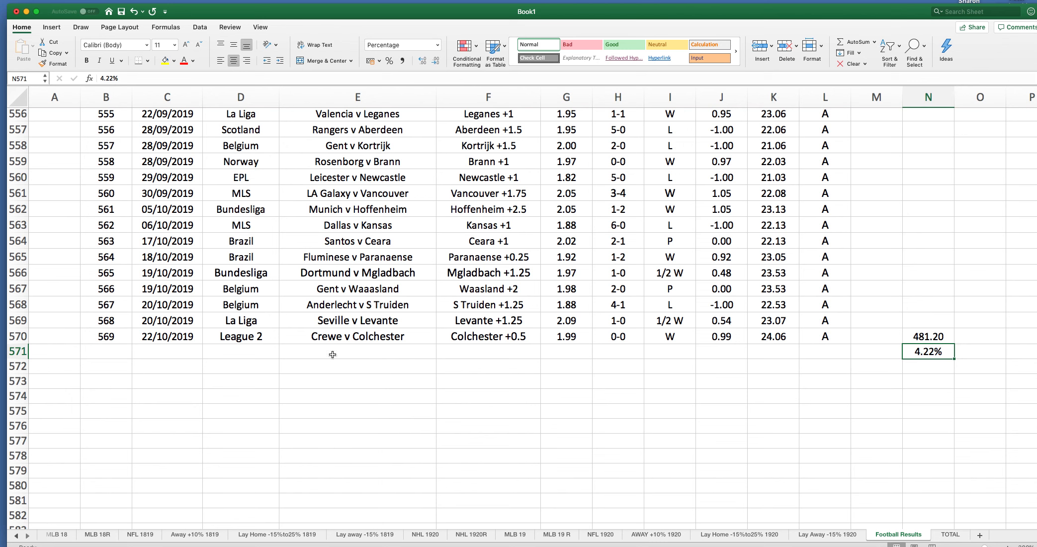
left_click(927, 336)
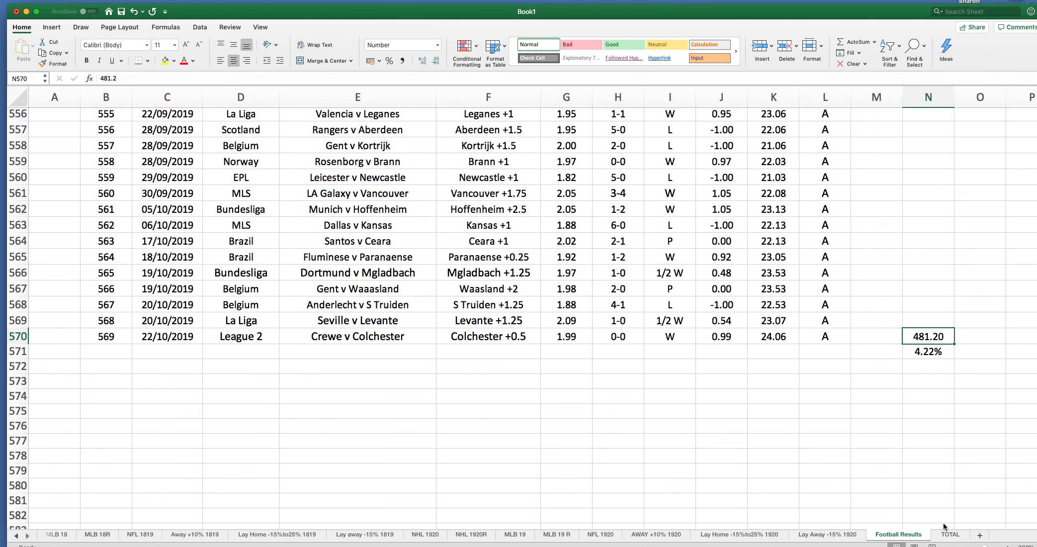
Step: Recheck the TOTAL sheet's 1876.00 summary, then go back to the MLB 18 ratings sheet
left_click(949, 535)
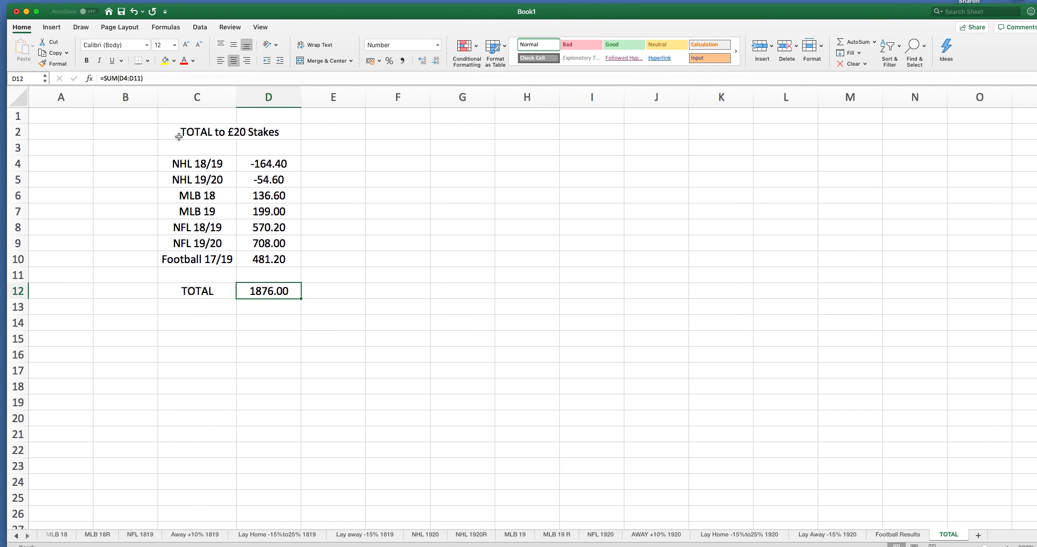
mouse_move(249, 282)
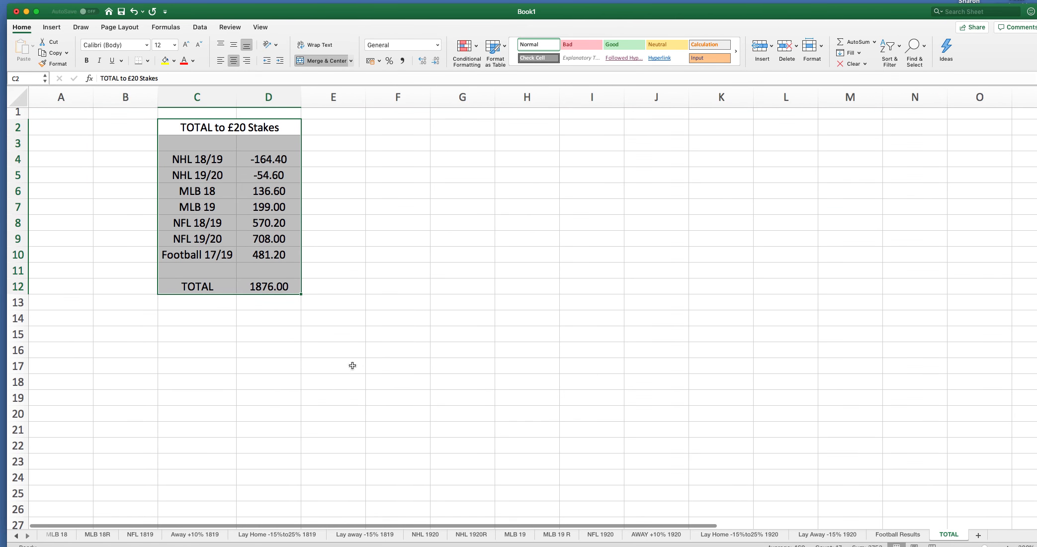
mouse_move(288, 476)
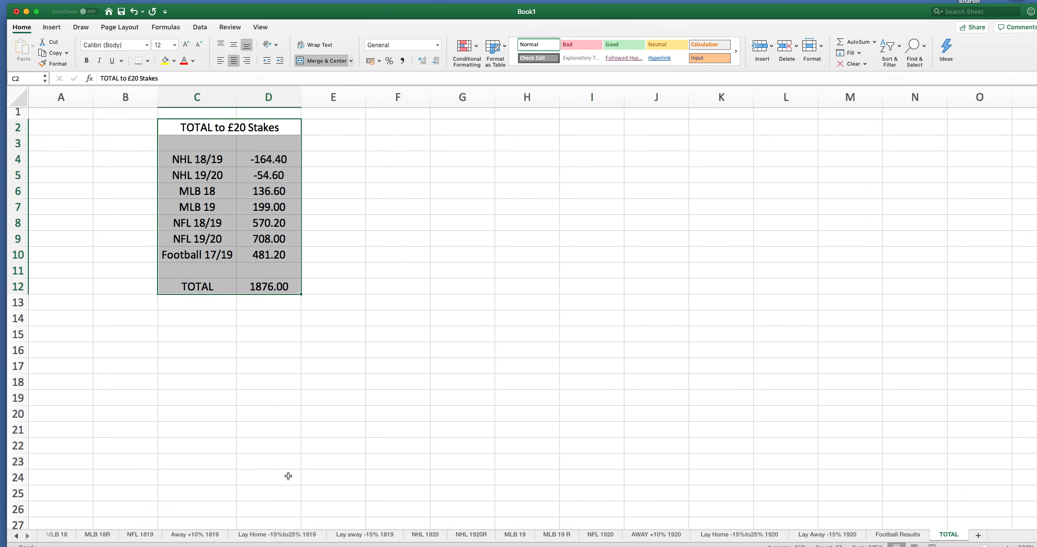
mouse_move(411, 458)
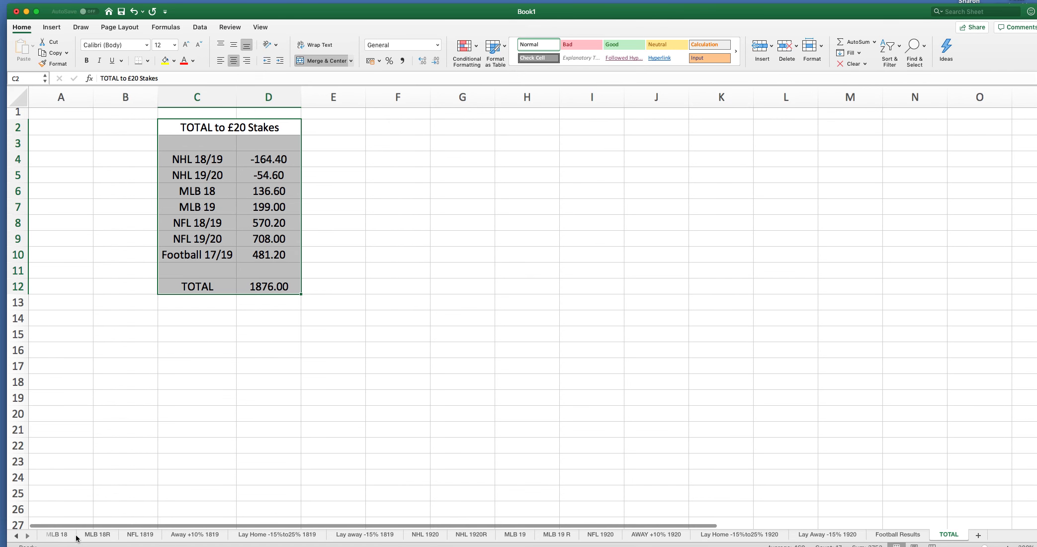
left_click(56, 534)
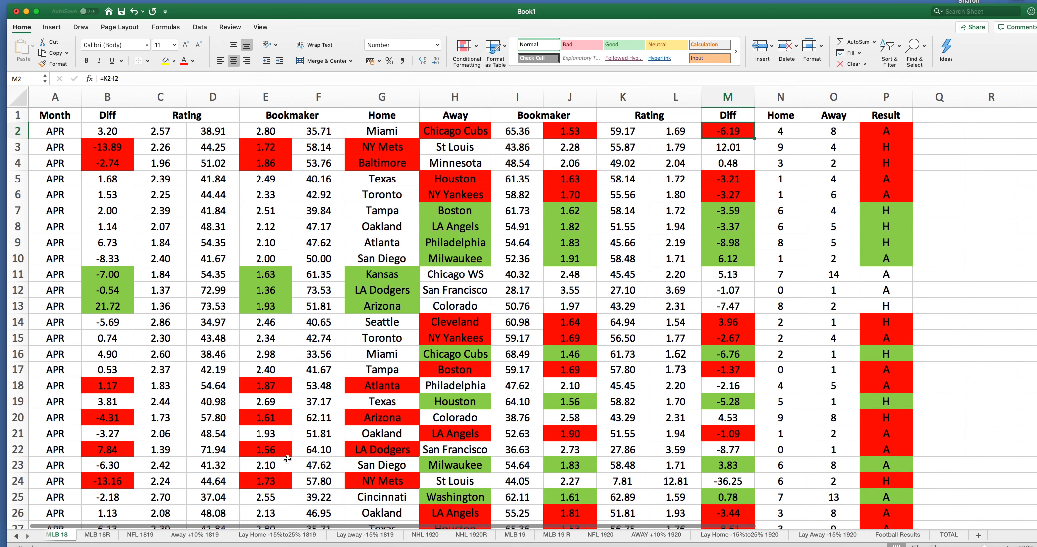